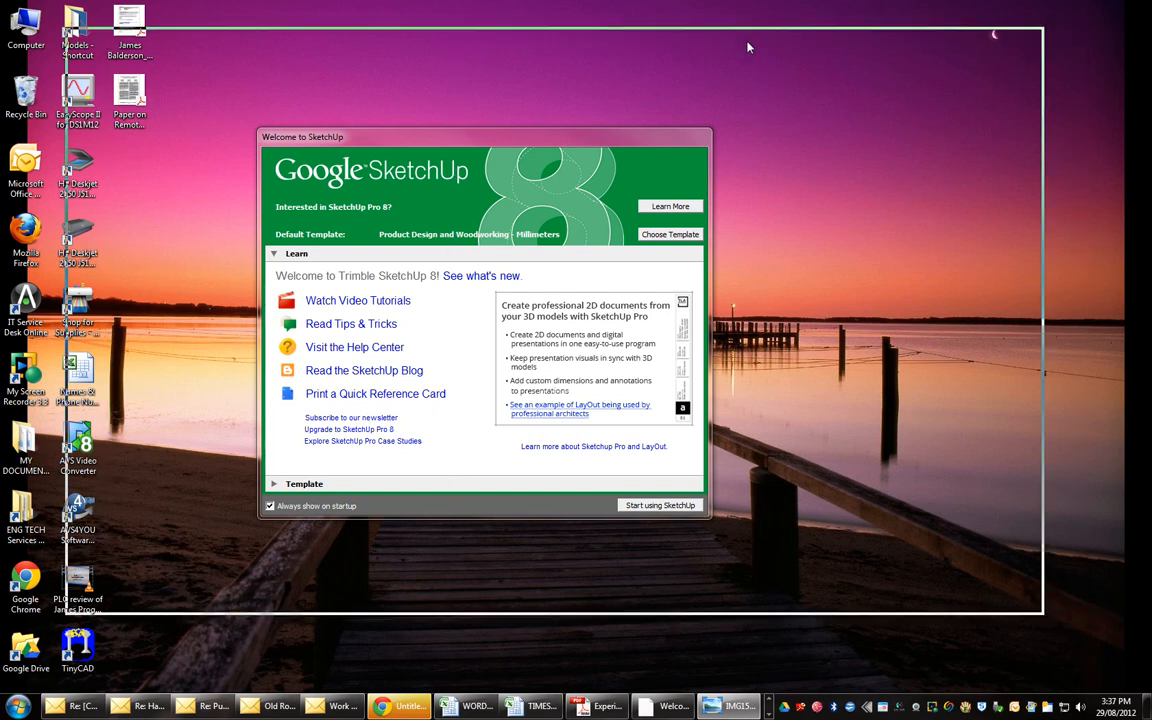
# - Bring up the photos of the 3D-printed base and lid parts in the photo viewer
pyautogui.click(728, 706)
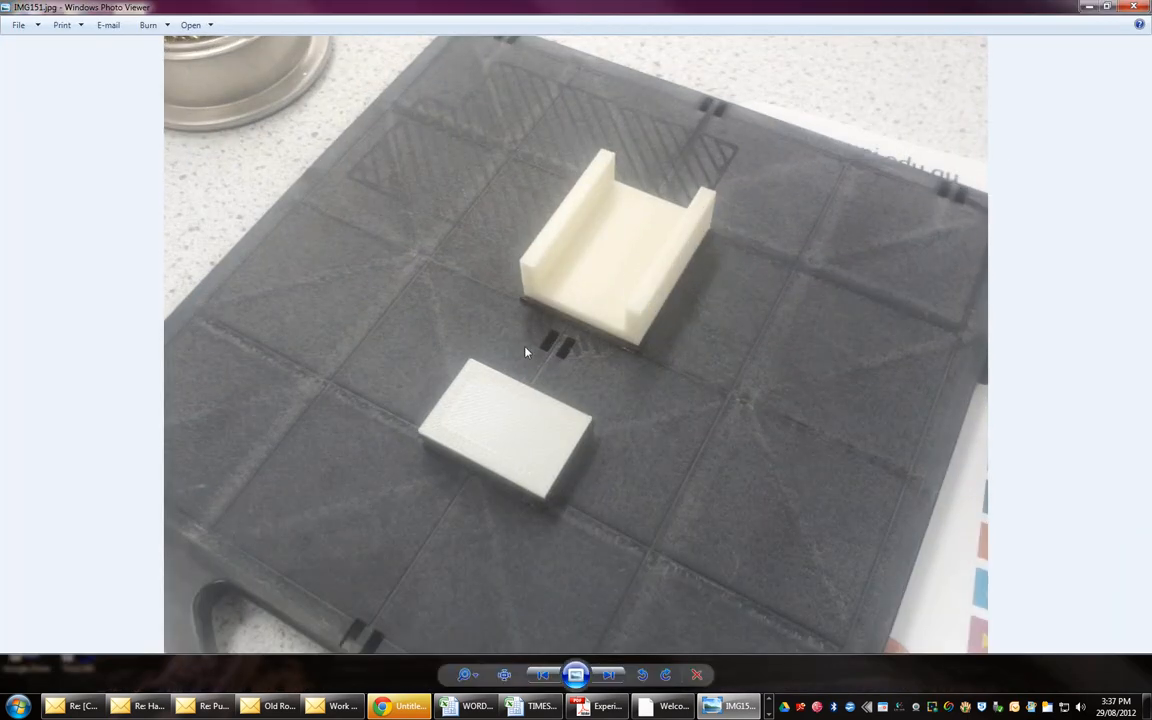
pyautogui.moveTo(584, 276)
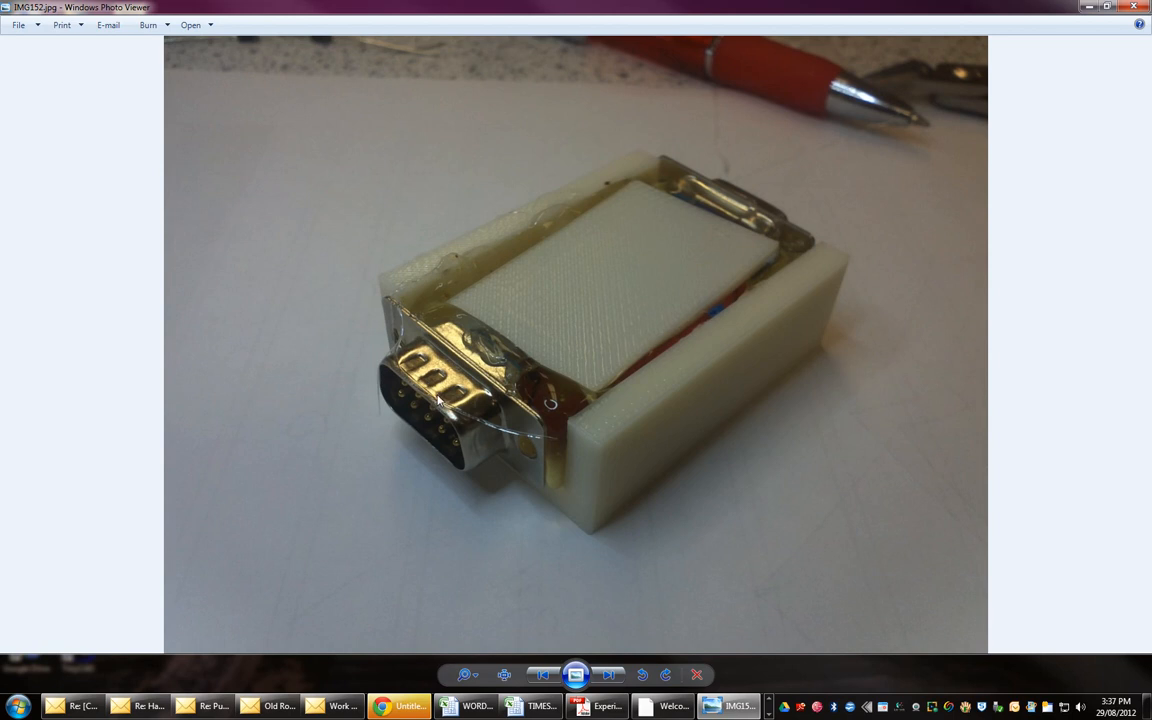
pyautogui.moveTo(448, 412)
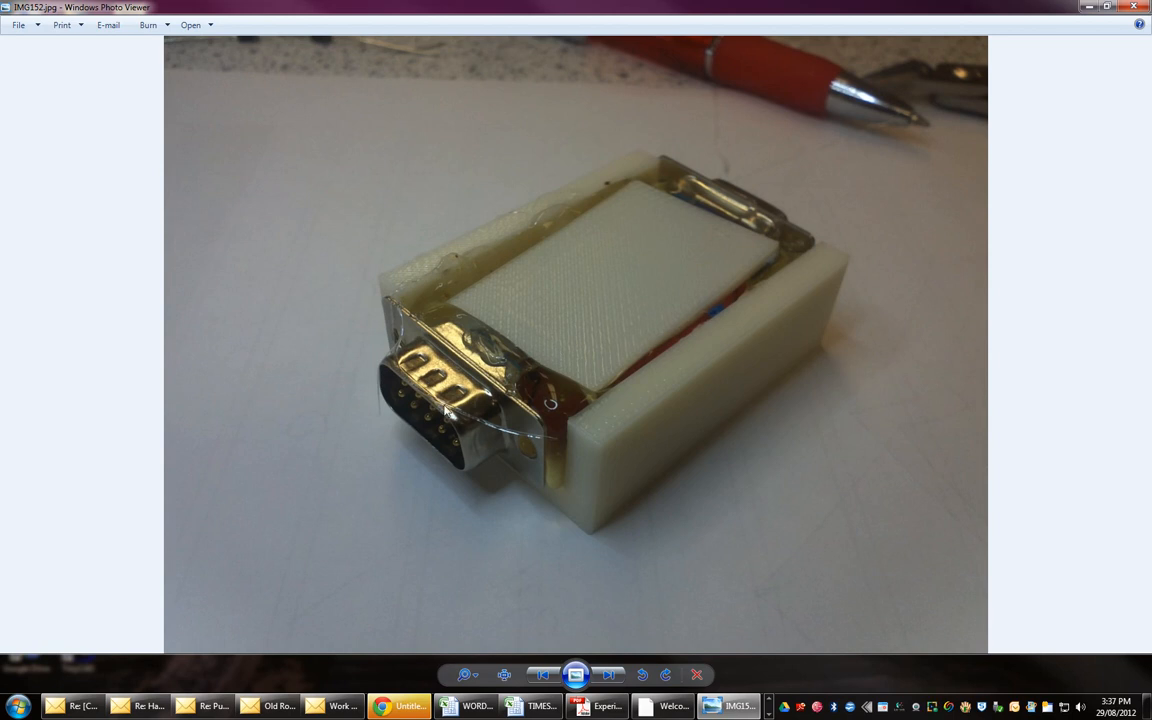
pyautogui.moveTo(444, 412)
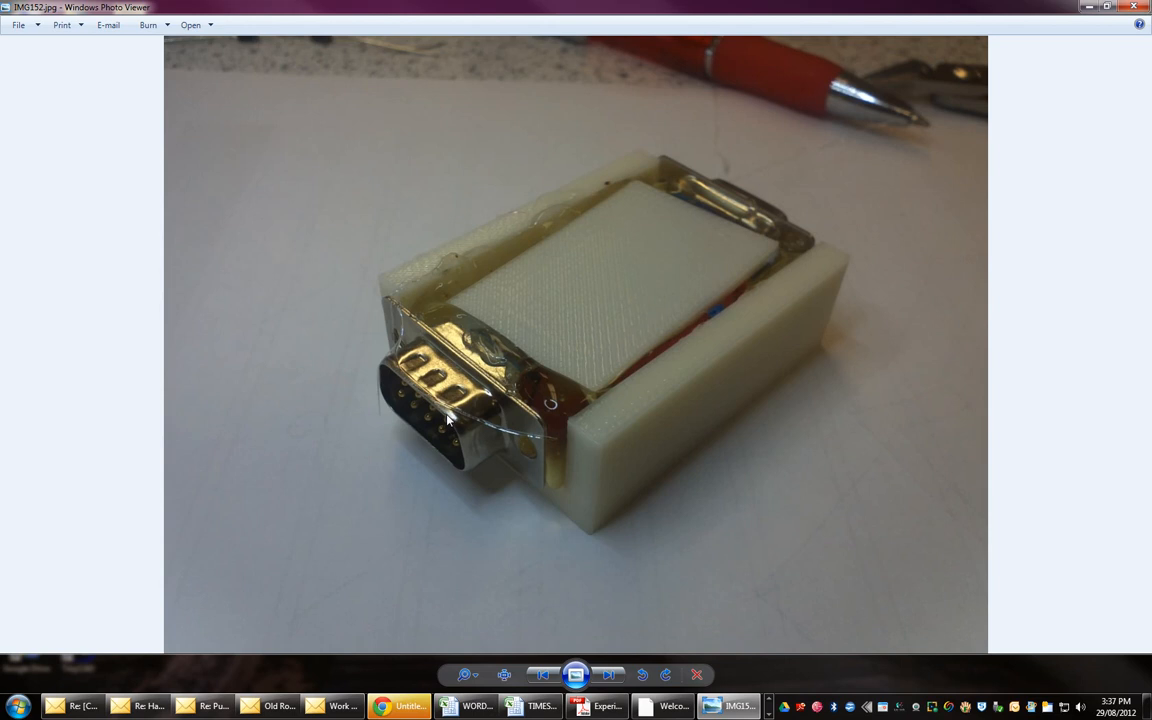
pyautogui.moveTo(462, 364)
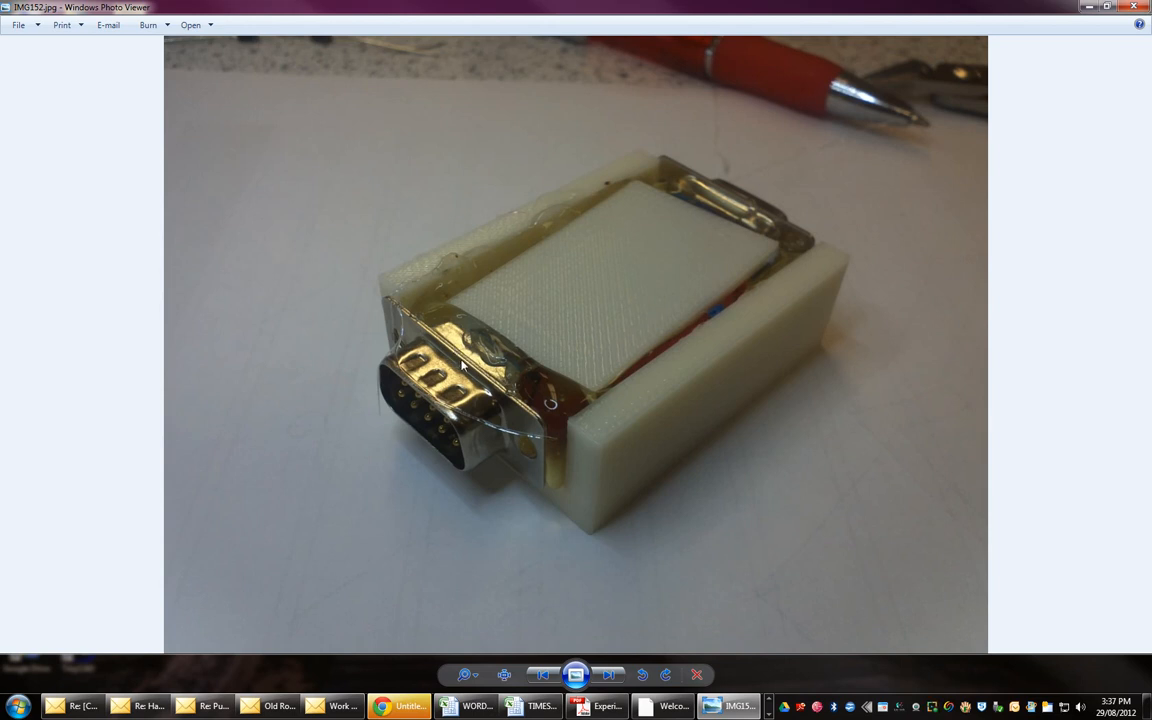
pyautogui.moveTo(500, 418)
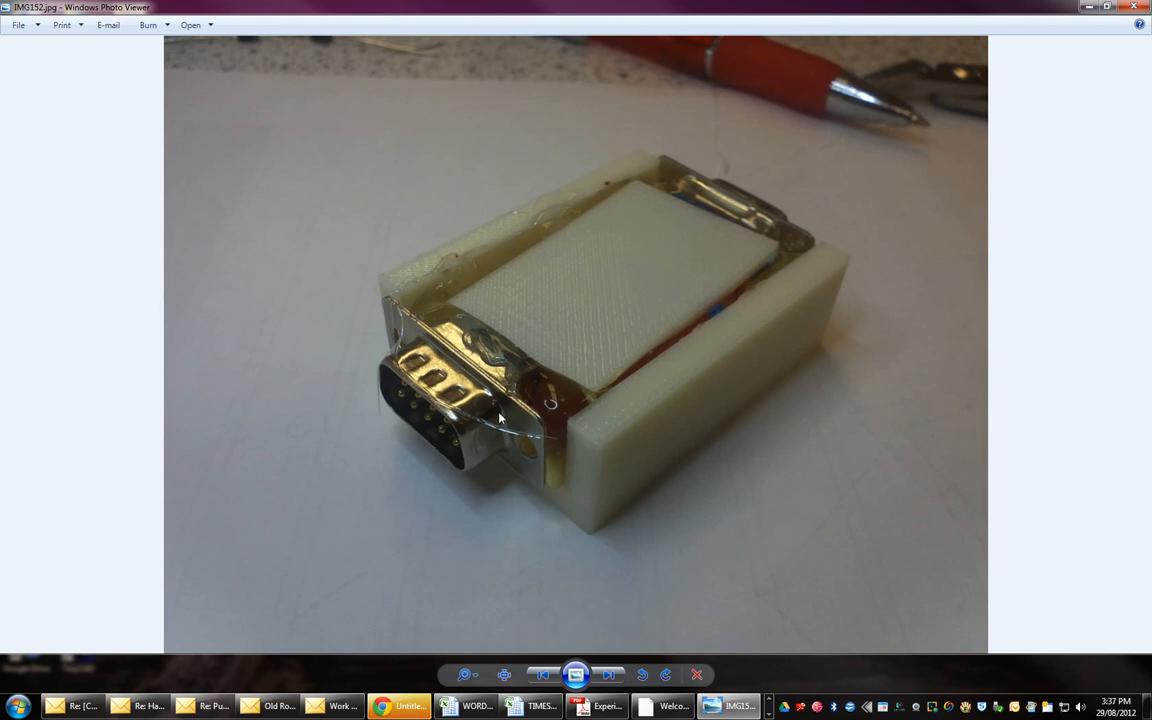
pyautogui.moveTo(444, 362)
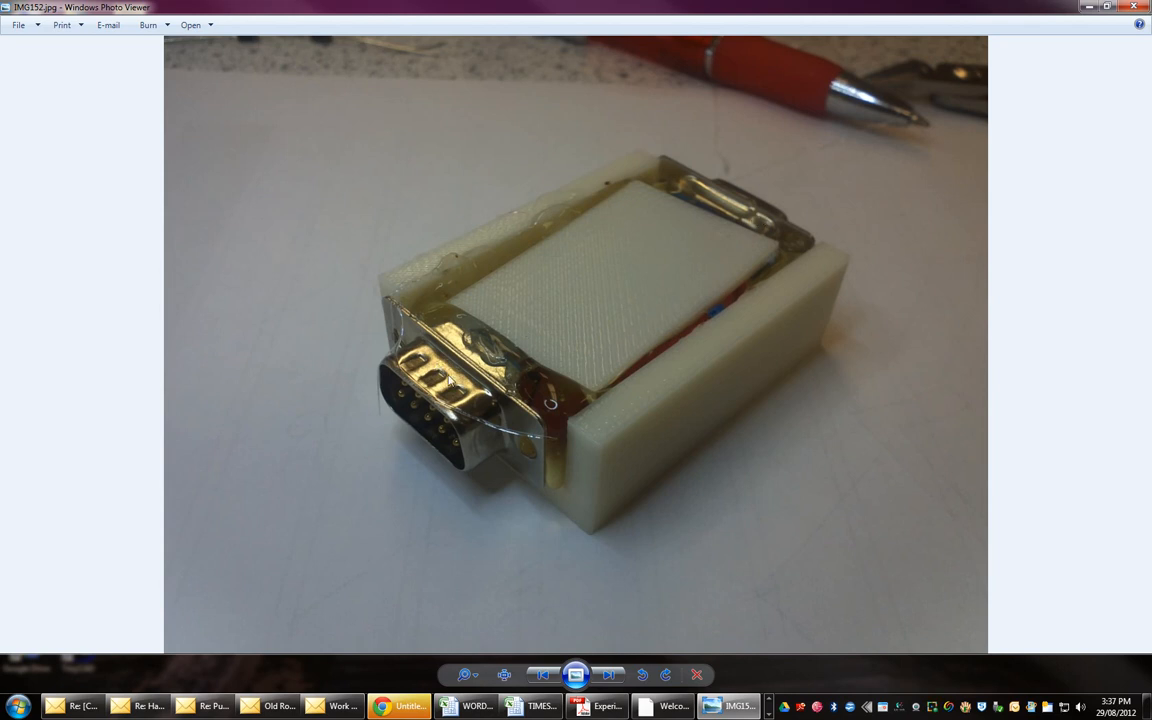
pyautogui.moveTo(732, 198)
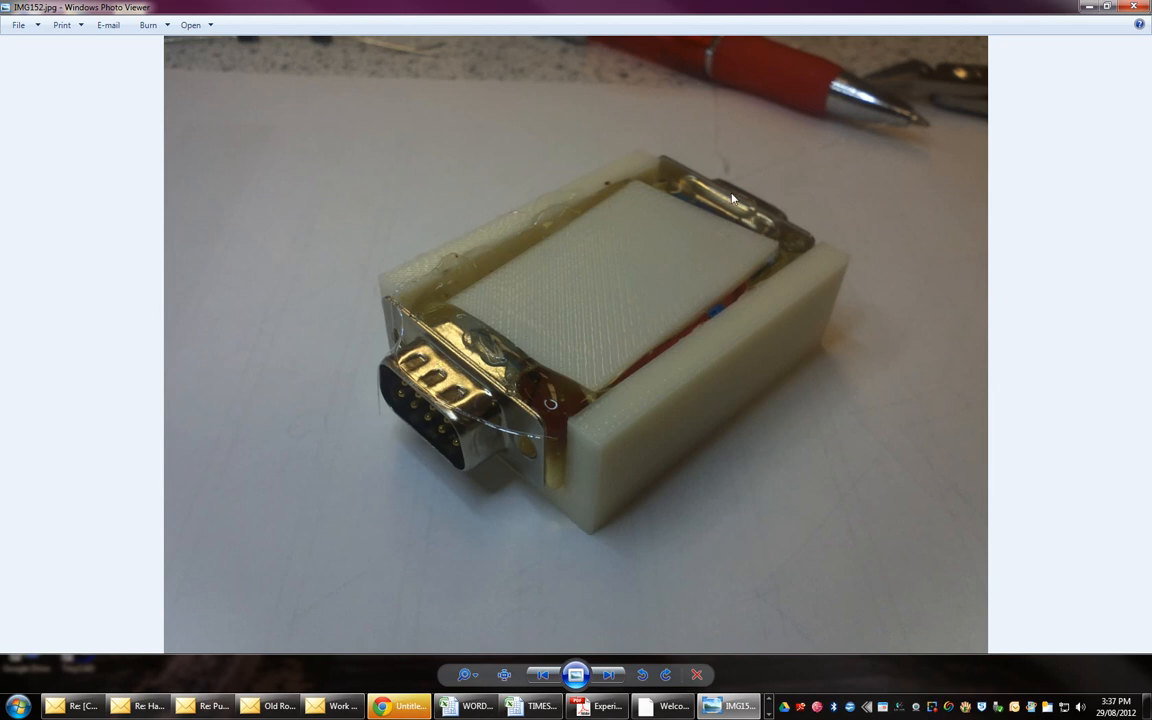
pyautogui.moveTo(692, 452)
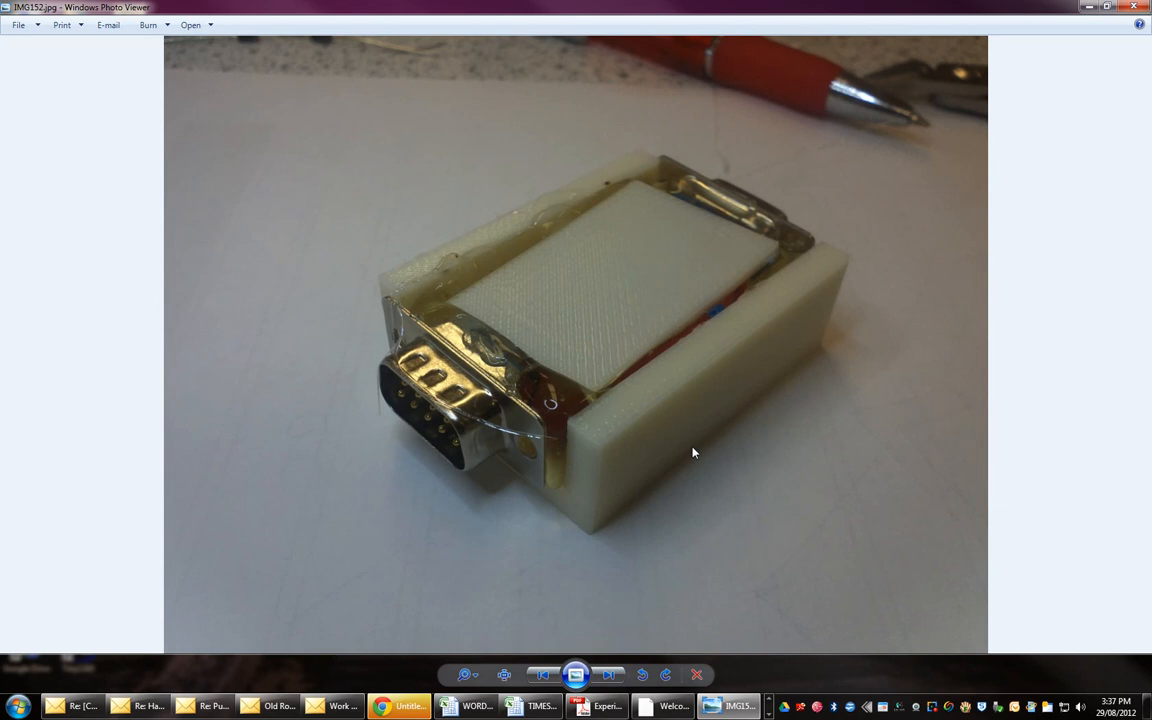
pyautogui.moveTo(444, 282)
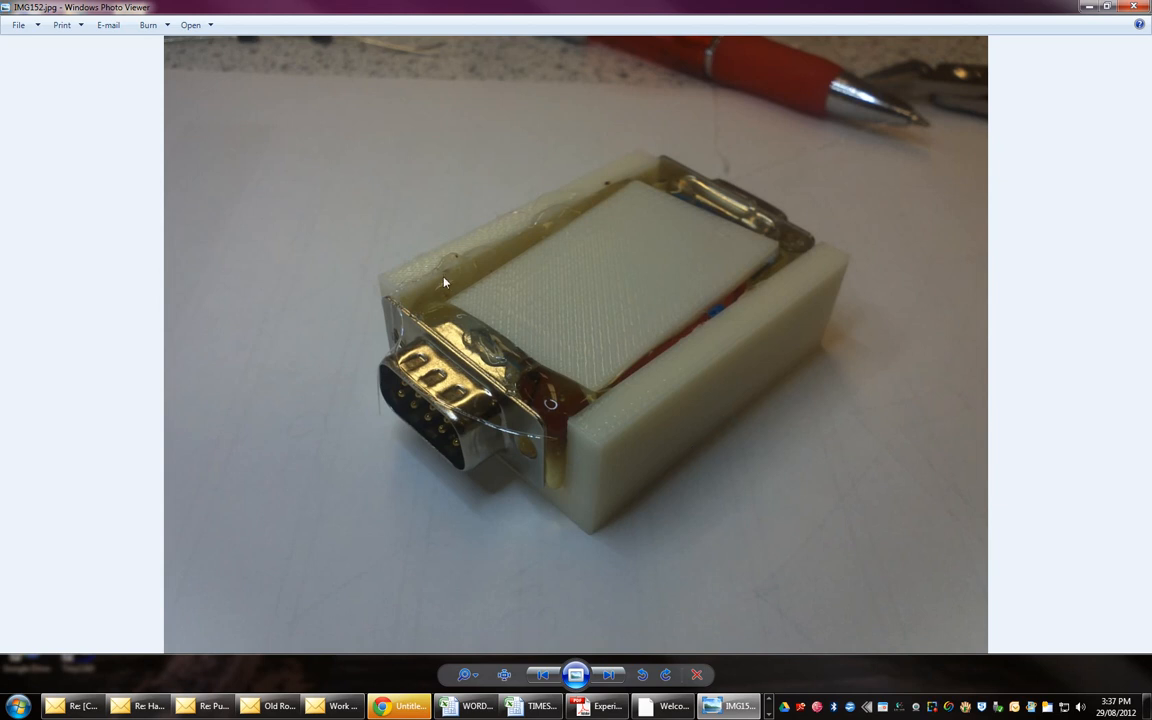
pyautogui.moveTo(436, 316)
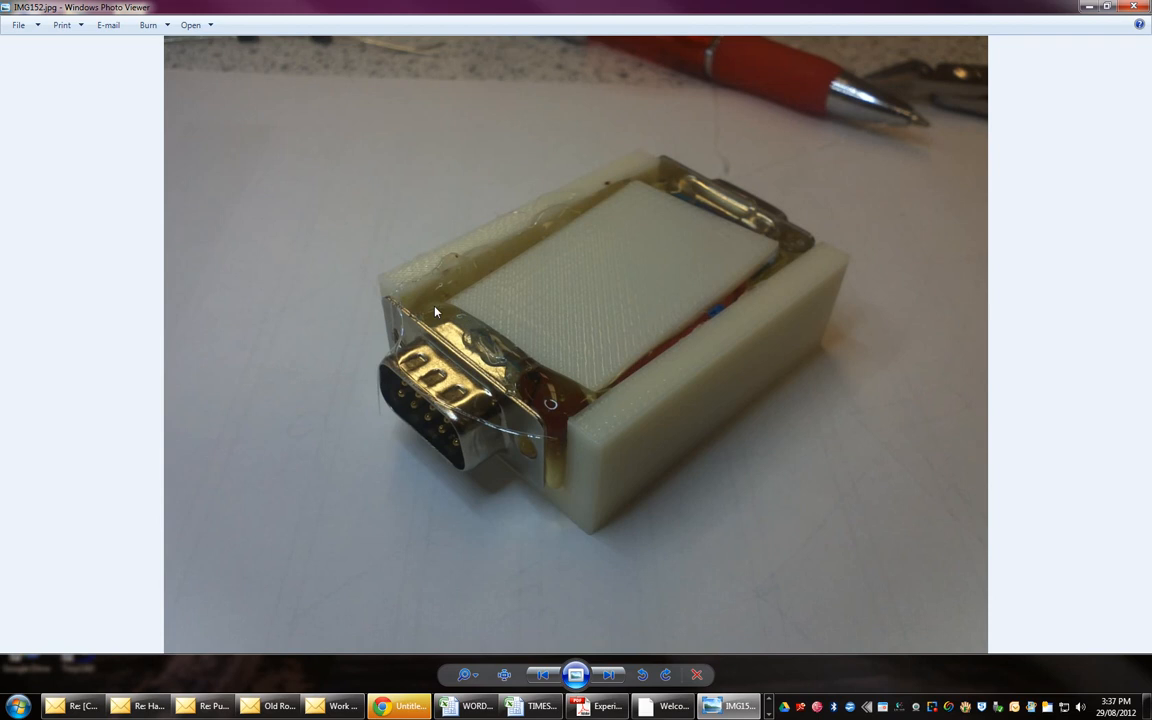
pyautogui.moveTo(592, 450)
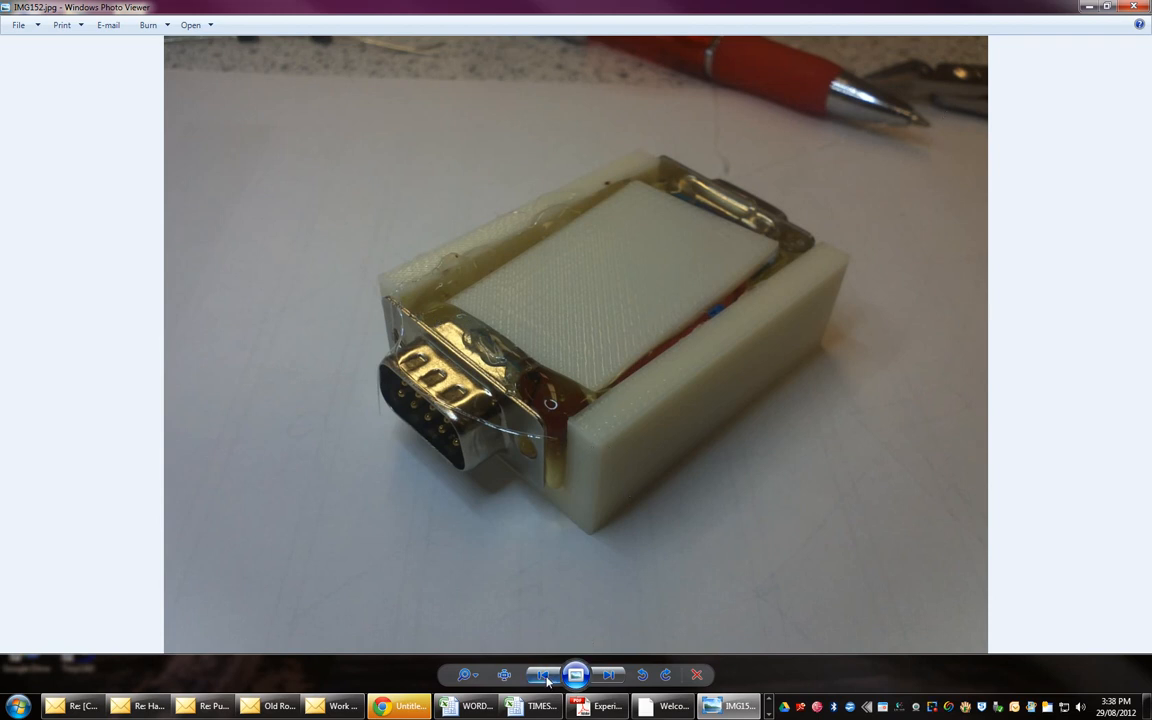
# - Return to the printed base and lid photo, then close Windows Photo Viewer
pyautogui.click(544, 674)
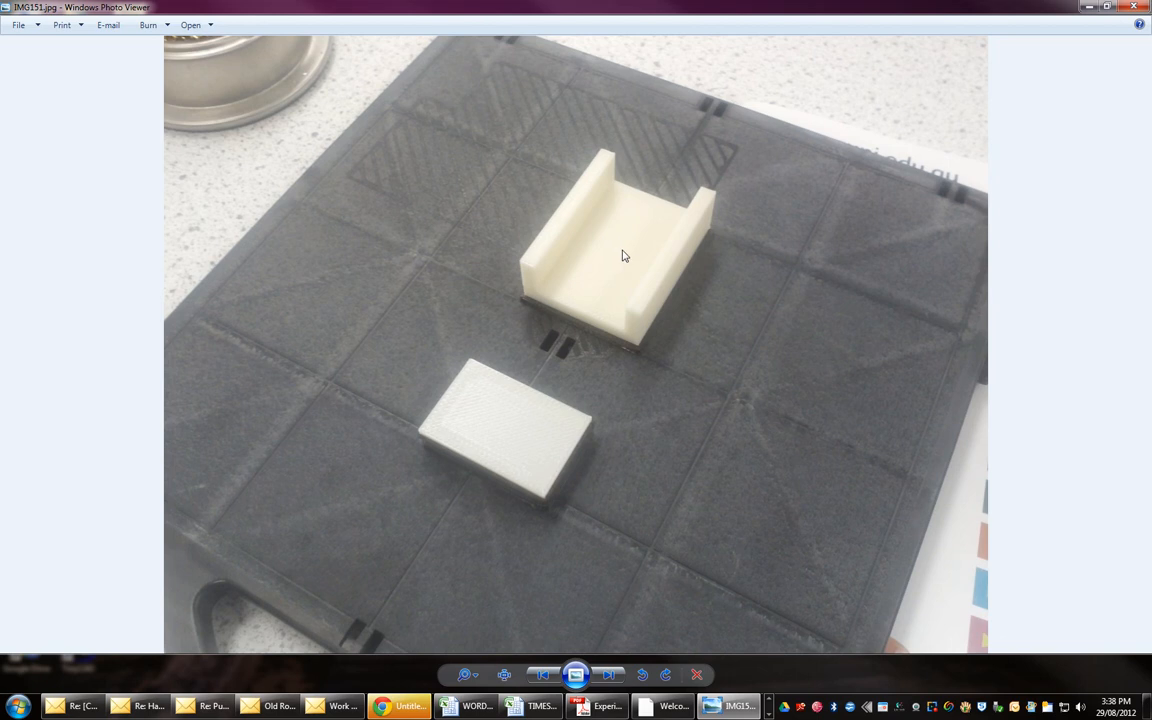
pyautogui.moveTo(620, 256)
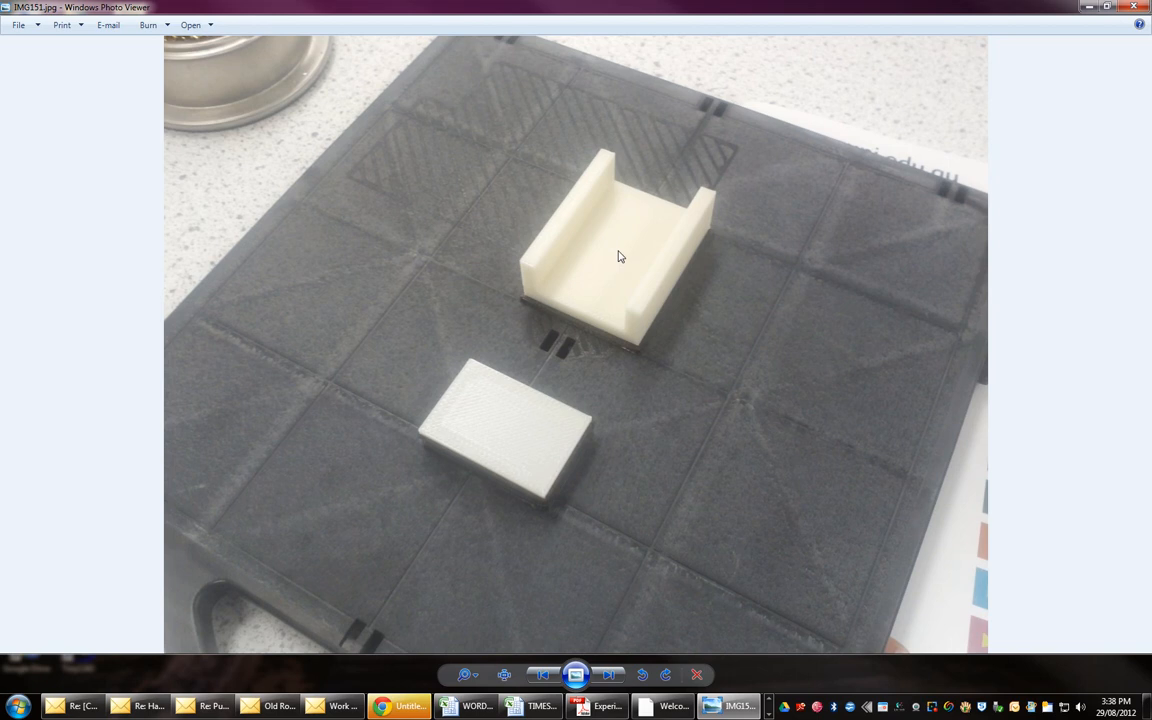
pyautogui.moveTo(596, 412)
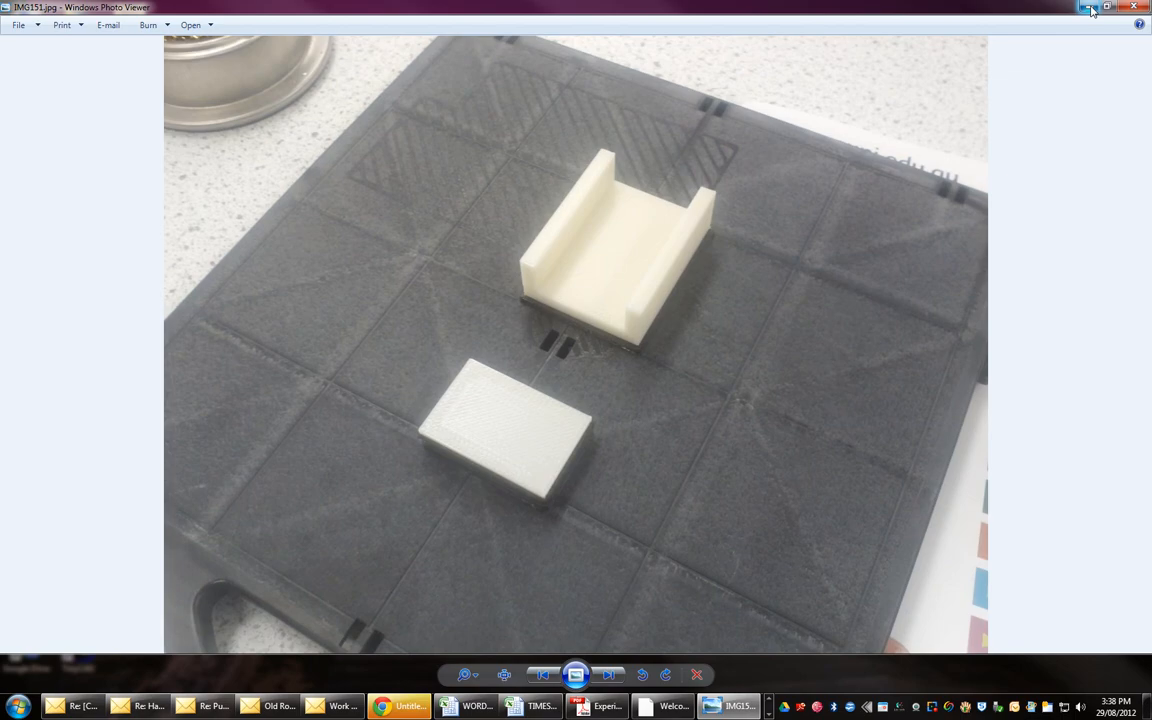
pyautogui.click(1088, 8)
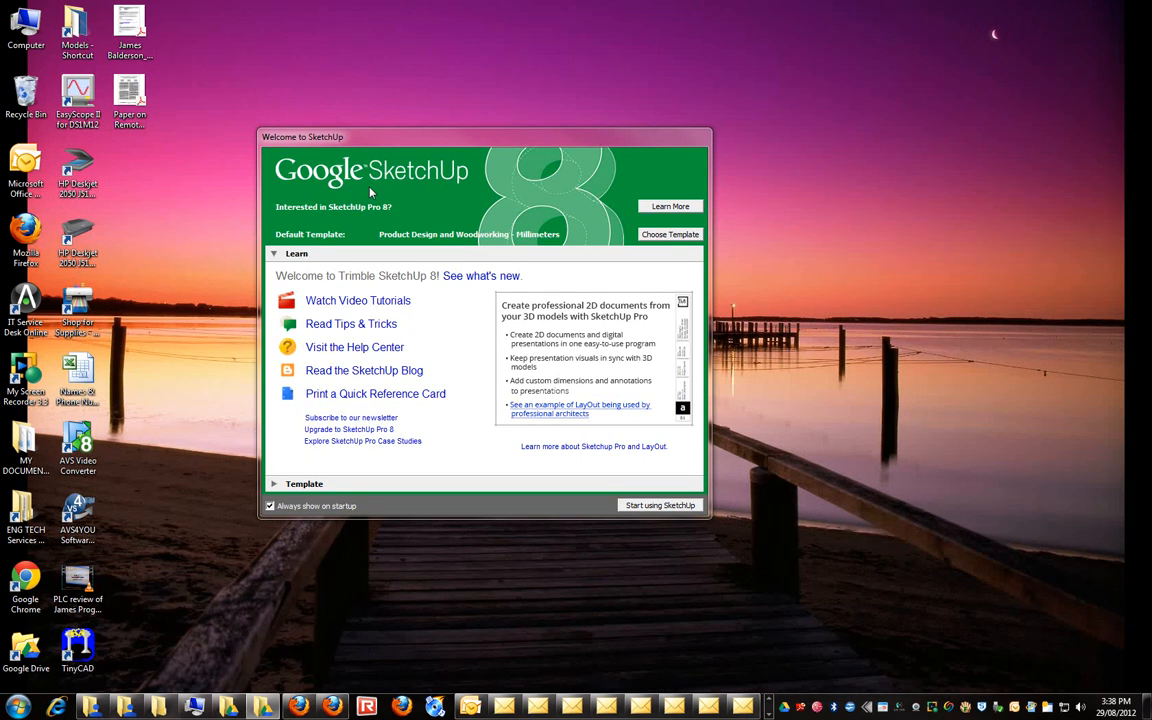
pyautogui.moveTo(622, 360)
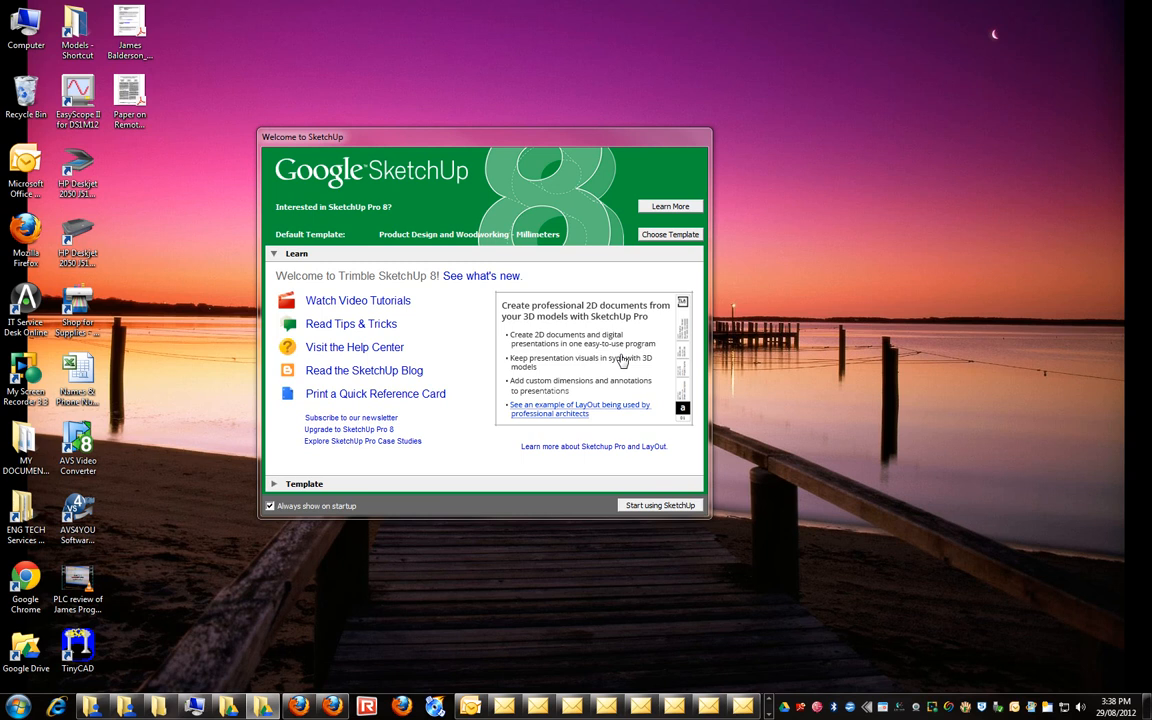
pyautogui.moveTo(728, 492)
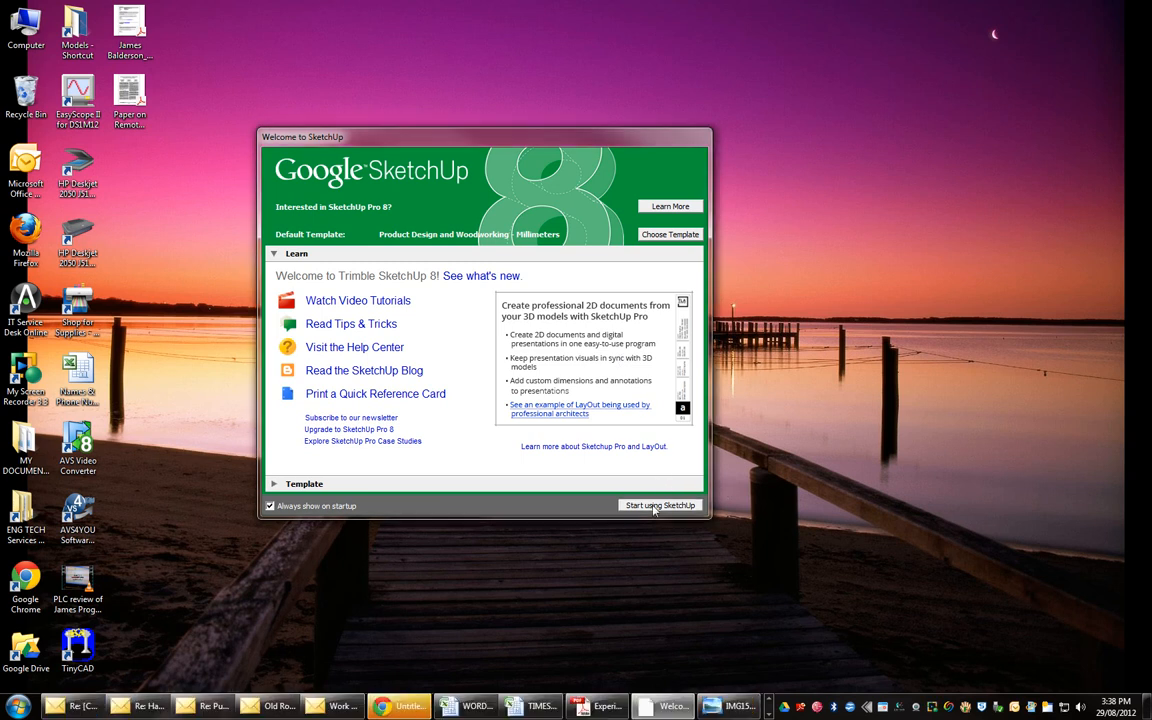
# - Start a new model from the welcome screen and orbit and pan around the axes origin
pyautogui.click(660, 504)
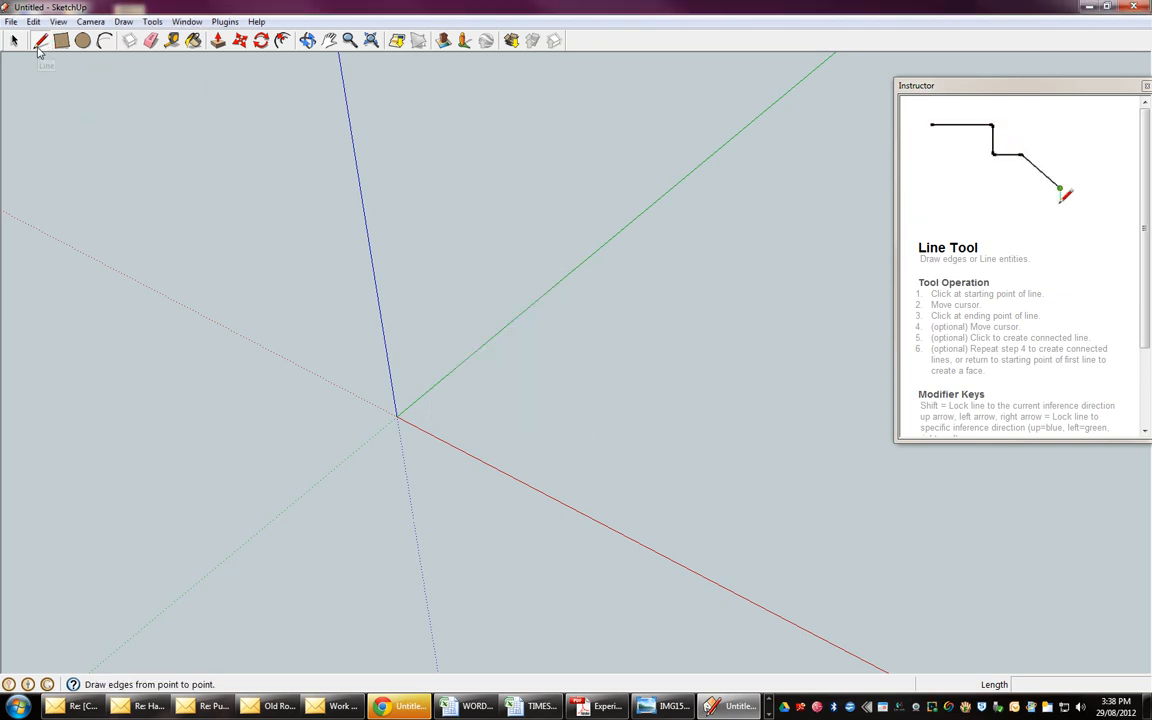
pyautogui.moveTo(40, 40)
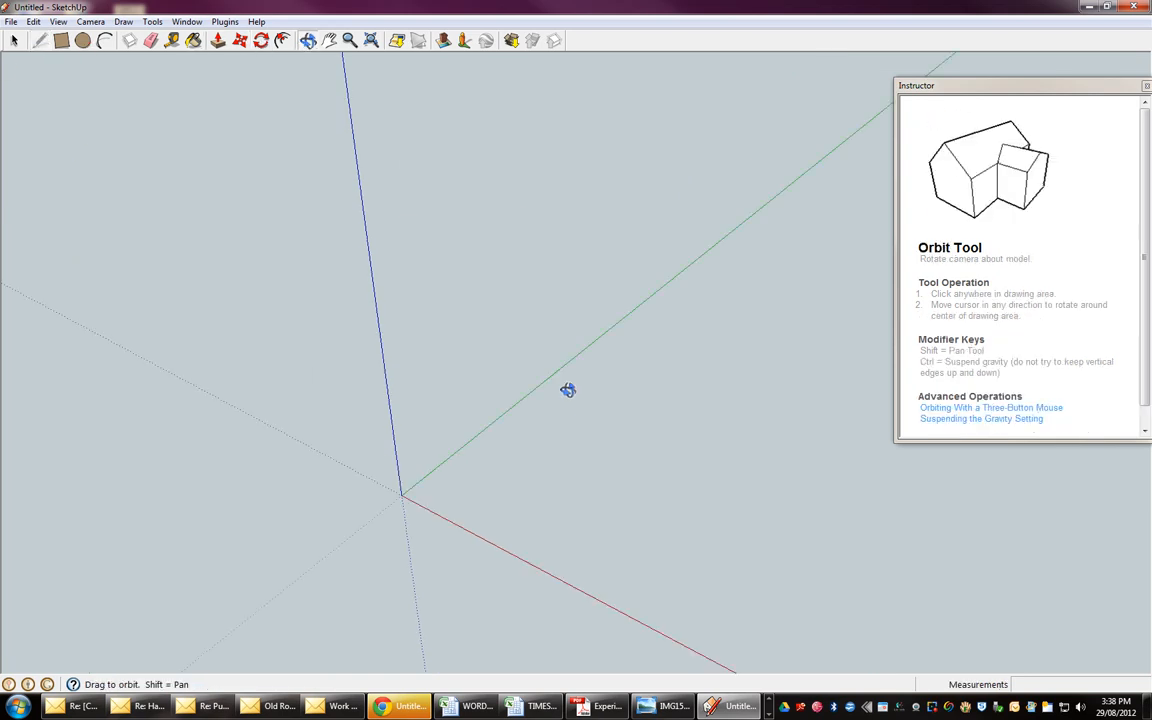
pyautogui.moveTo(568, 390); pyautogui.dragTo(306, 68)
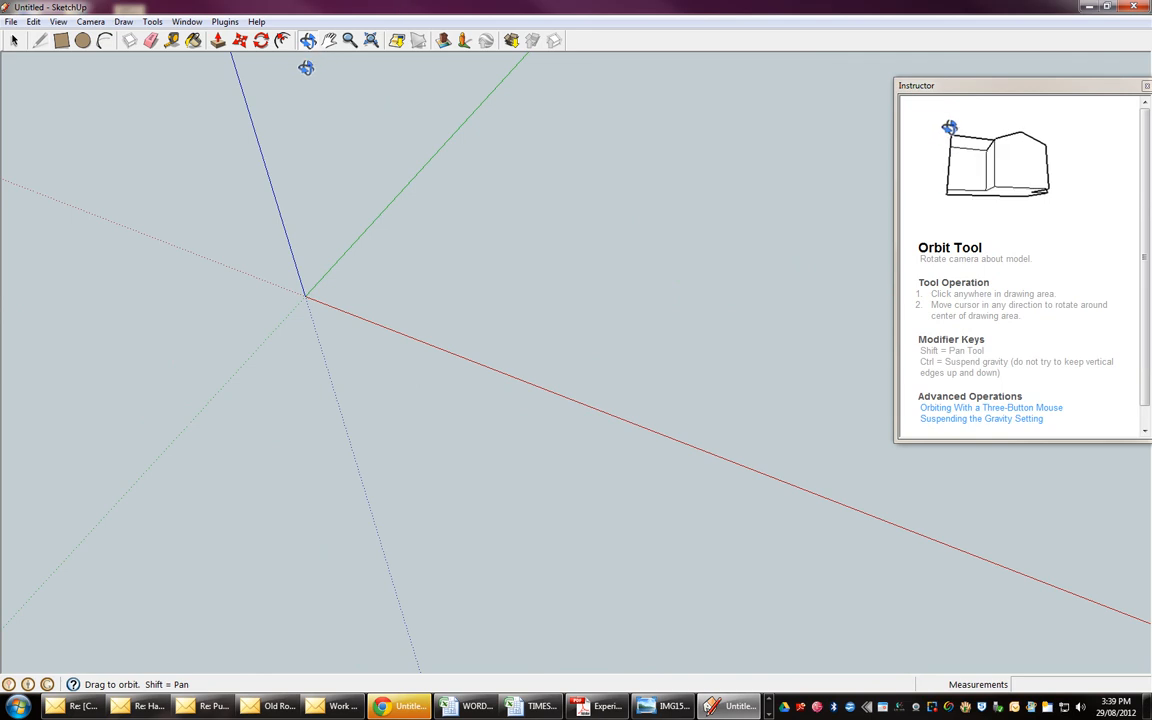
pyautogui.moveTo(306, 68); pyautogui.dragTo(376, 180)
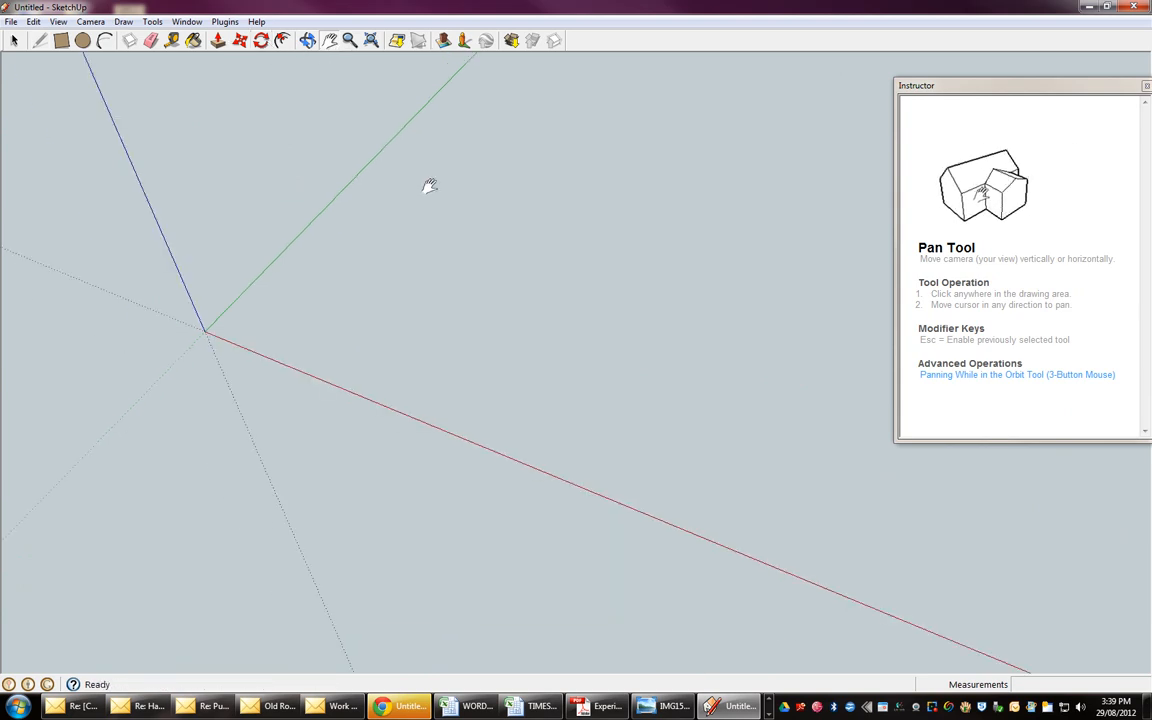
pyautogui.moveTo(430, 184); pyautogui.dragTo(620, 176)
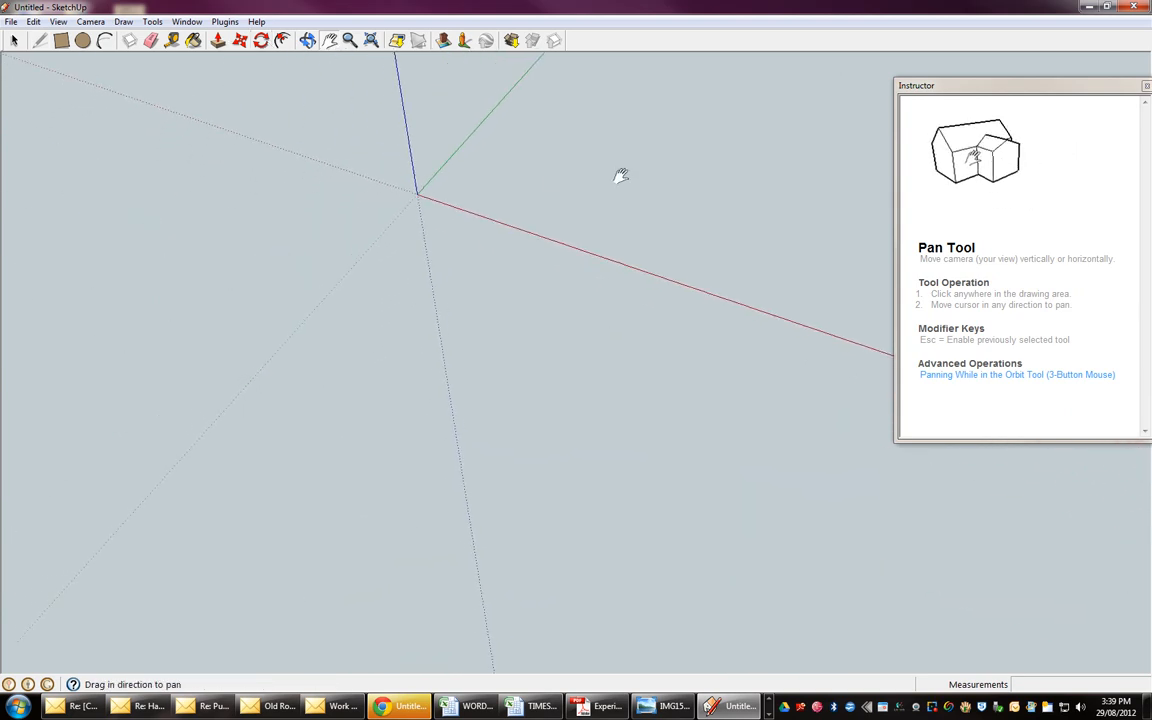
pyautogui.moveTo(620, 176); pyautogui.dragTo(320, 430)
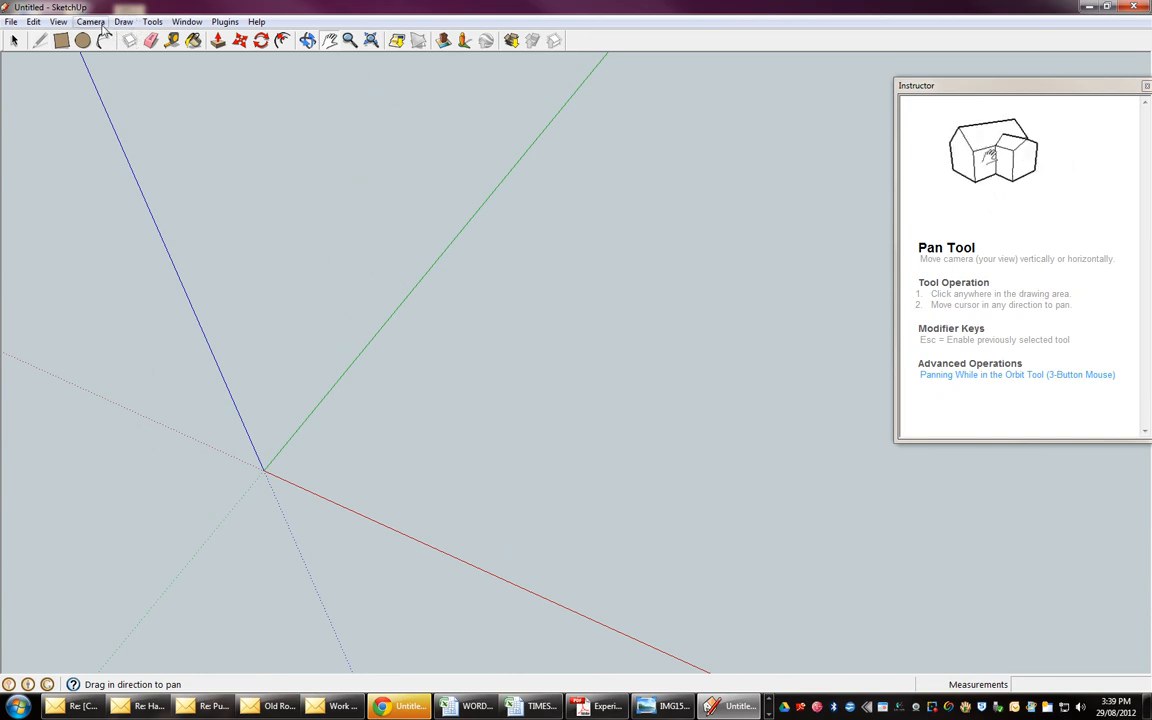
pyautogui.click(12, 20)
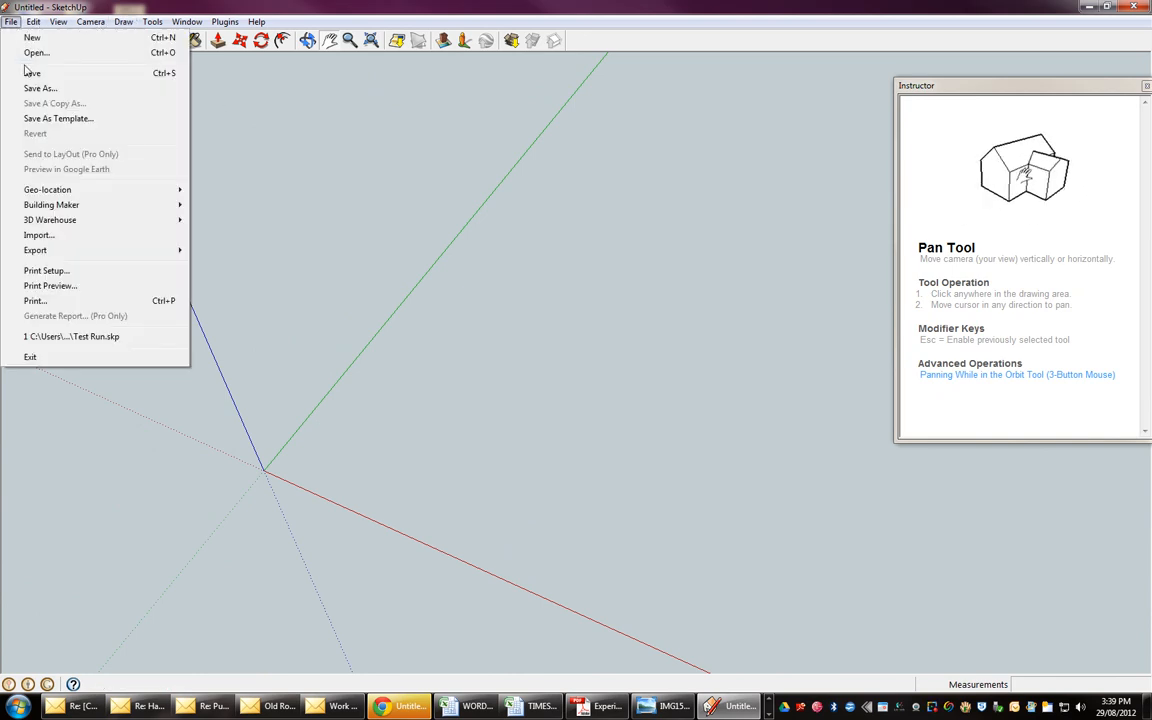
pyautogui.moveTo(32, 36)
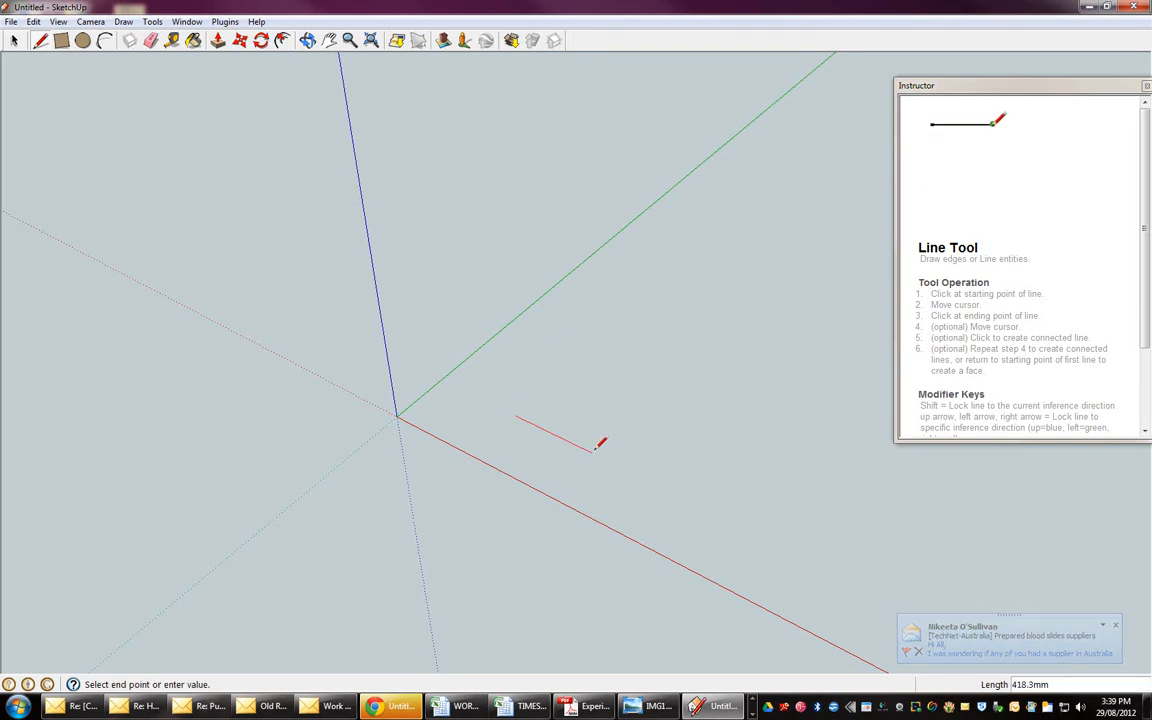
pyautogui.moveTo(672, 480)
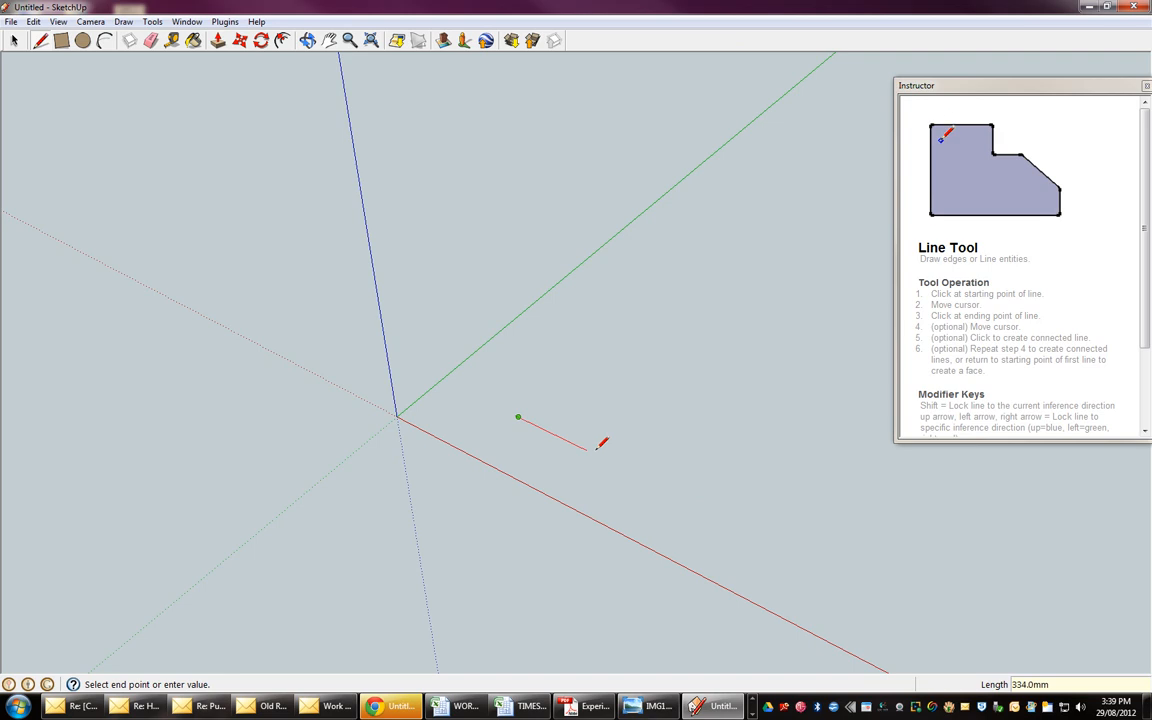
pyautogui.moveTo(584, 372)
pyautogui.write('50')
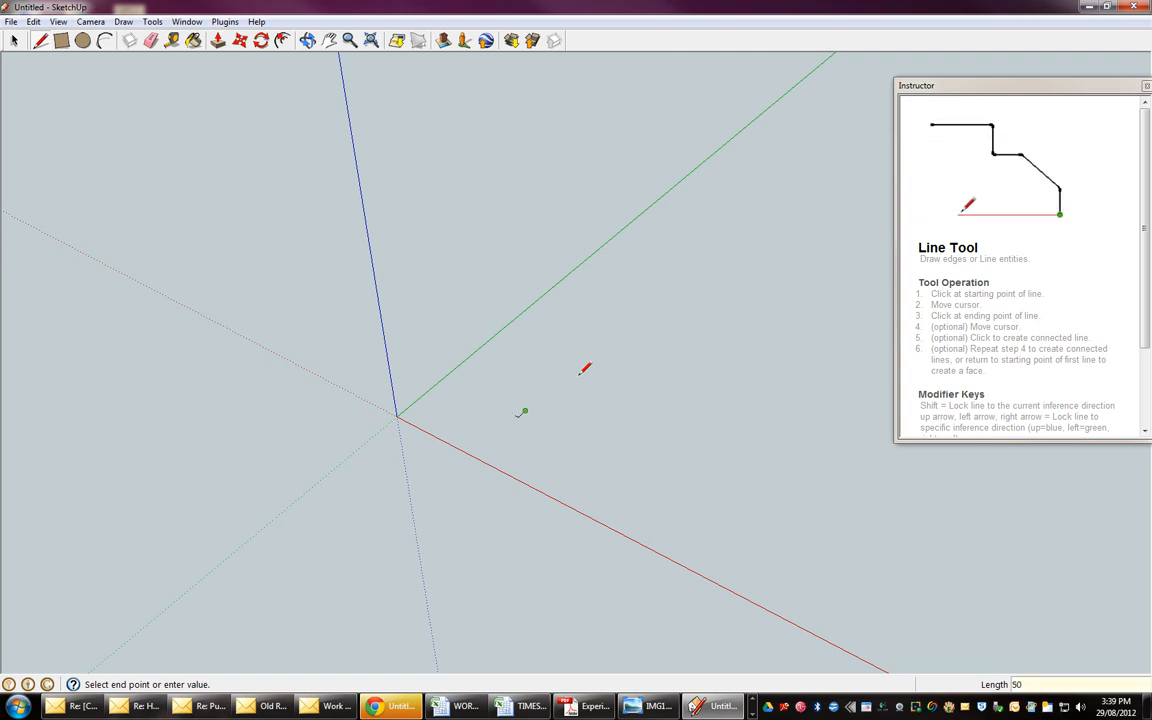
pyautogui.moveTo(476, 384)
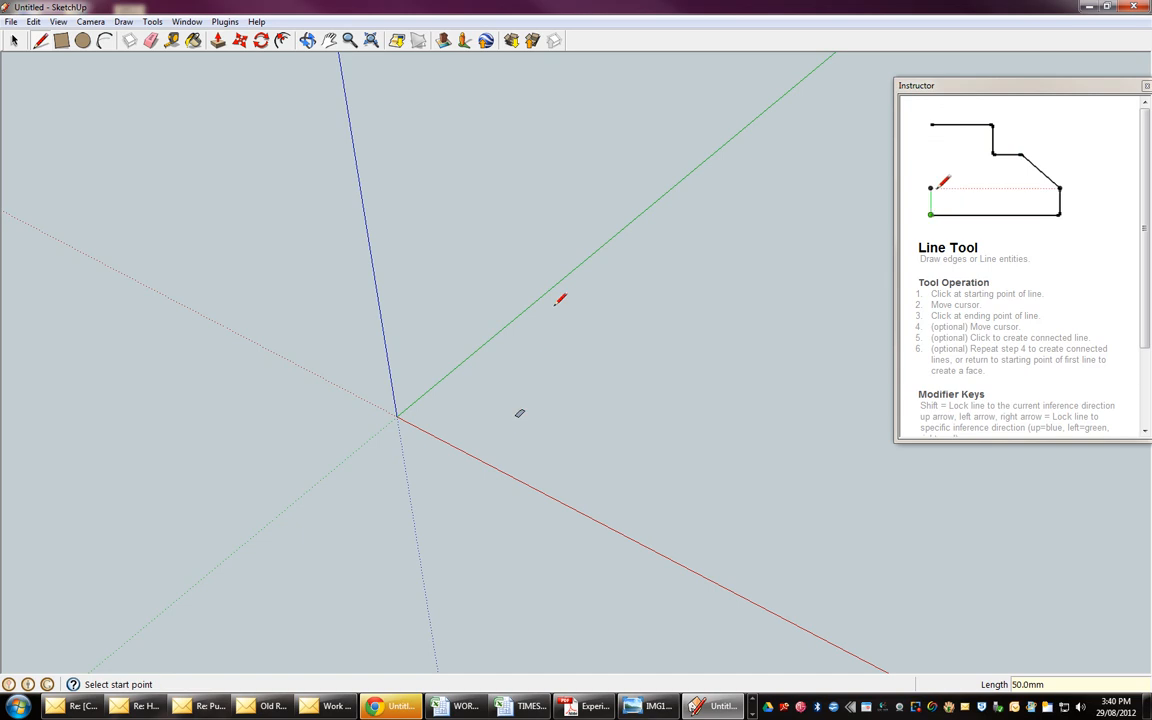
# - Zoom and pan so the flat base rectangle fills the drawing area, ready for Push/Pull
pyautogui.click(348, 40)
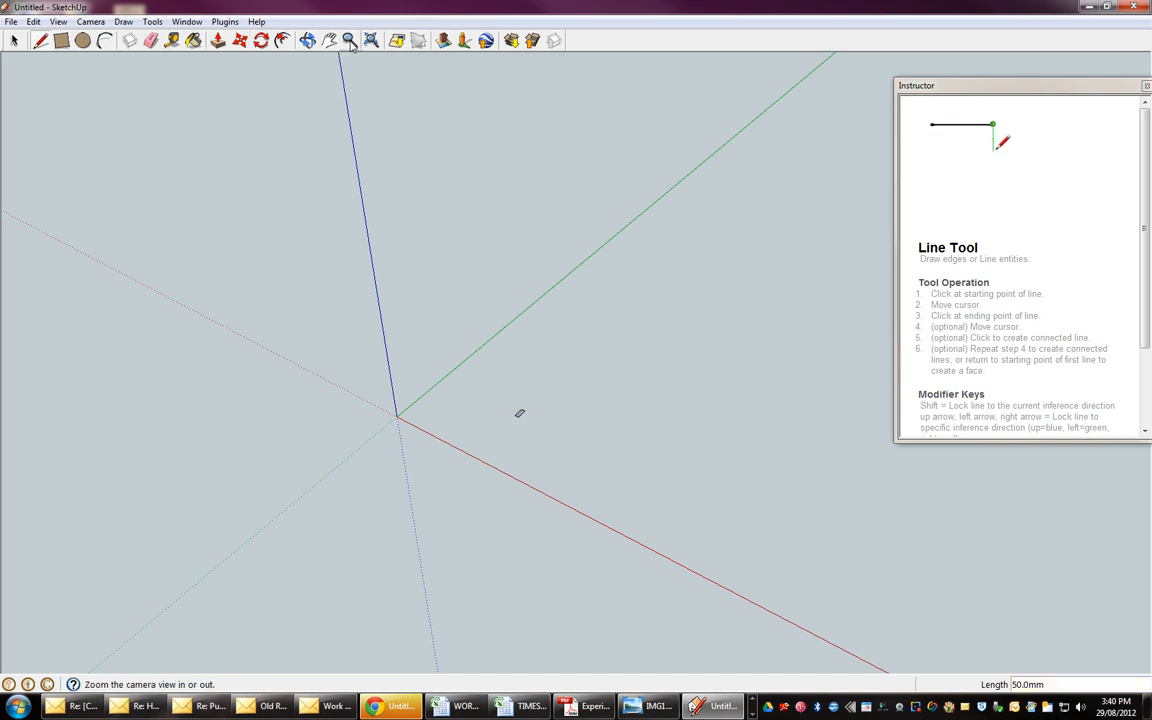
pyautogui.click(350, 40)
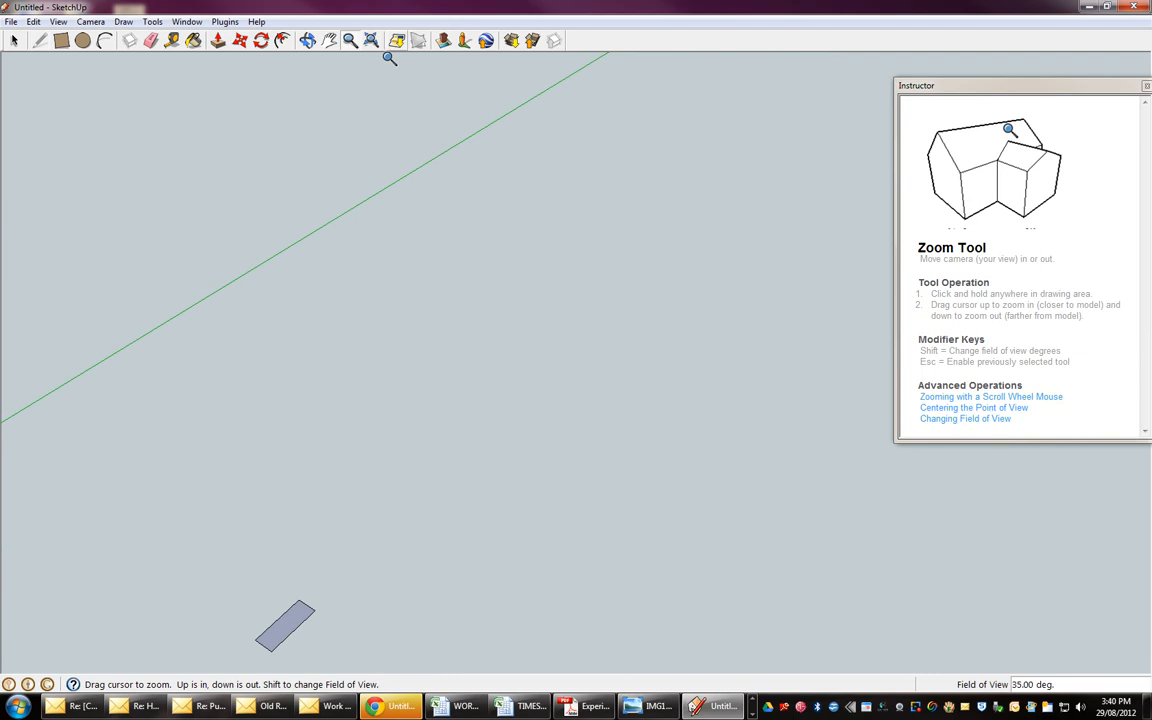
pyautogui.click(328, 40)
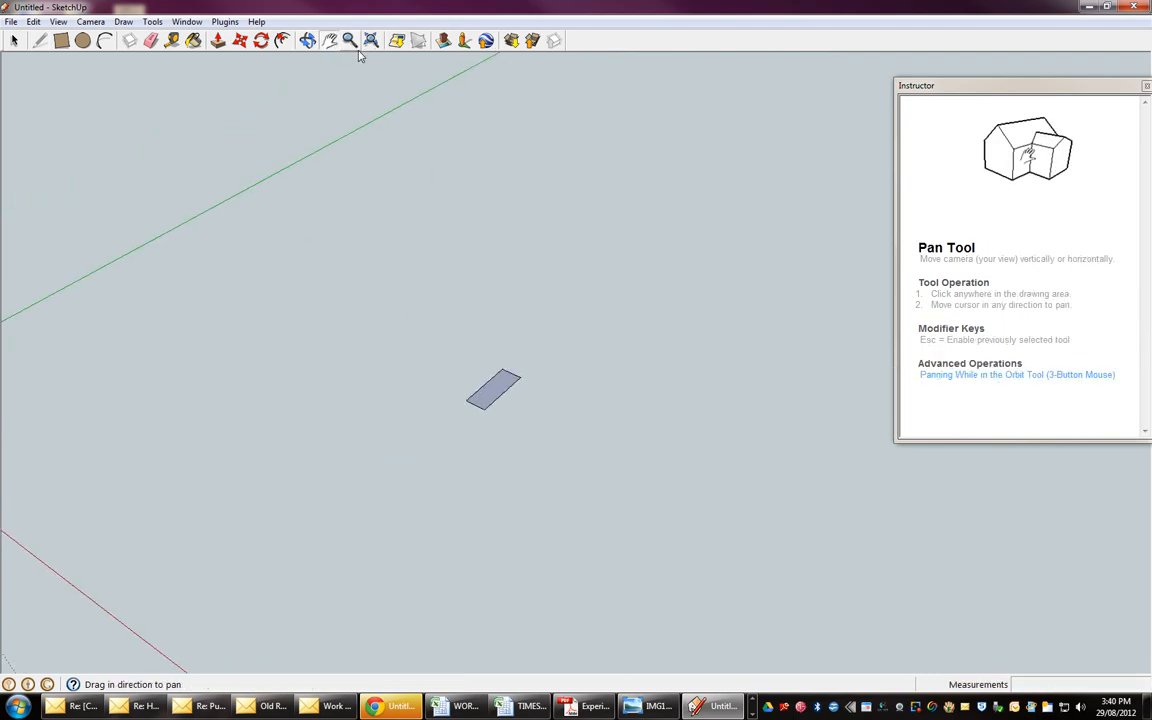
pyautogui.moveTo(372, 40)
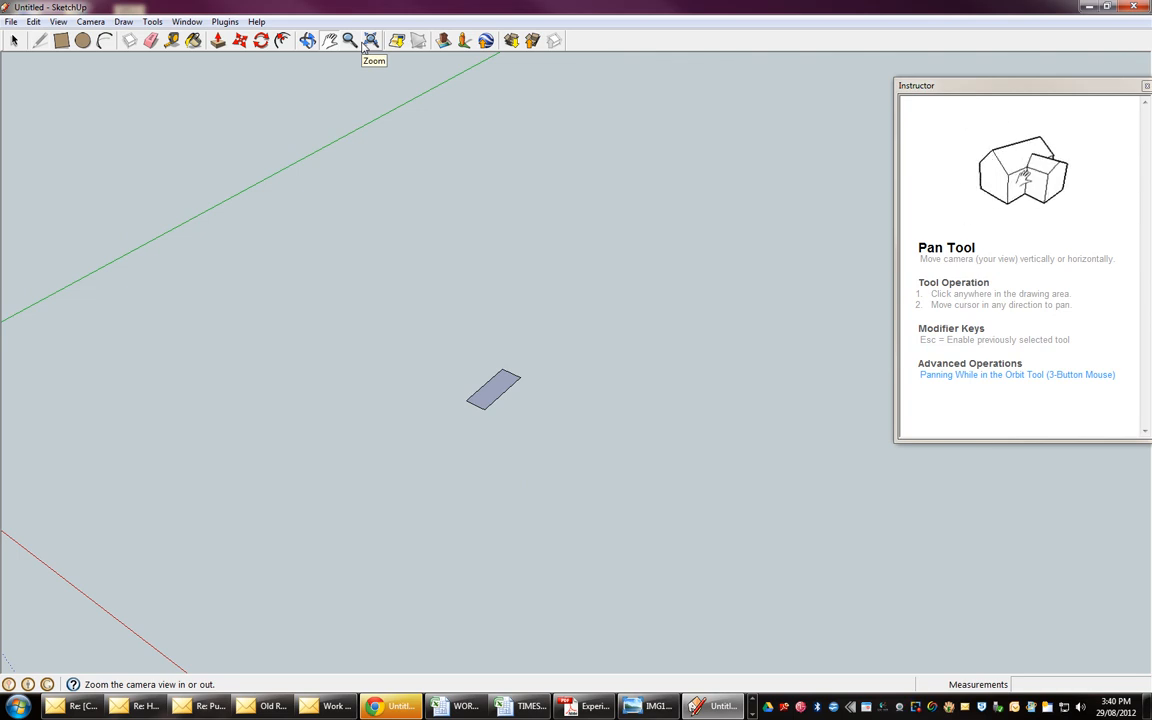
pyautogui.moveTo(388, 52)
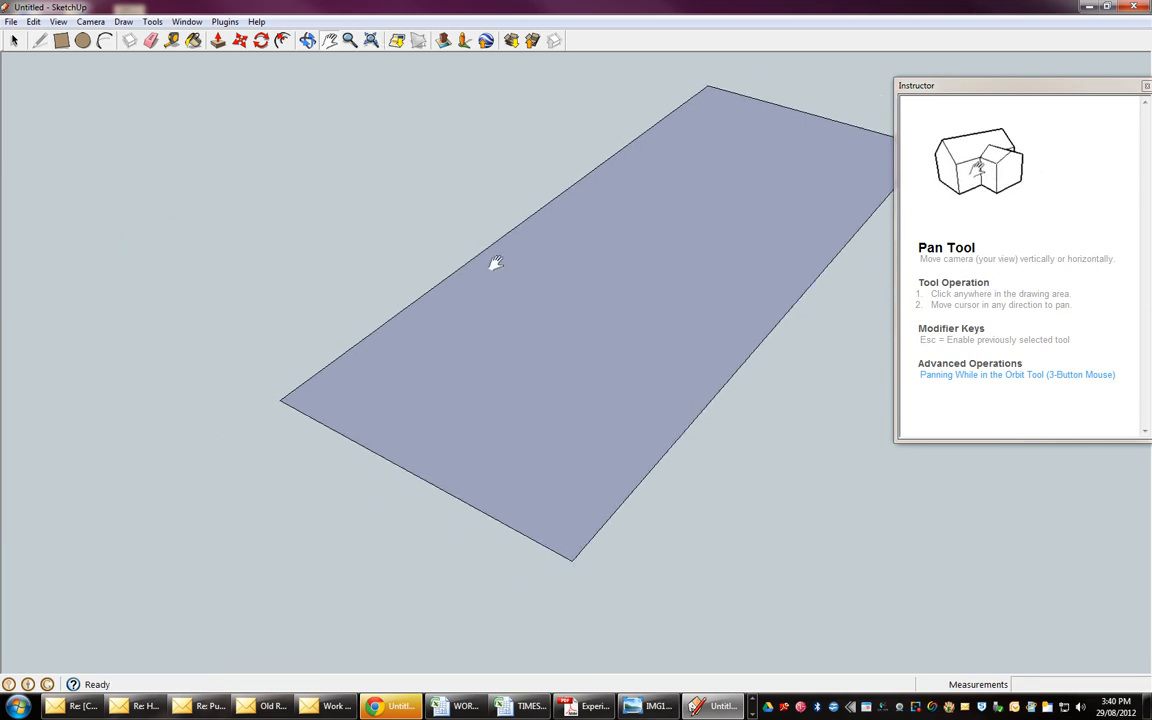
pyautogui.moveTo(496, 262); pyautogui.dragTo(584, 360)
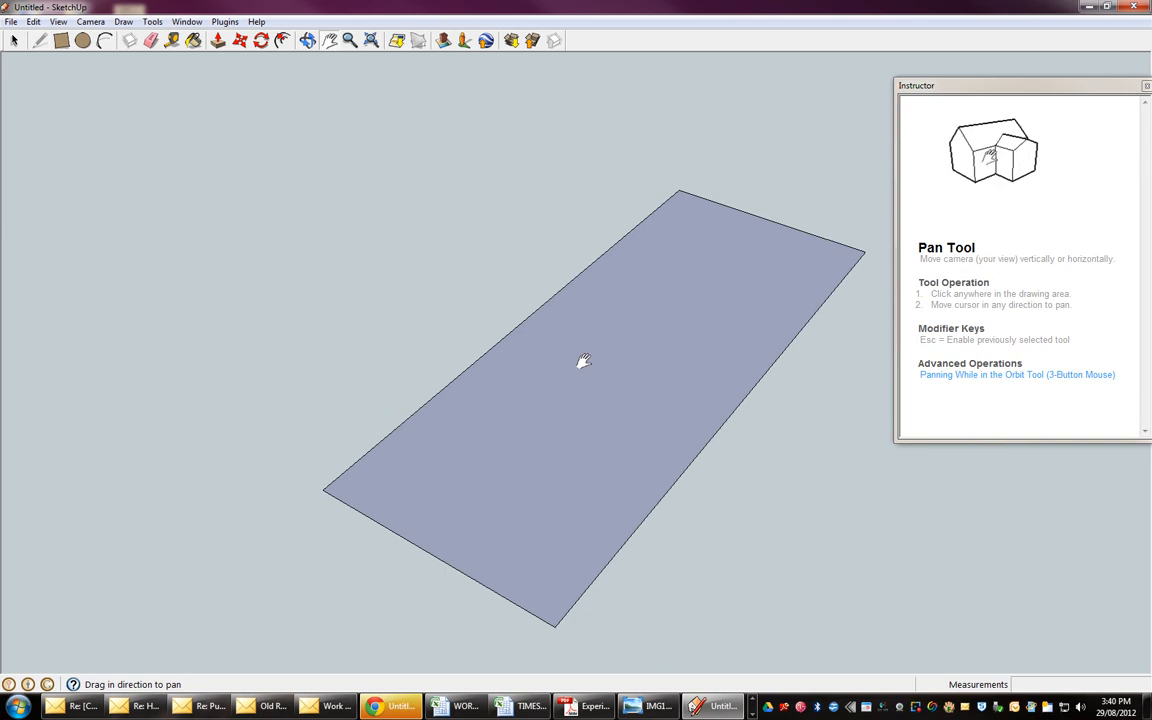
pyautogui.moveTo(402, 498)
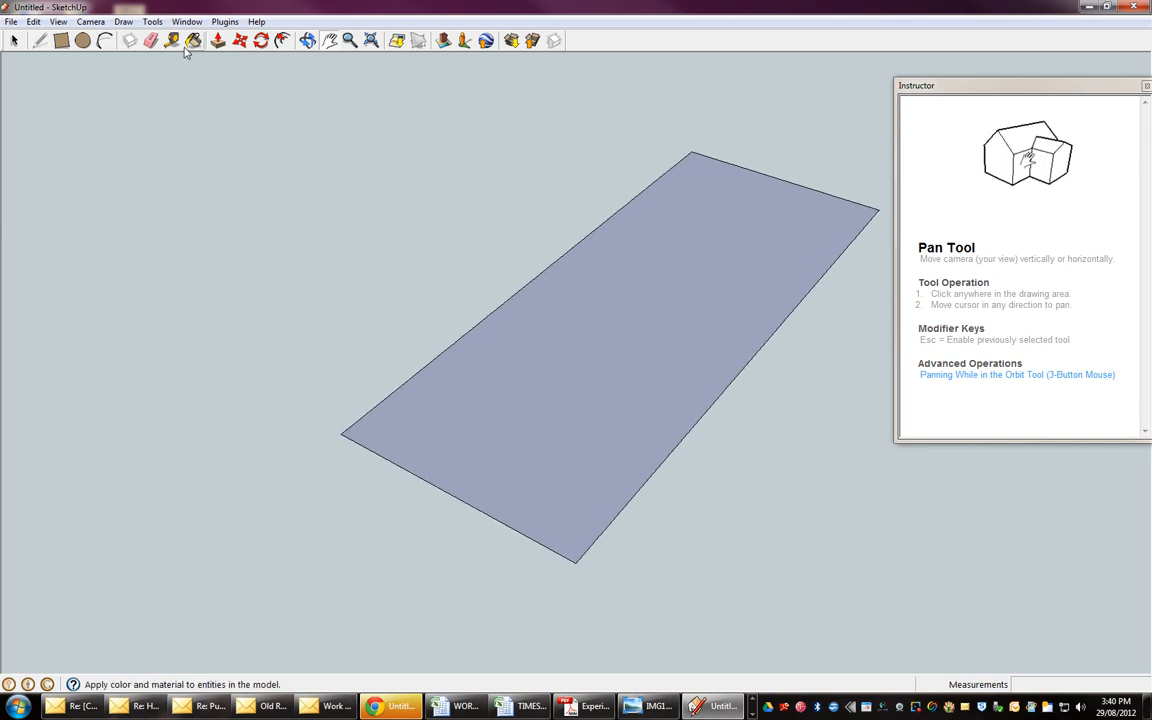
pyautogui.click(216, 40)
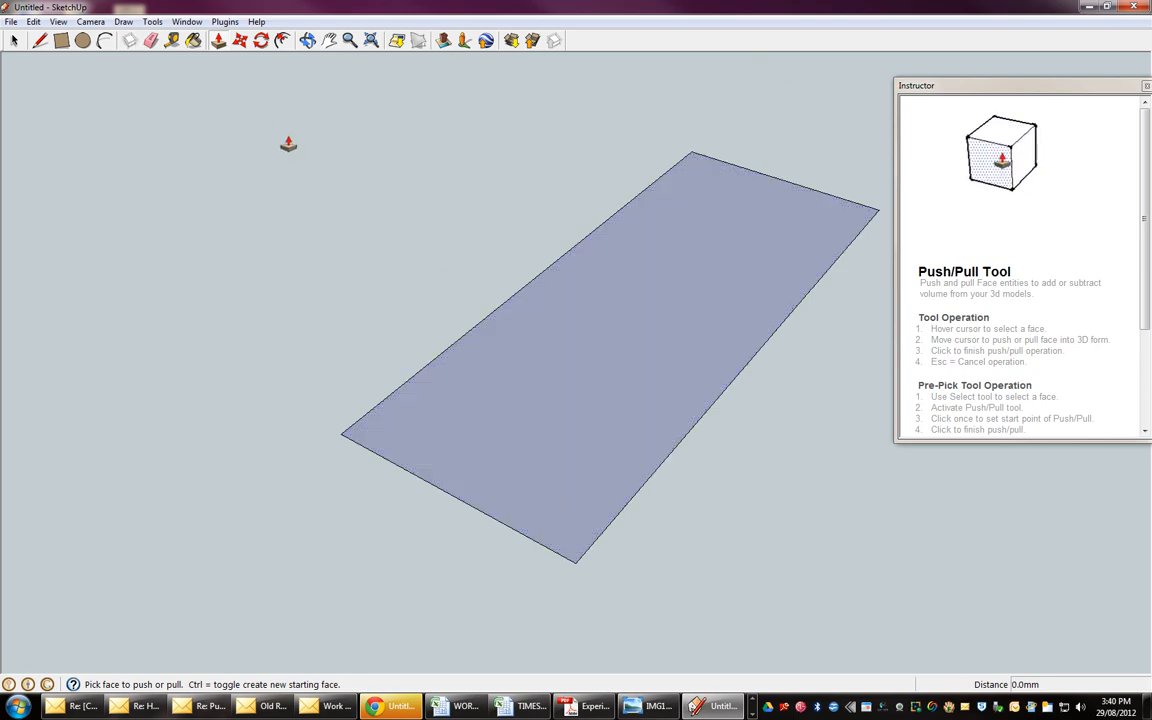
# - Start a wall edge with the Line tool from the base's left corner
pyautogui.click(40, 40)
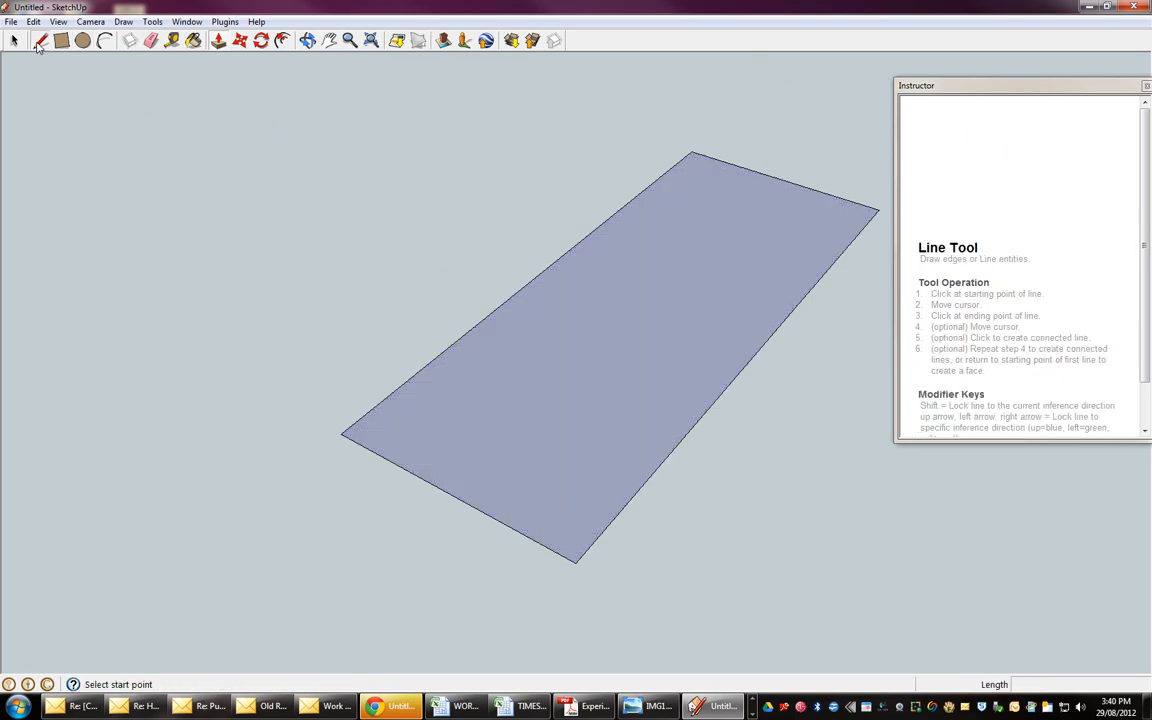
pyautogui.click(344, 432)
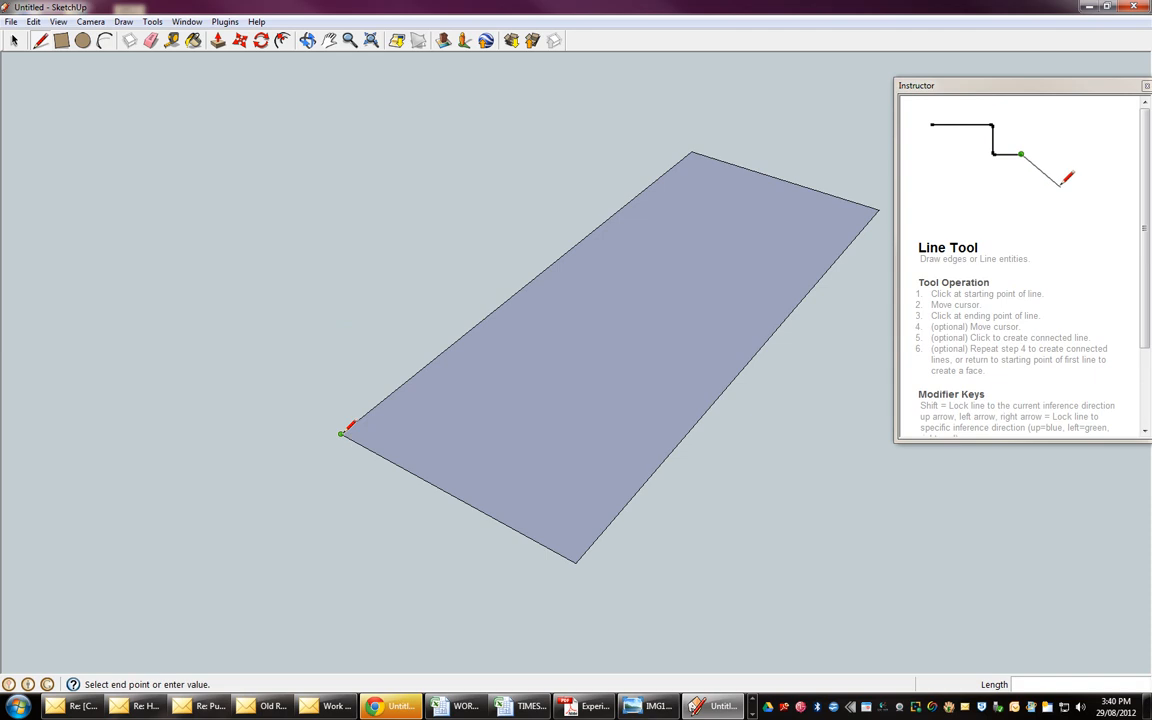
pyautogui.moveTo(342, 410)
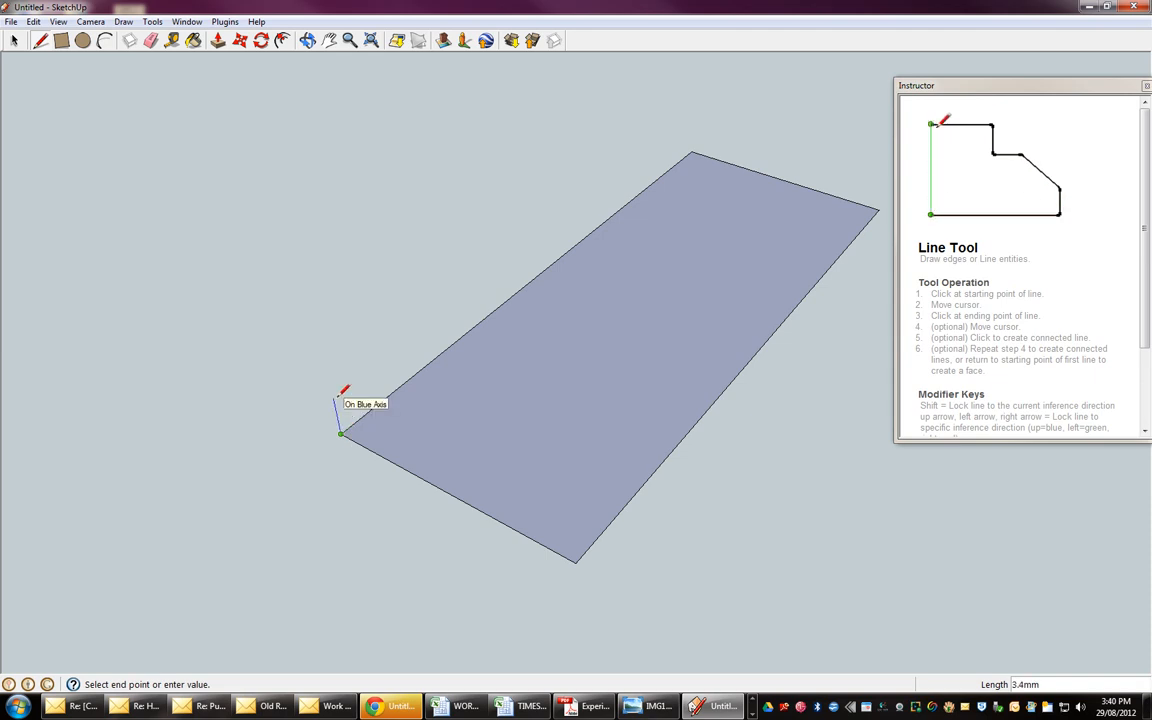
pyautogui.moveTo(360, 324)
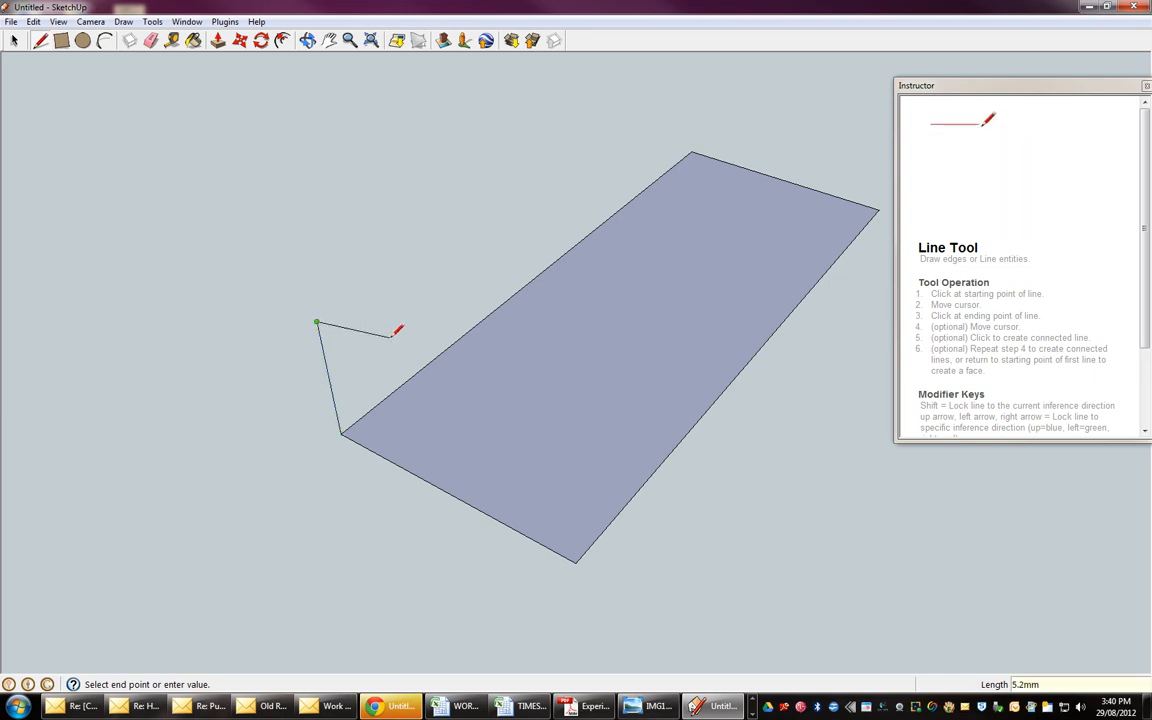
pyautogui.moveTo(600, 464)
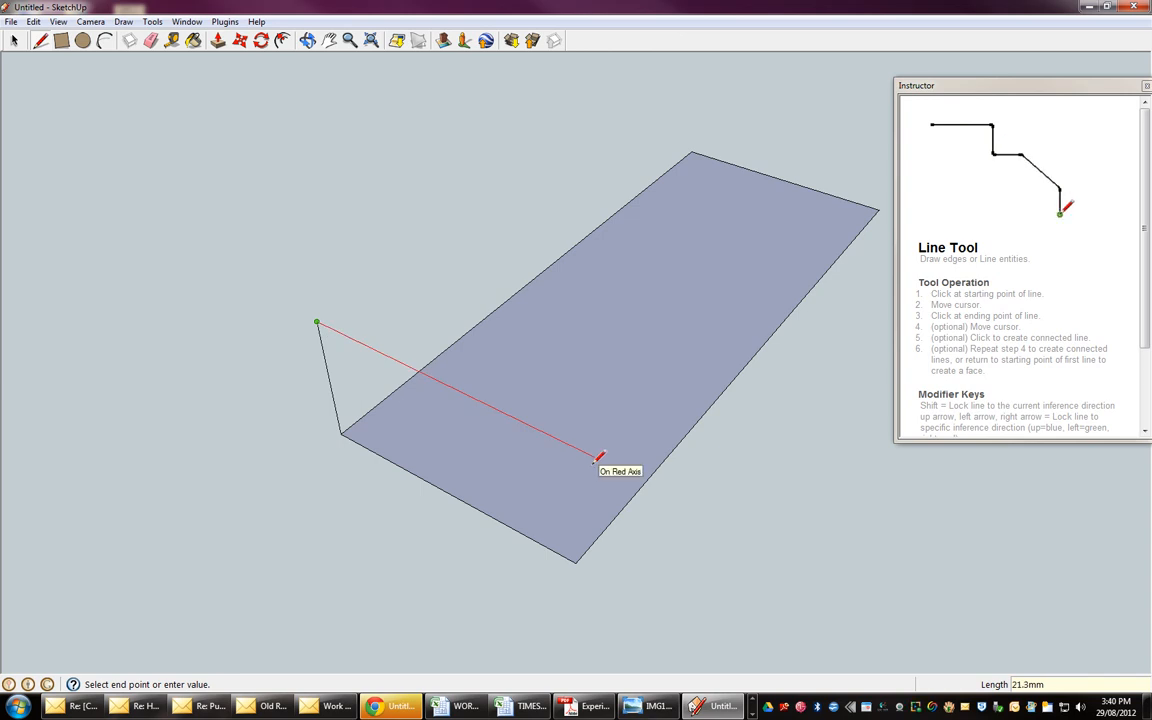
pyautogui.moveTo(568, 442)
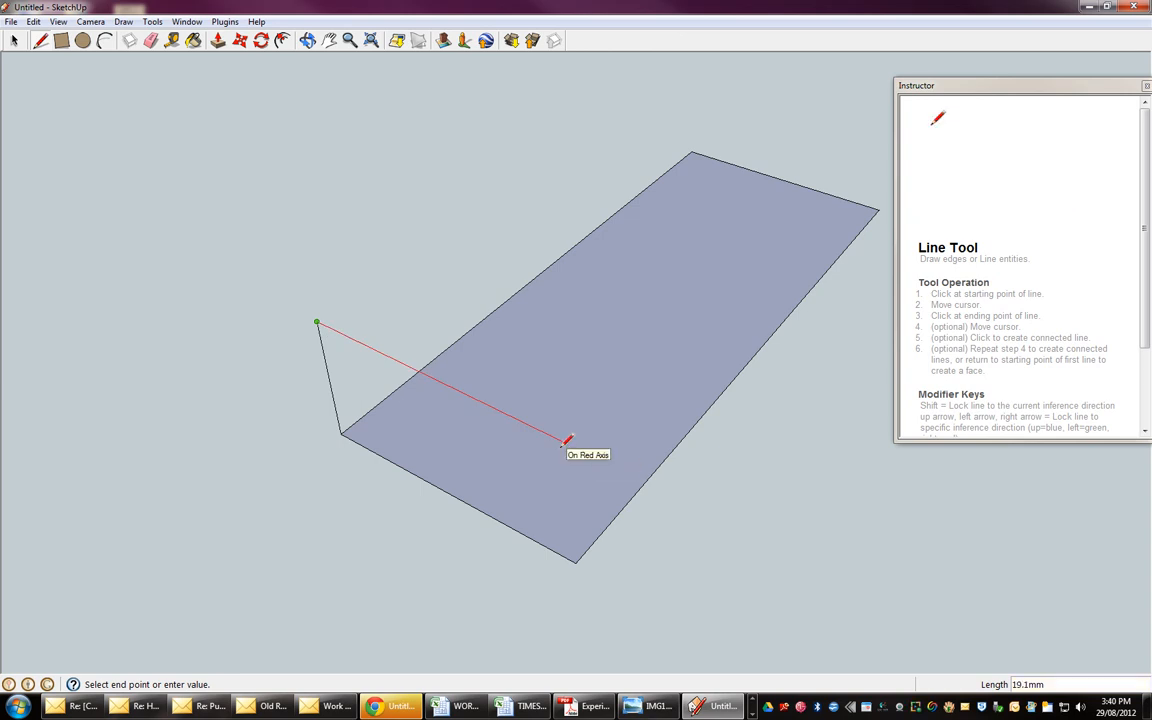
pyautogui.moveTo(598, 452)
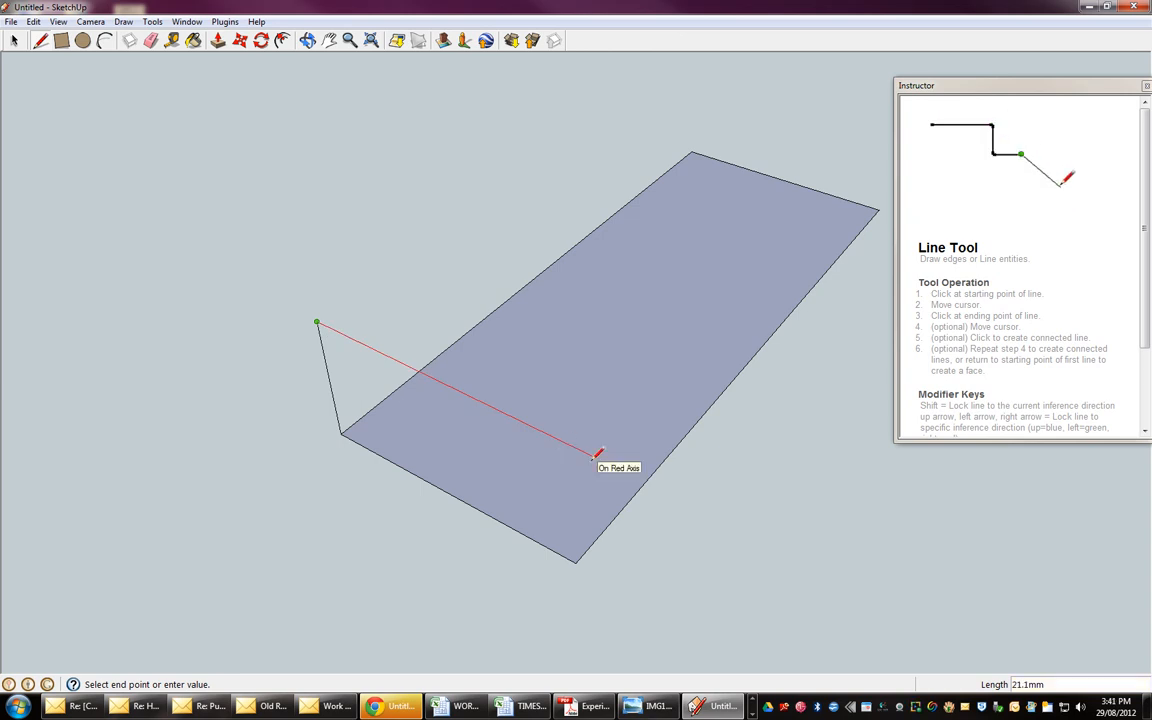
pyautogui.moveTo(600, 196)
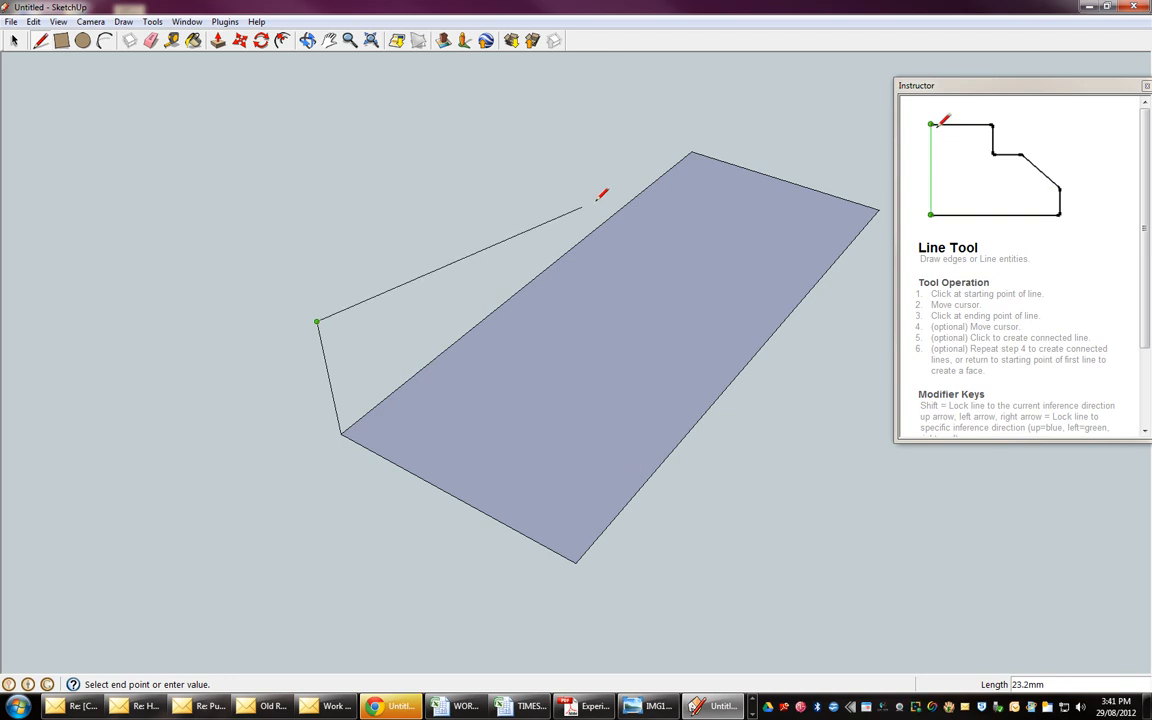
pyautogui.moveTo(672, 76)
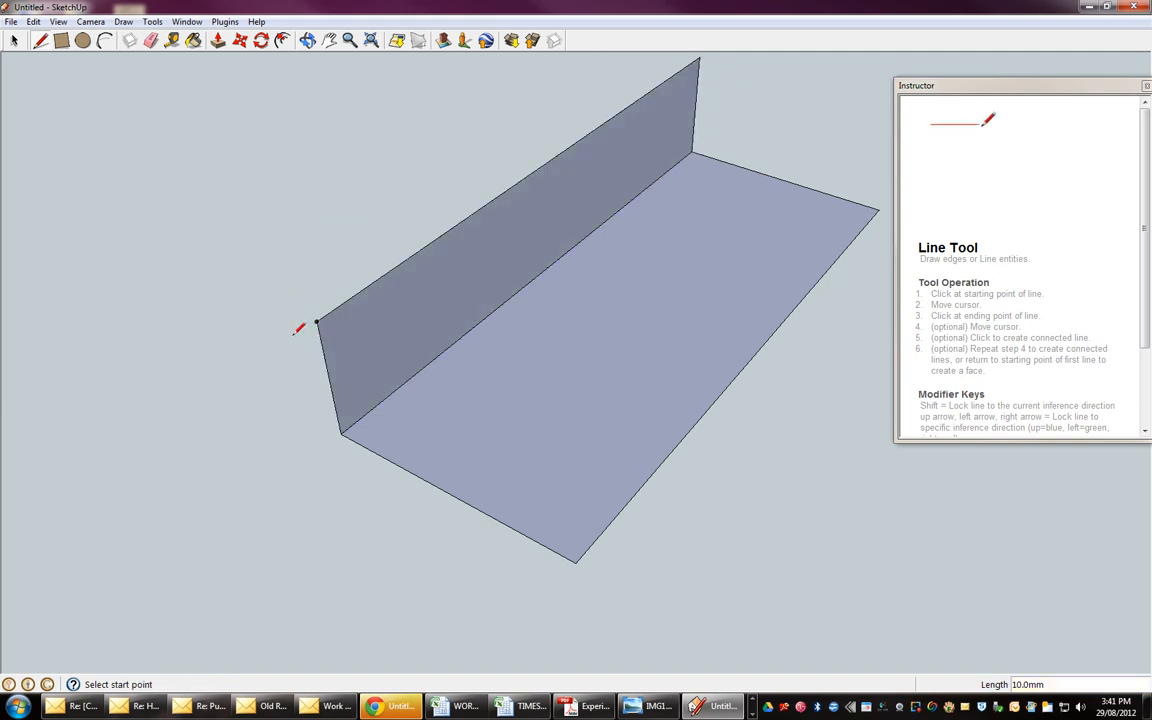
# - Start the second wall's edges from the base's near right corner
pyautogui.click(316, 324)
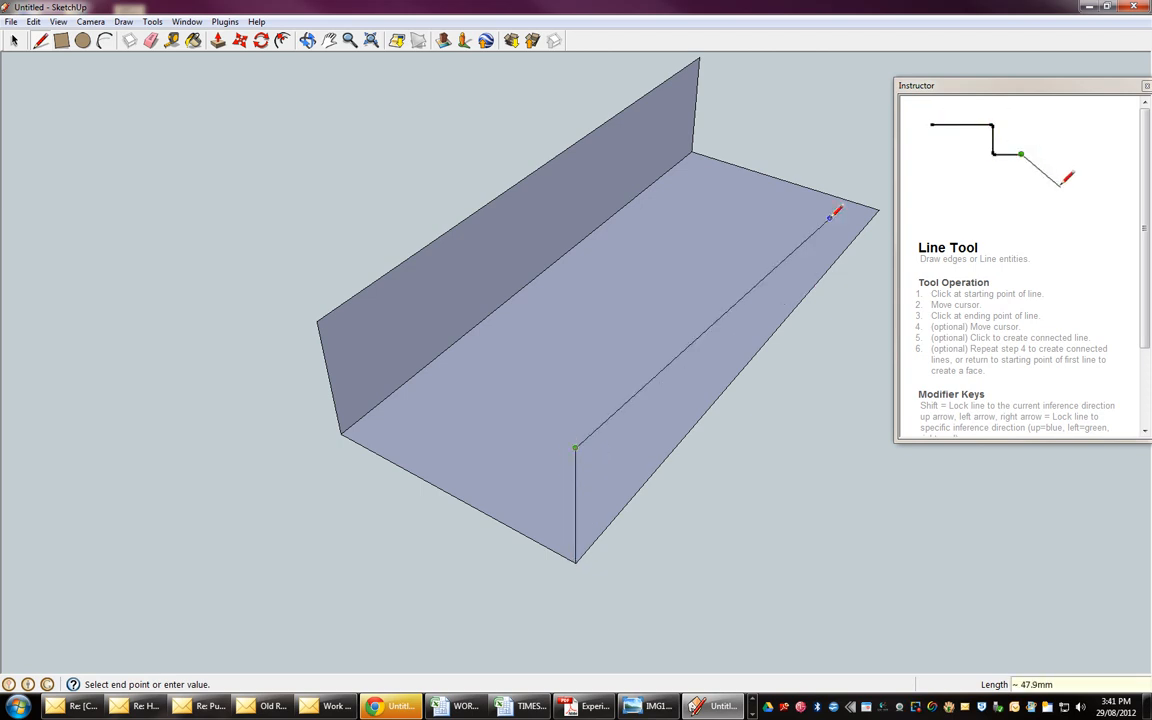
pyautogui.moveTo(870, 130)
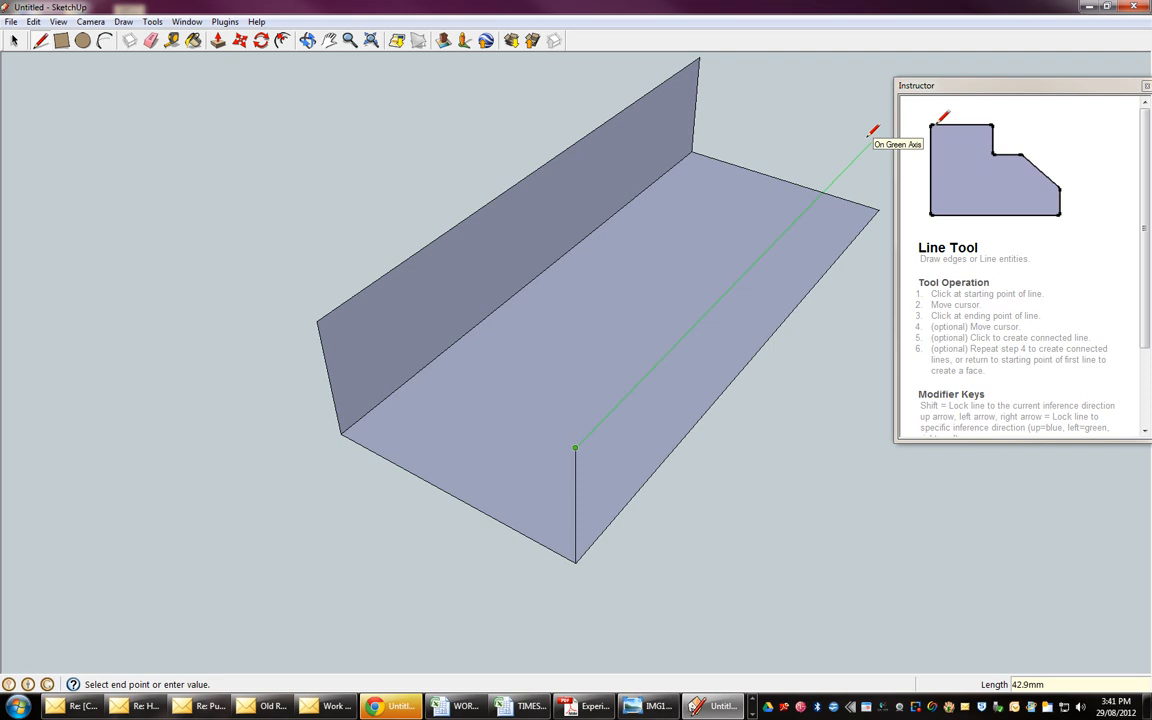
pyautogui.moveTo(432, 304)
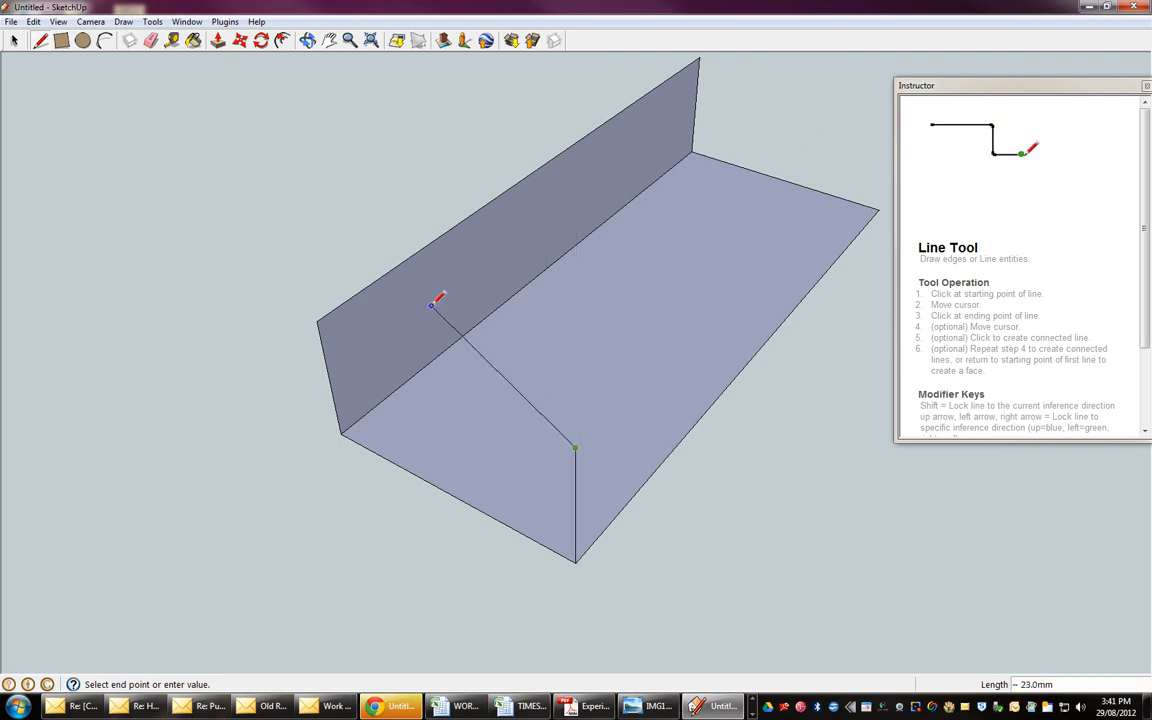
pyautogui.moveTo(408, 362)
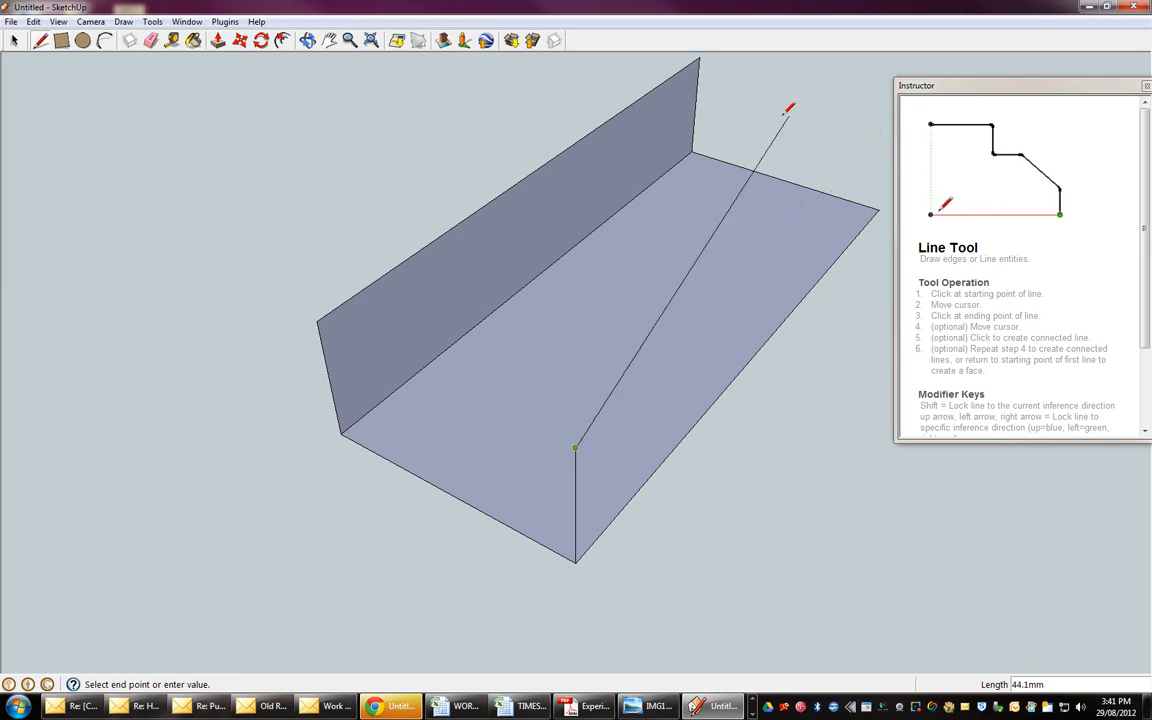
pyautogui.moveTo(850, 180)
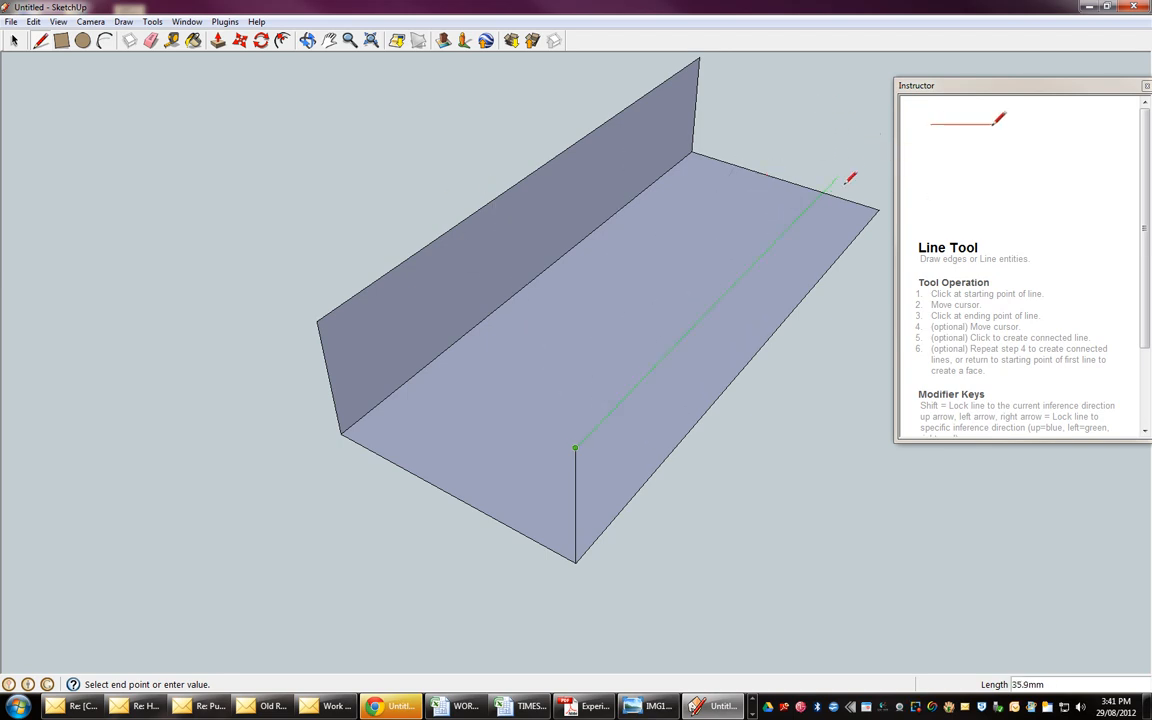
pyautogui.moveTo(864, 160)
pyautogui.write('10')
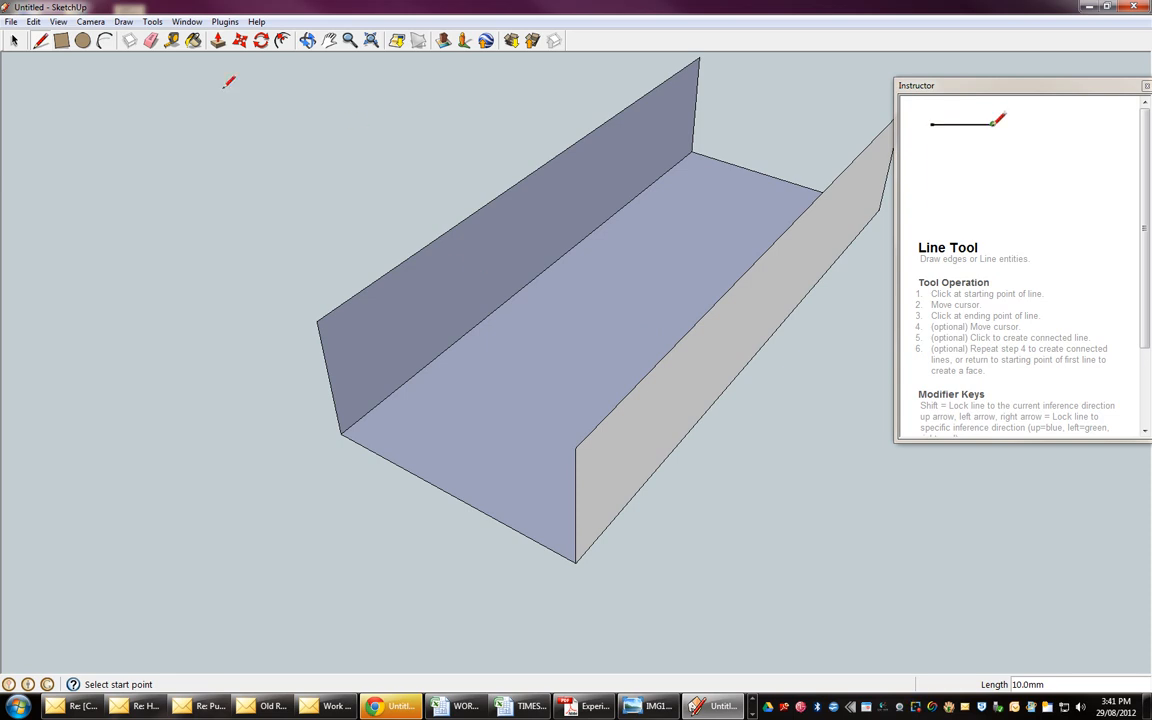
# - Push/Pull the right wall face outward to a 3 mm thickness
pyautogui.click(220, 40)
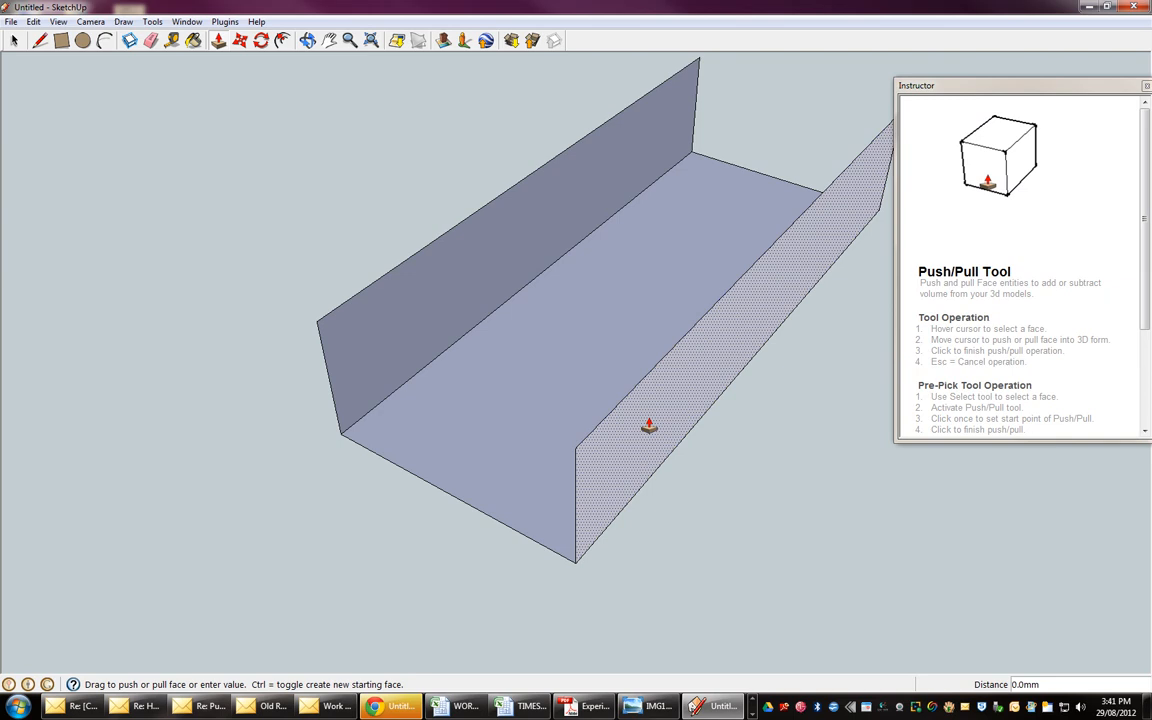
pyautogui.moveTo(648, 428); pyautogui.dragTo(672, 432)
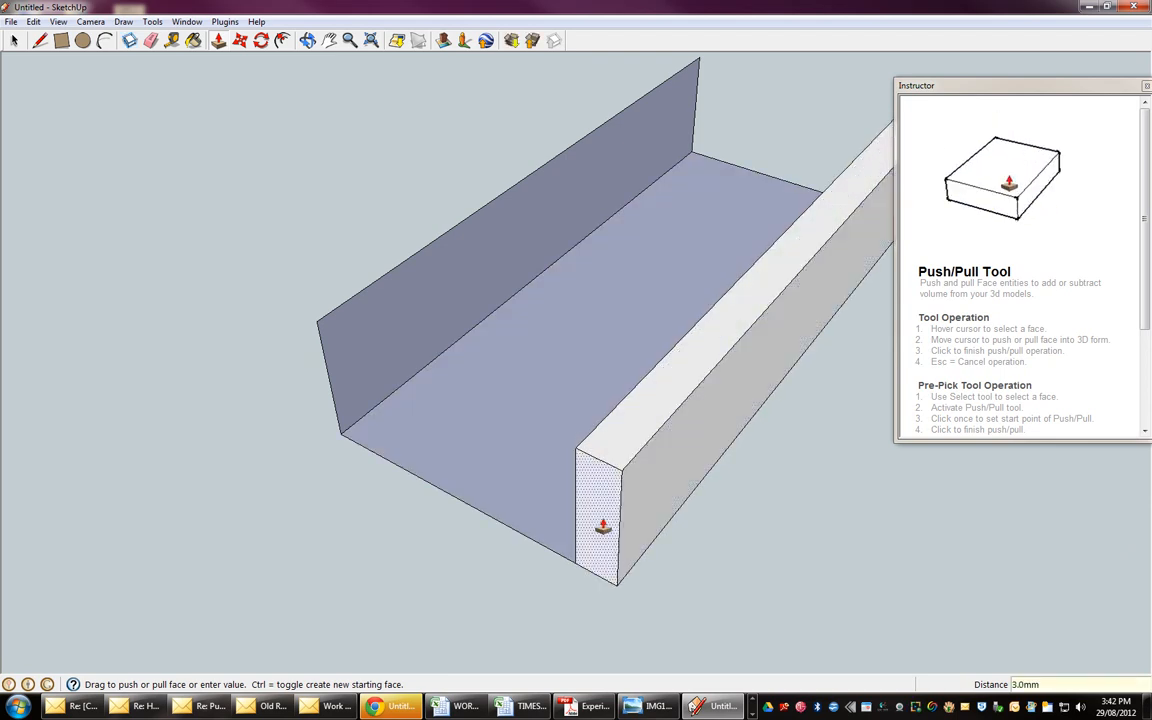
pyautogui.moveTo(570, 530)
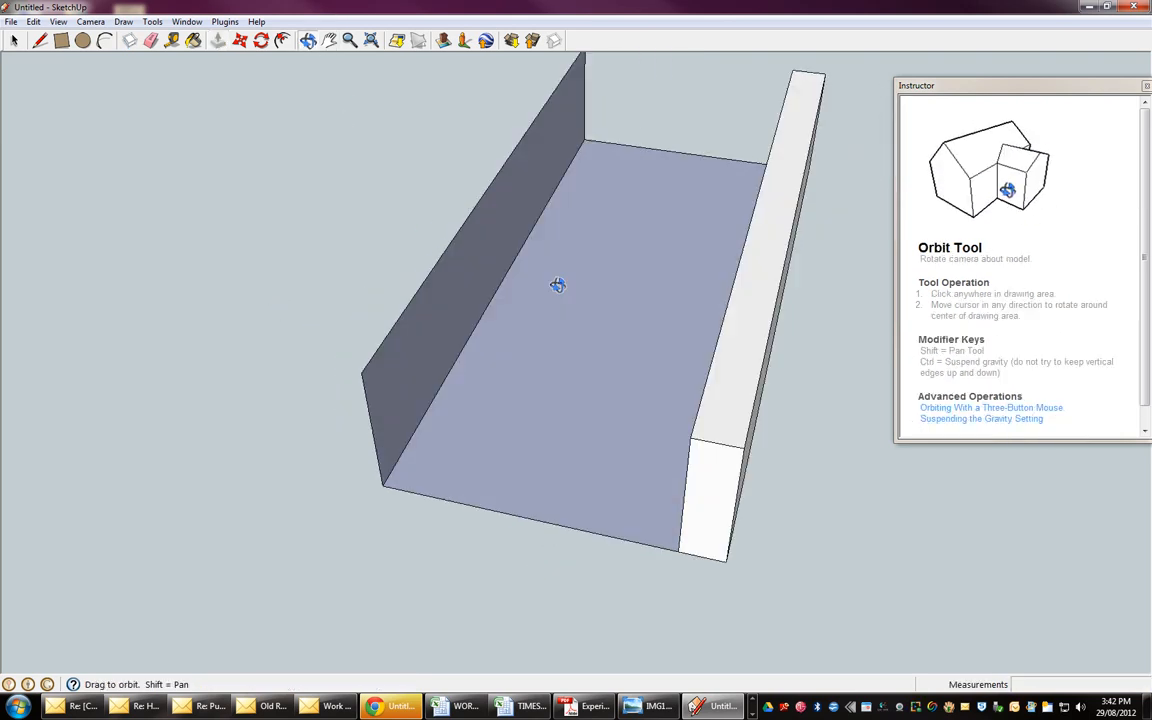
# - Thicken the left wall to match the right, then pull the floor down into a U-channel
pyautogui.moveTo(556, 286); pyautogui.dragTo(692, 232)
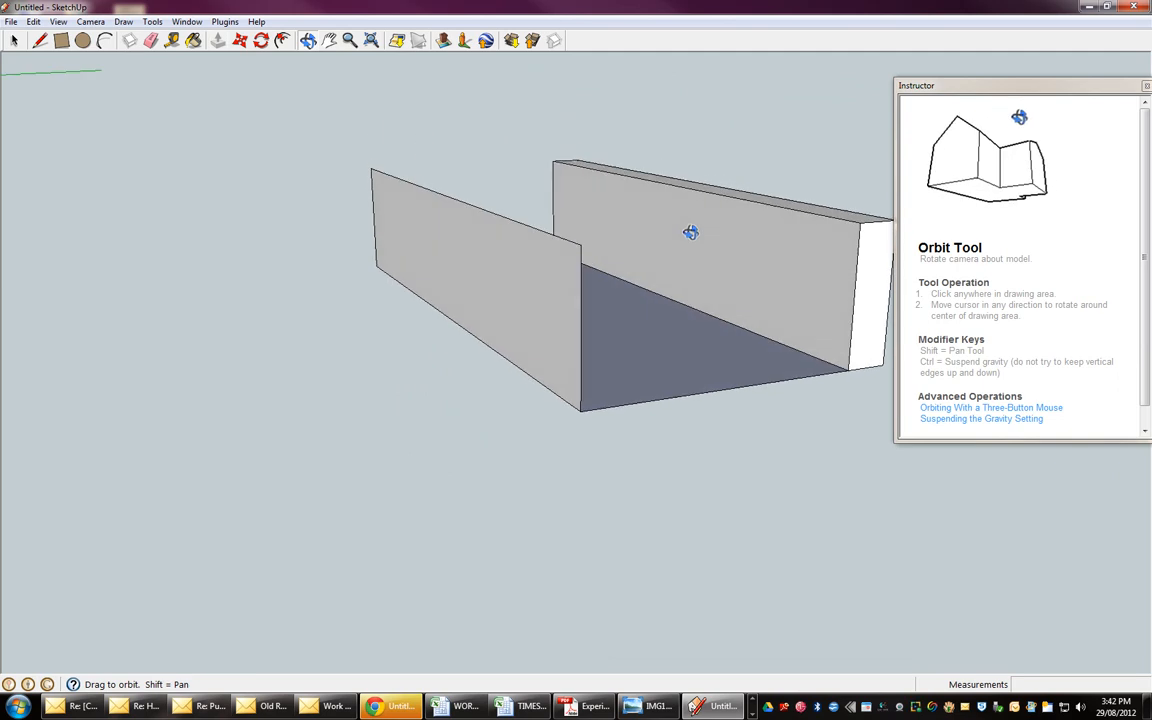
pyautogui.moveTo(690, 232); pyautogui.dragTo(984, 190)
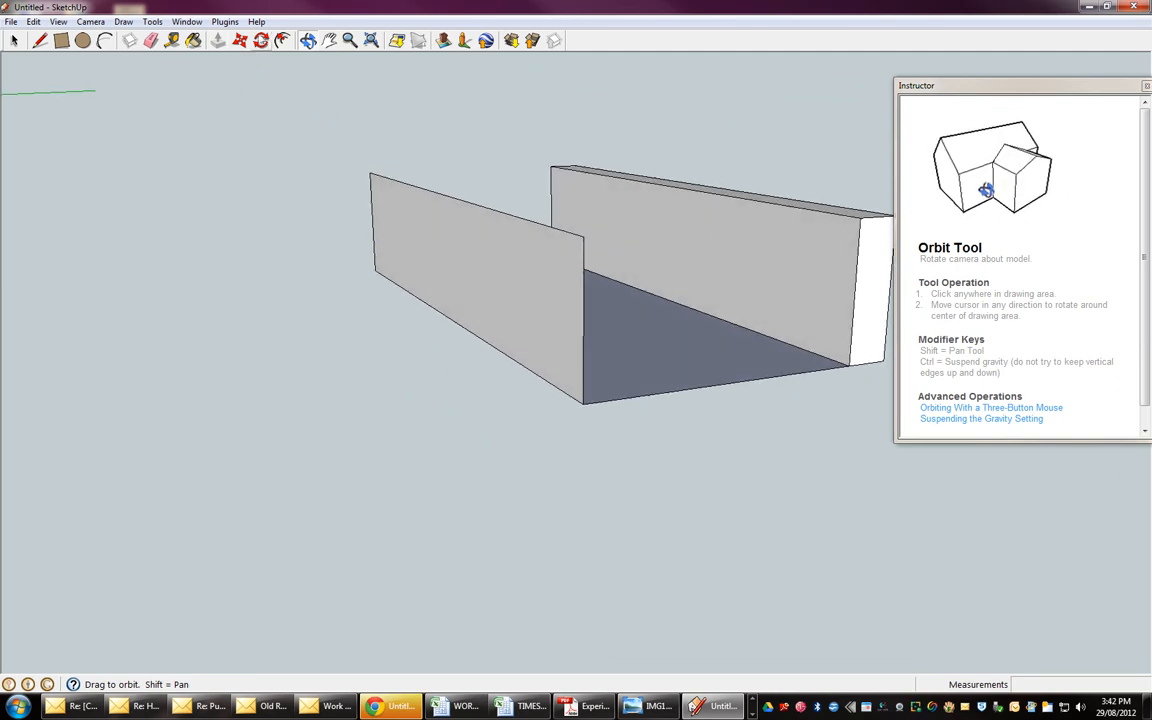
pyautogui.click(220, 40)
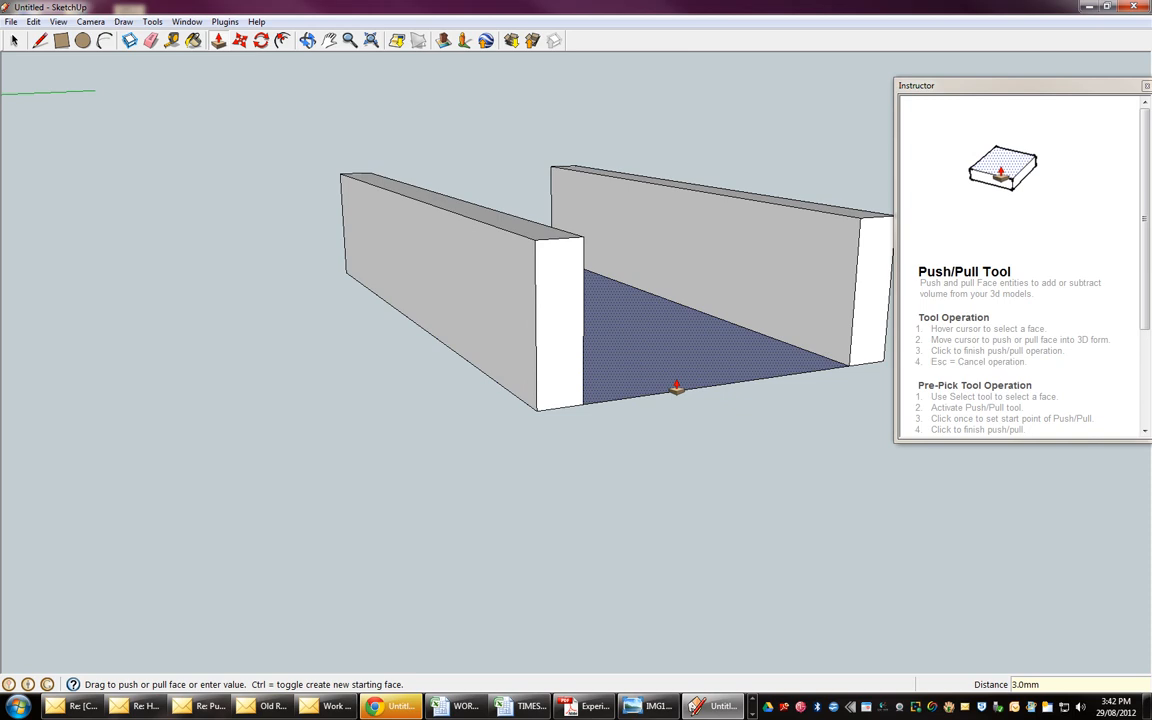
pyautogui.click(308, 40)
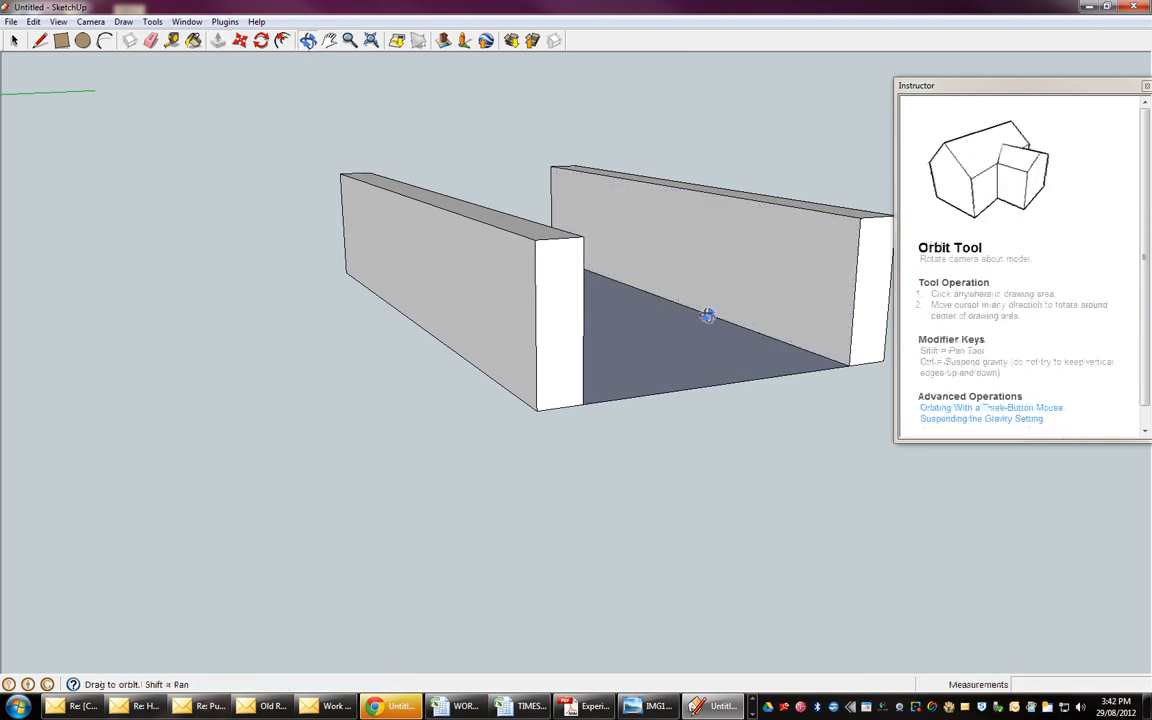
pyautogui.moveTo(708, 316); pyautogui.dragTo(484, 160)
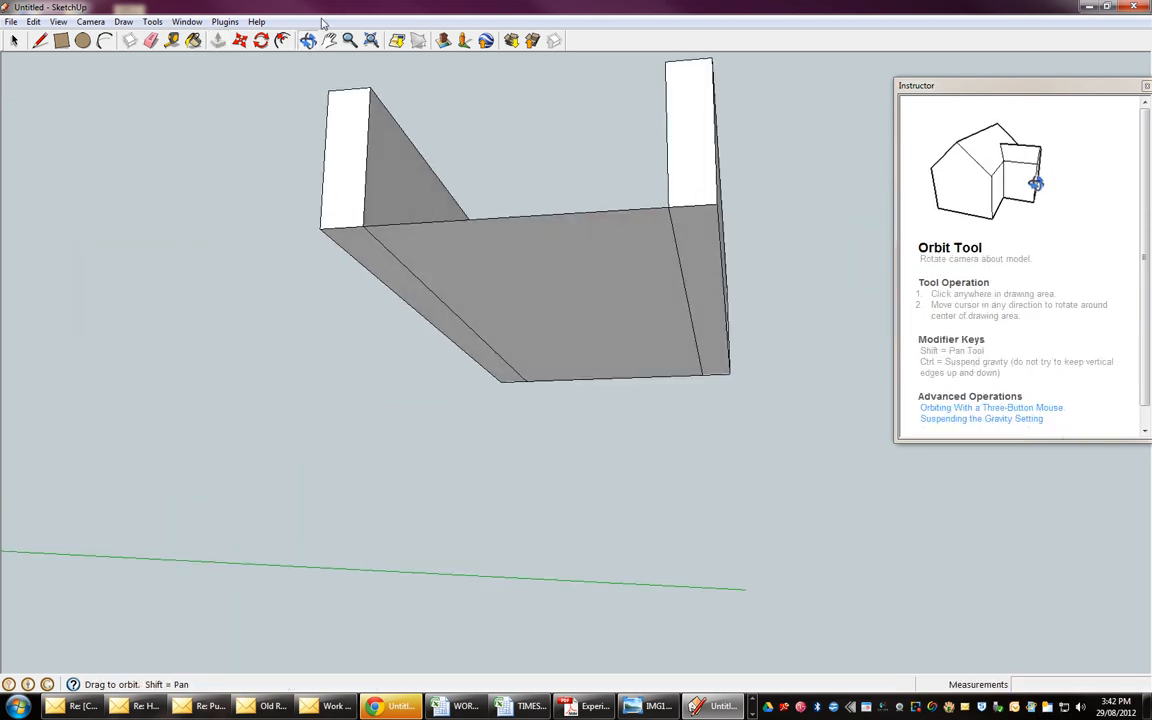
pyautogui.click(218, 40)
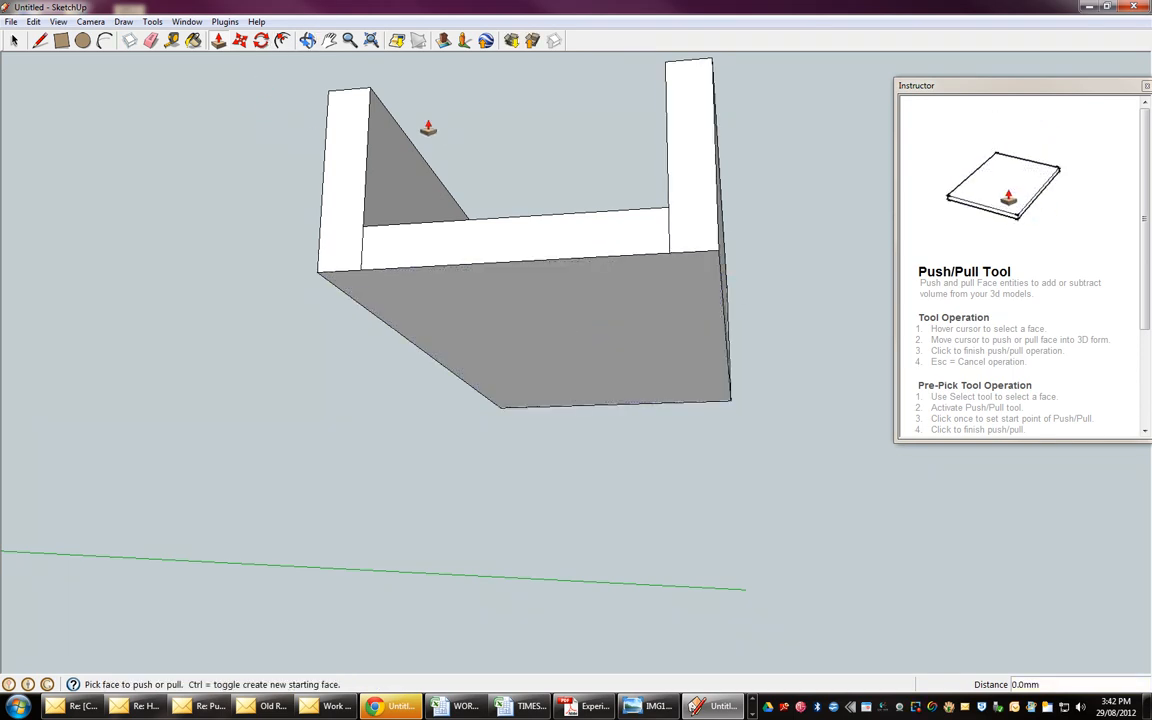
pyautogui.moveTo(428, 128); pyautogui.dragTo(406, 416)
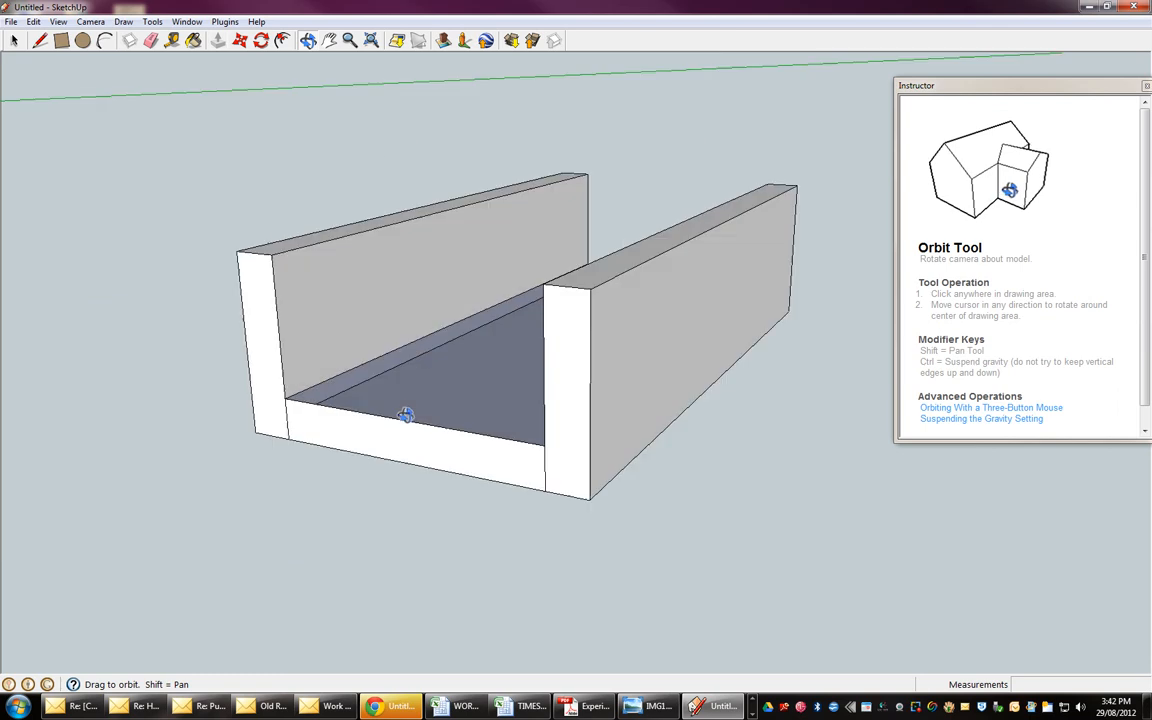
pyautogui.moveTo(404, 414); pyautogui.dragTo(170, 538)
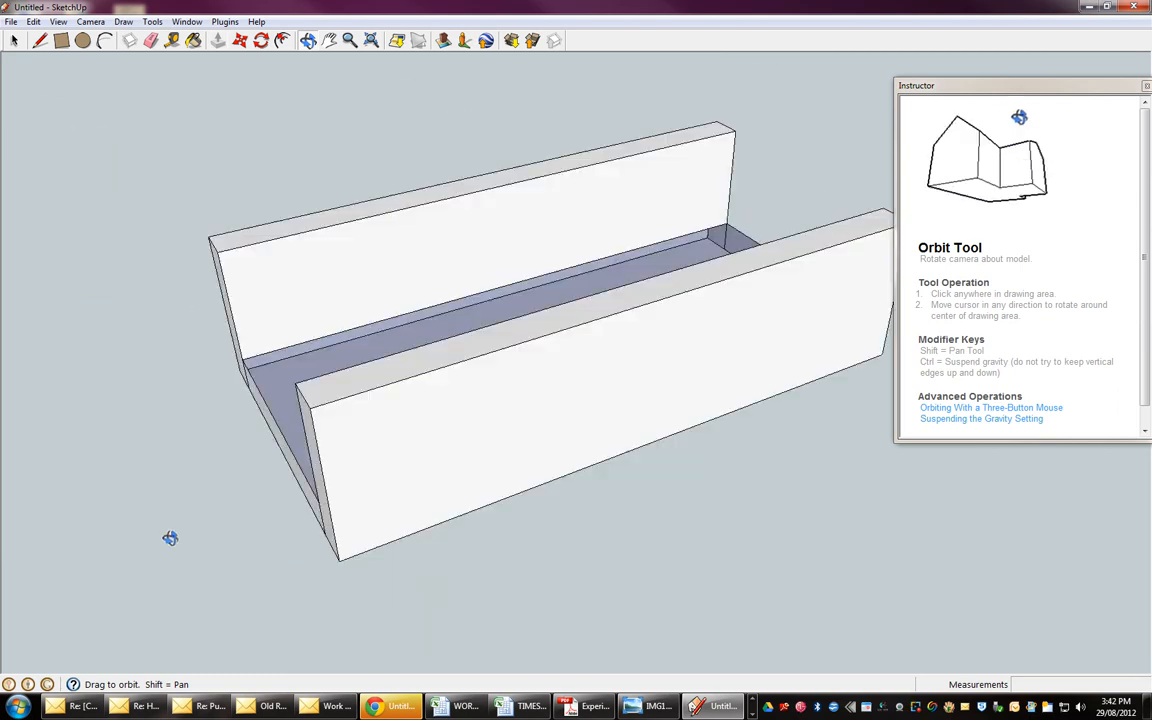
pyautogui.moveTo(170, 538); pyautogui.dragTo(512, 380)
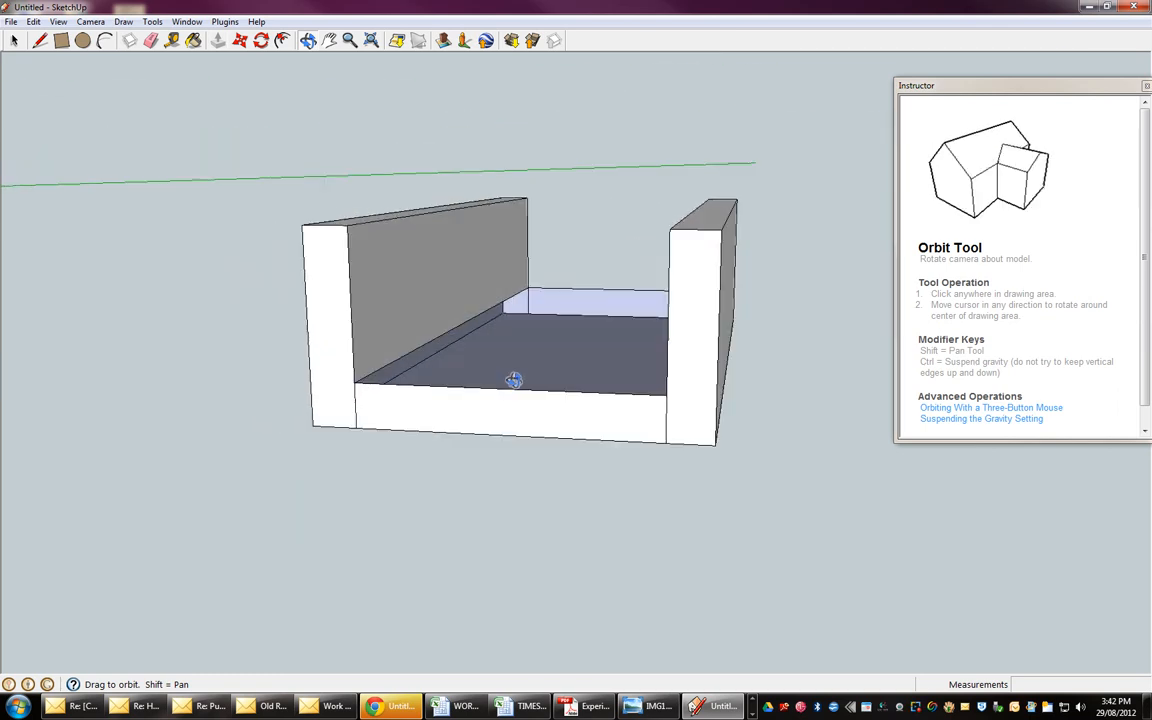
pyautogui.moveTo(512, 380); pyautogui.dragTo(570, 364)
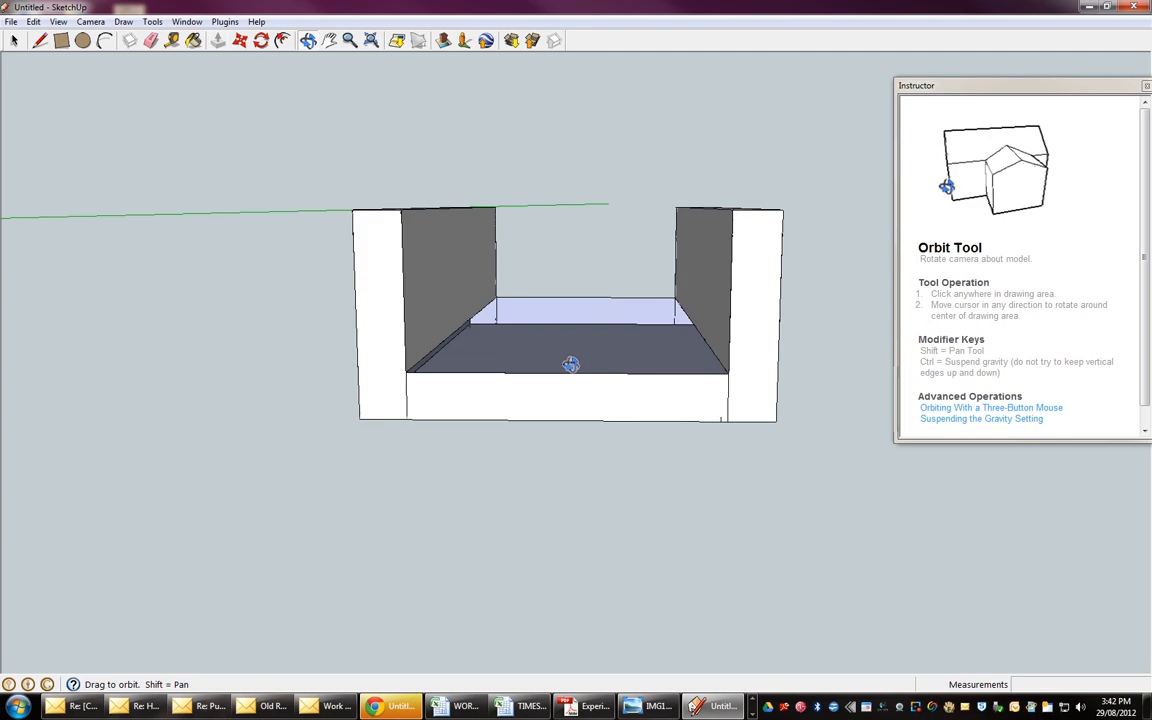
pyautogui.moveTo(570, 364); pyautogui.dragTo(464, 378)
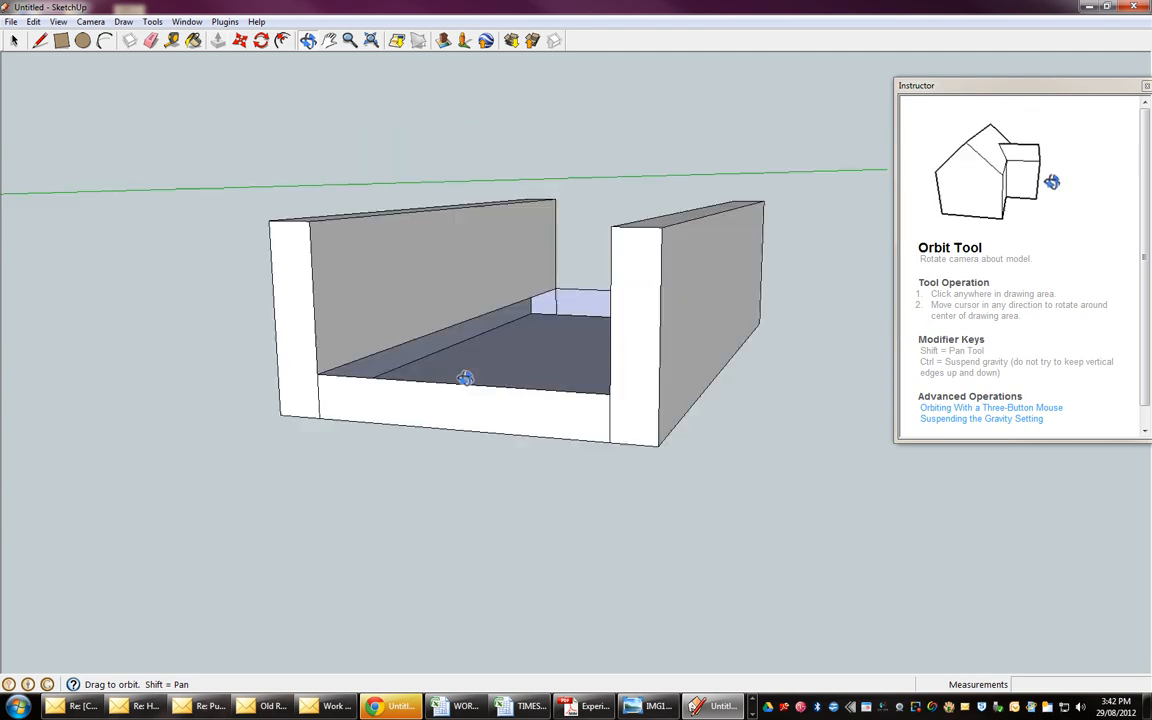
pyautogui.moveTo(464, 378); pyautogui.dragTo(540, 434)
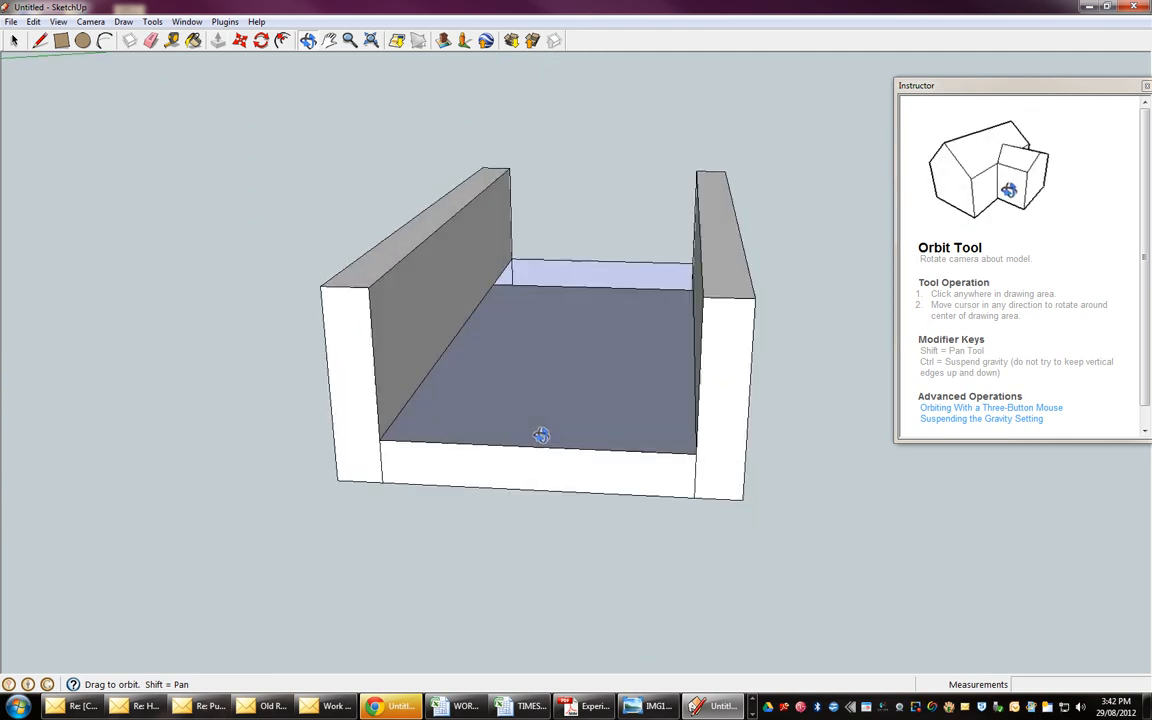
pyautogui.moveTo(540, 434); pyautogui.dragTo(518, 390)
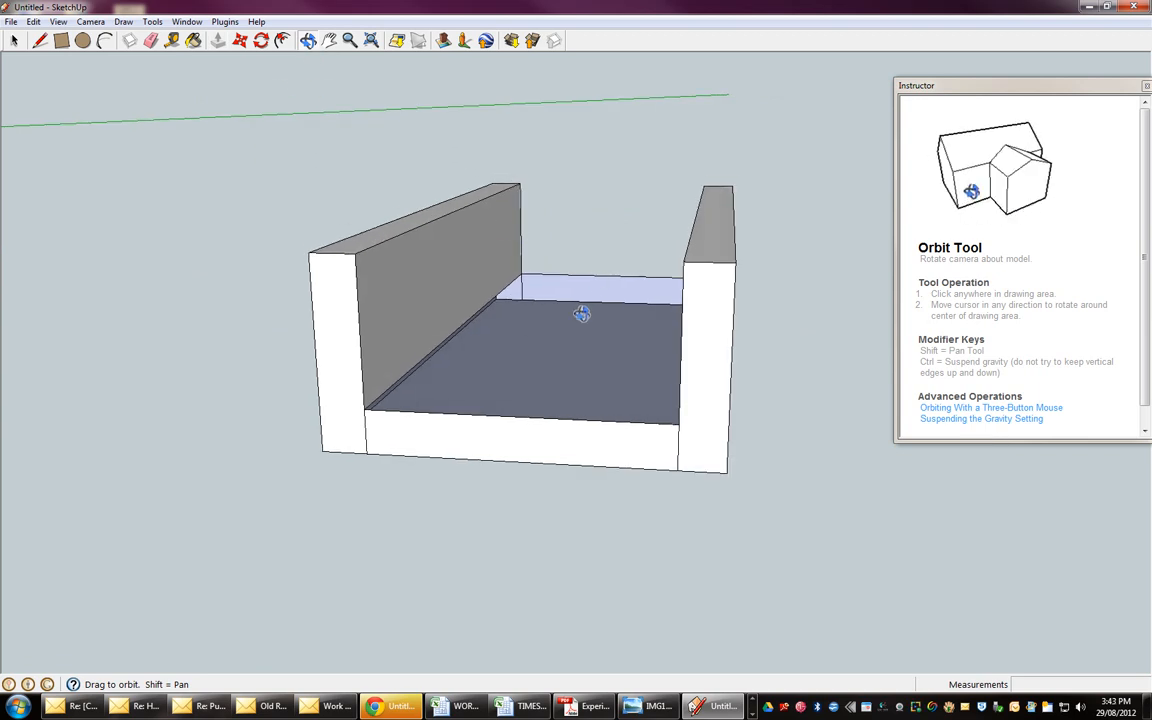
pyautogui.click(218, 40)
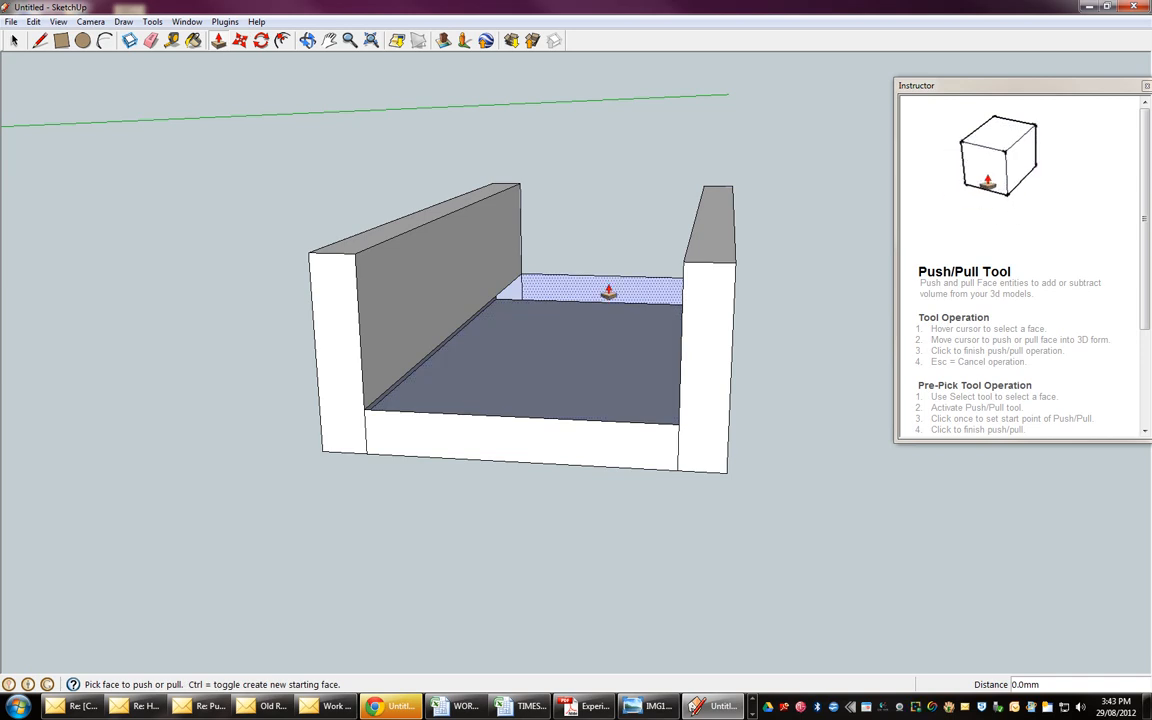
# - Push/Pull the base's bottom face downward from underneath to thicken the floor
pyautogui.click(608, 292)
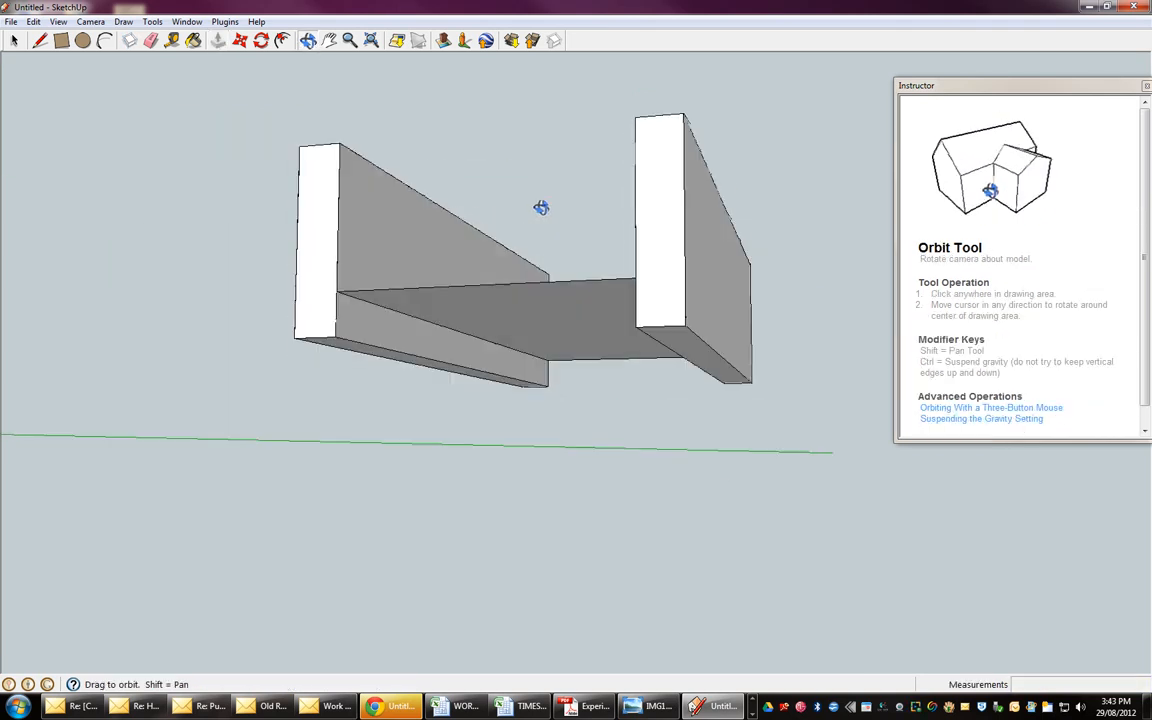
pyautogui.moveTo(542, 208); pyautogui.dragTo(232, 56)
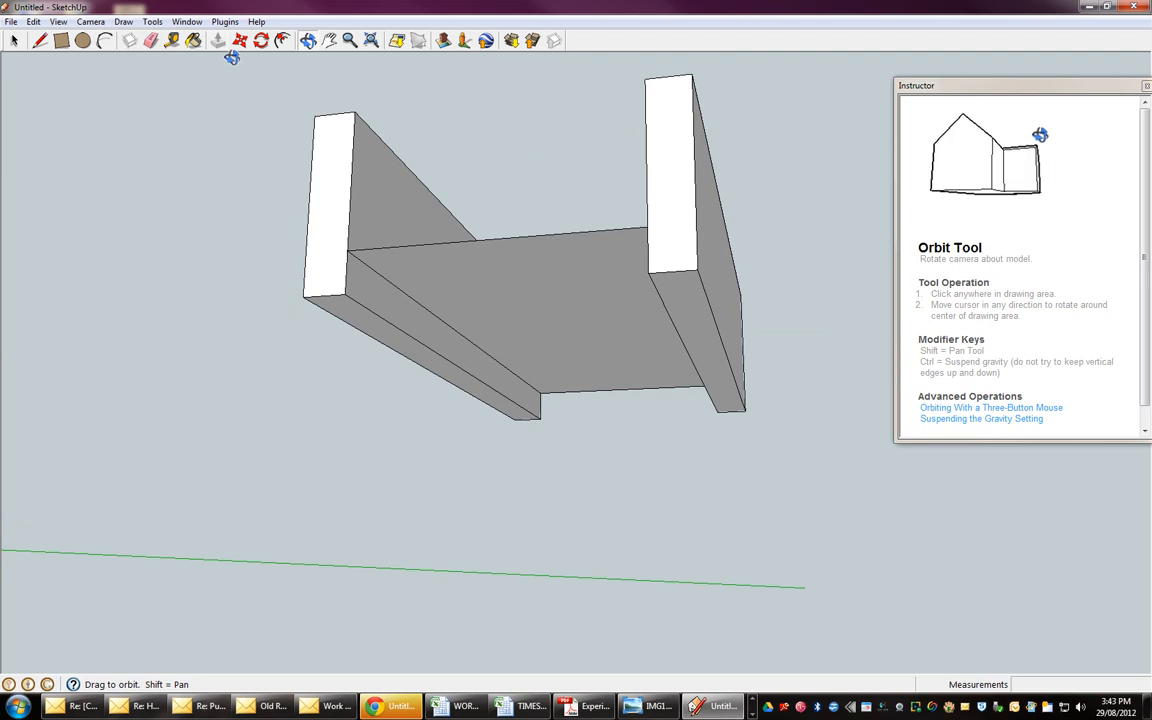
pyautogui.click(218, 40)
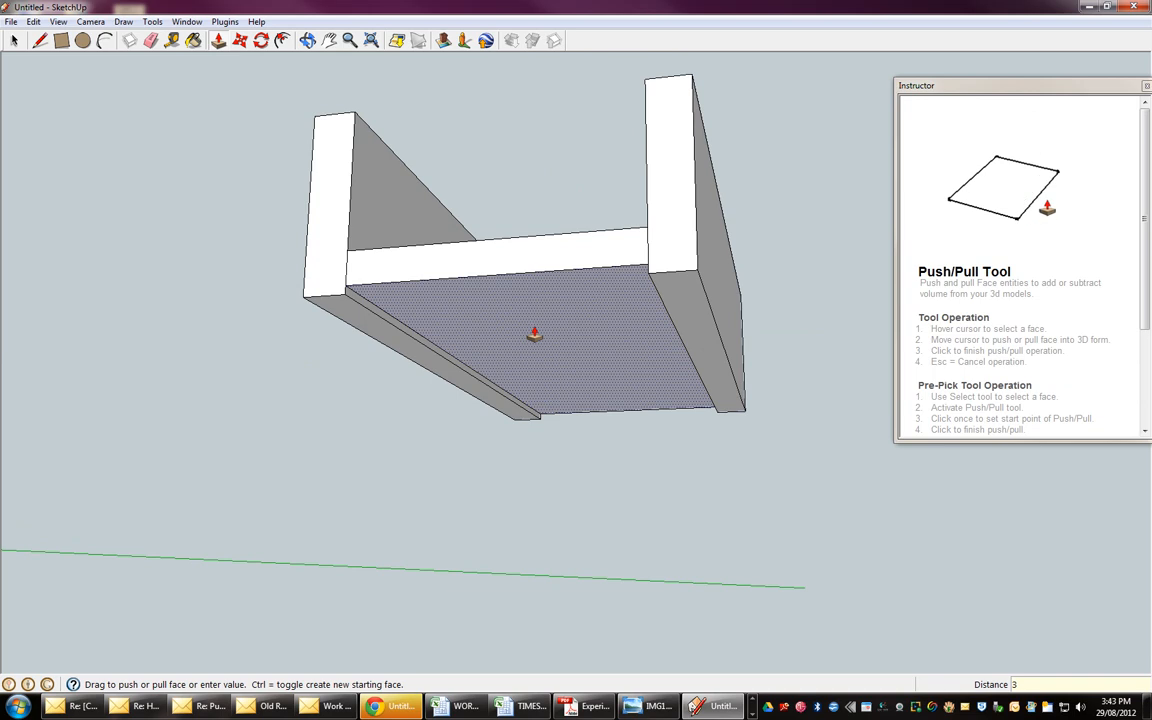
pyautogui.click(536, 350)
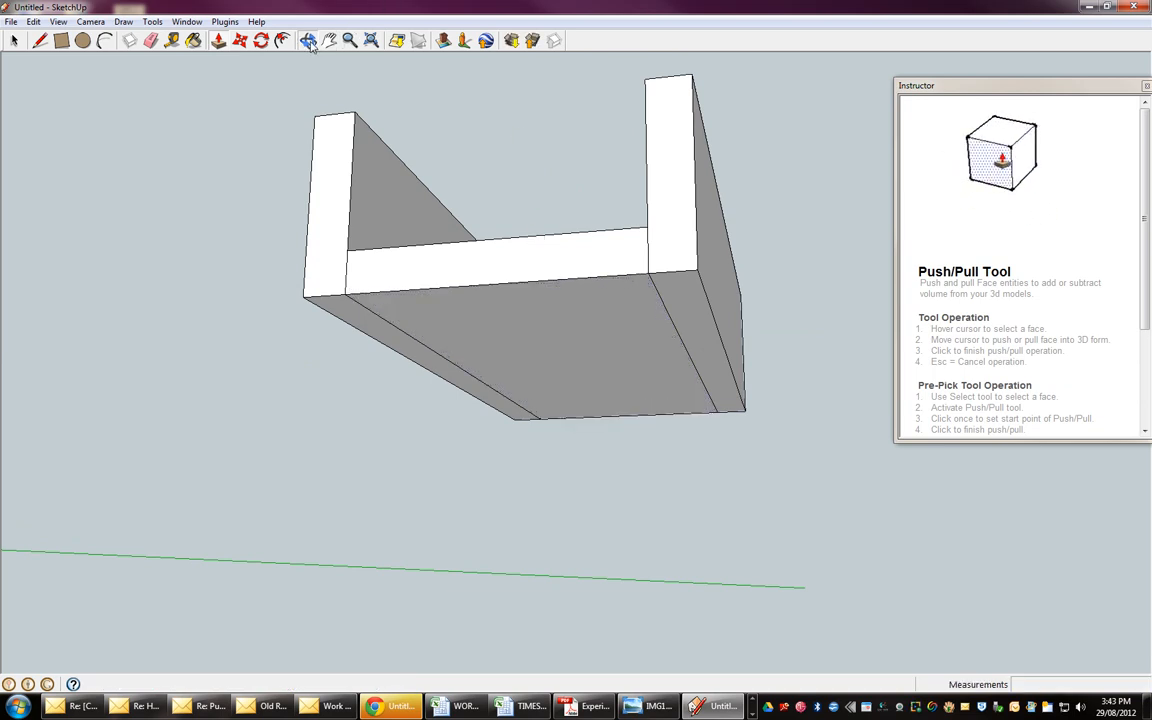
pyautogui.moveTo(500, 250); pyautogui.dragTo(660, 392)
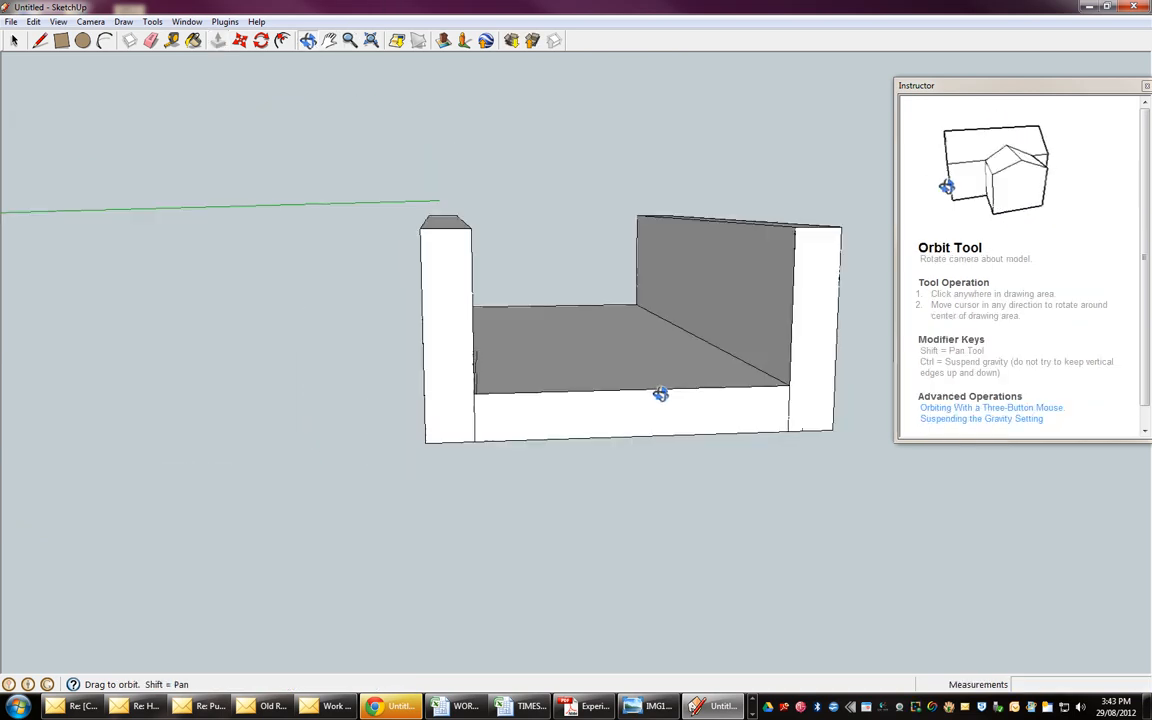
pyautogui.moveTo(660, 394); pyautogui.dragTo(484, 452)
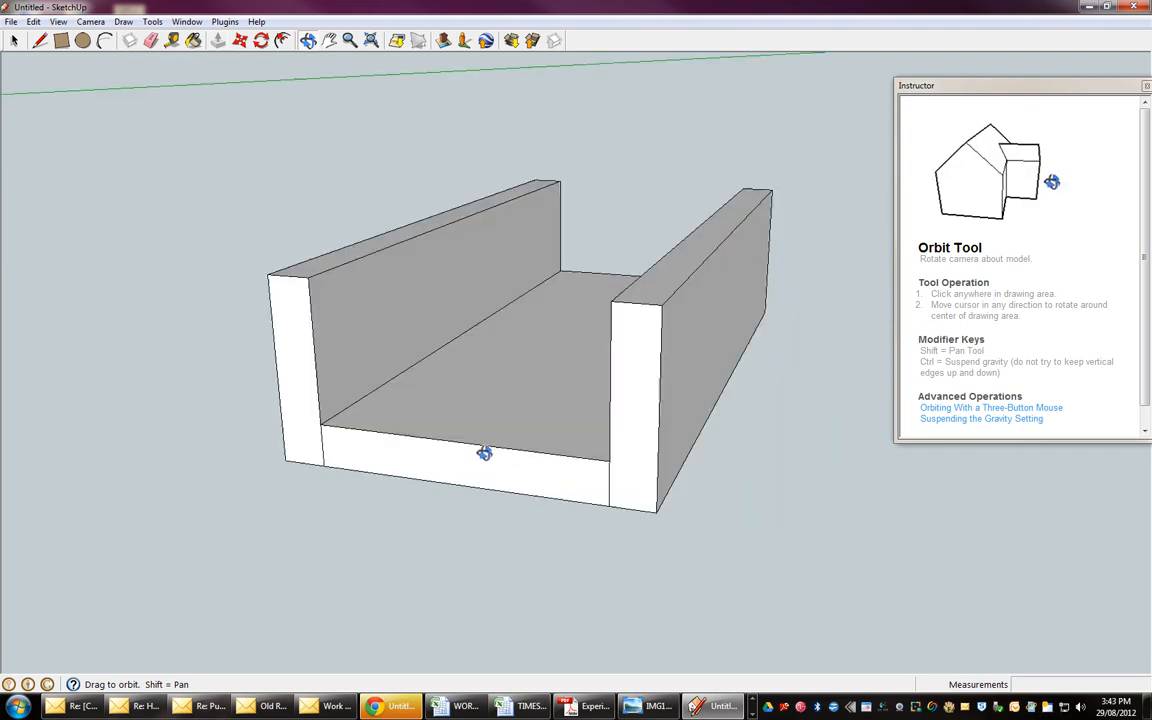
pyautogui.moveTo(484, 452); pyautogui.dragTo(364, 412)
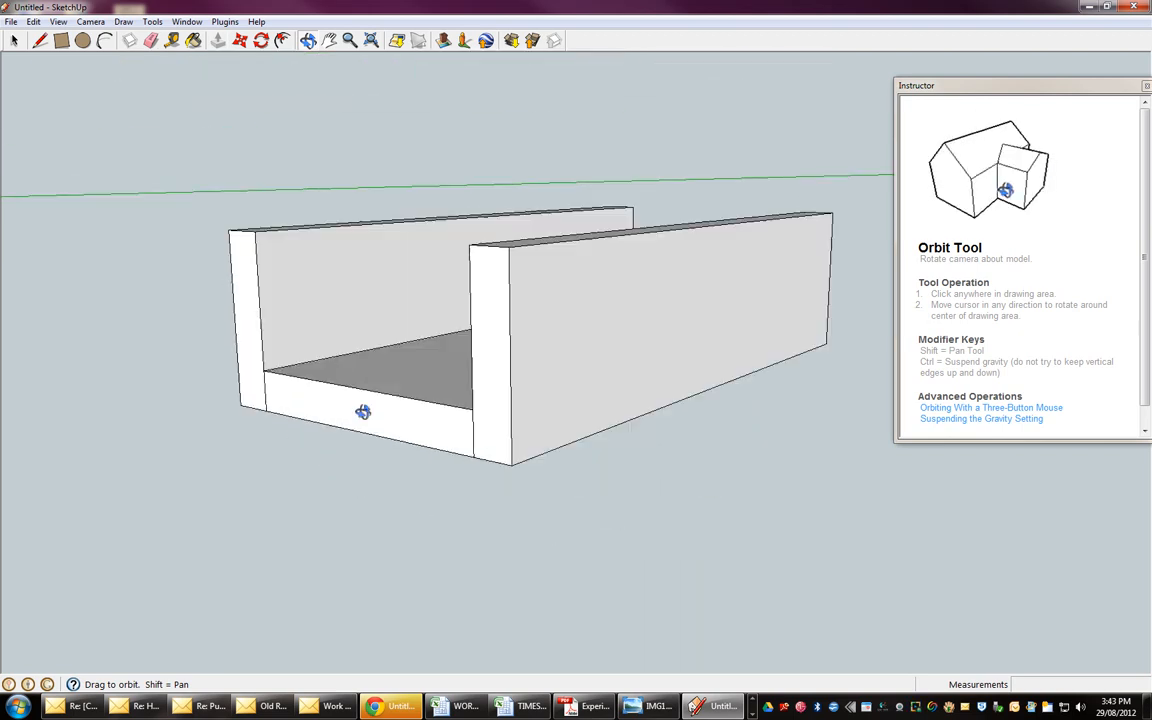
pyautogui.moveTo(364, 412); pyautogui.dragTo(368, 324)
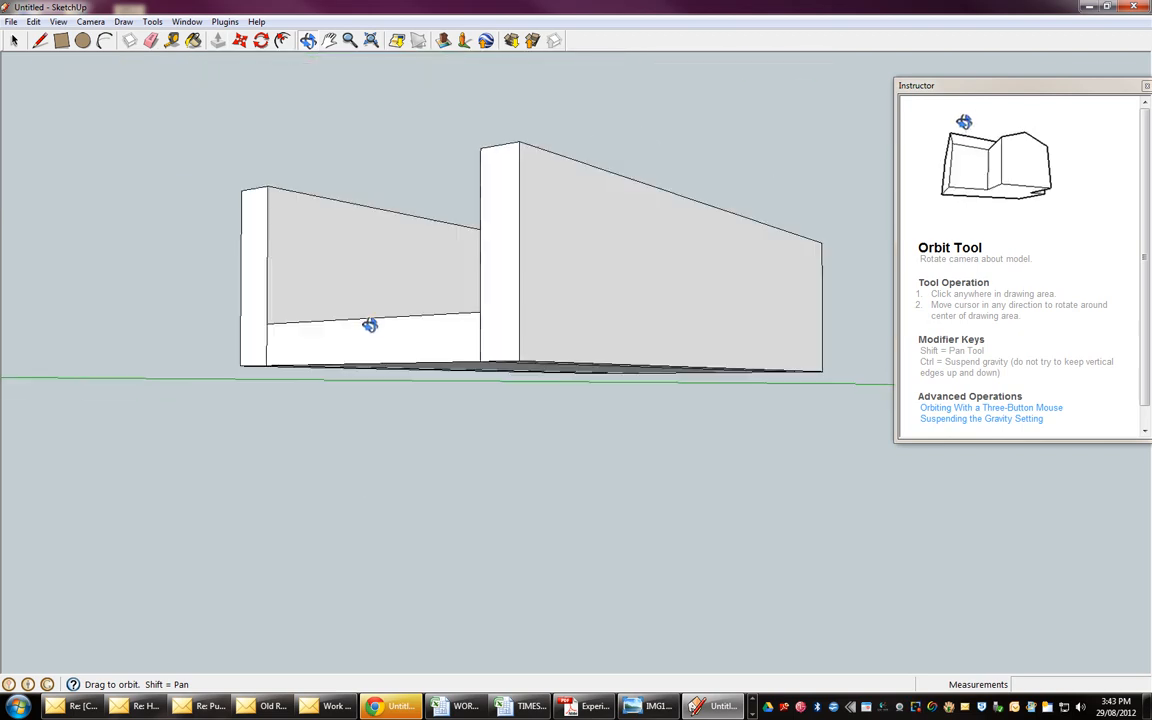
pyautogui.moveTo(370, 324); pyautogui.dragTo(358, 350)
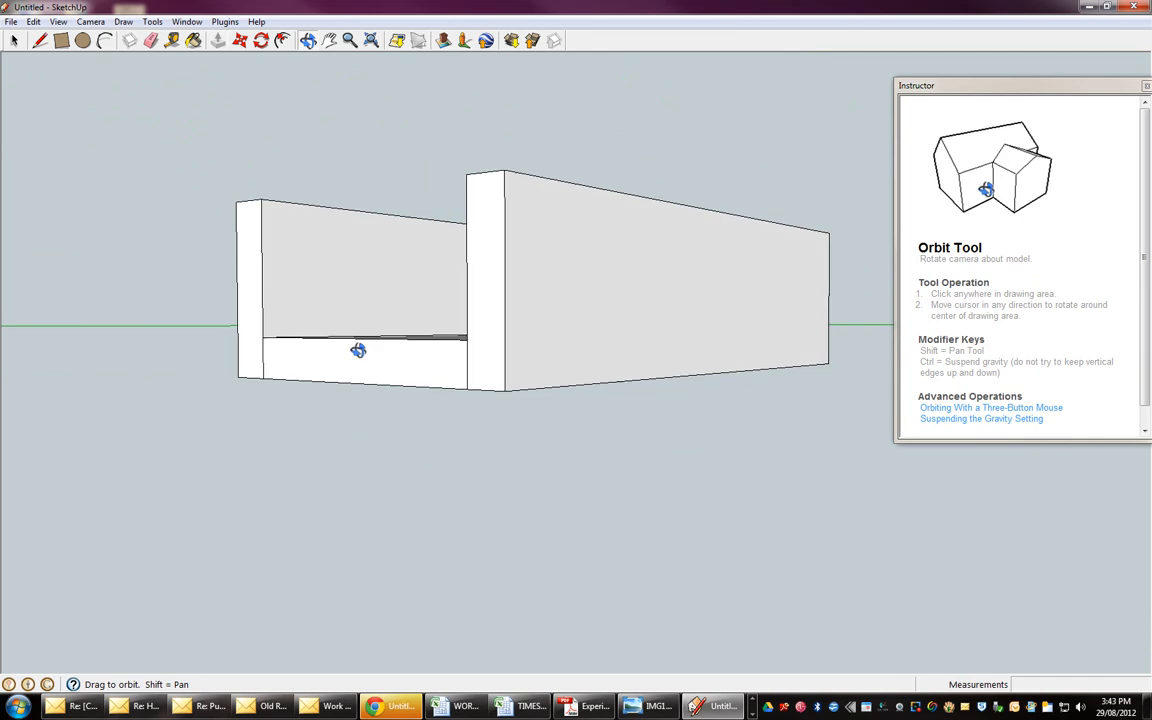
pyautogui.moveTo(358, 350); pyautogui.dragTo(536, 336)
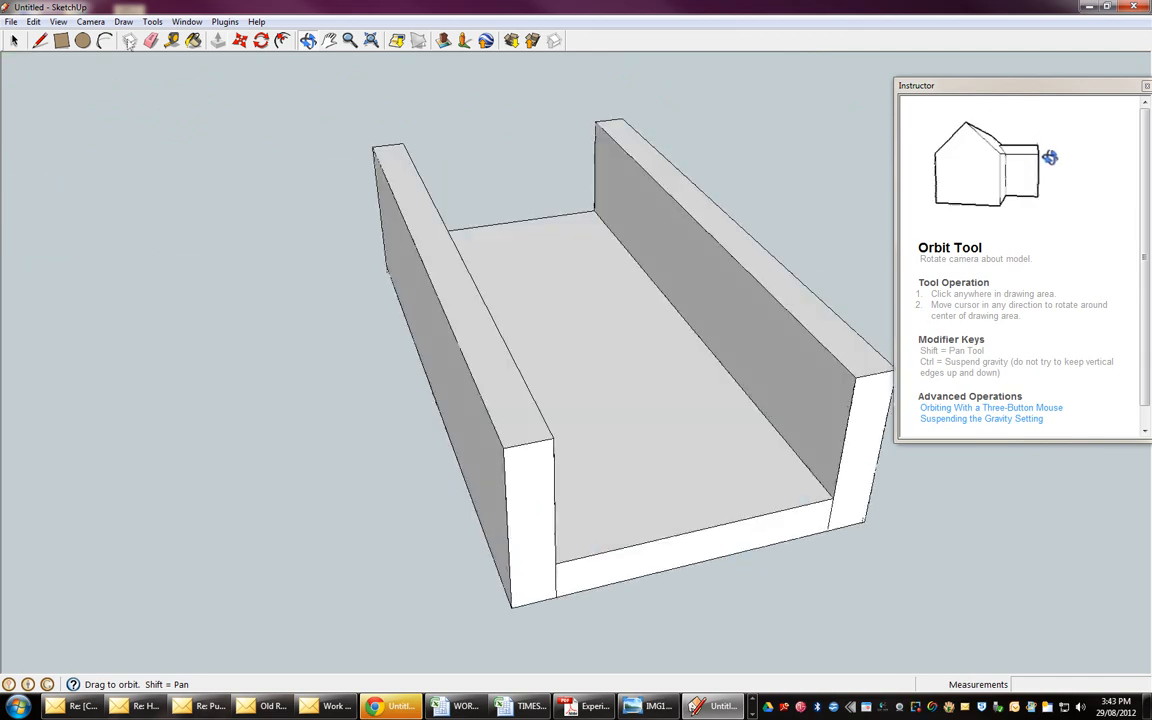
pyautogui.click(58, 20)
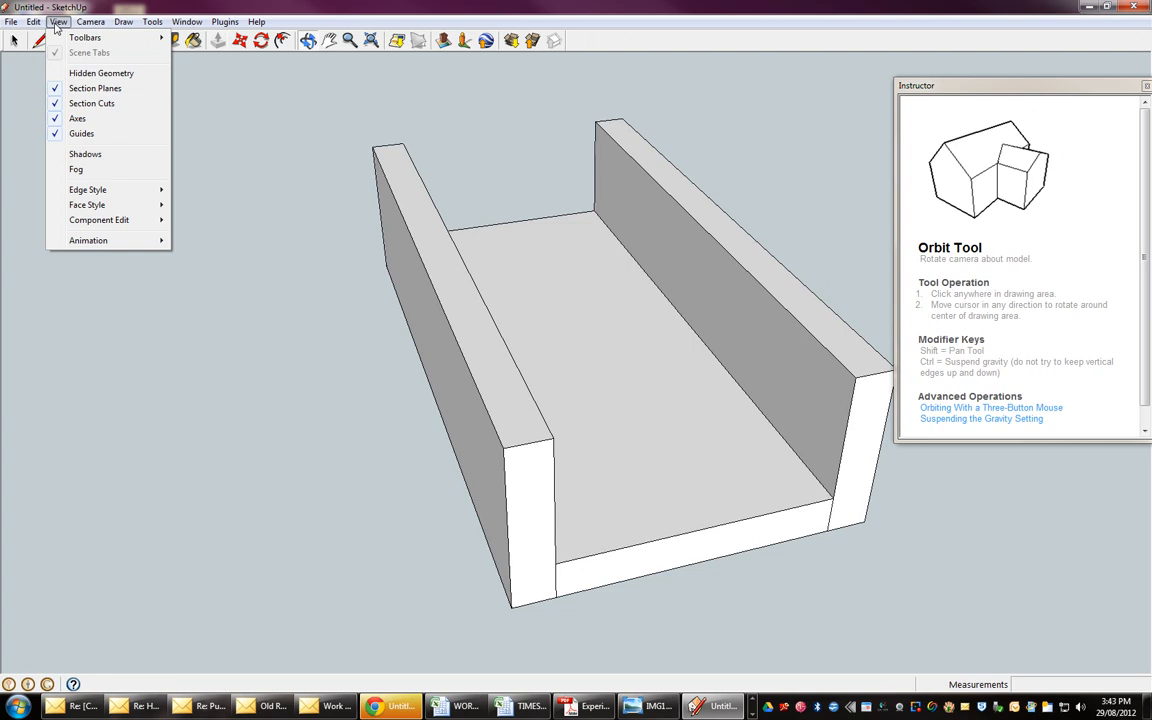
pyautogui.moveTo(88, 52)
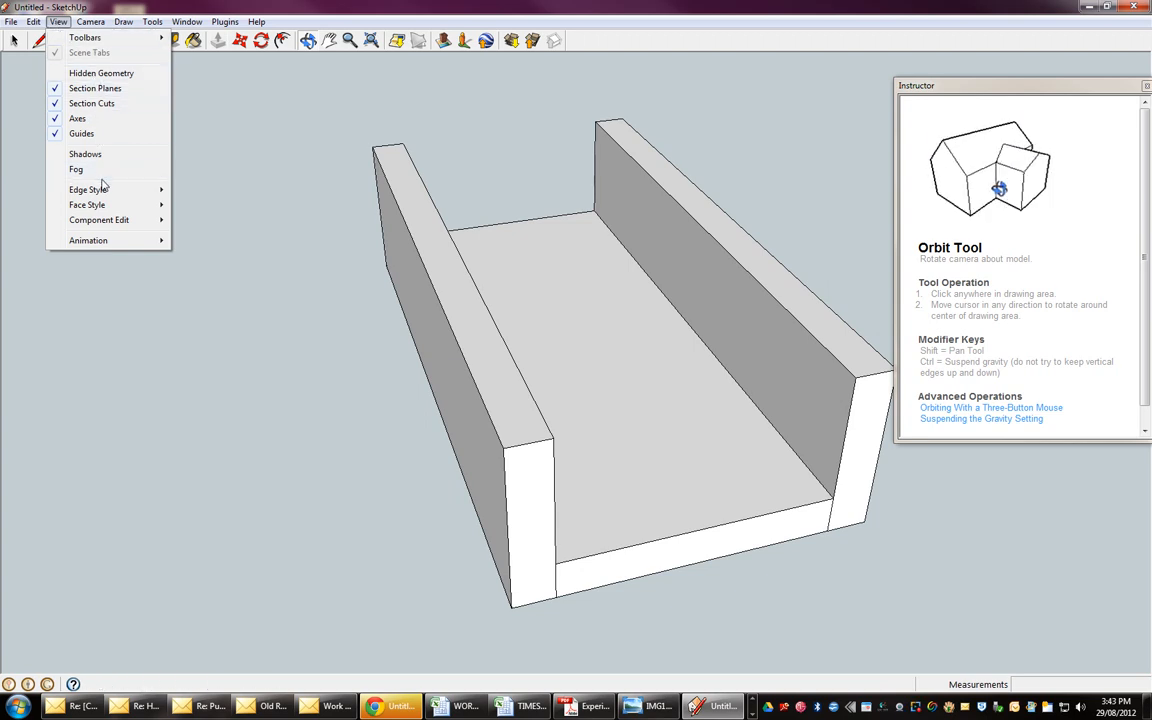
pyautogui.moveTo(258, 186)
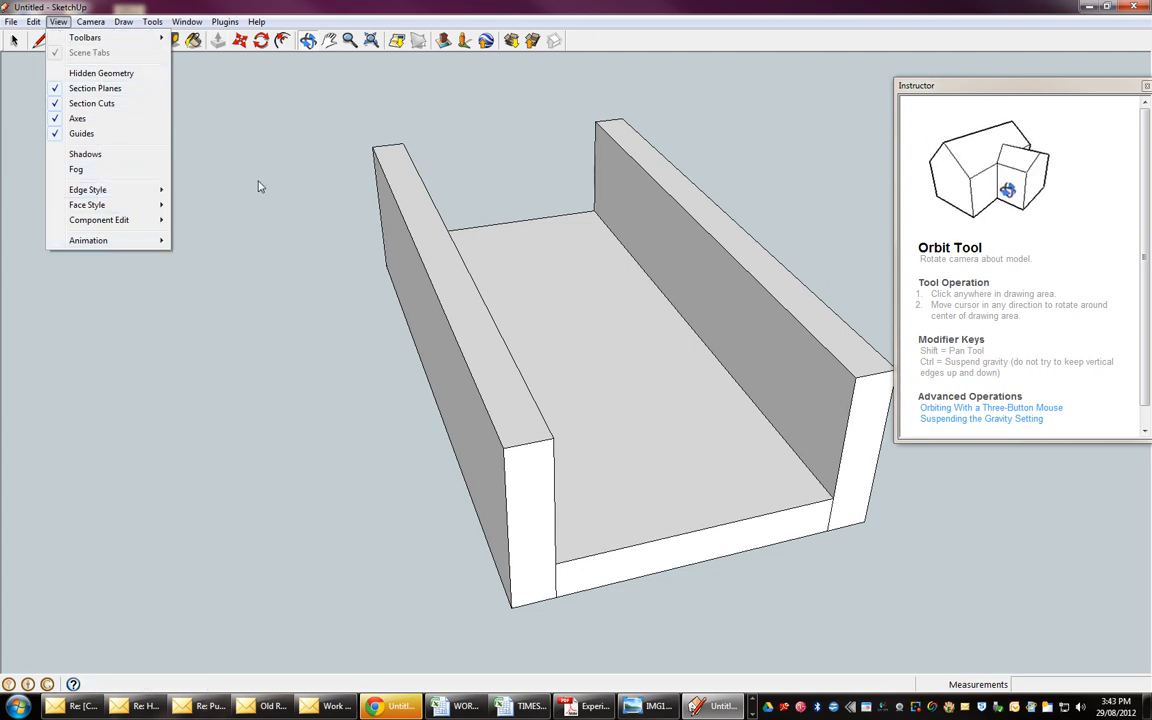
pyautogui.click(656, 352)
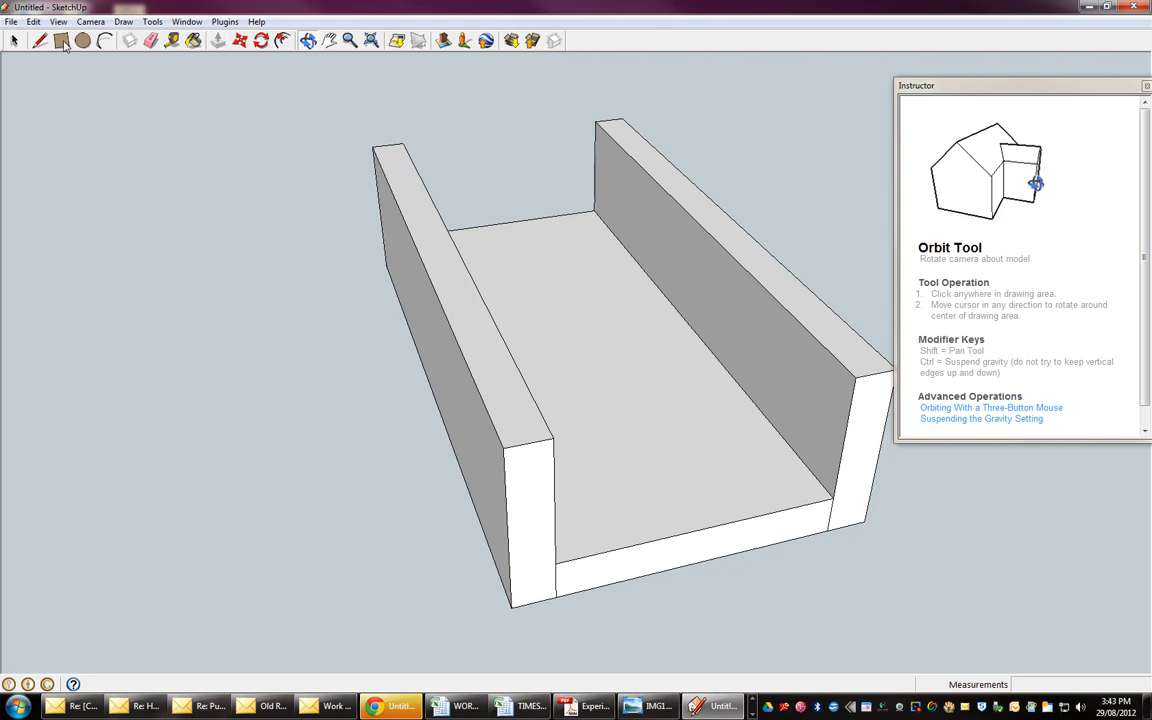
pyautogui.click(40, 40)
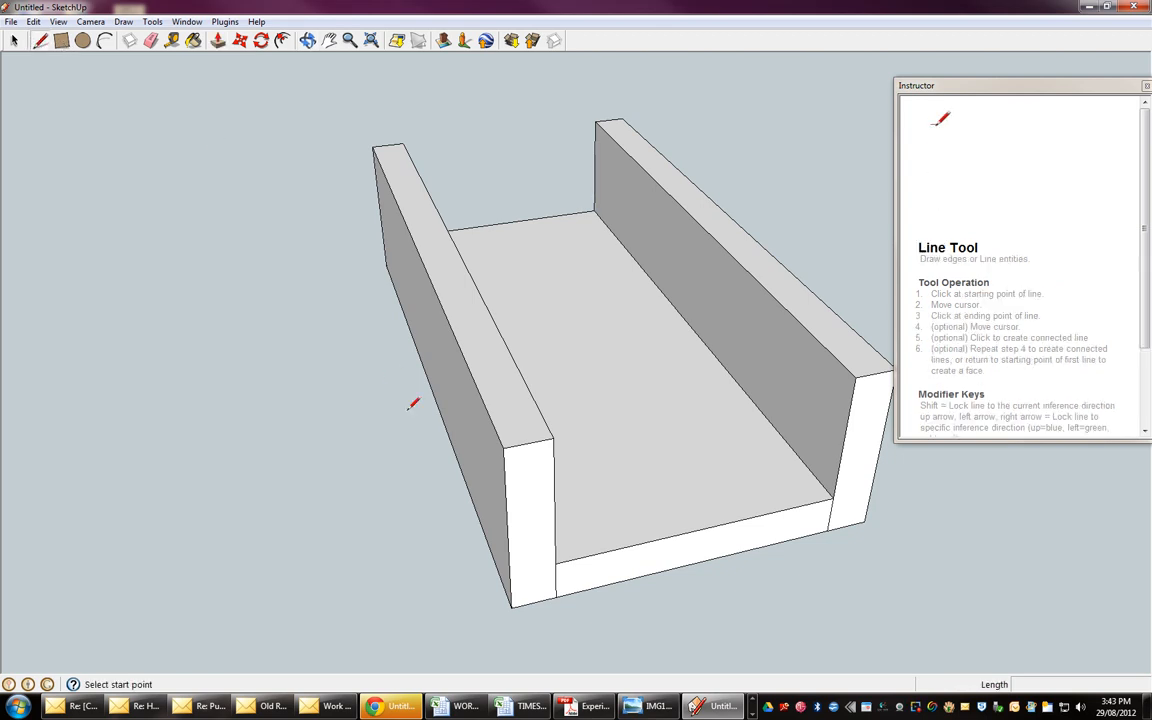
pyautogui.moveTo(492, 608)
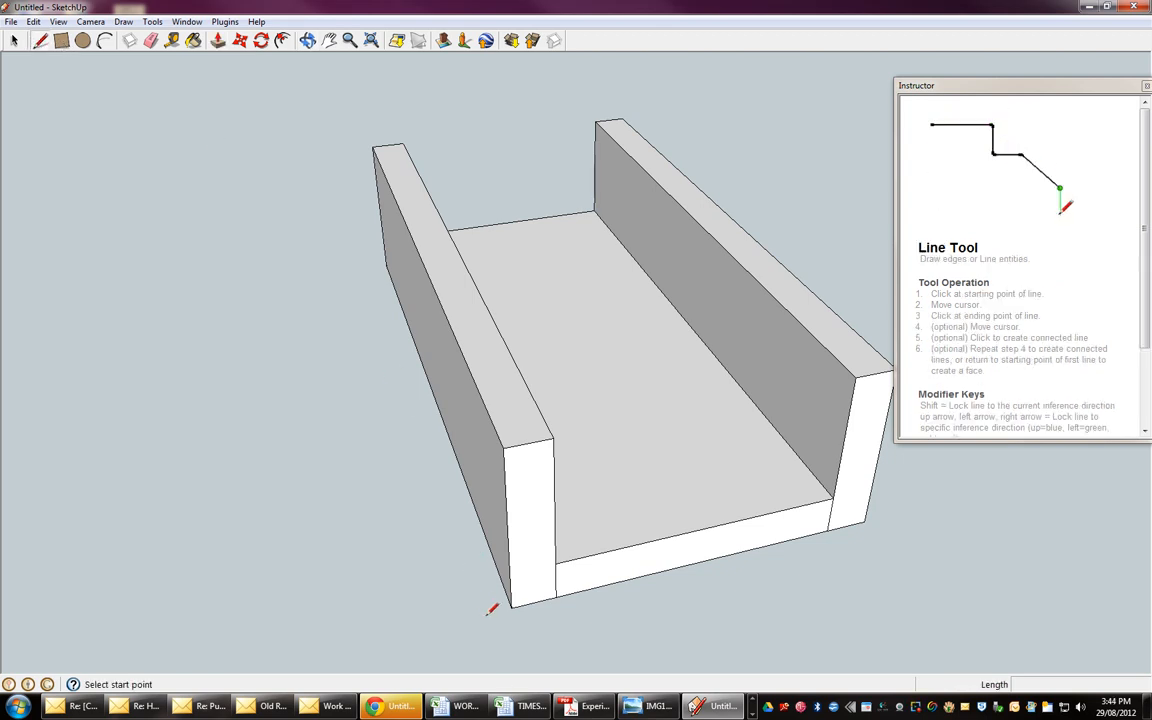
pyautogui.moveTo(512, 604)
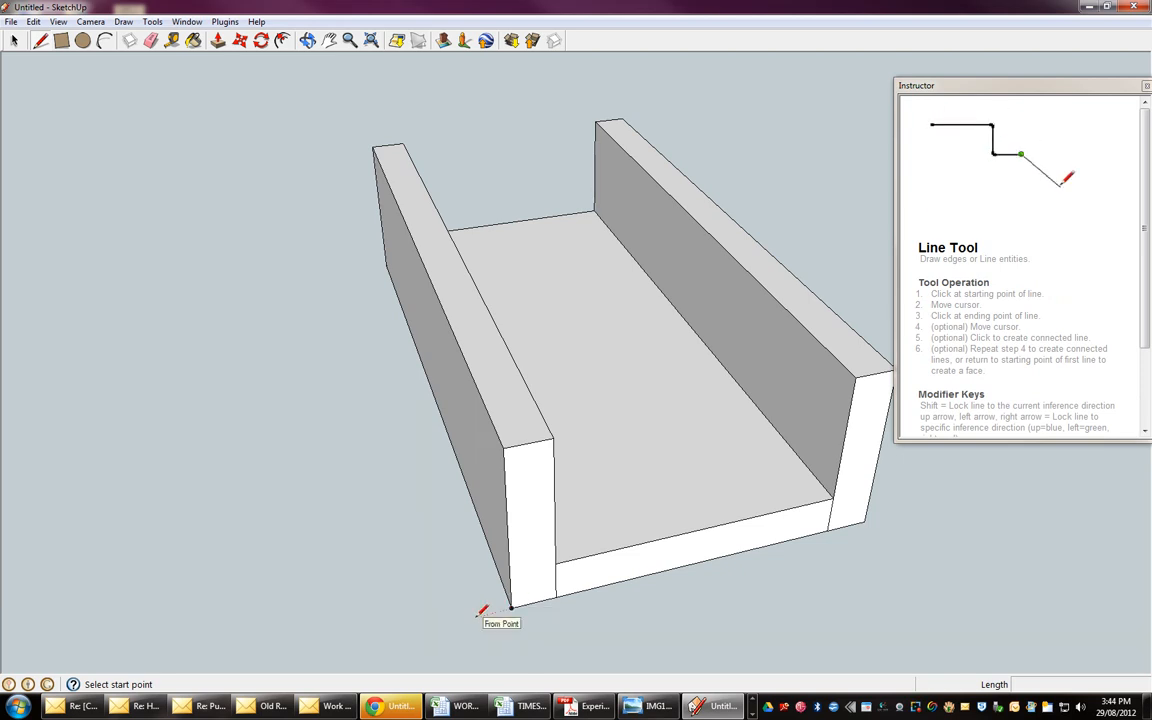
pyautogui.moveTo(264, 376)
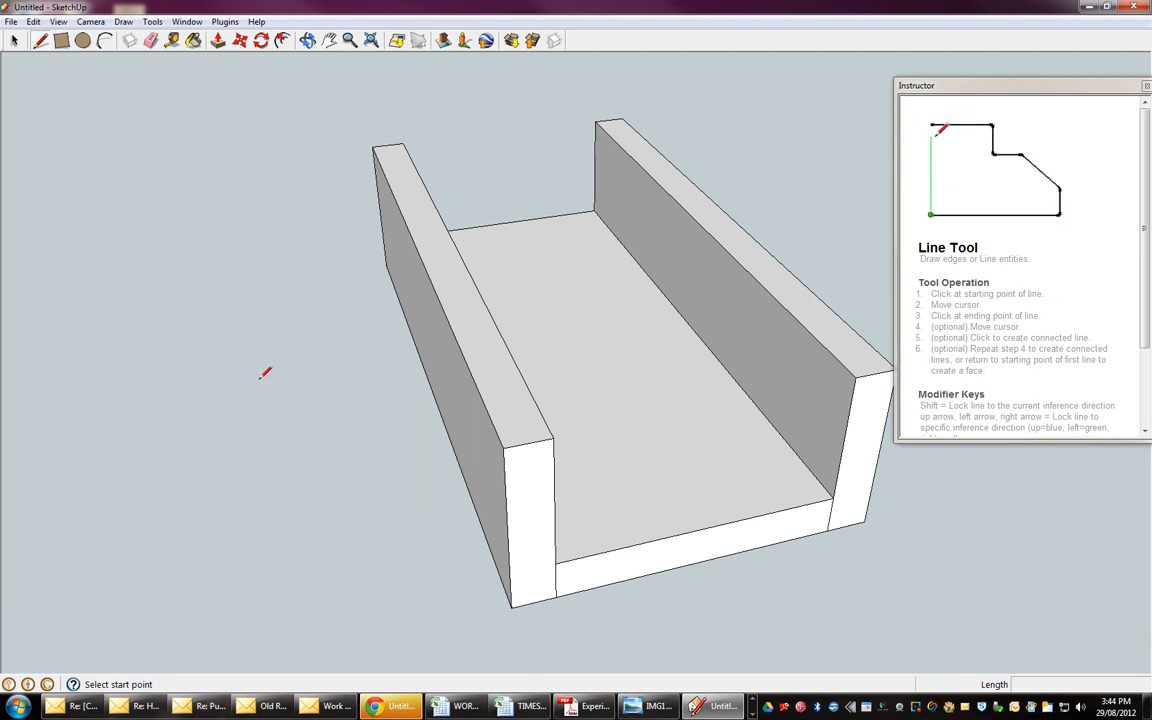
pyautogui.moveTo(368, 552)
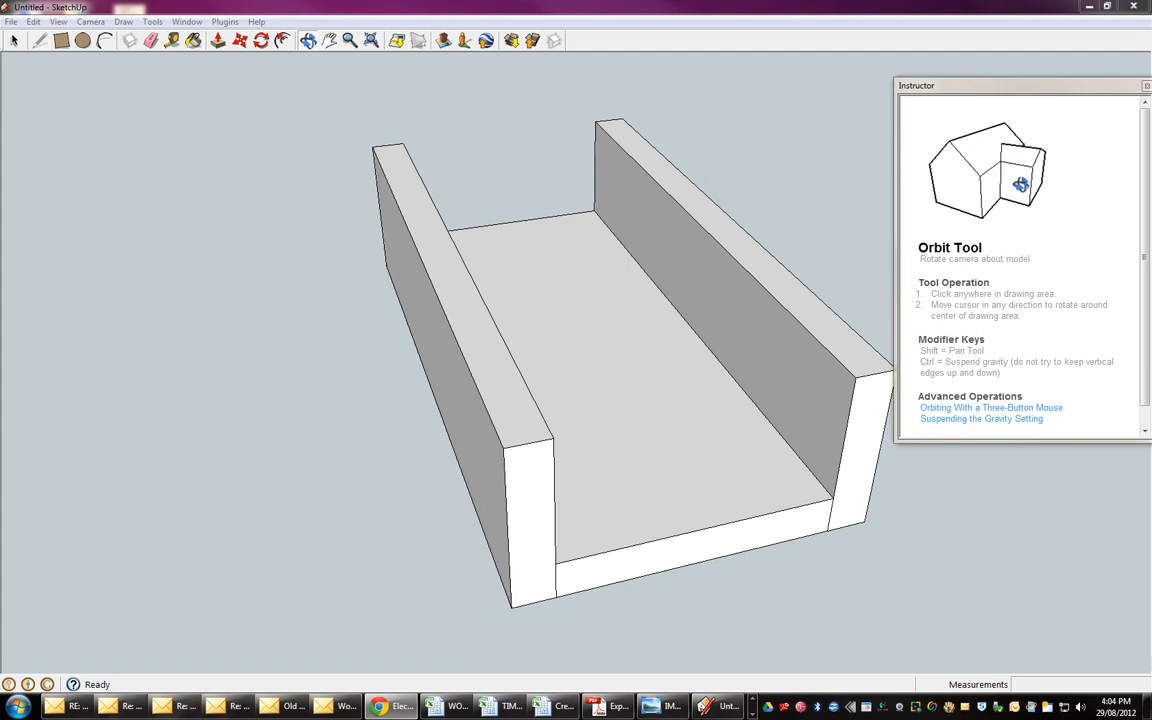
# - Browse Save As to Desktop > Google Drive > WORK > SEMESTER 2 > Embedded Microcontrollers folder
pyautogui.click(12, 20)
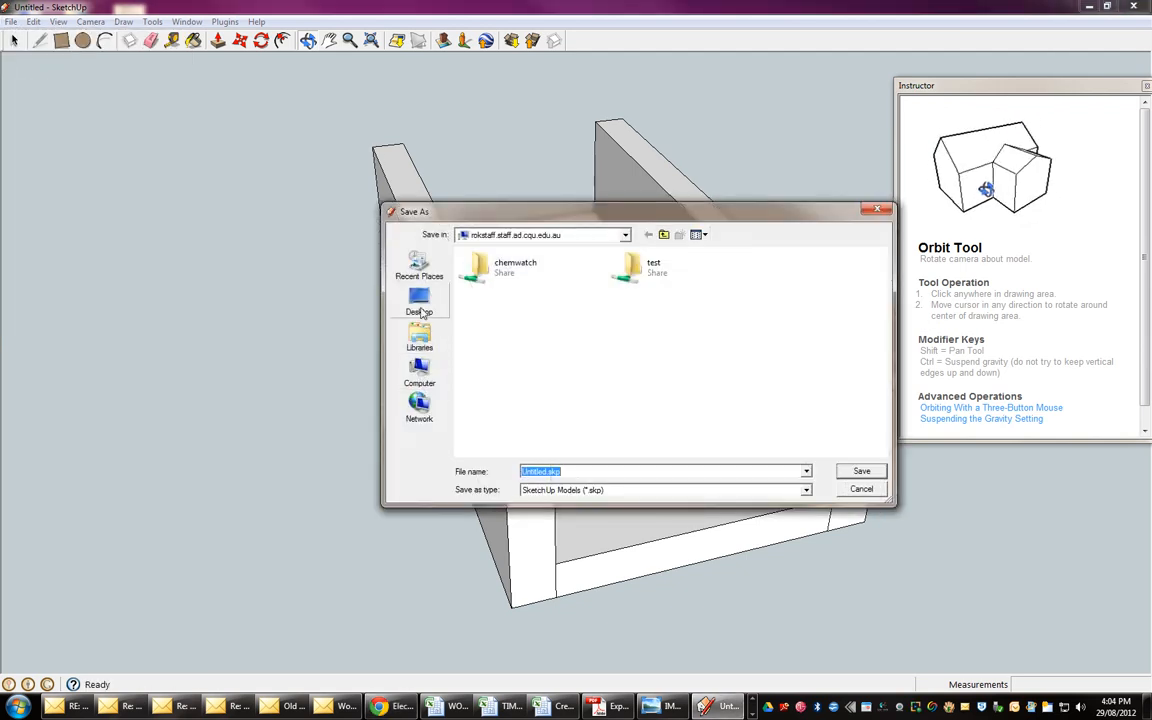
pyautogui.click(420, 304)
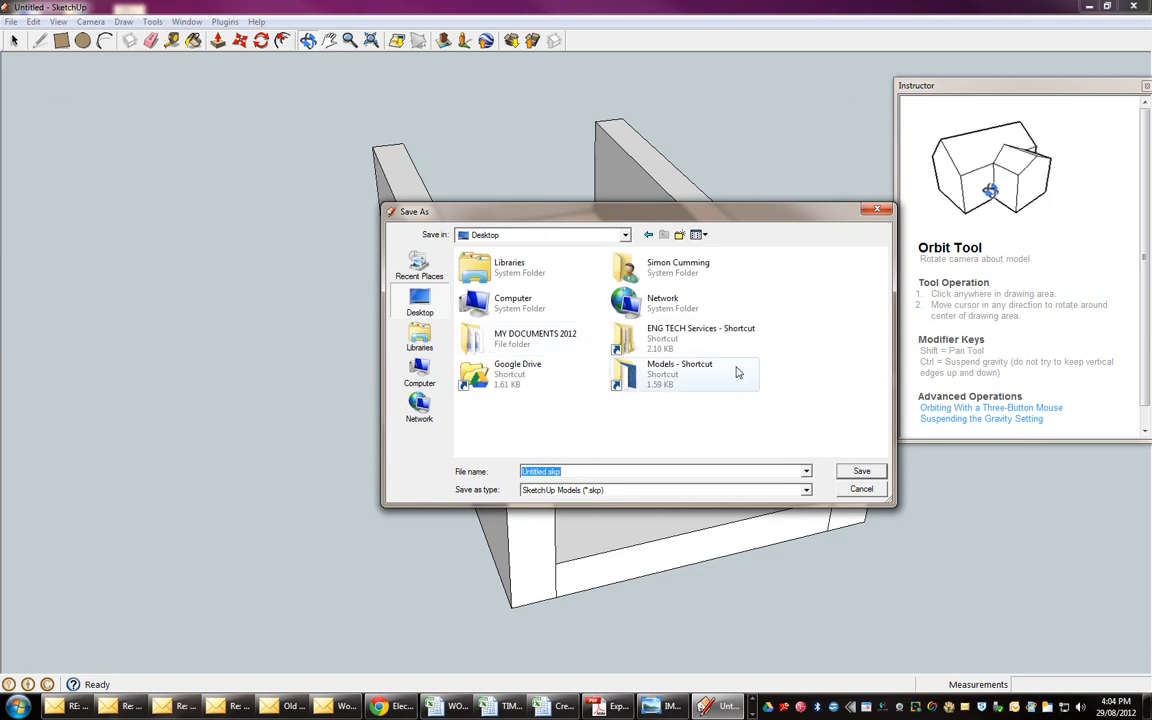
pyautogui.doubleClick(518, 368)
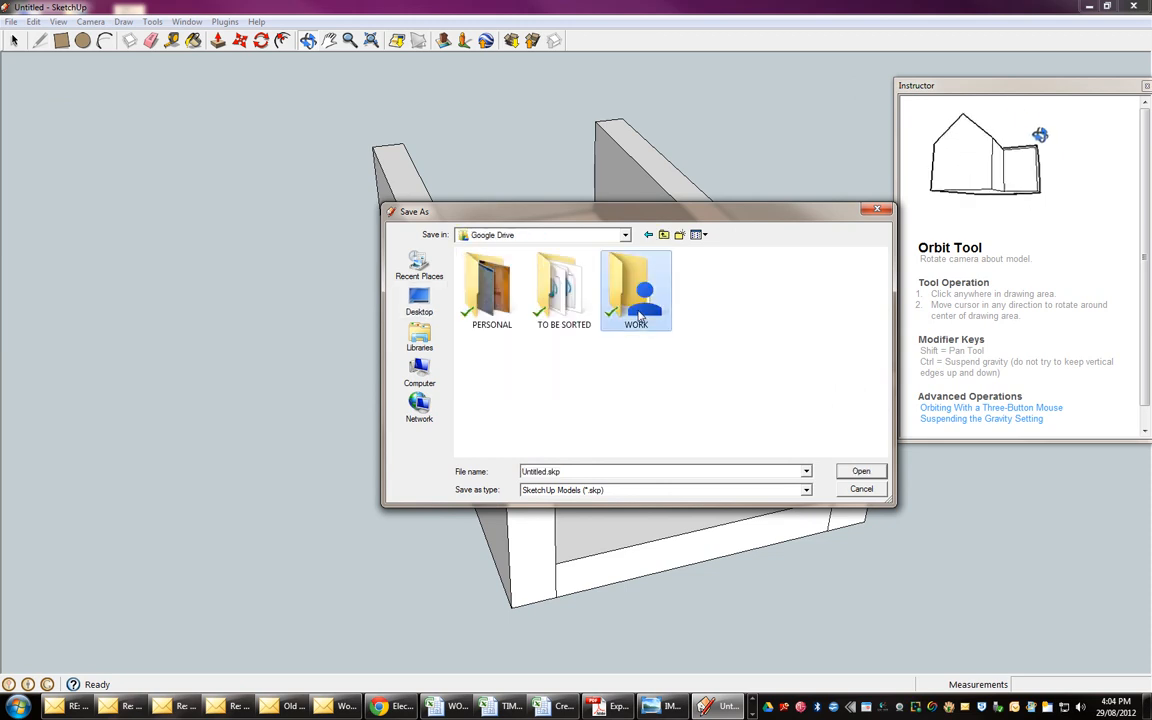
pyautogui.doubleClick(636, 290)
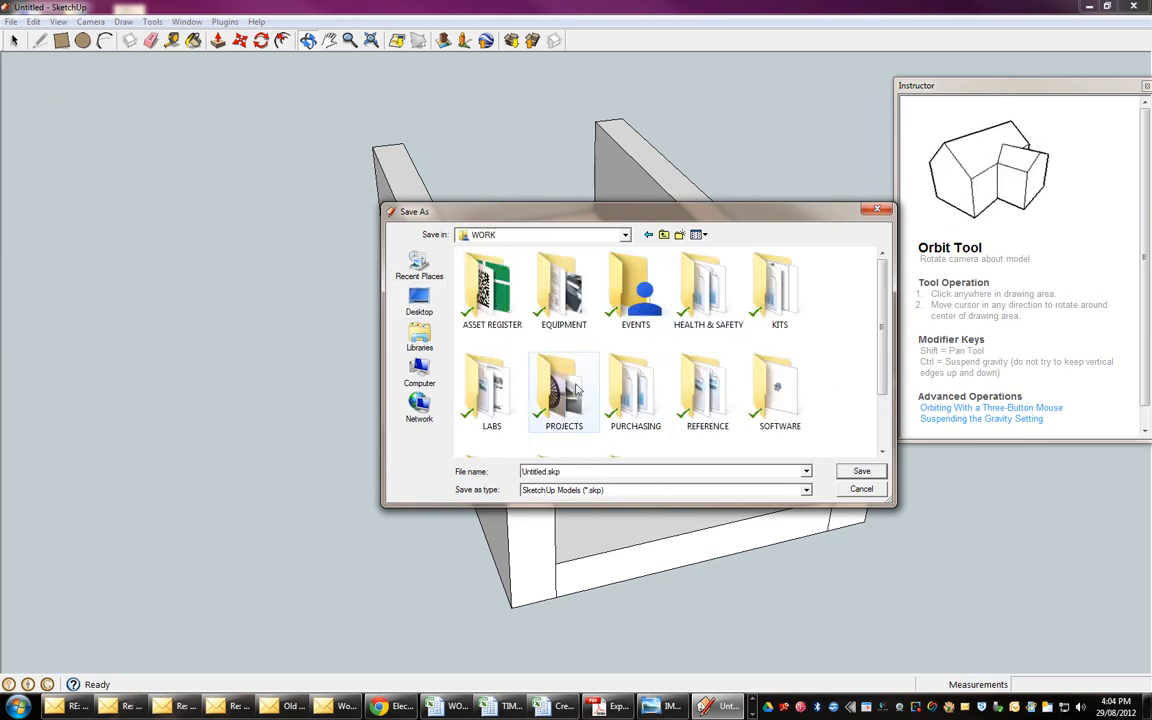
pyautogui.doubleClick(492, 390)
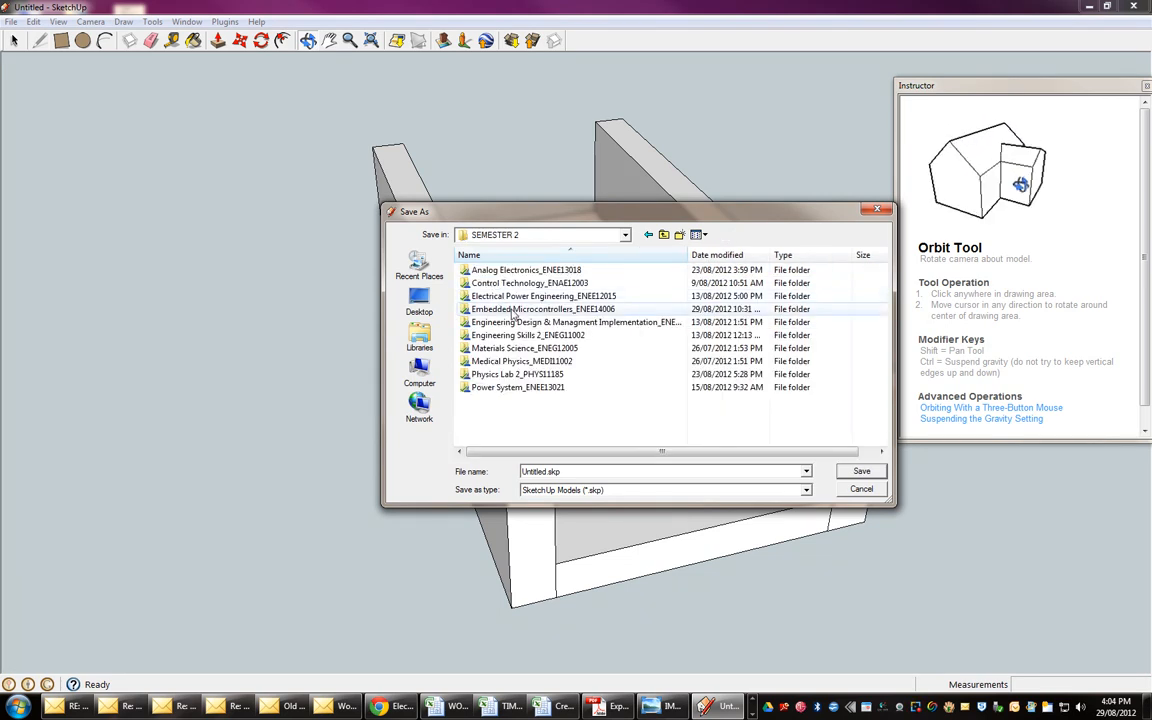
pyautogui.doubleClick(544, 308)
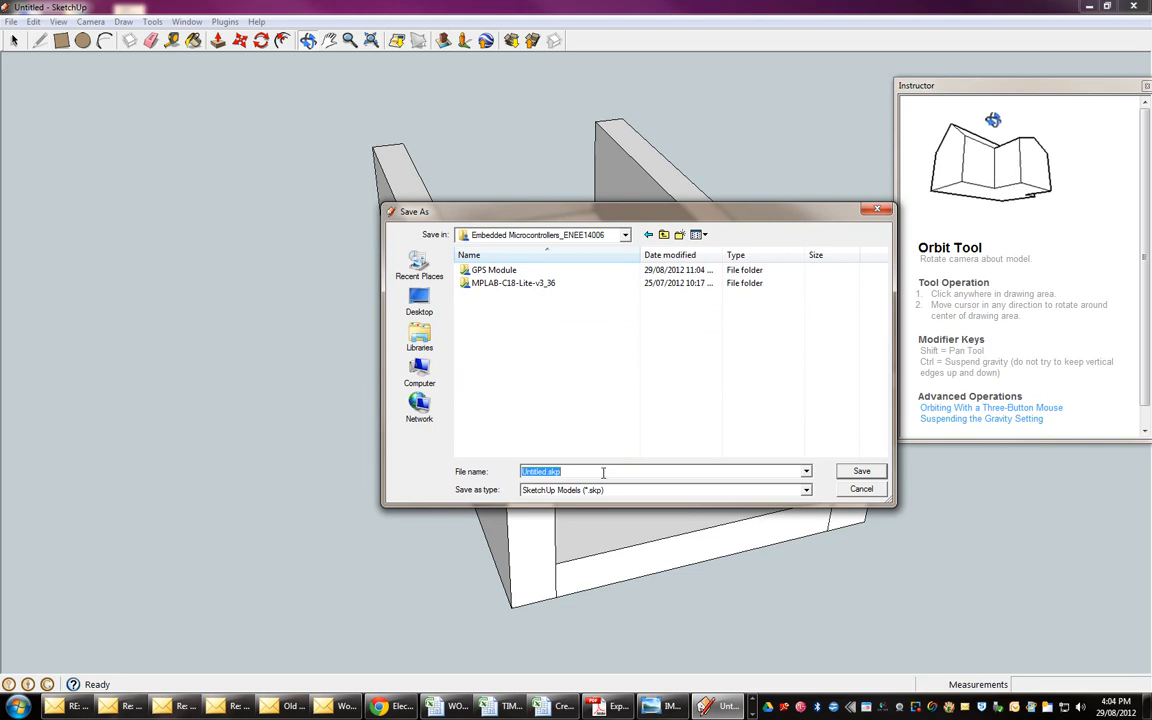
# - Name the model 'Base for cross over connector' and save it
pyautogui.write('Base fl')
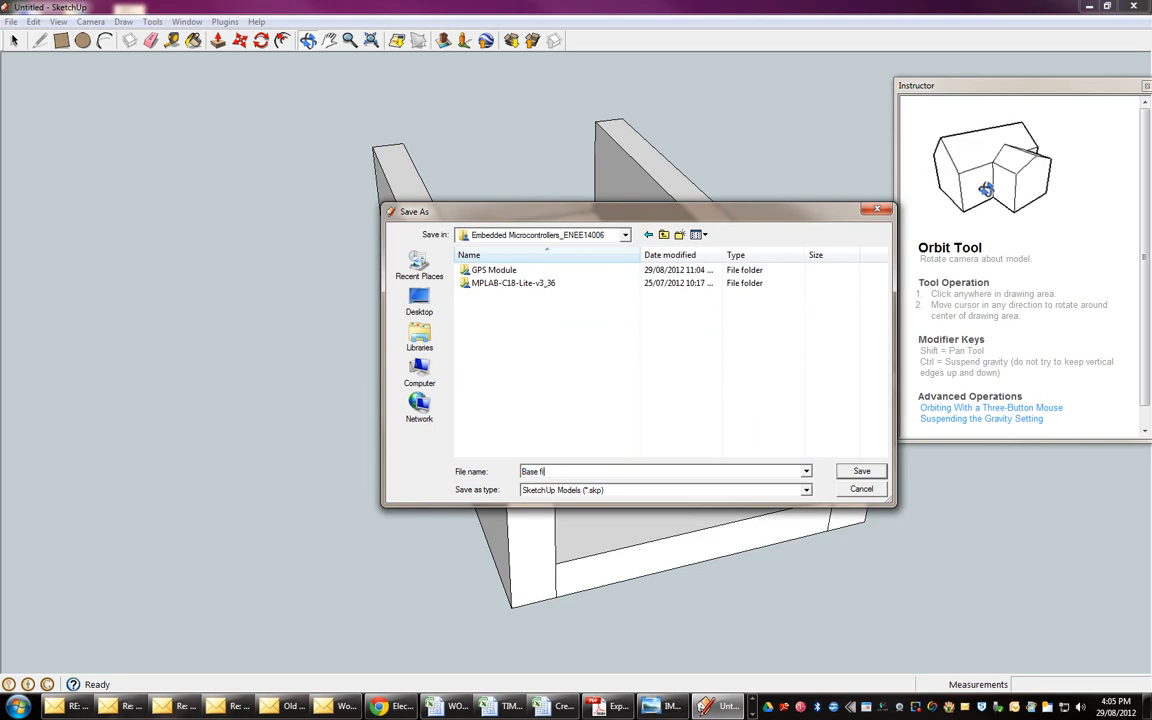
pyautogui.write('or')
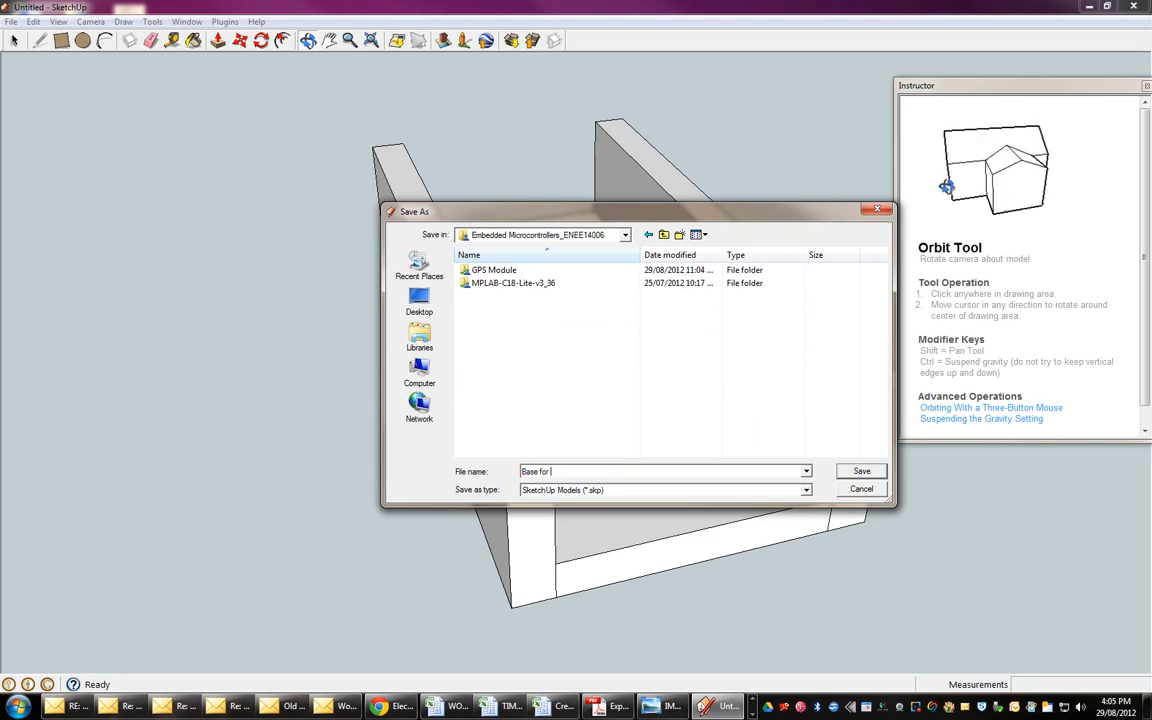
pyautogui.write('cross ovl')
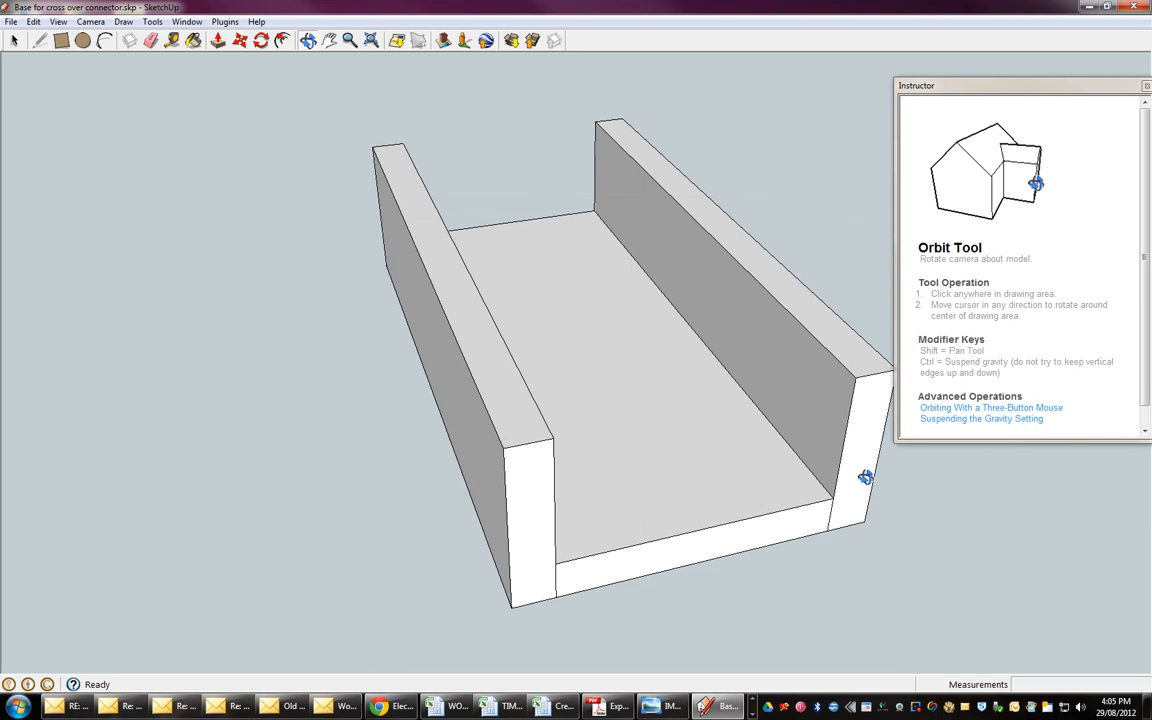
# - Start the DXF/STL export from Tools, exporting the entire model and choosing units
pyautogui.click(58, 20)
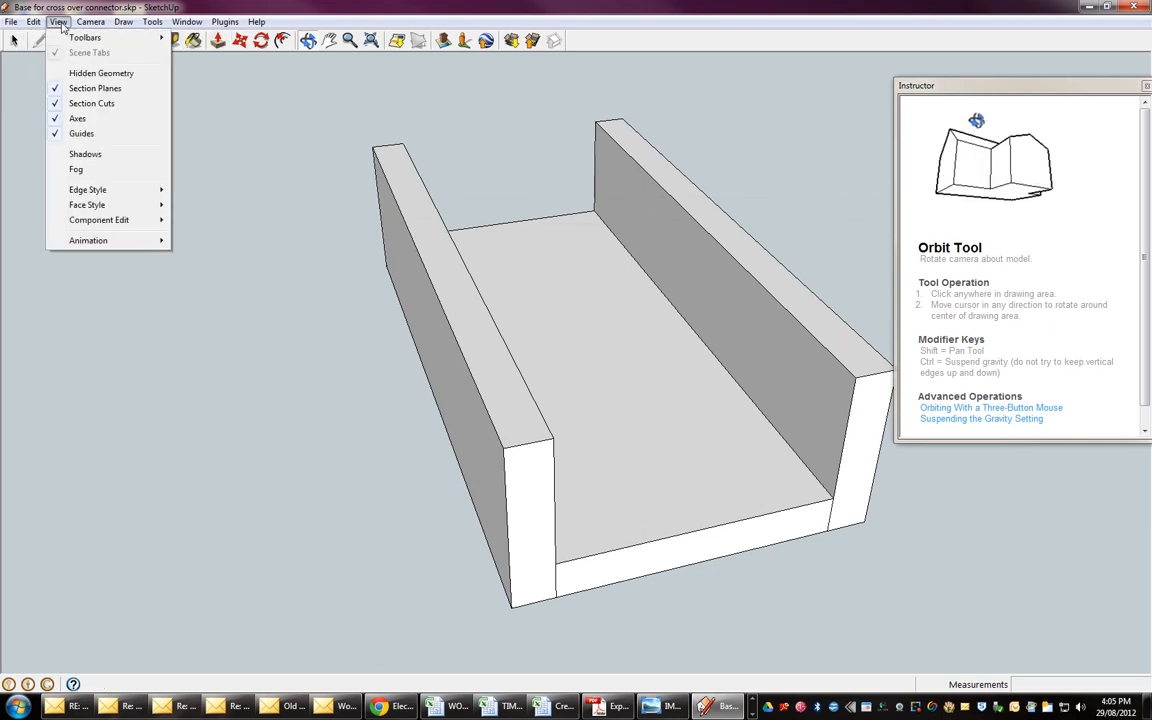
pyautogui.click(152, 20)
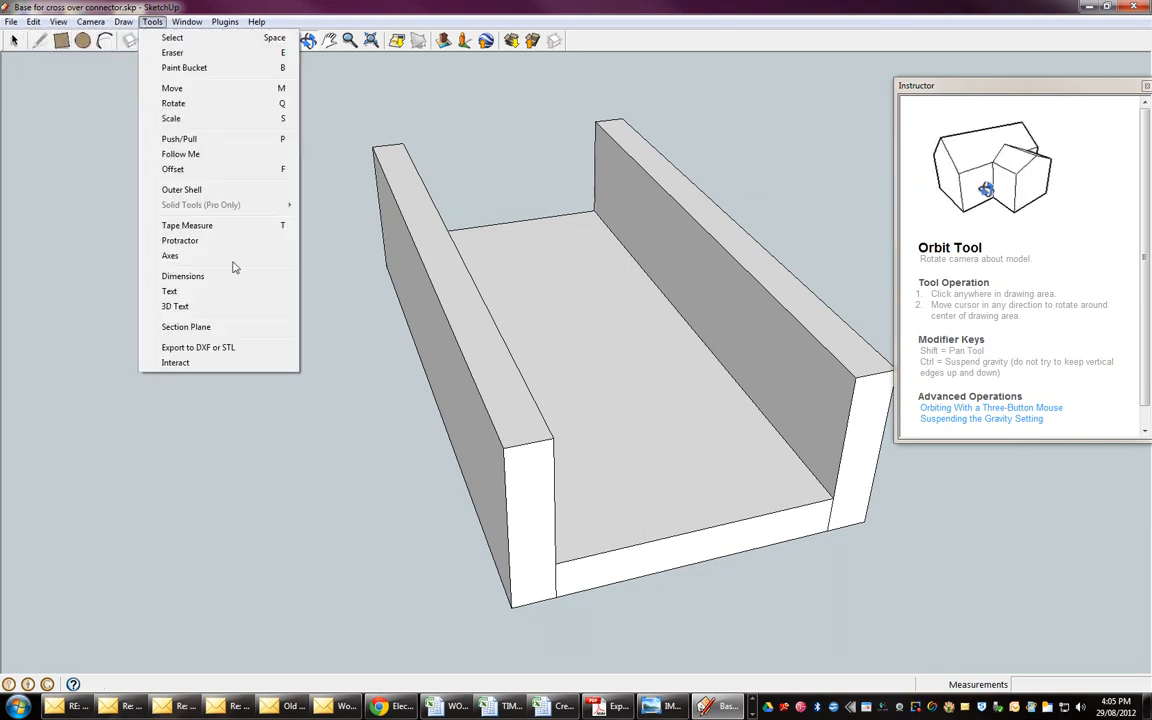
pyautogui.moveTo(216, 348)
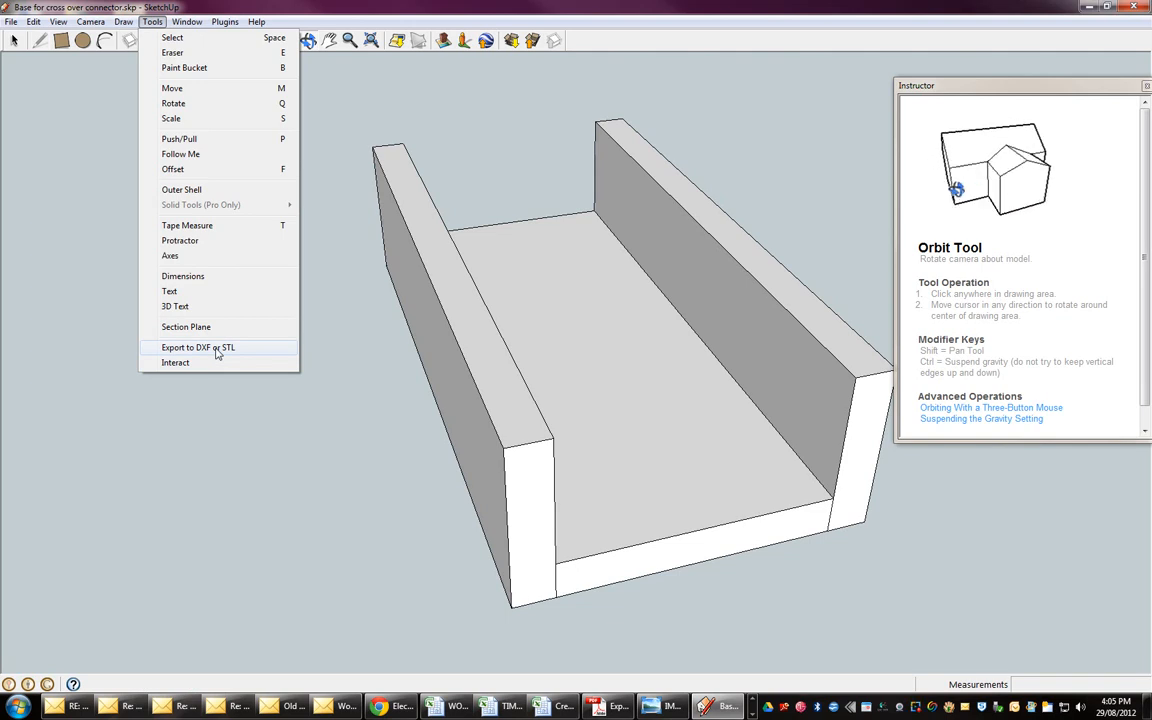
pyautogui.click(198, 348)
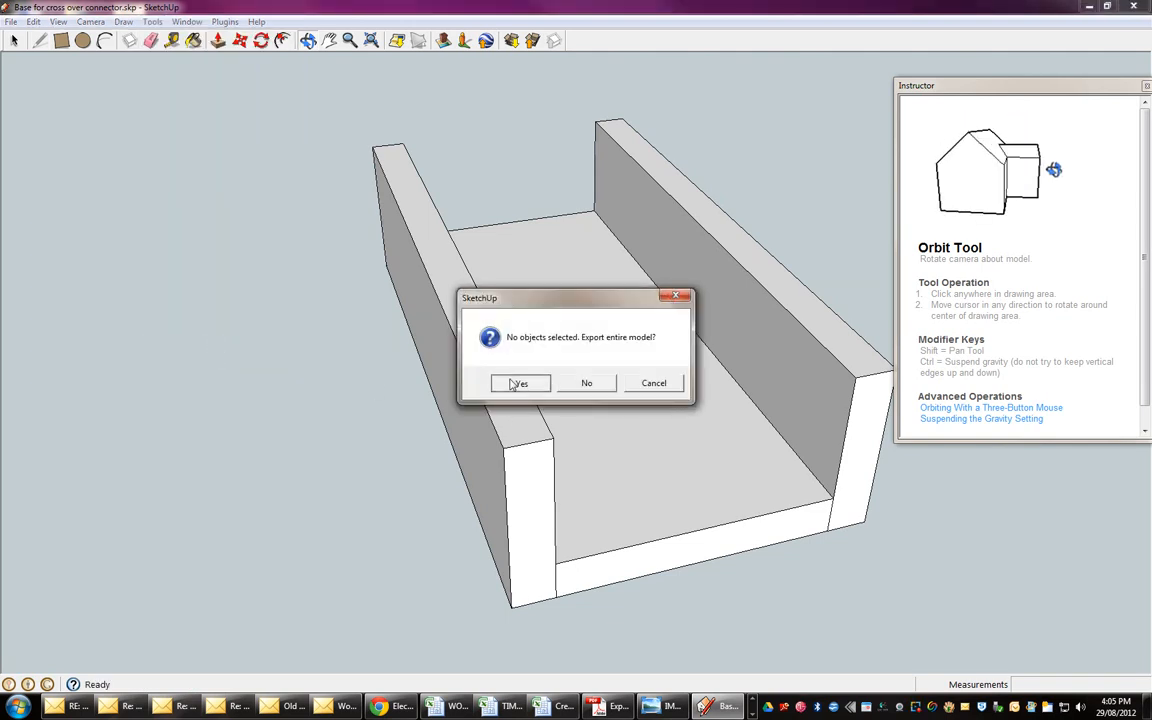
pyautogui.click(520, 384)
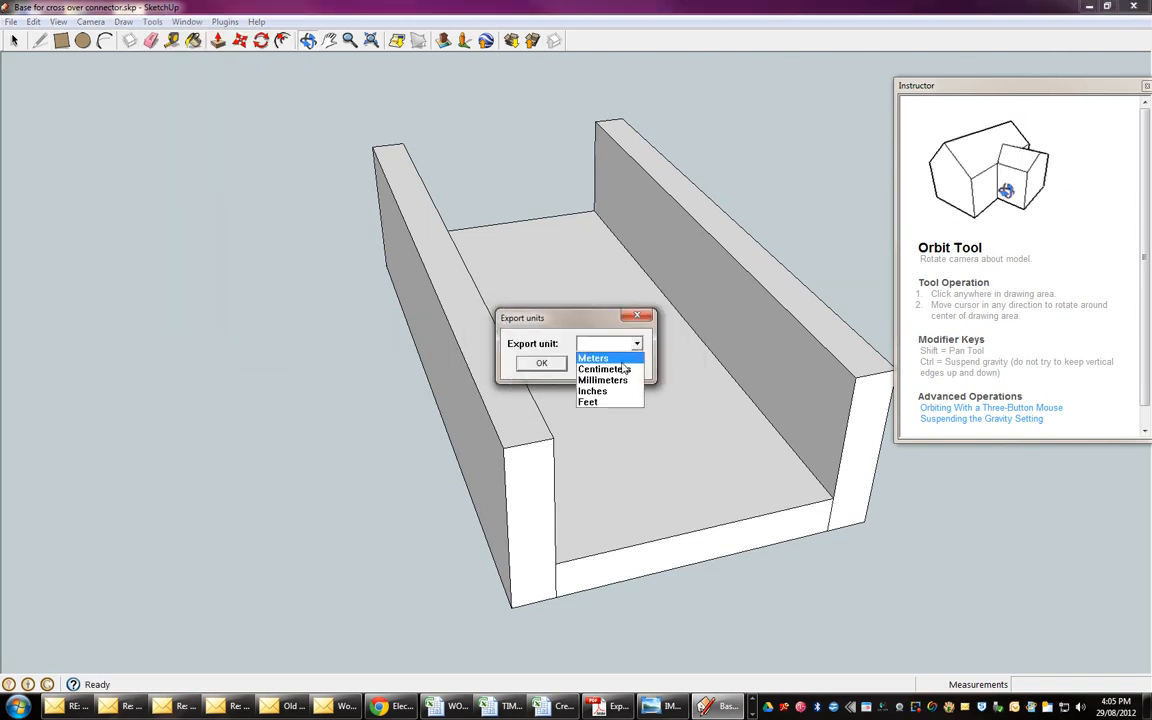
pyautogui.click(540, 362)
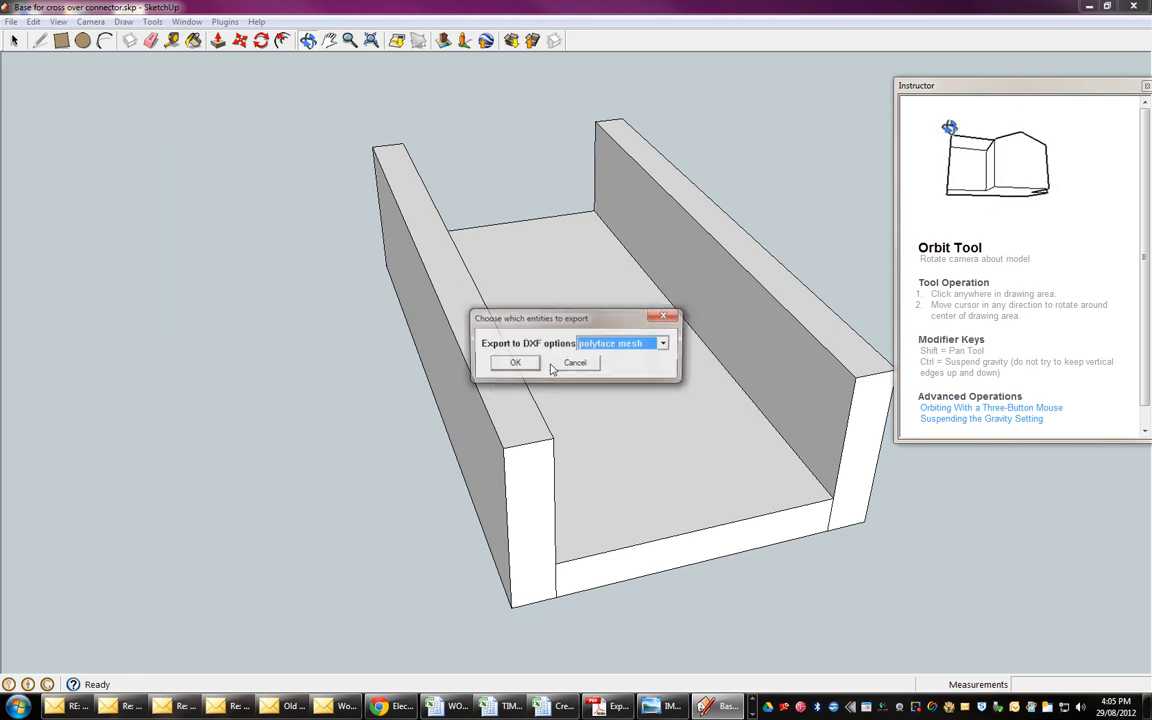
# - Select the stl format and save 'Base for cross over connector.stl' (18 faces)
pyautogui.click(662, 344)
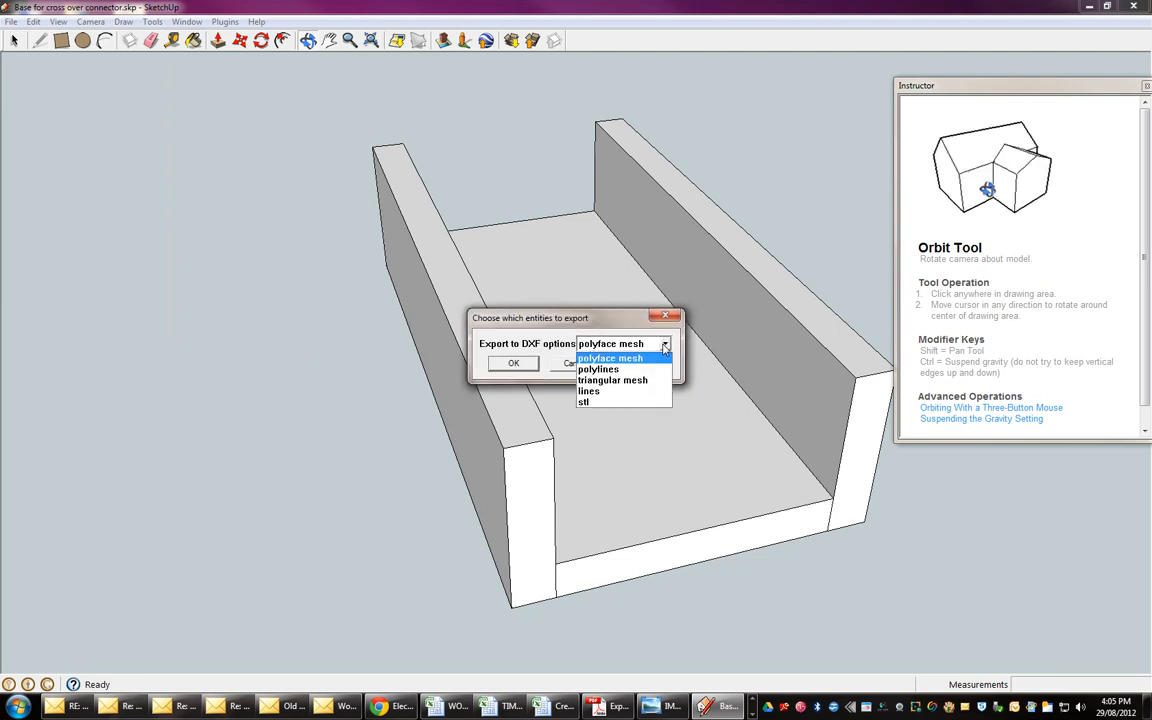
pyautogui.click(584, 400)
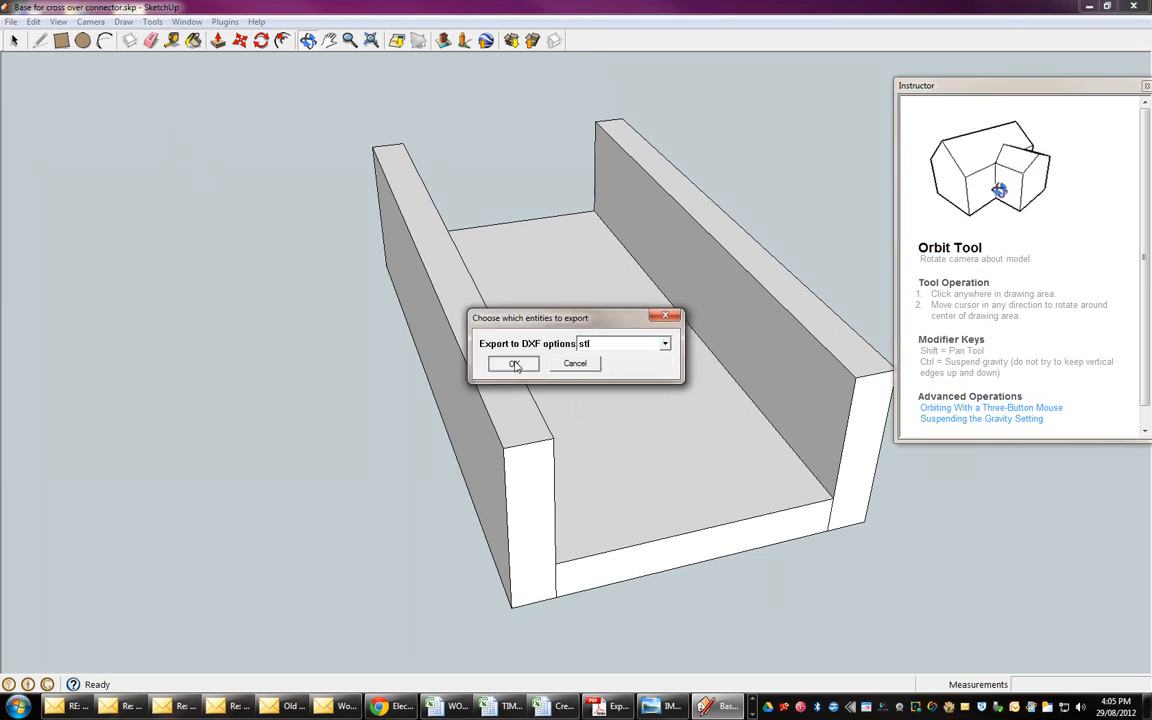
pyautogui.click(512, 364)
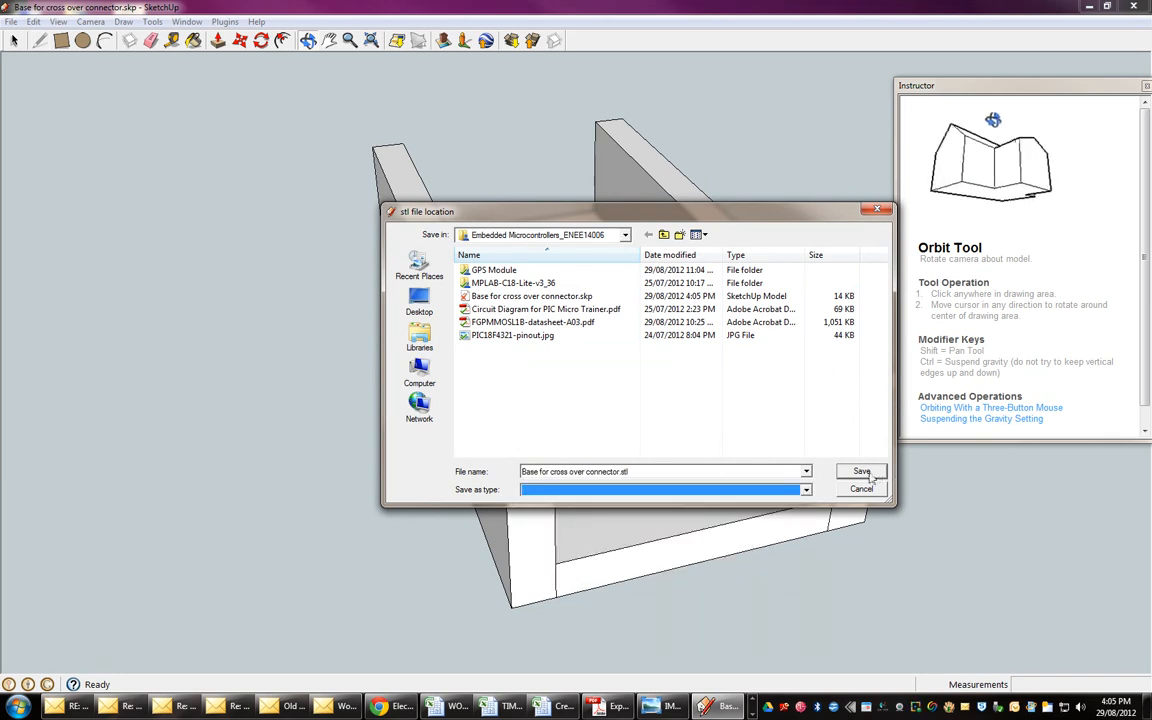
pyautogui.click(860, 472)
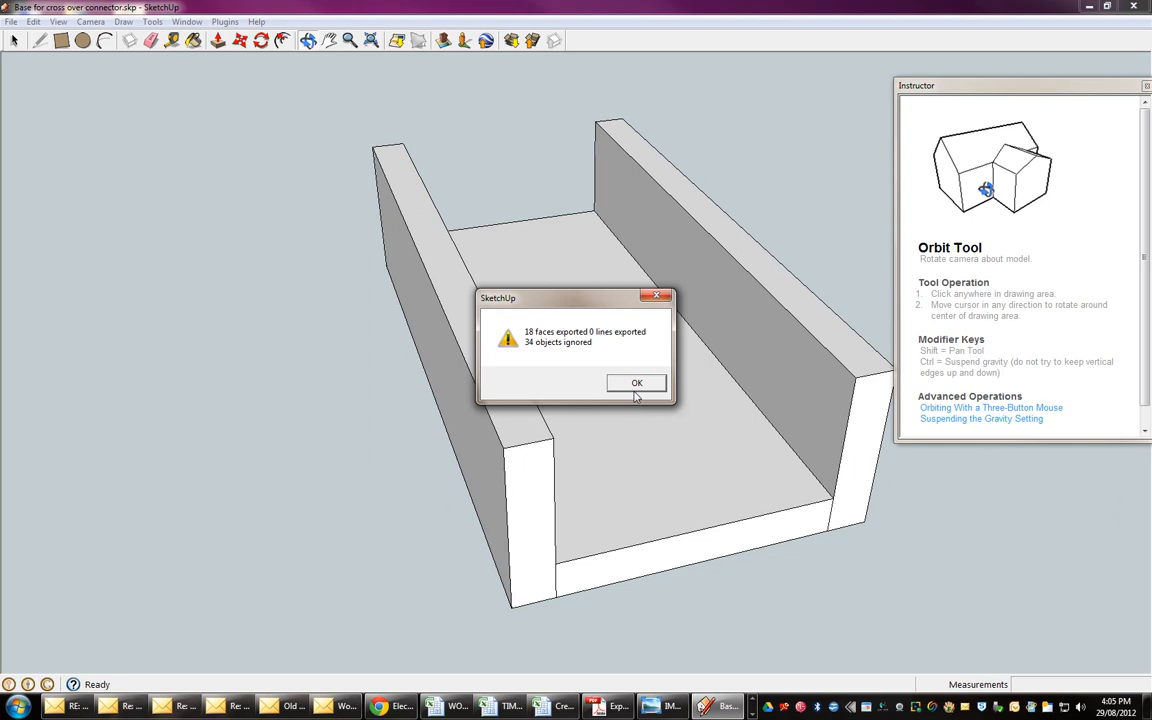
pyautogui.click(636, 384)
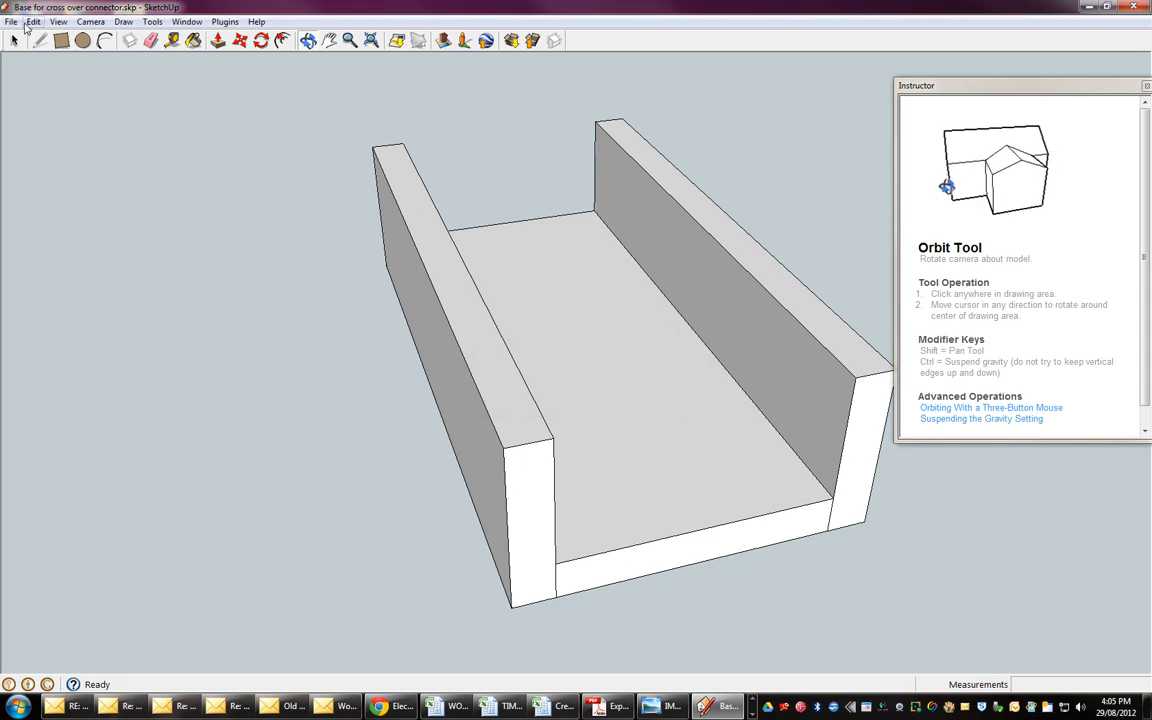
pyautogui.click(12, 20)
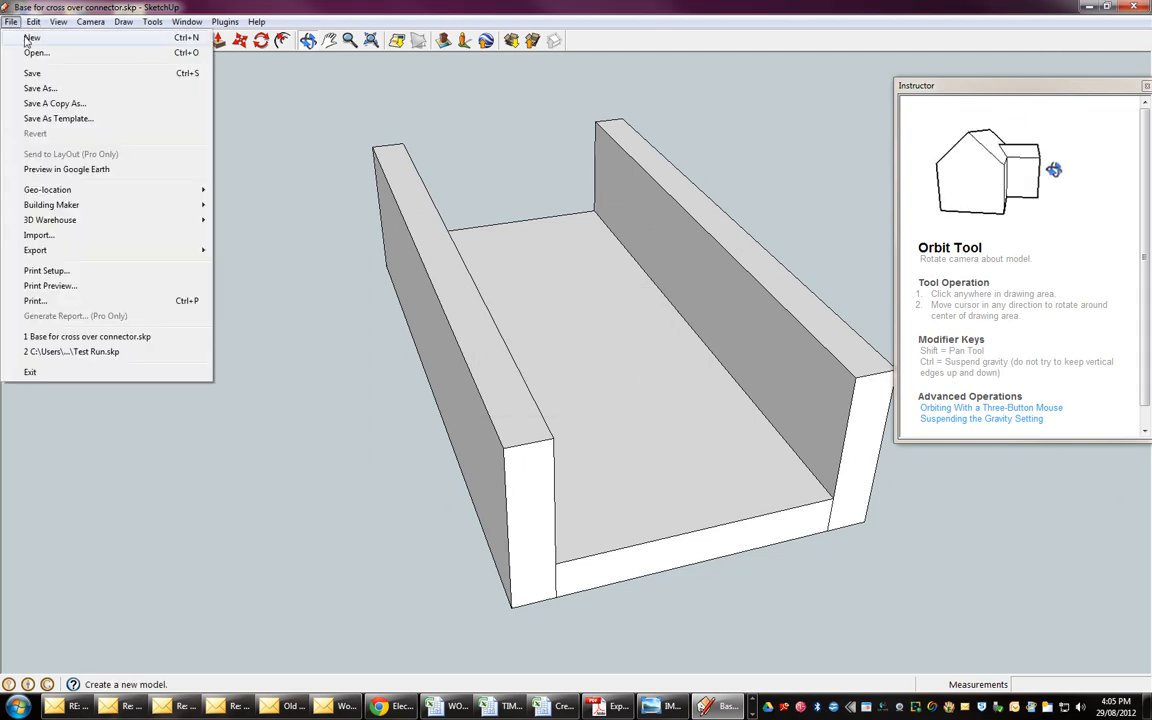
pyautogui.click(32, 36)
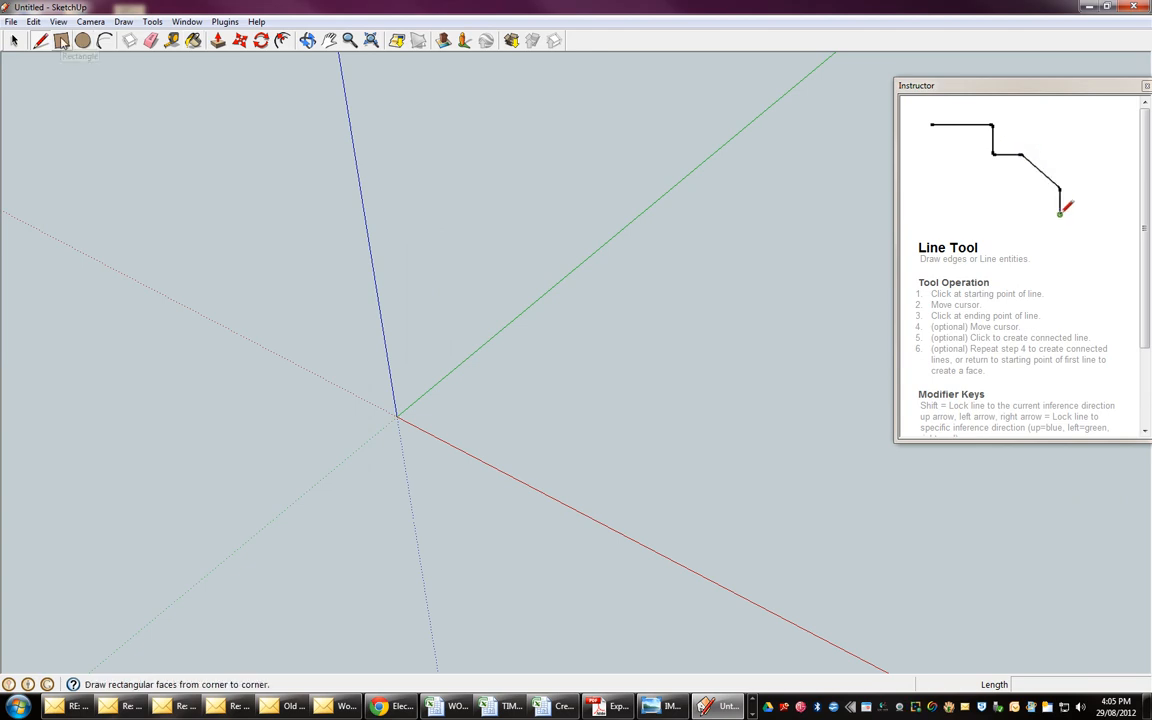
pyautogui.moveTo(60, 40)
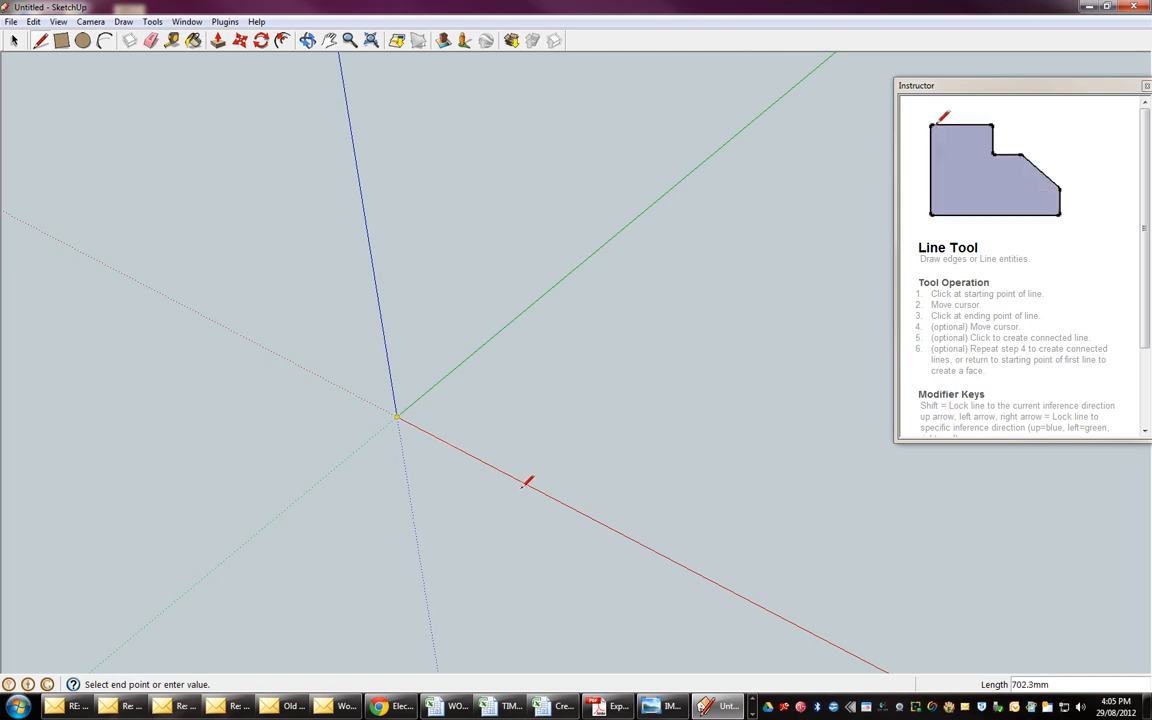
pyautogui.moveTo(528, 482)
pyautogui.write('20')
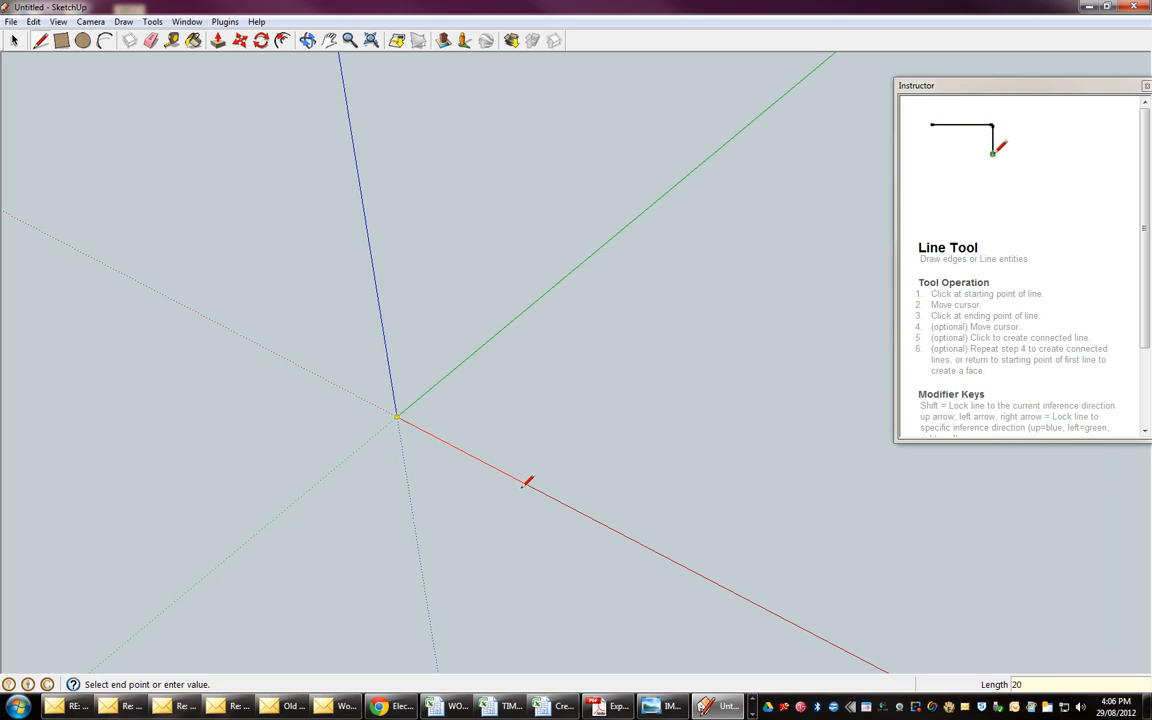
pyautogui.moveTo(644, 440)
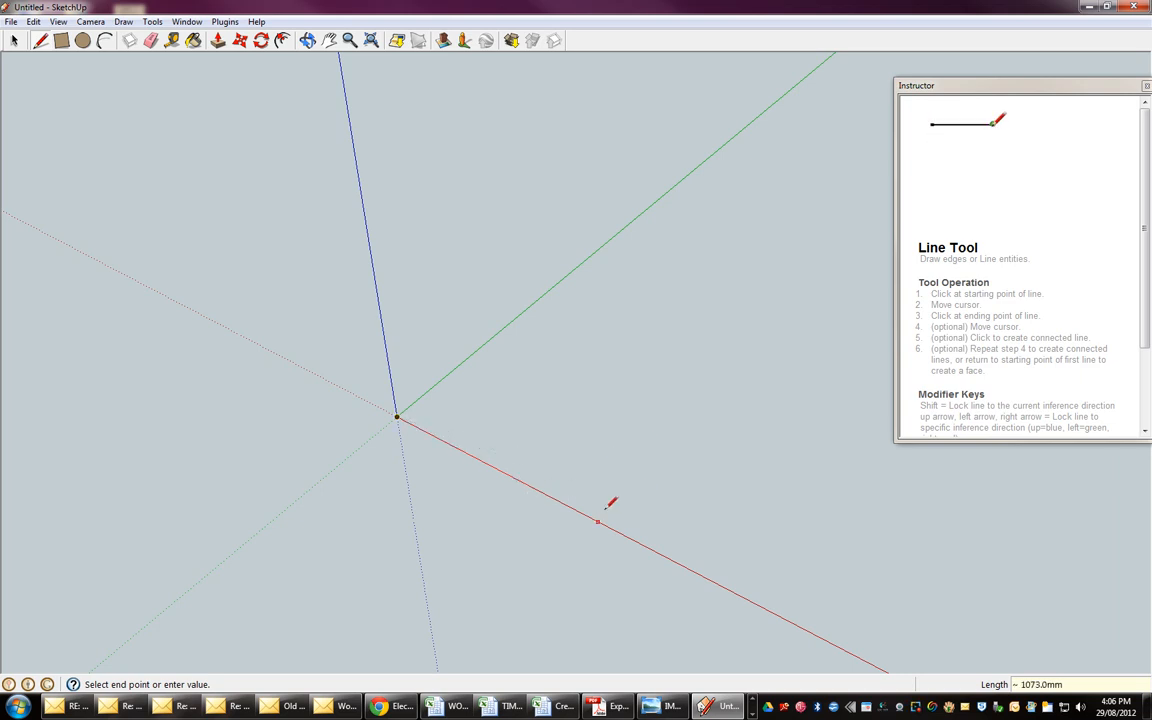
pyautogui.moveTo(610, 516)
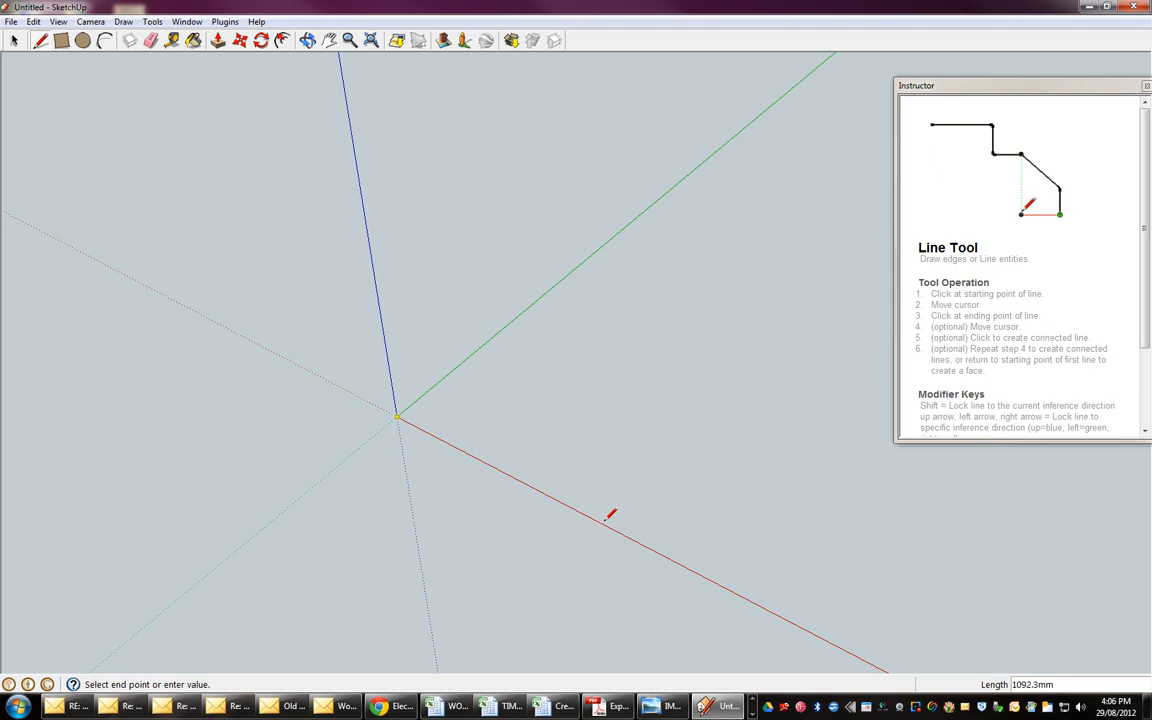
pyautogui.moveTo(604, 520)
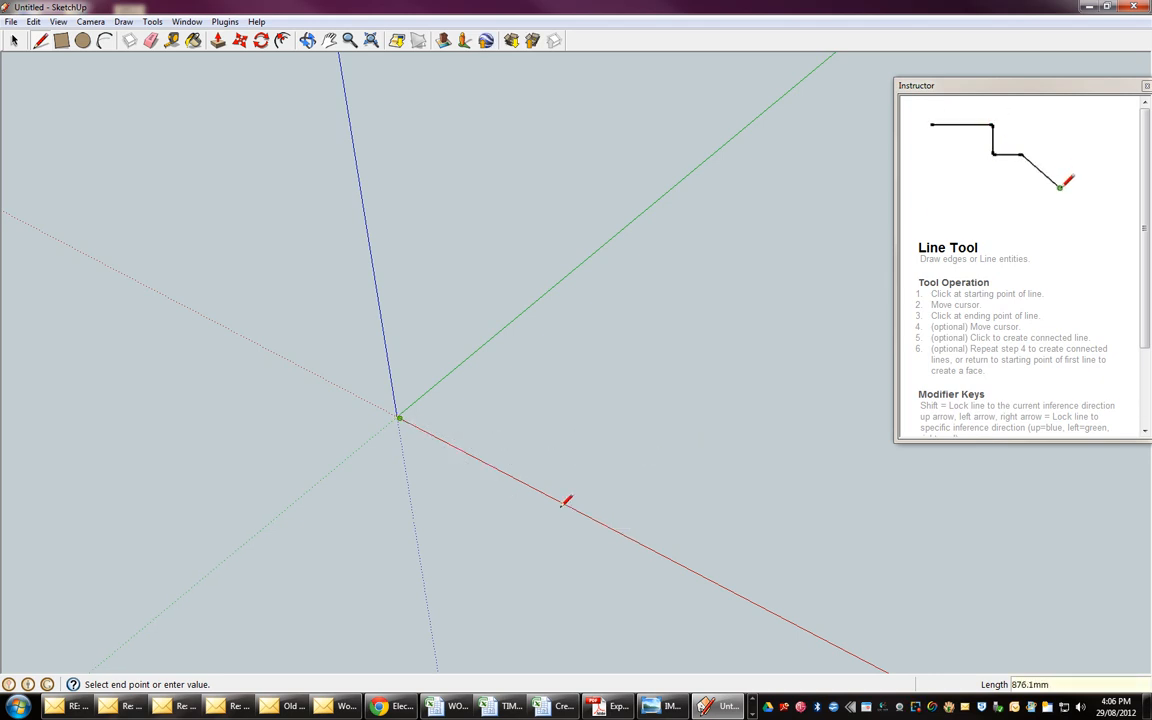
pyautogui.moveTo(484, 378)
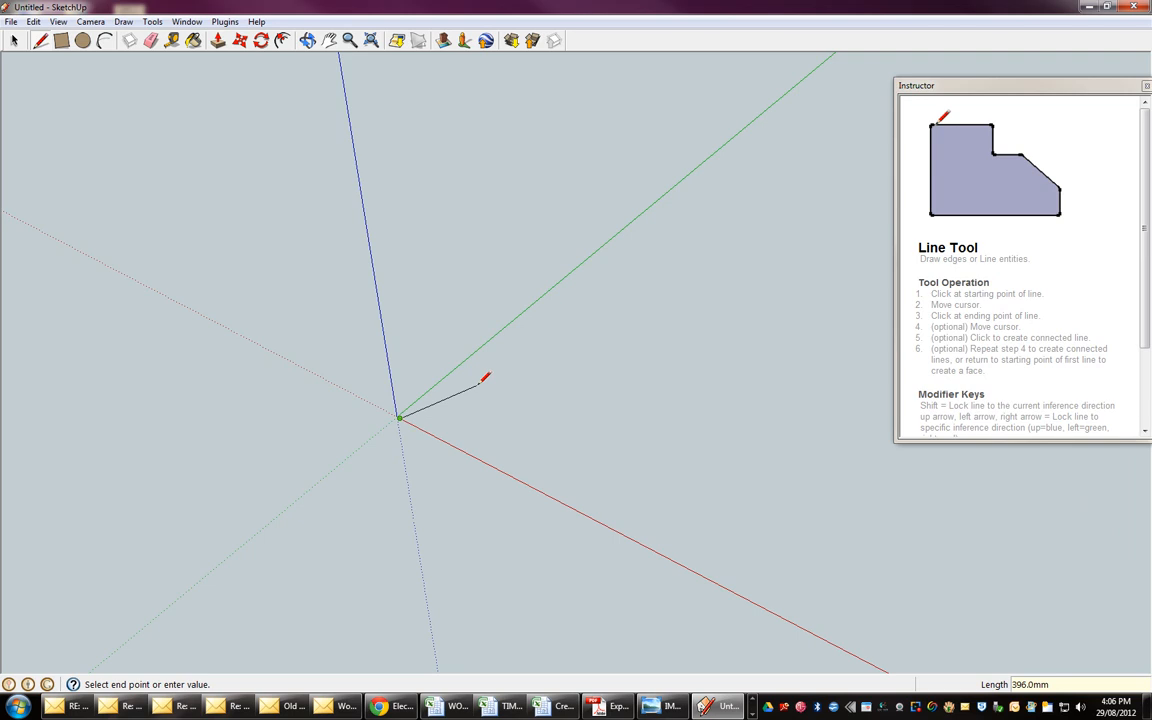
pyautogui.moveTo(470, 360)
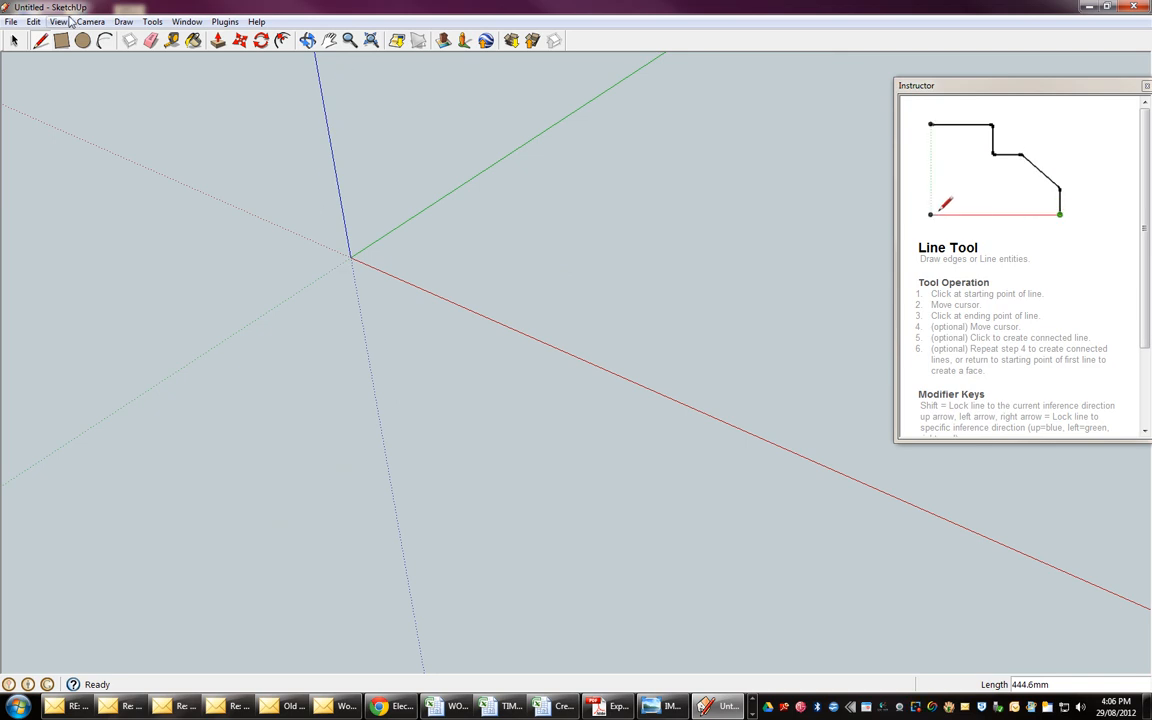
# - Attempt the first edge from the origin, sliding the view sideways to make room
pyautogui.click(350, 258)
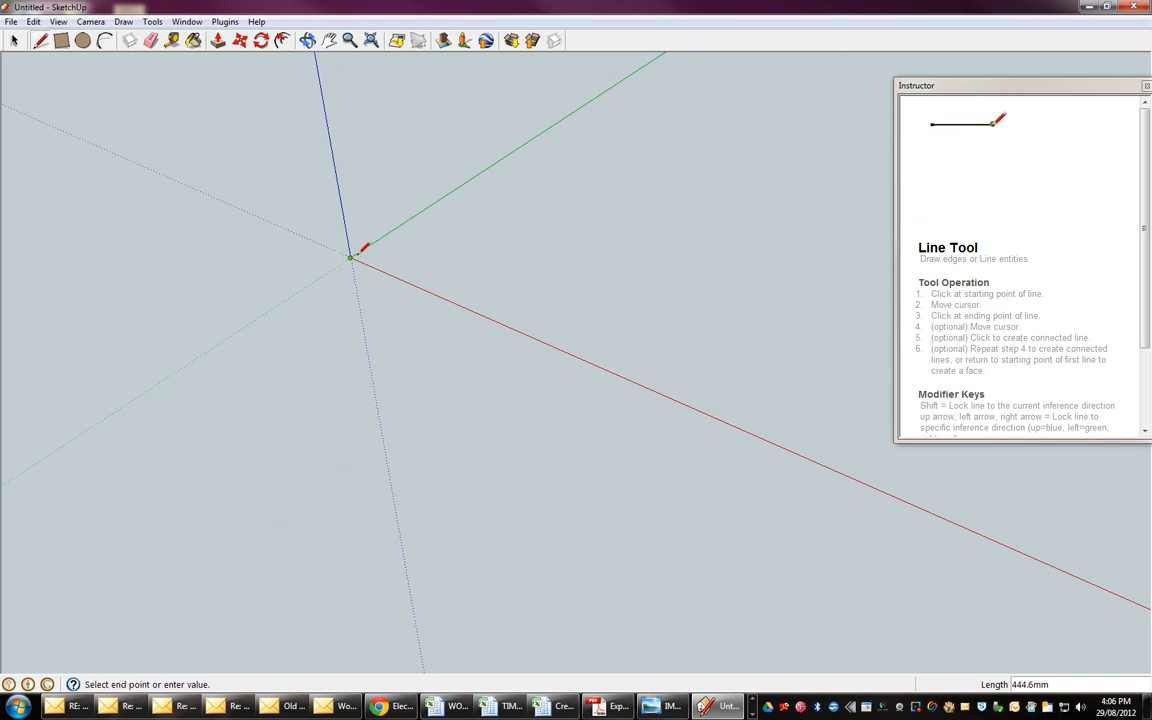
pyautogui.moveTo(404, 278)
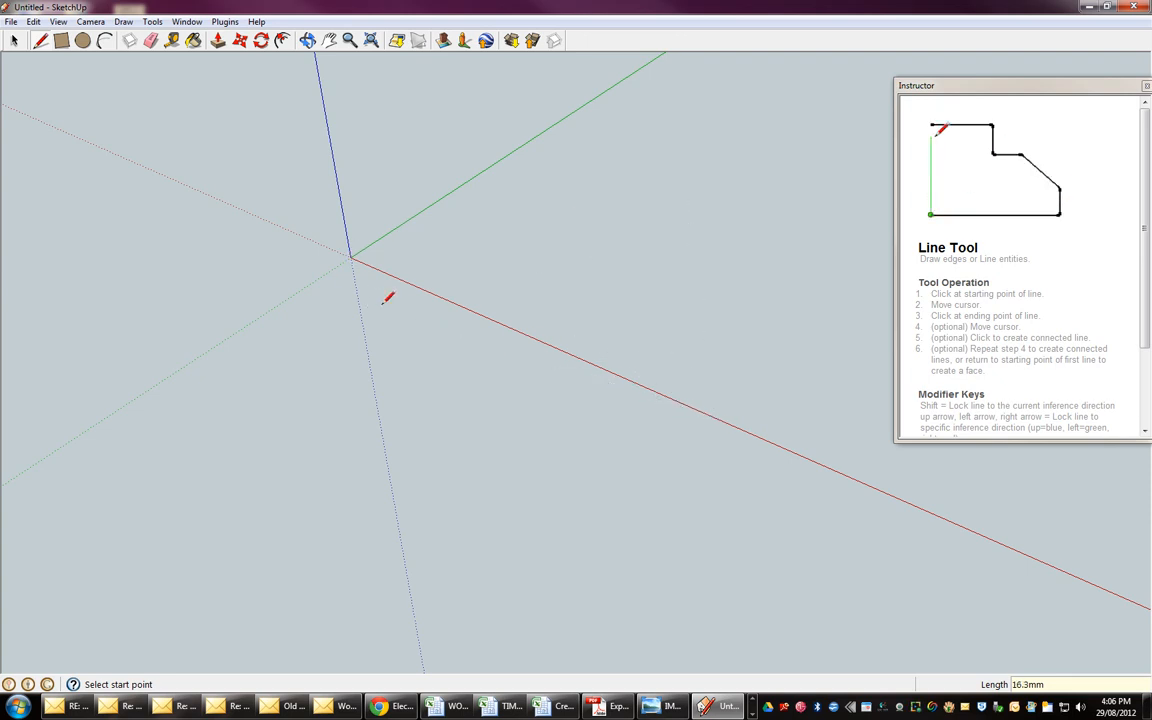
pyautogui.click(352, 258)
pyautogui.write('20')
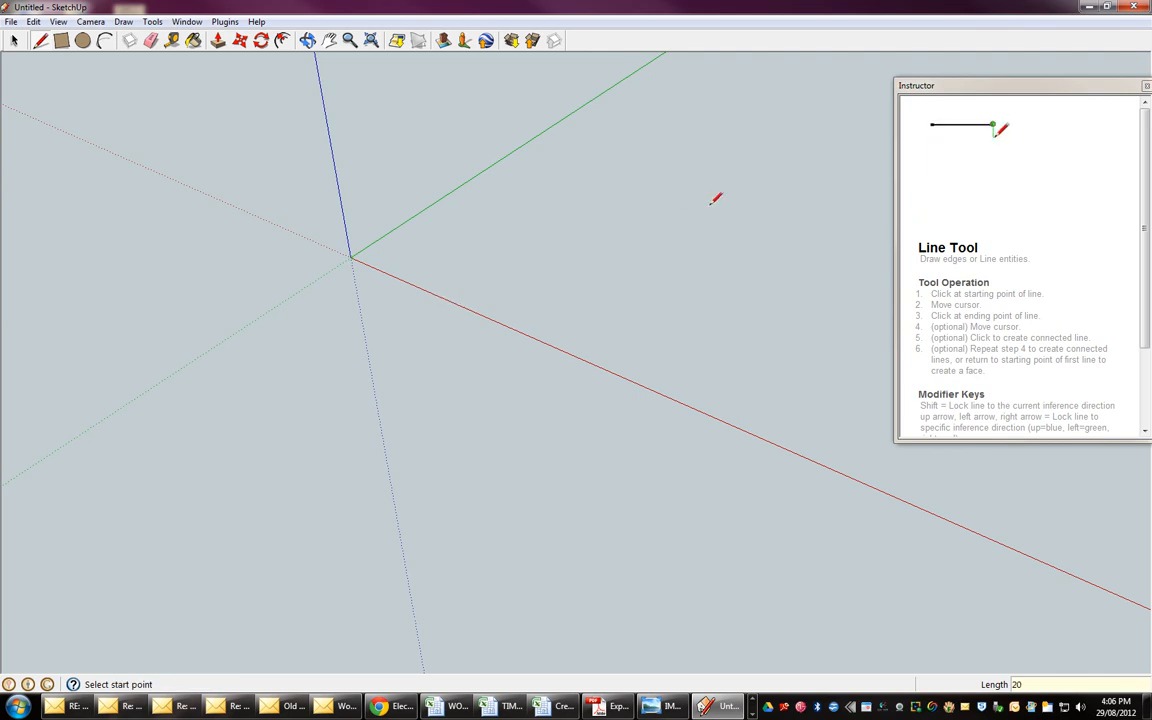
pyautogui.click(352, 258)
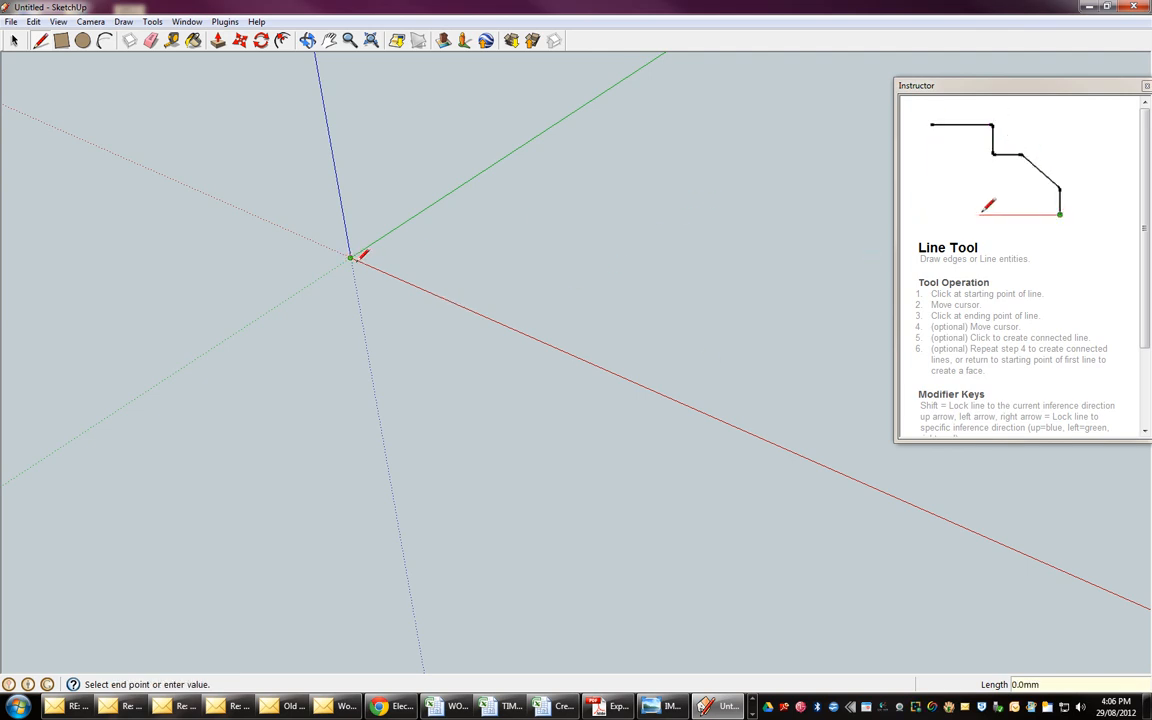
pyautogui.moveTo(444, 296)
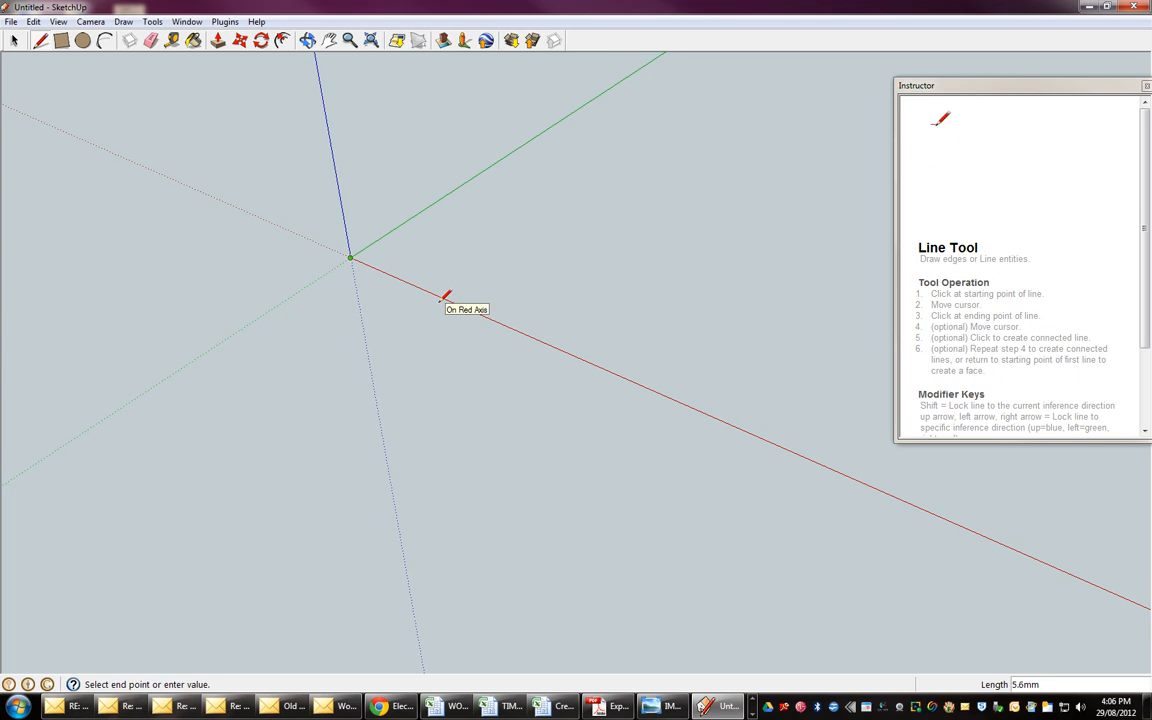
pyautogui.moveTo(448, 298)
pyautogui.write('20')
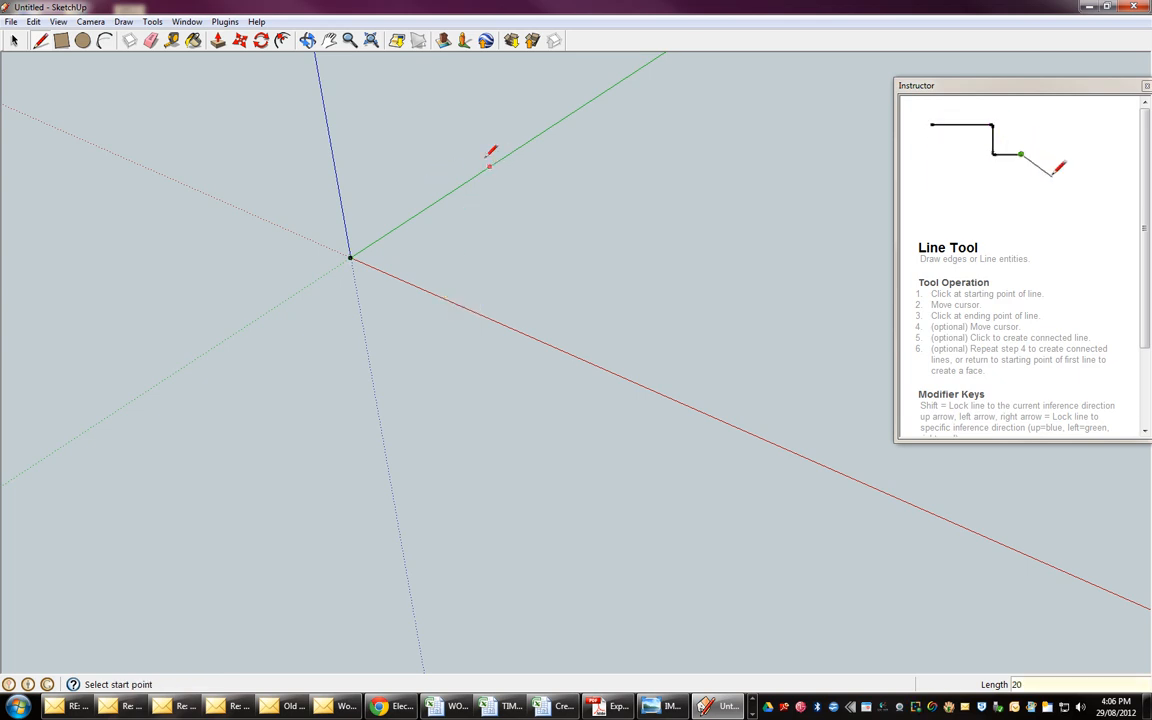
pyautogui.click(308, 40)
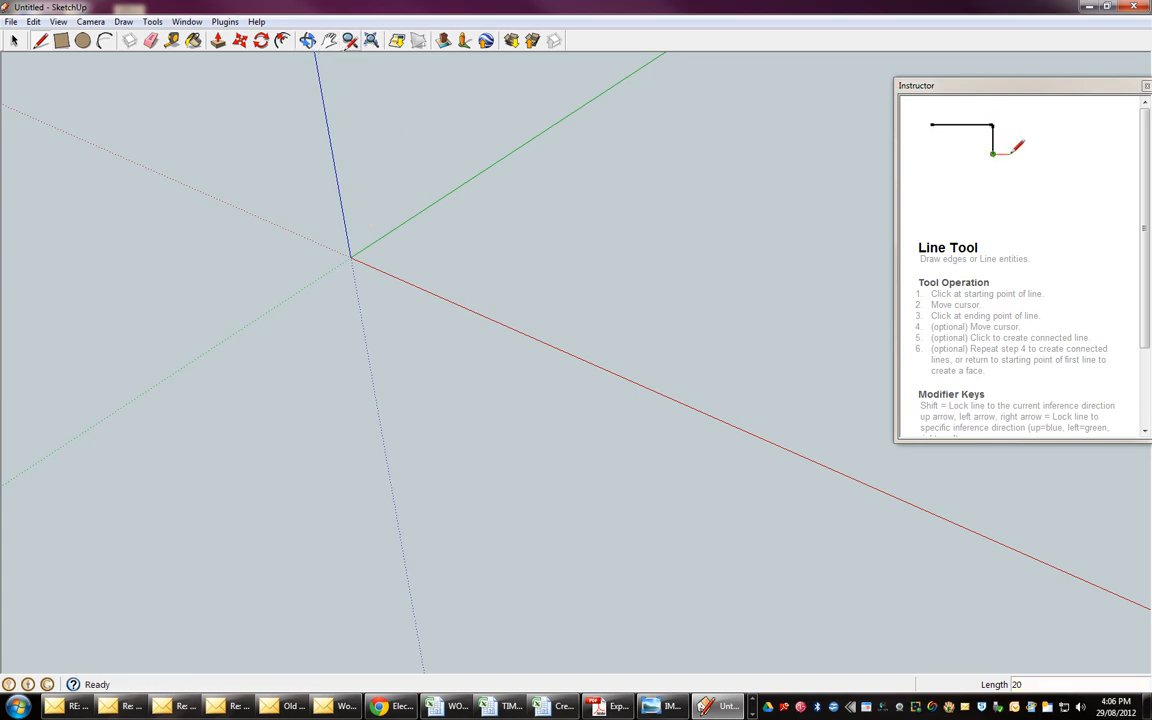
pyautogui.click(350, 40)
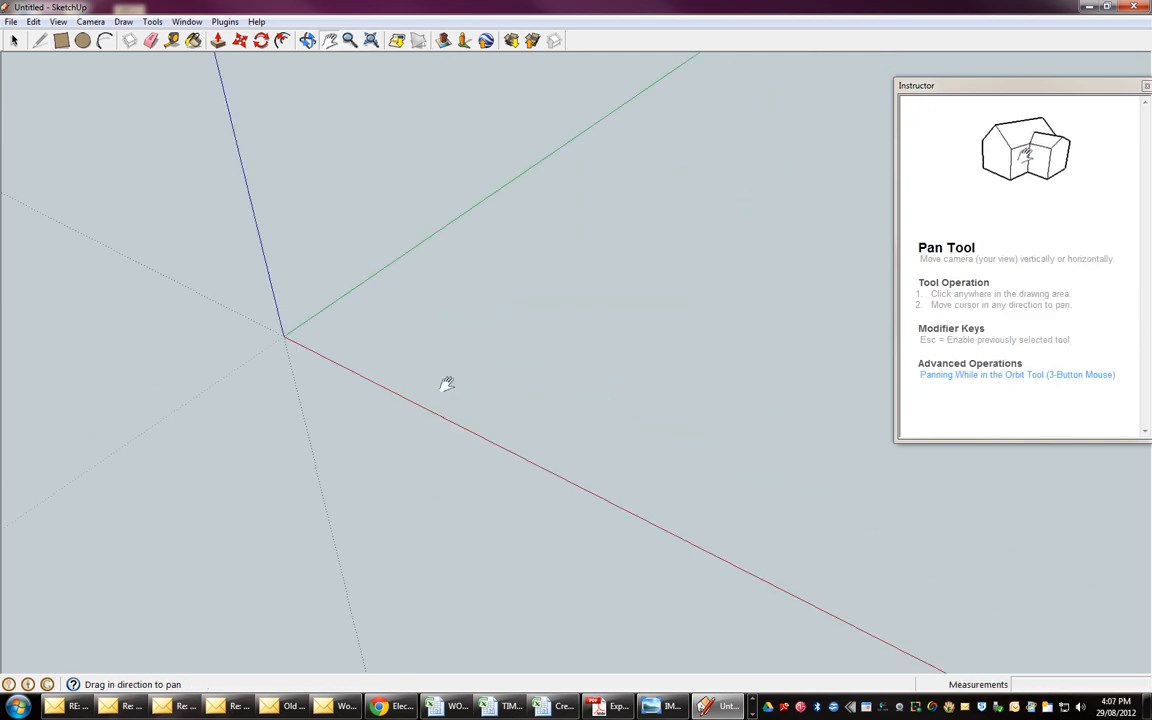
pyautogui.click(40, 40)
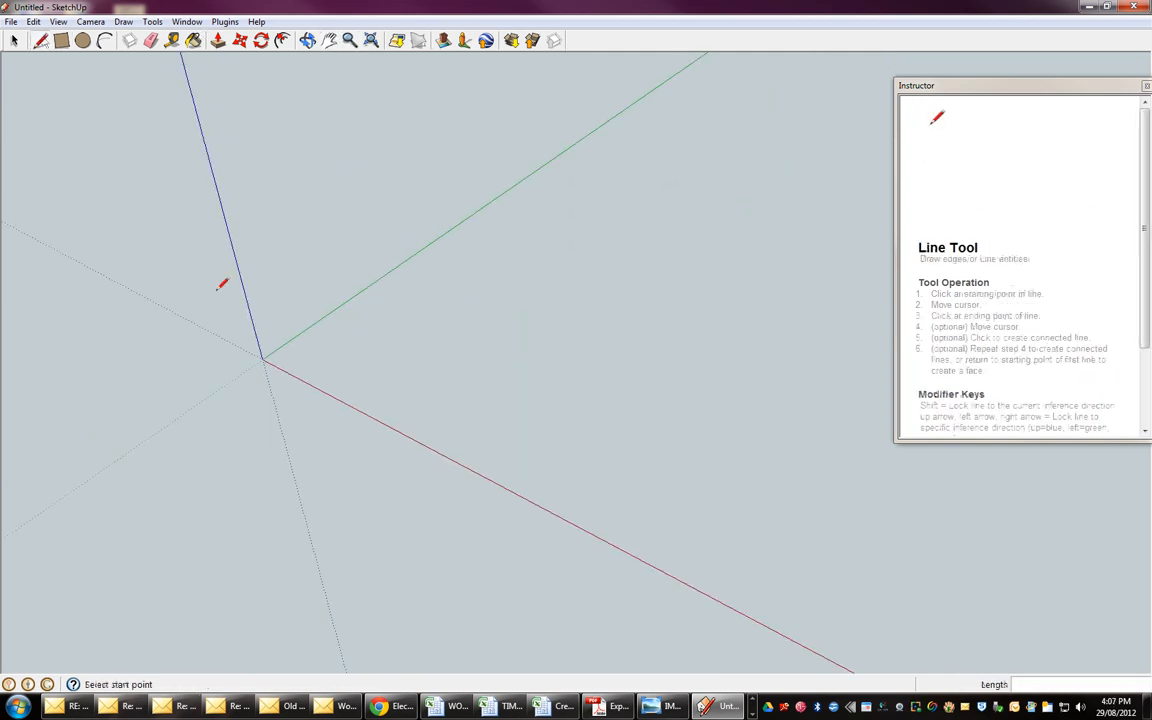
# - Draw the outline from the origin with a 20 edge along the red axis and close it into a face
pyautogui.click(262, 360)
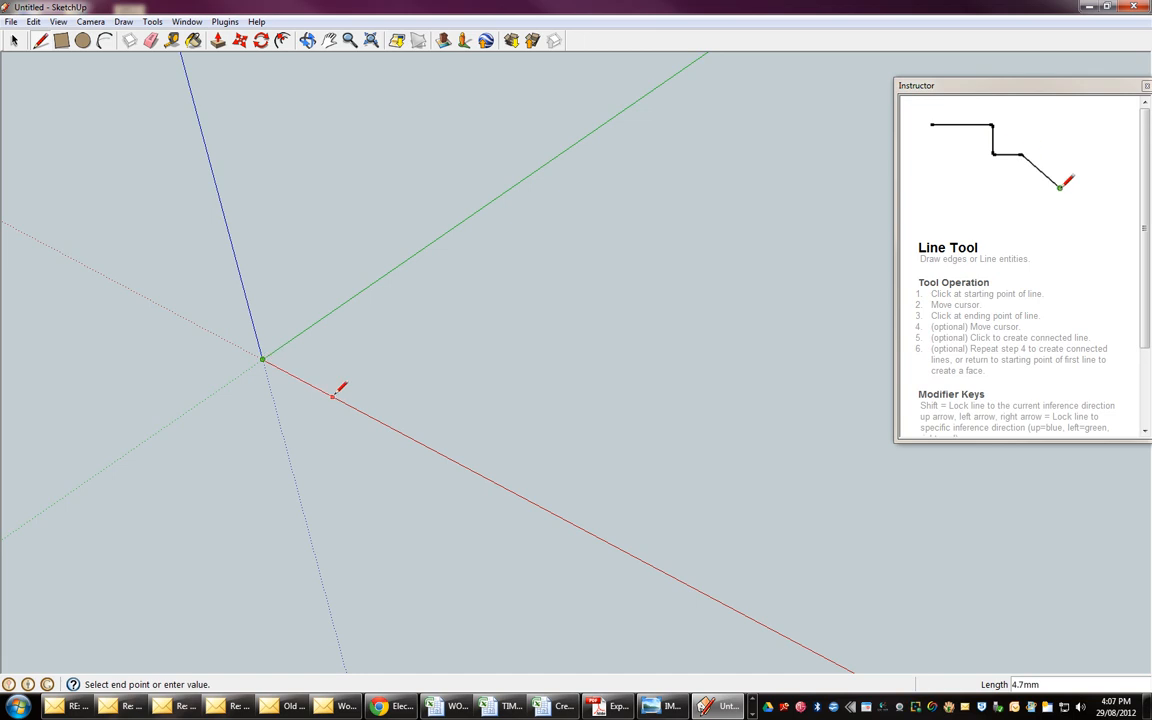
pyautogui.moveTo(336, 396)
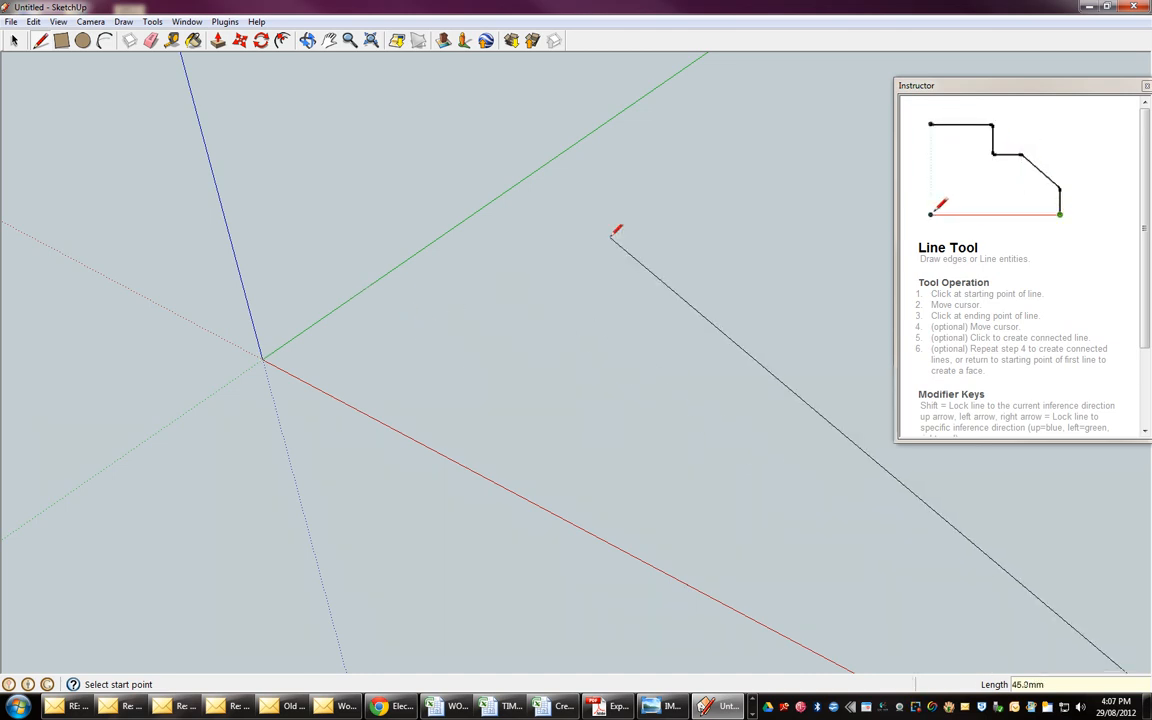
pyautogui.moveTo(384, 62)
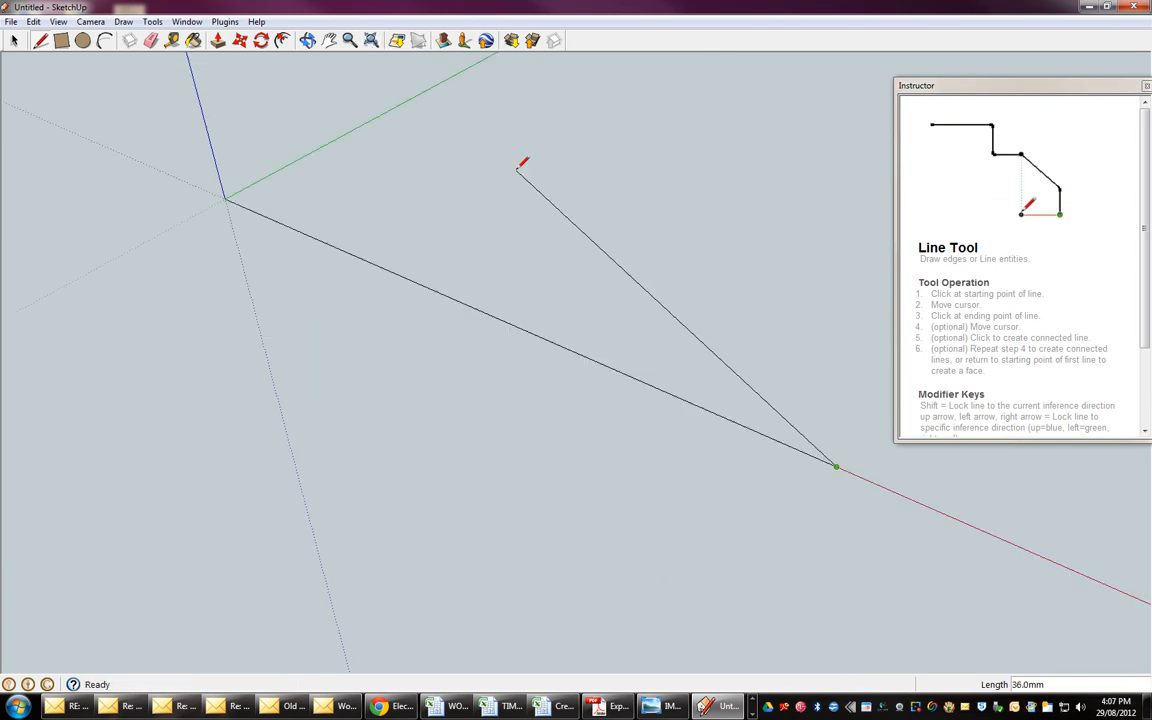
pyautogui.moveTo(908, 180)
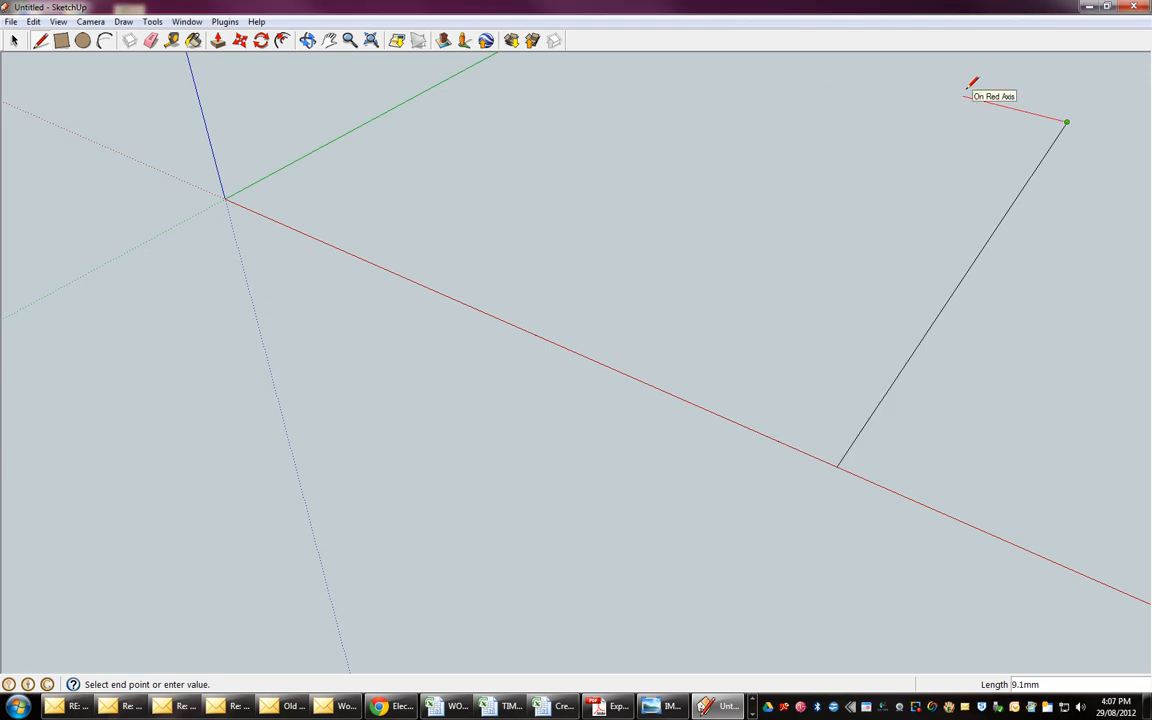
pyautogui.moveTo(990, 96)
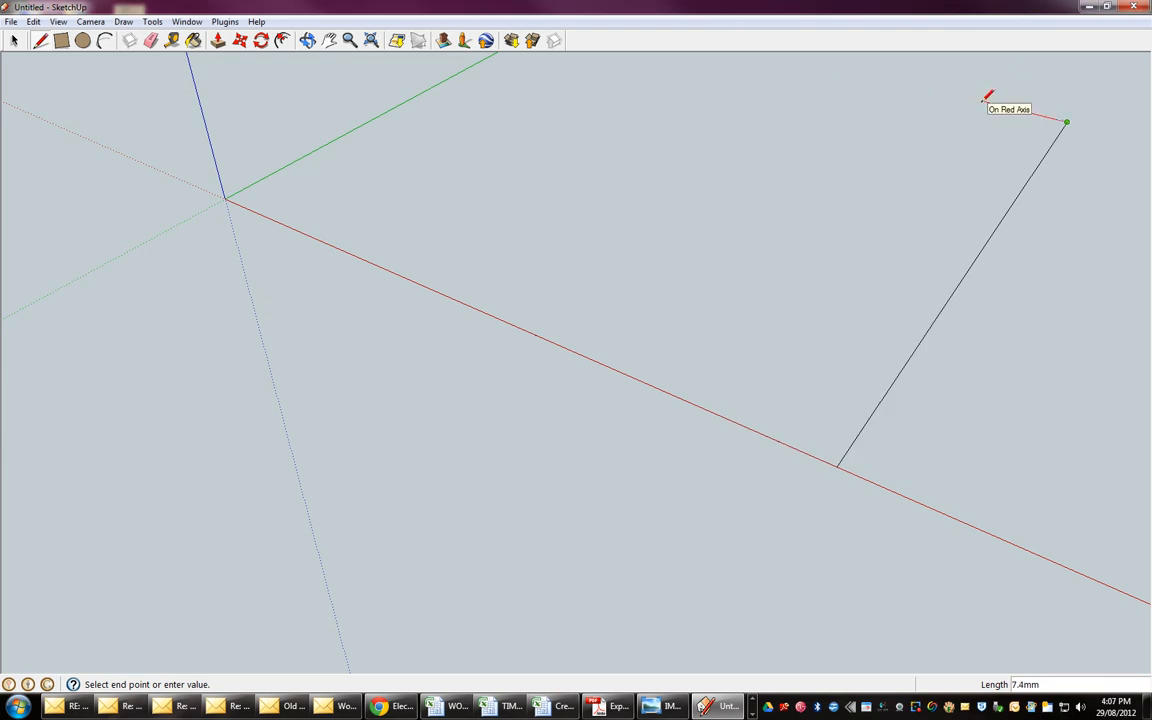
pyautogui.write('20')
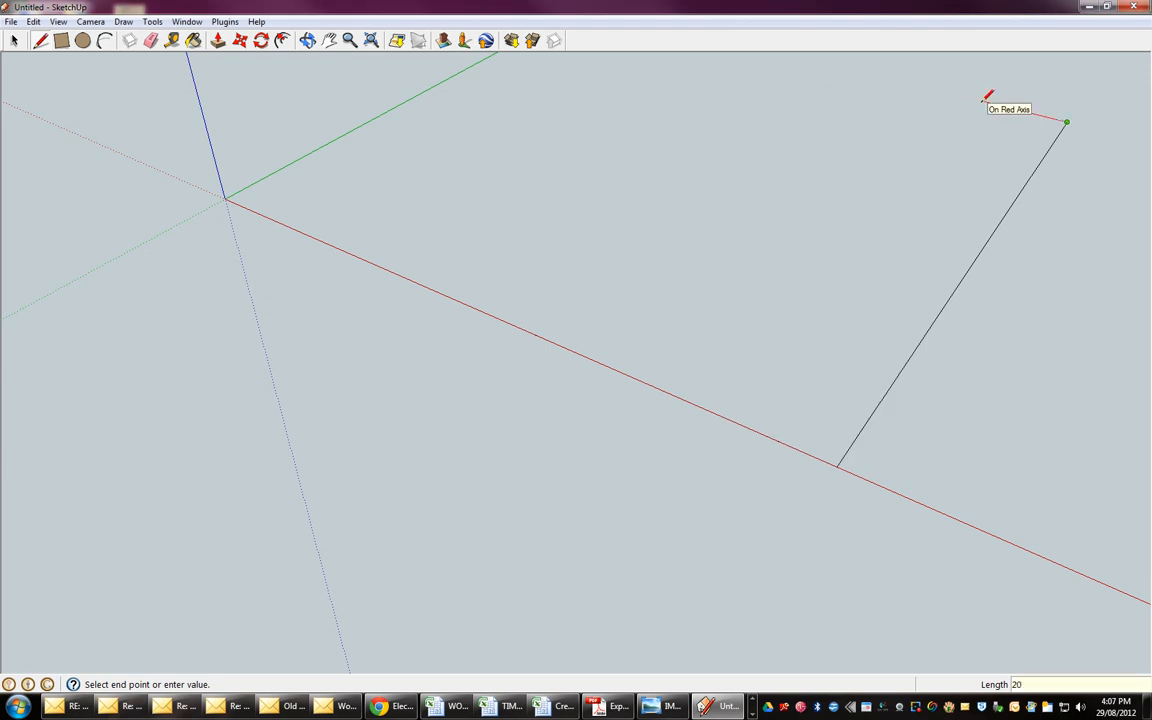
pyautogui.click(848, 70)
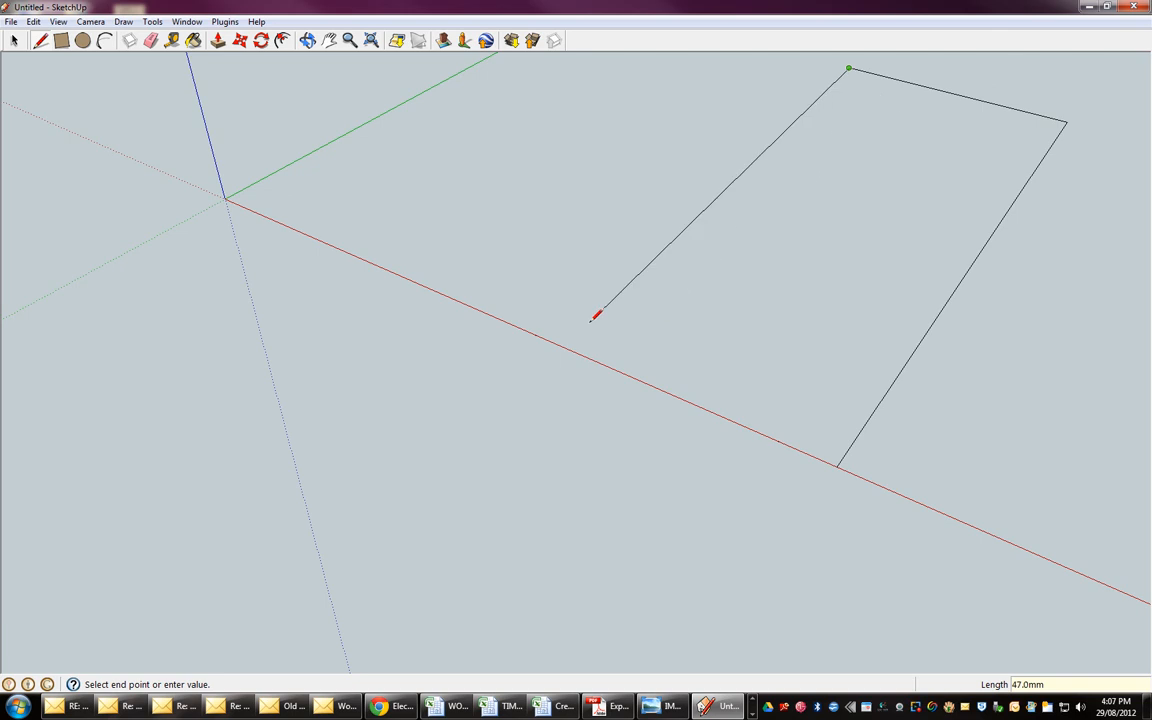
pyautogui.moveTo(564, 328)
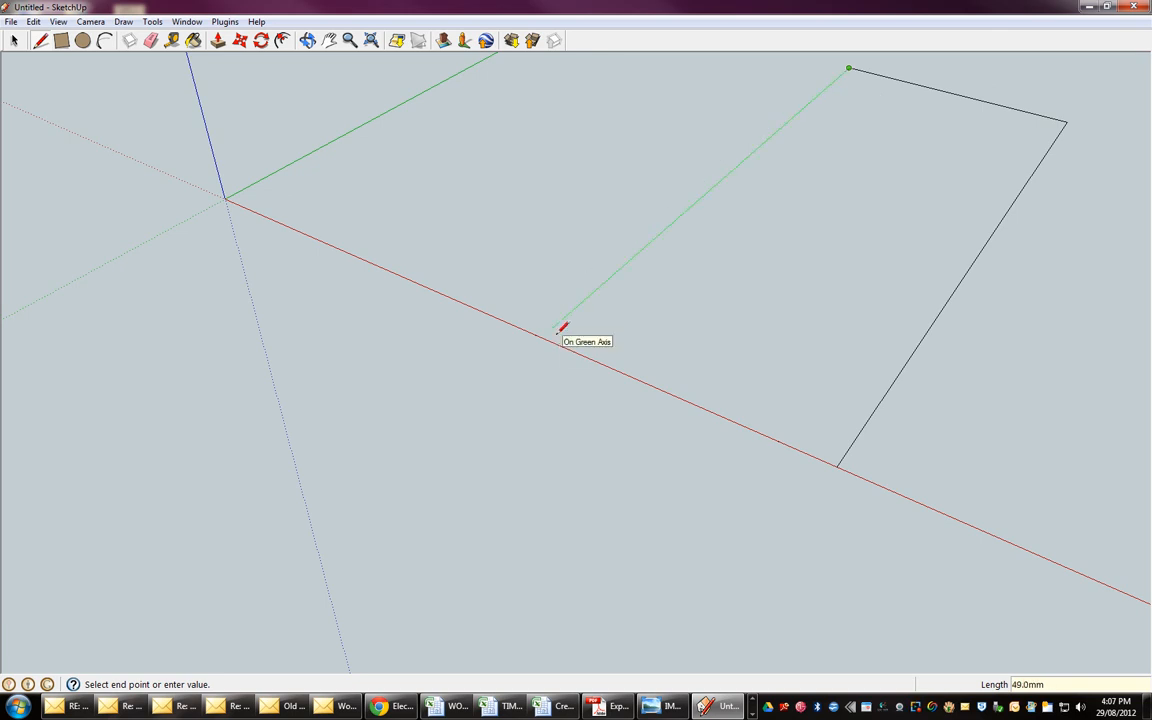
pyautogui.click(562, 328)
pyautogui.write('3')
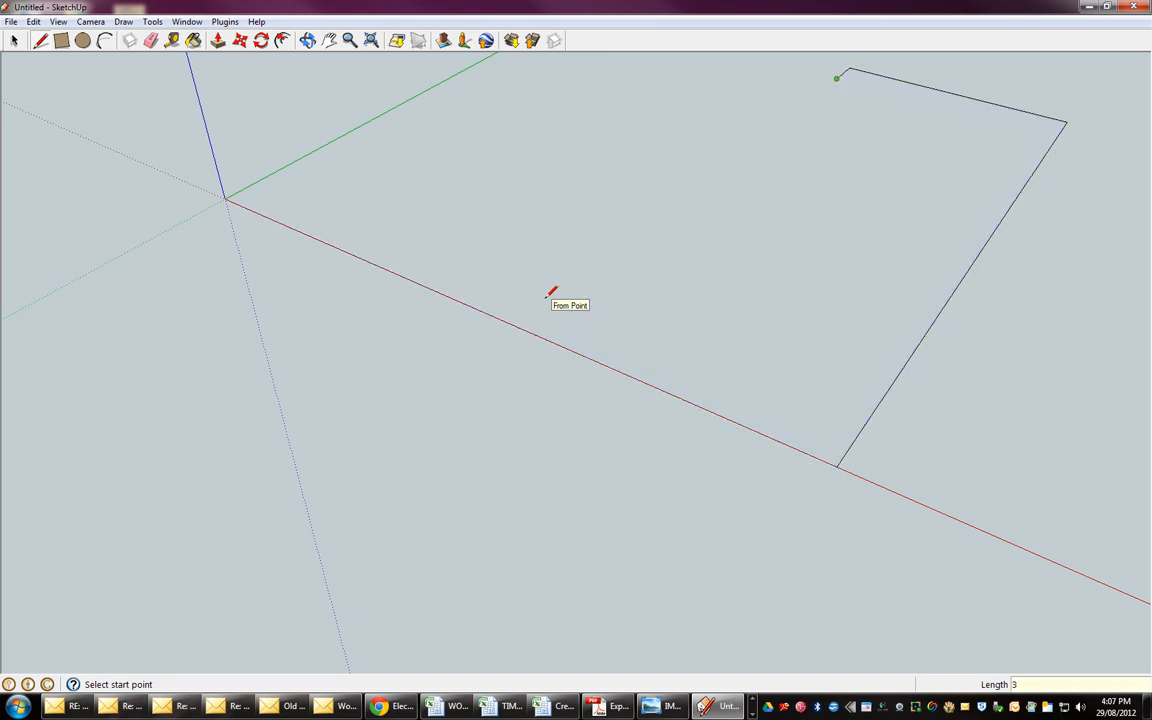
pyautogui.moveTo(532, 336)
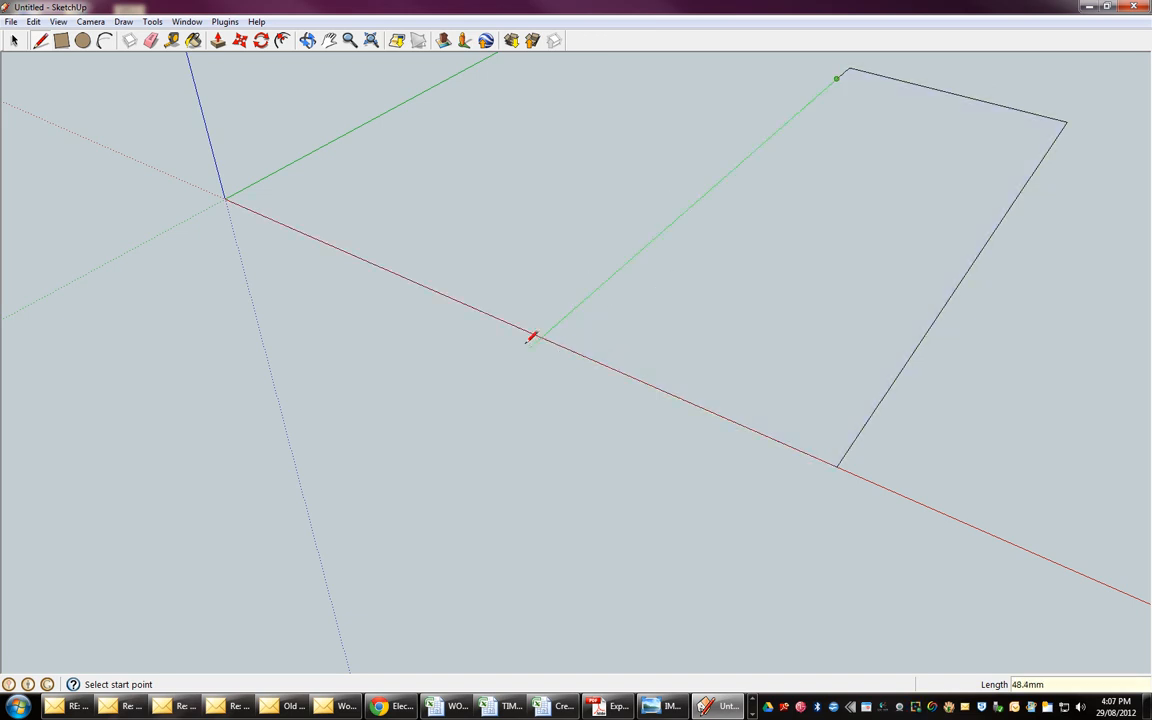
pyautogui.click(540, 336)
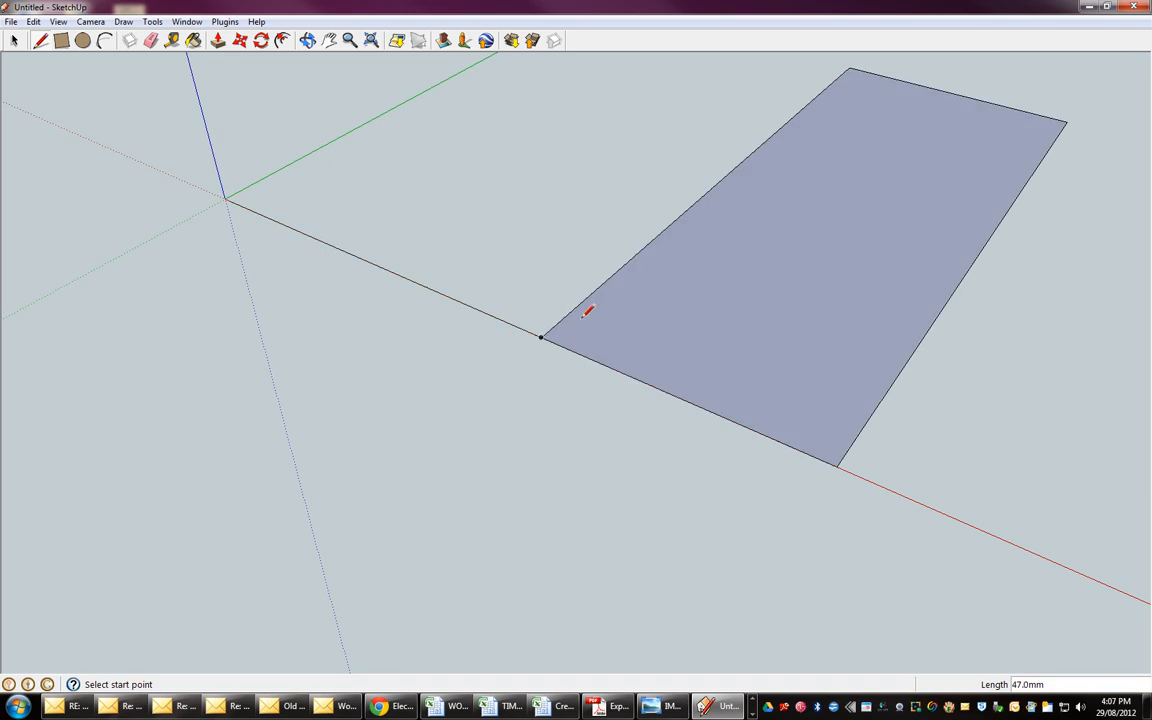
pyautogui.moveTo(472, 270)
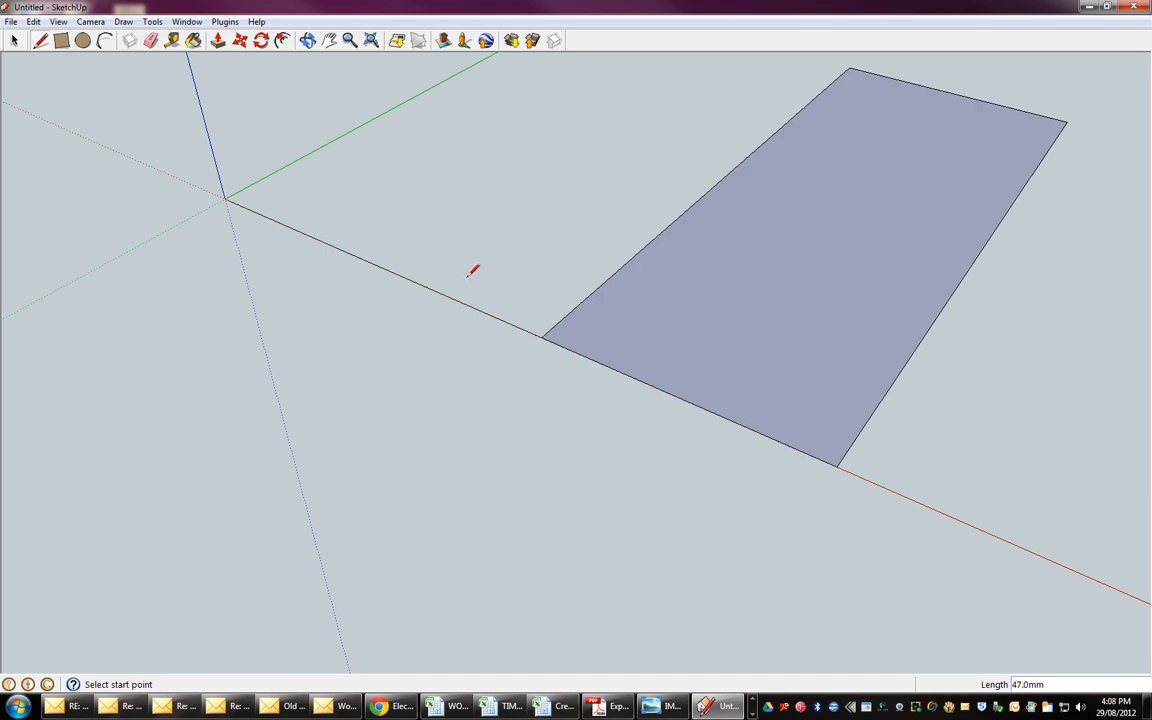
# - Finish the lid's base rectangle and orbit to check it edge-on
pyautogui.click(540, 336)
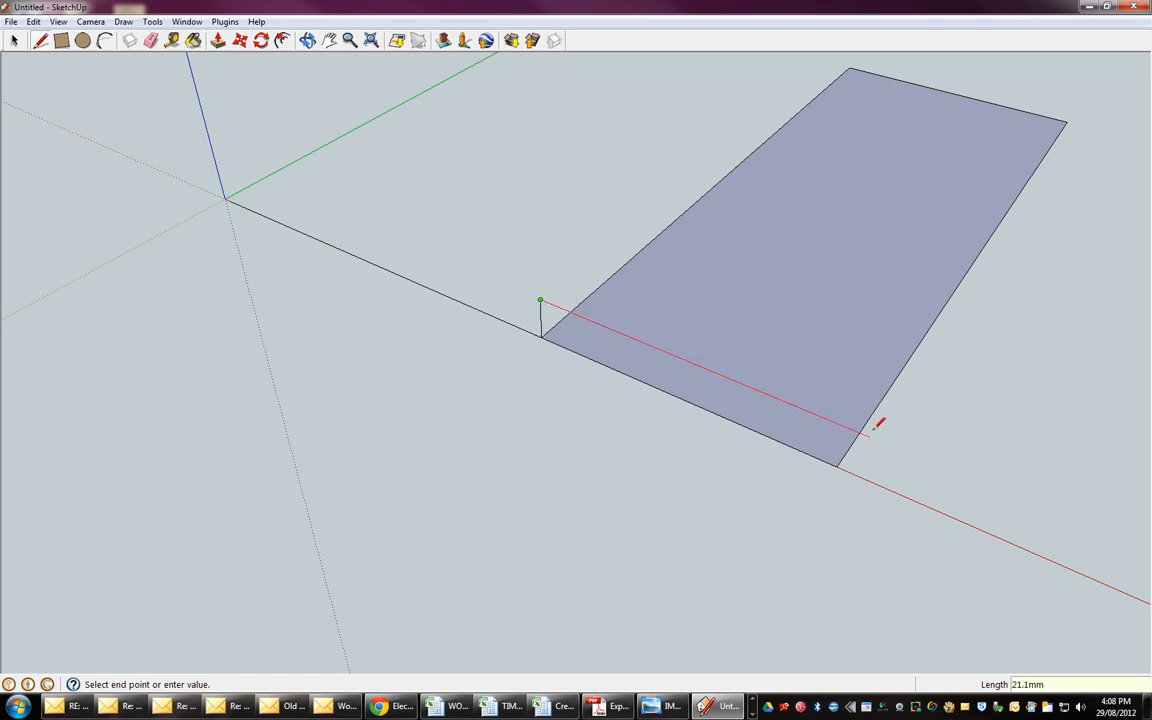
pyautogui.moveTo(852, 420)
pyautogui.write('20')
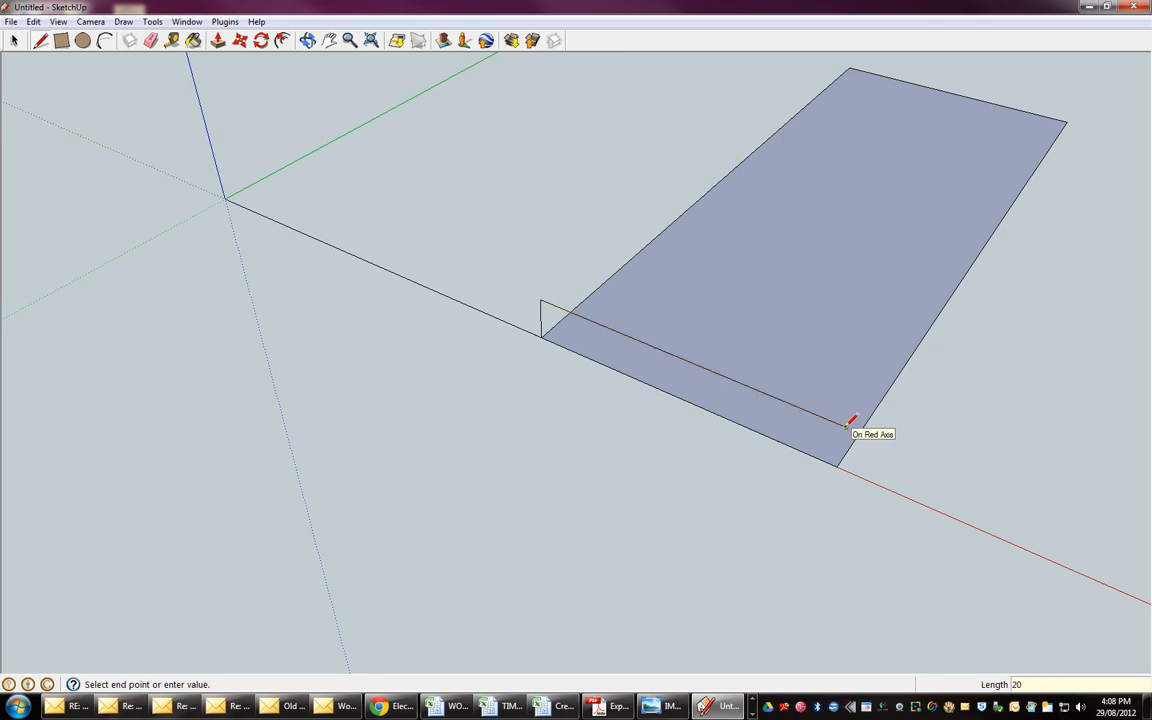
pyautogui.click(850, 420)
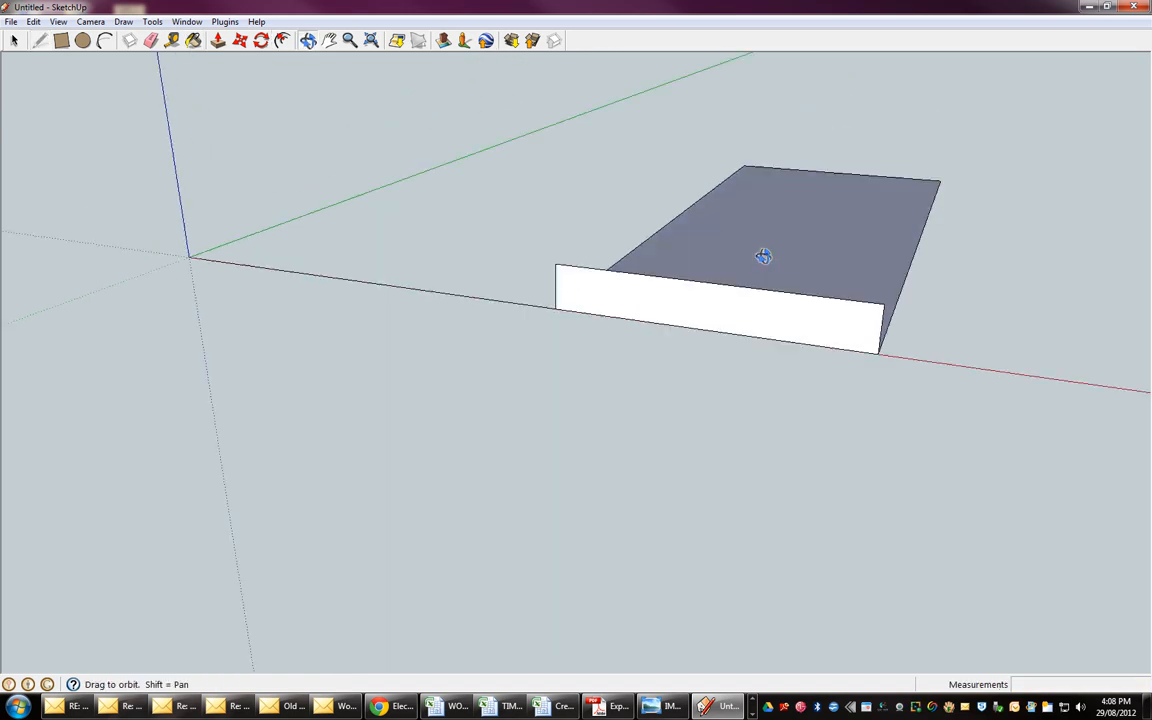
pyautogui.moveTo(764, 256); pyautogui.dragTo(806, 268)
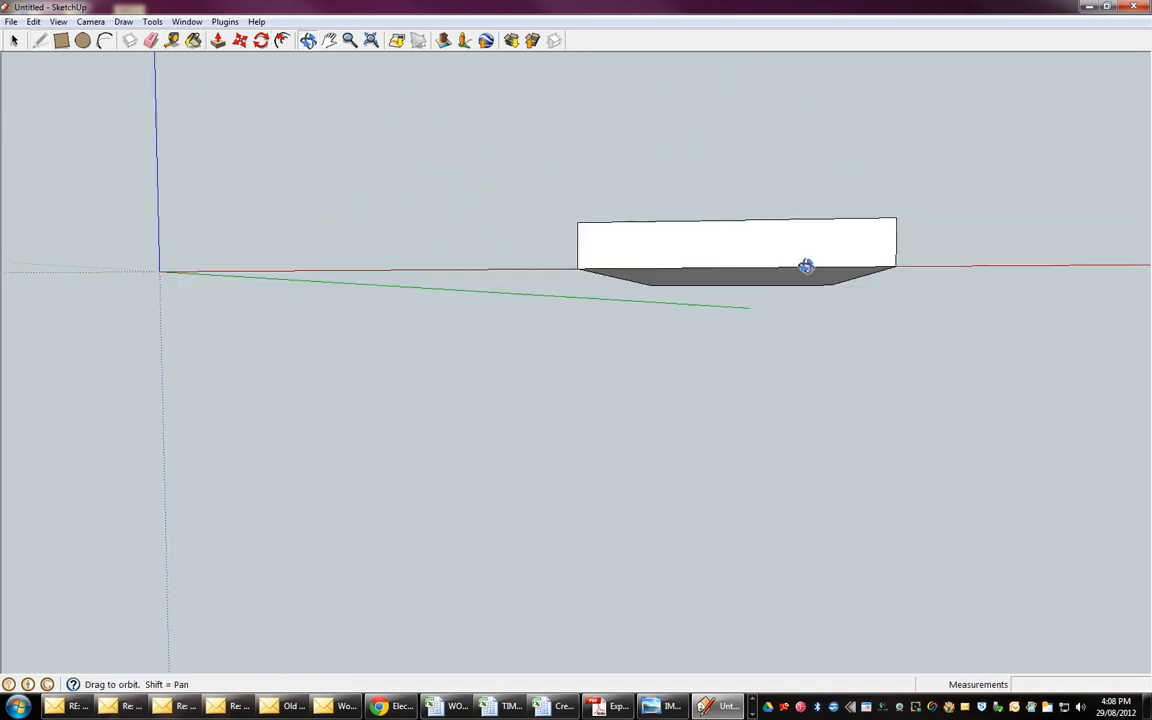
pyautogui.moveTo(808, 266); pyautogui.dragTo(628, 432)
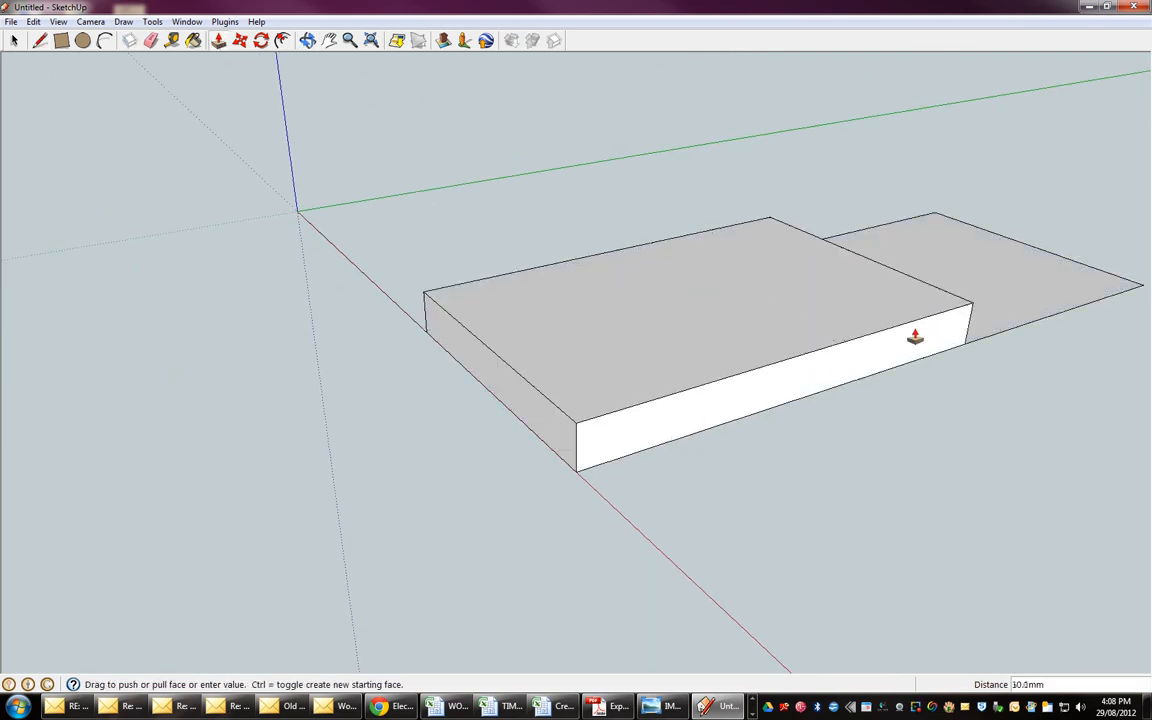
# - Push/Pull the rectangle up 50 mm into a solid slab
pyautogui.moveTo(916, 336); pyautogui.dragTo(1064, 290)
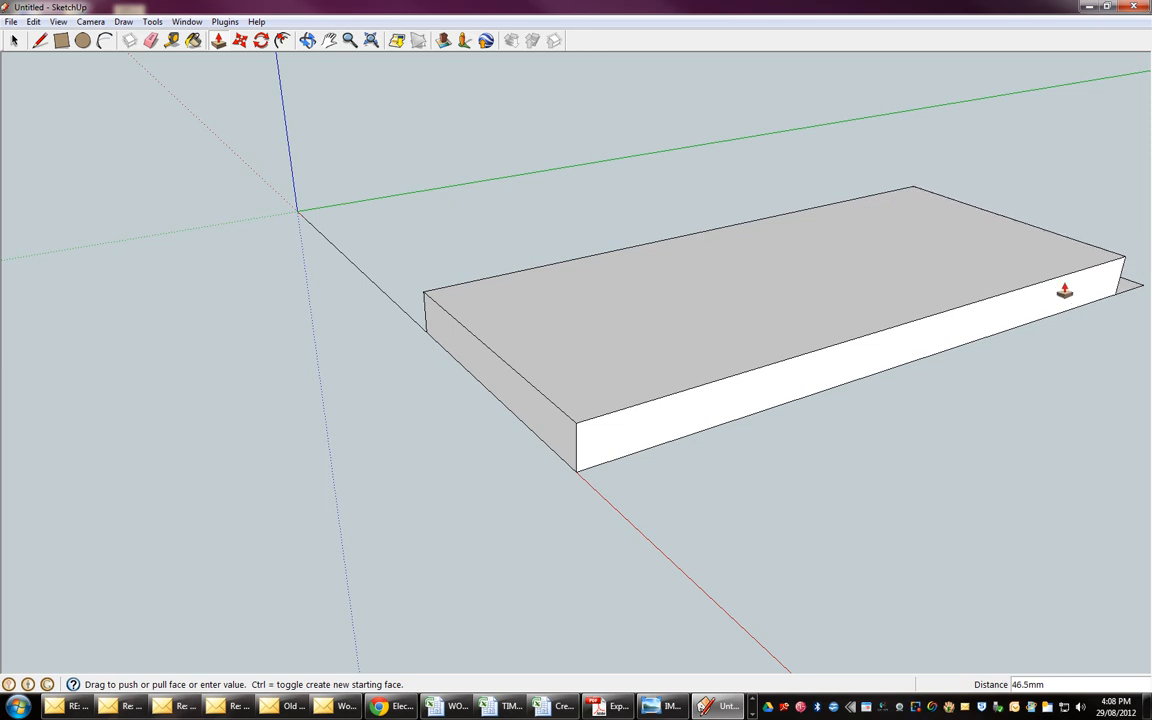
pyautogui.write('50')
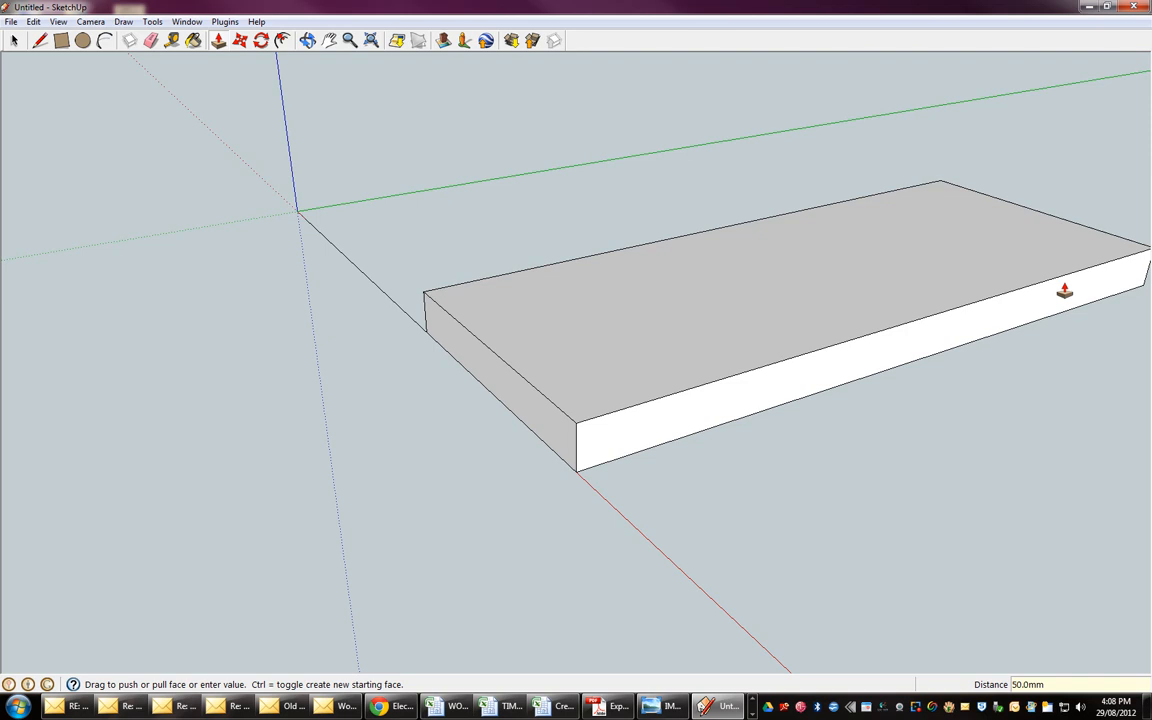
pyautogui.click(12, 20)
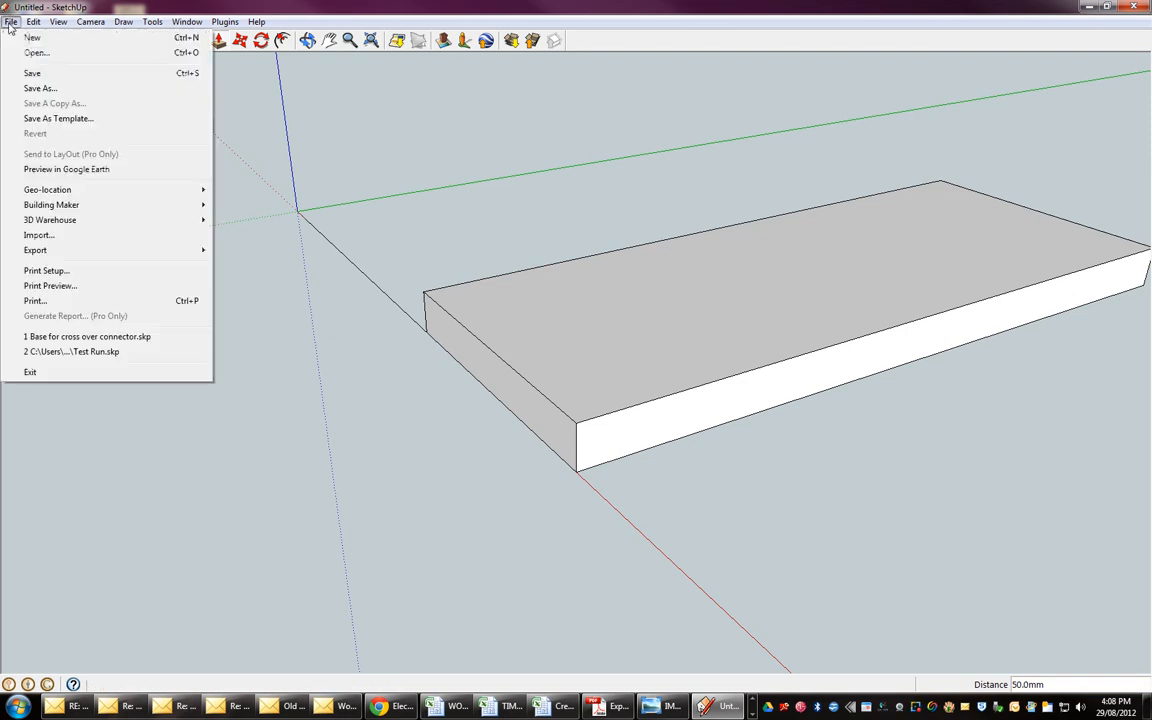
# - Save the lid as 'Top of cross over connector.skp' in the course folder
pyautogui.click(40, 88)
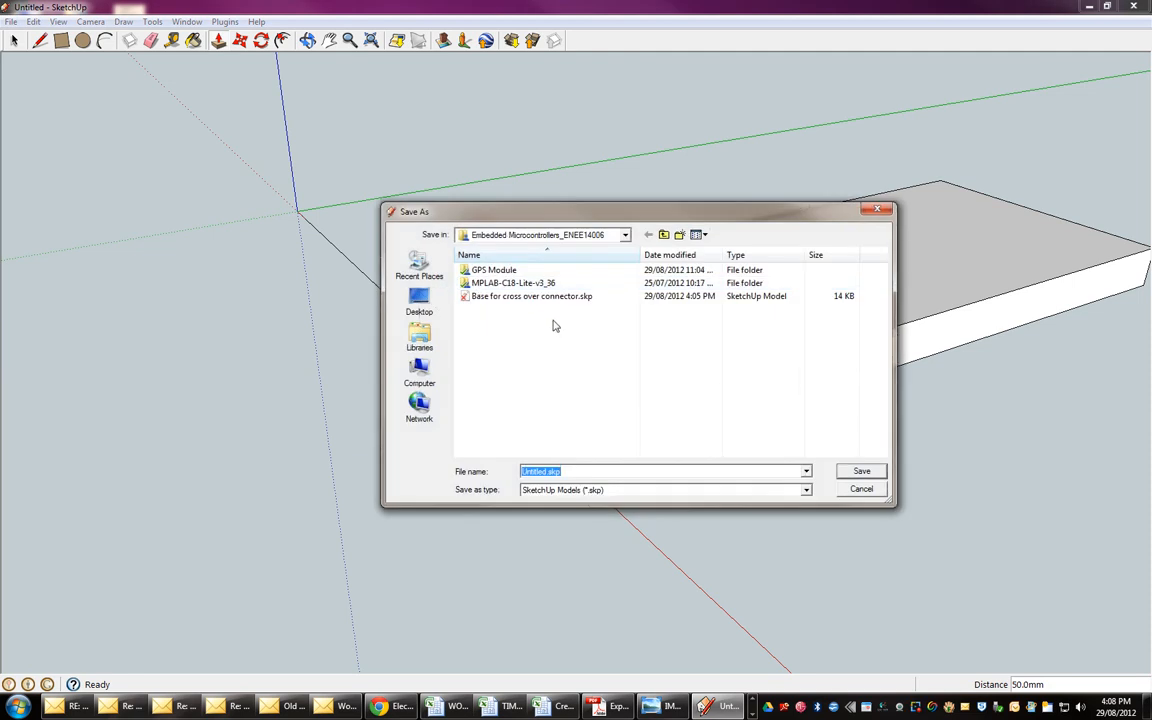
pyautogui.write('T1')
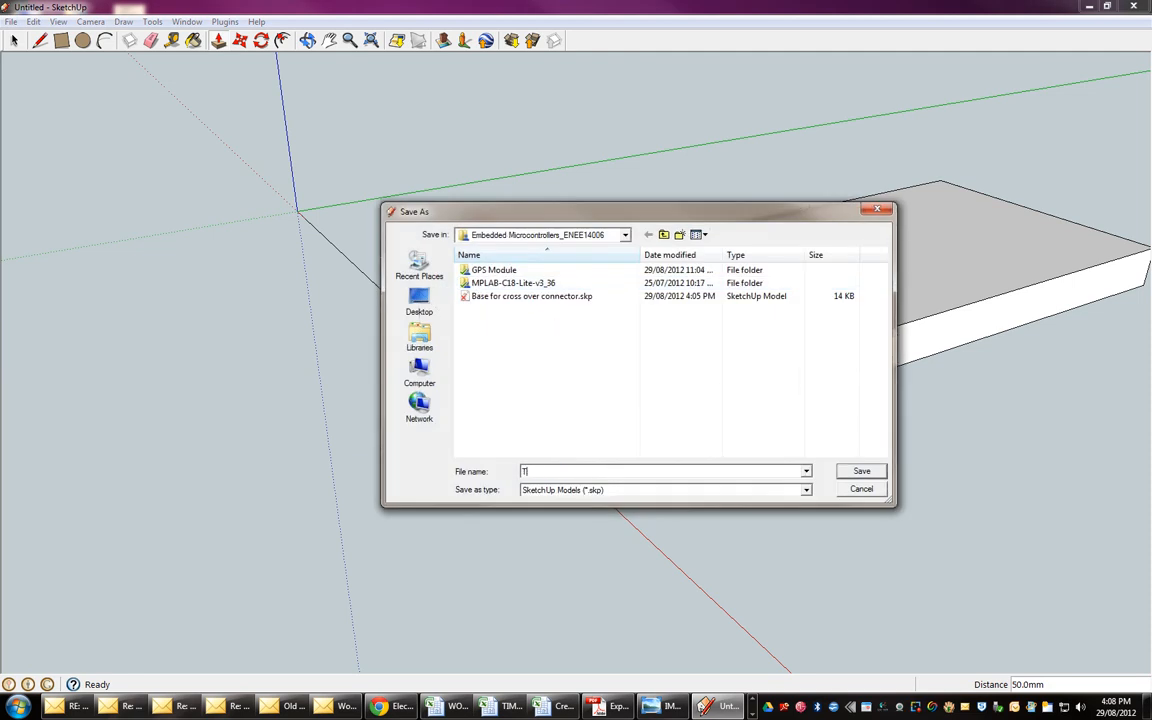
pyautogui.write('Top of cross over connector')
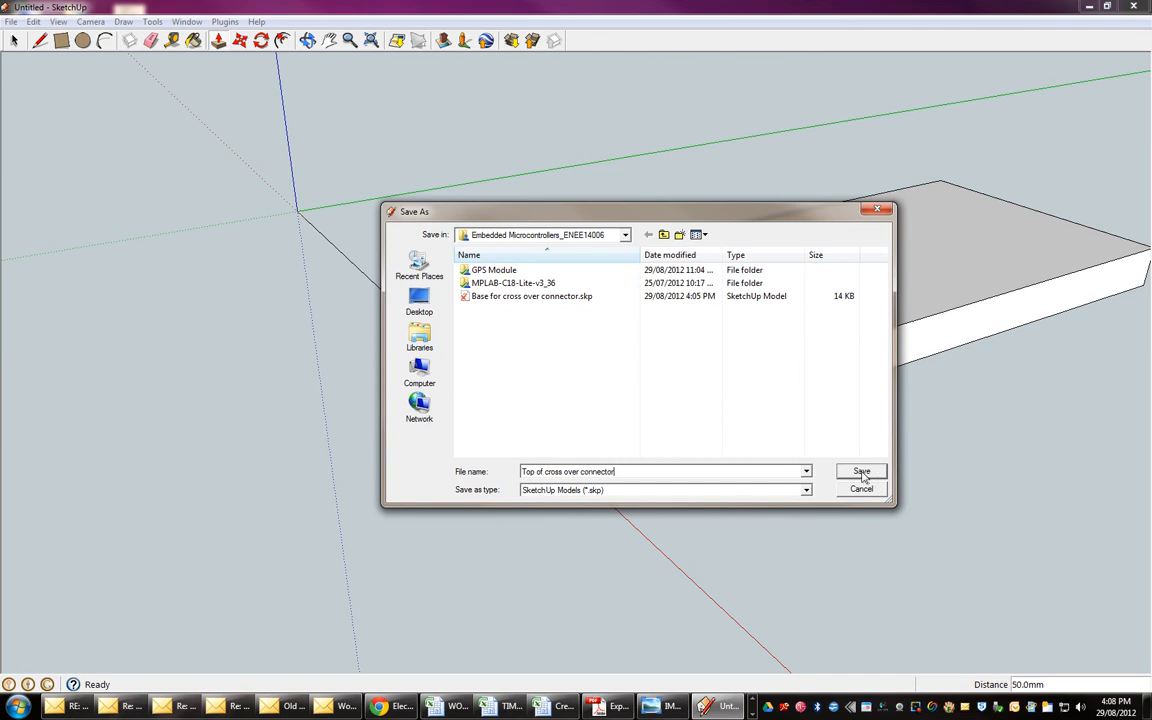
pyautogui.click(860, 472)
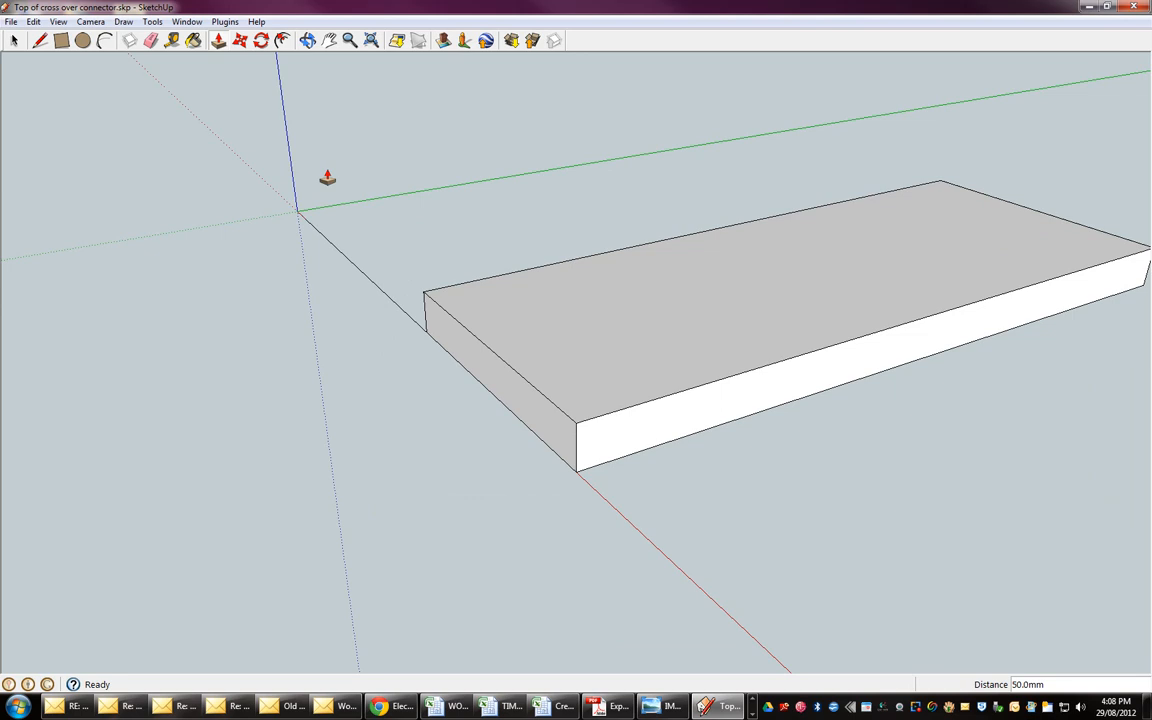
pyautogui.click(124, 20)
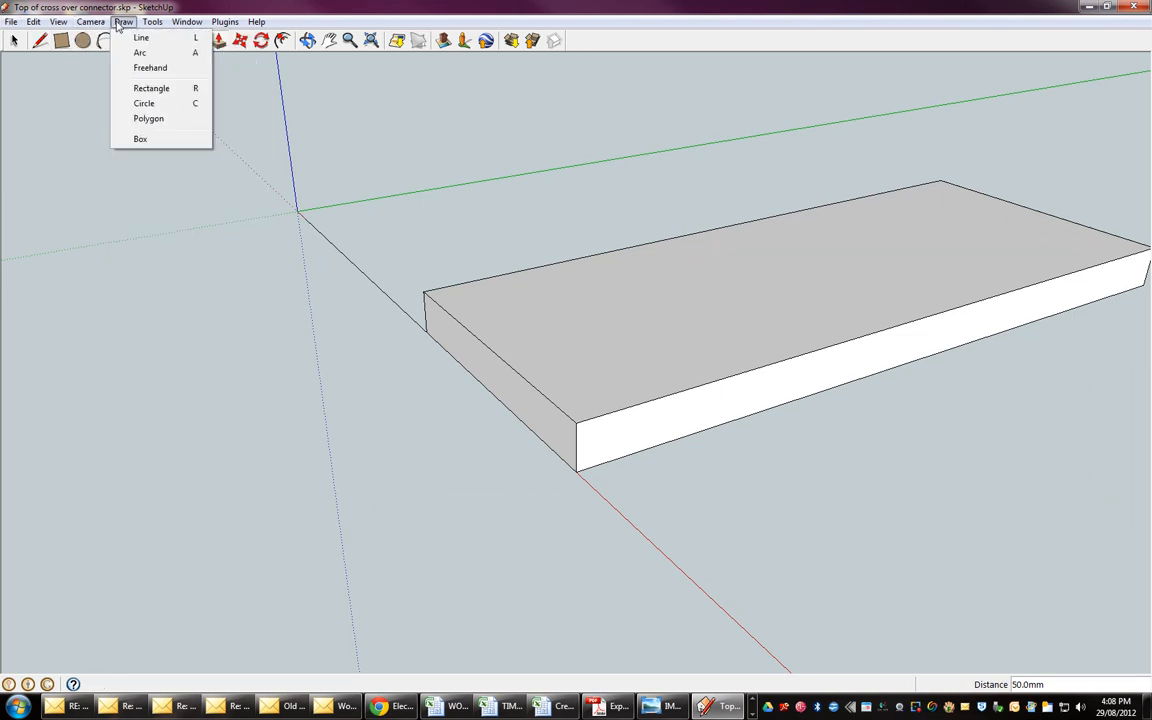
# - Export the entire lid model to STL with millimetres as the unit
pyautogui.click(152, 20)
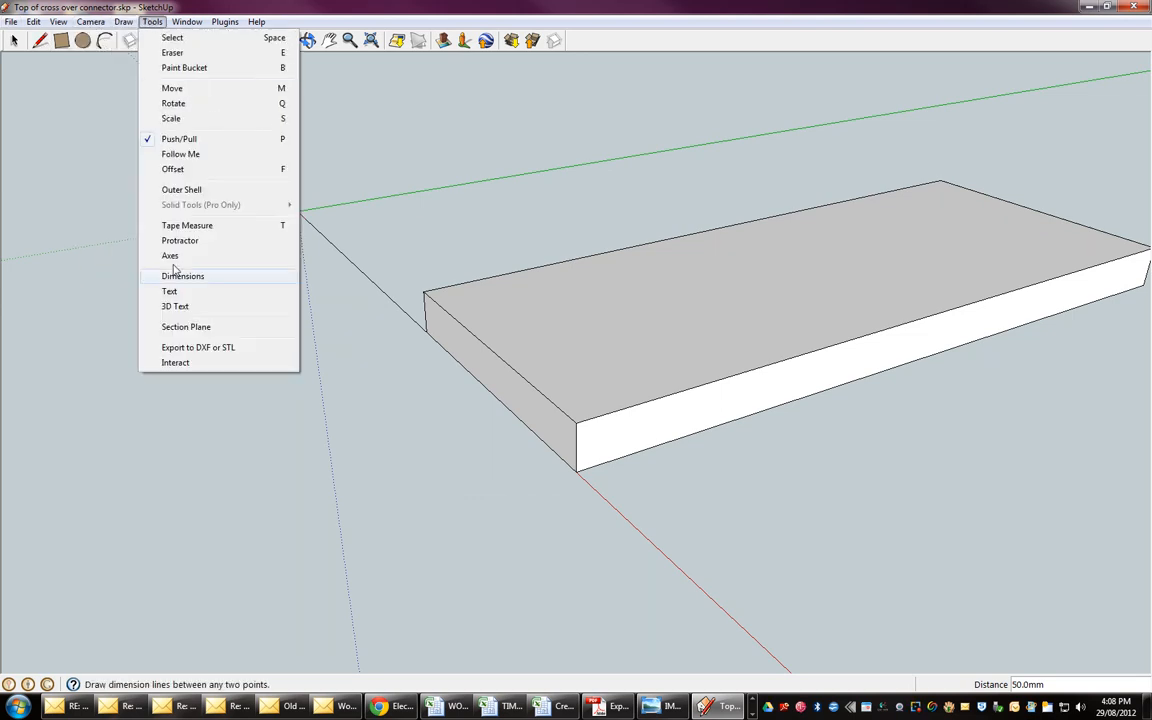
pyautogui.click(198, 348)
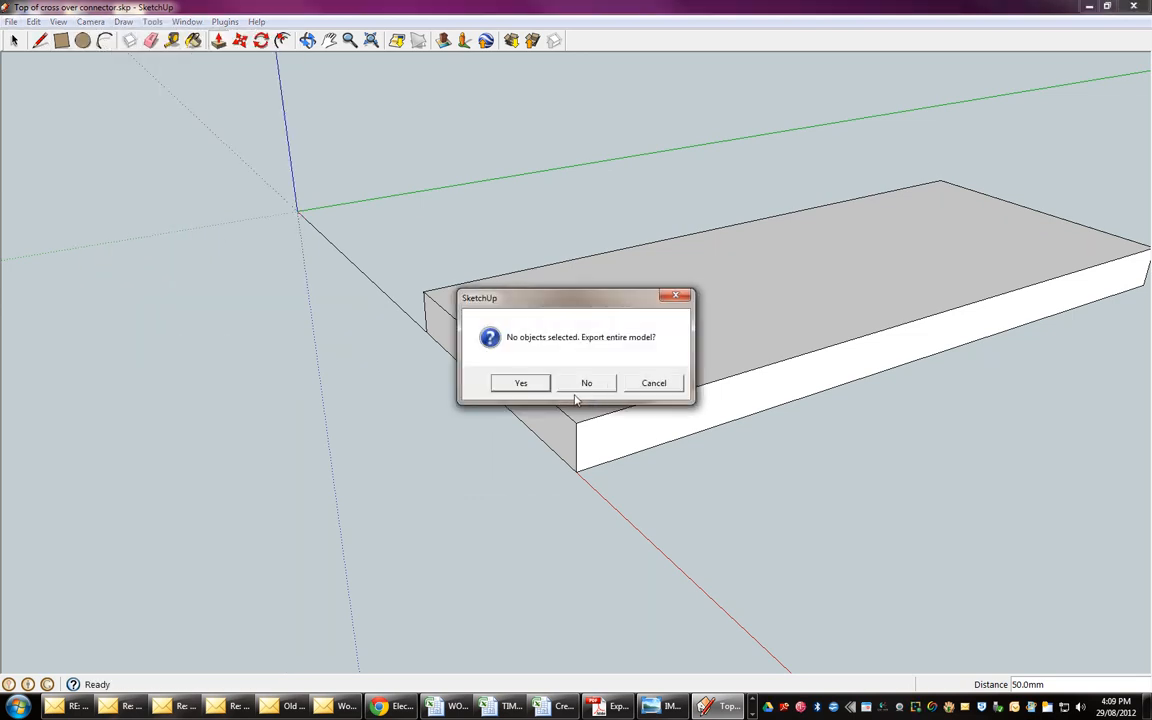
pyautogui.click(520, 384)
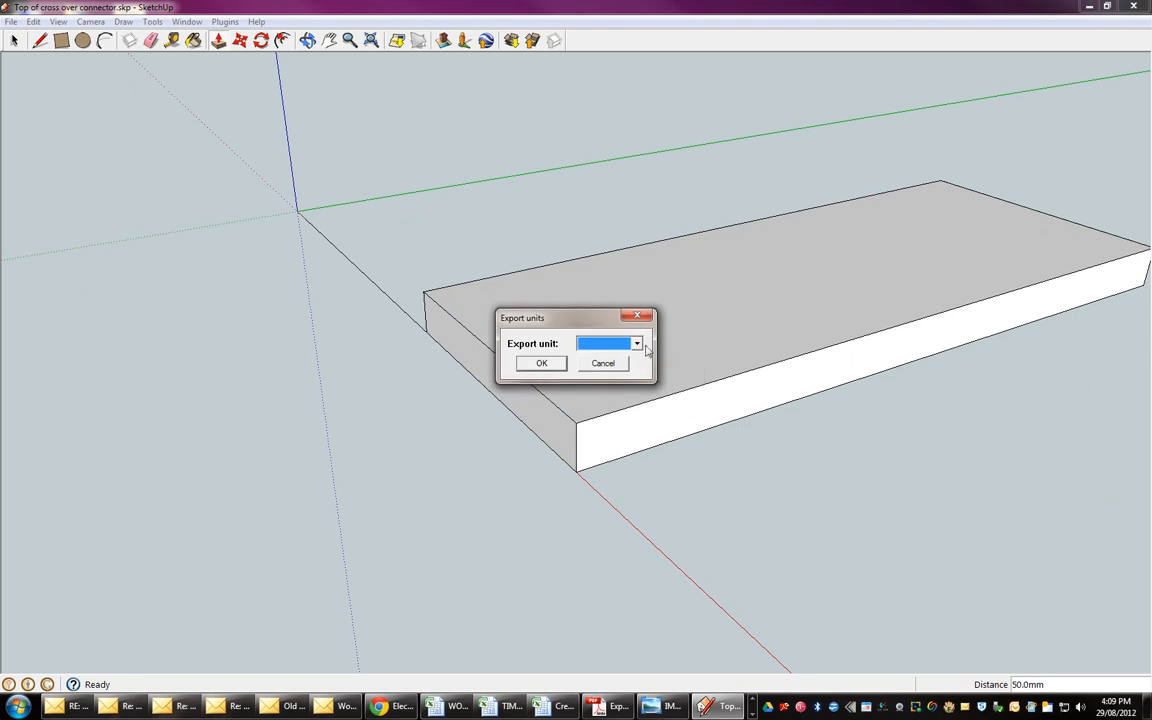
pyautogui.click(608, 344)
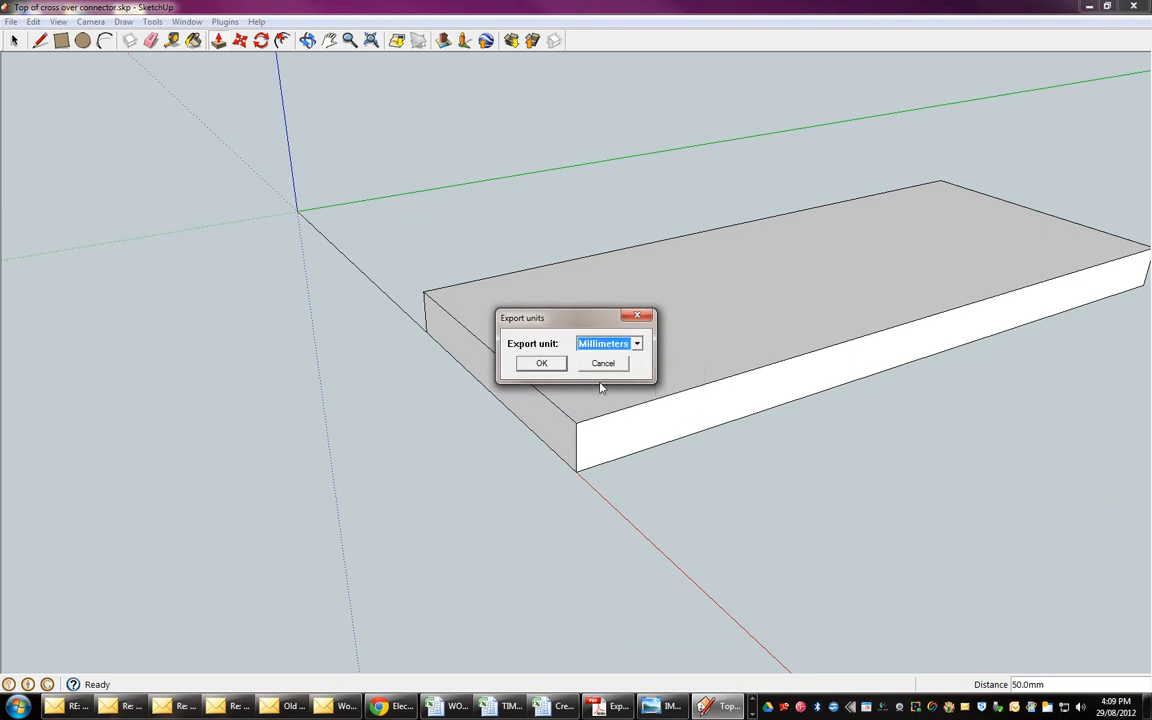
pyautogui.click(540, 364)
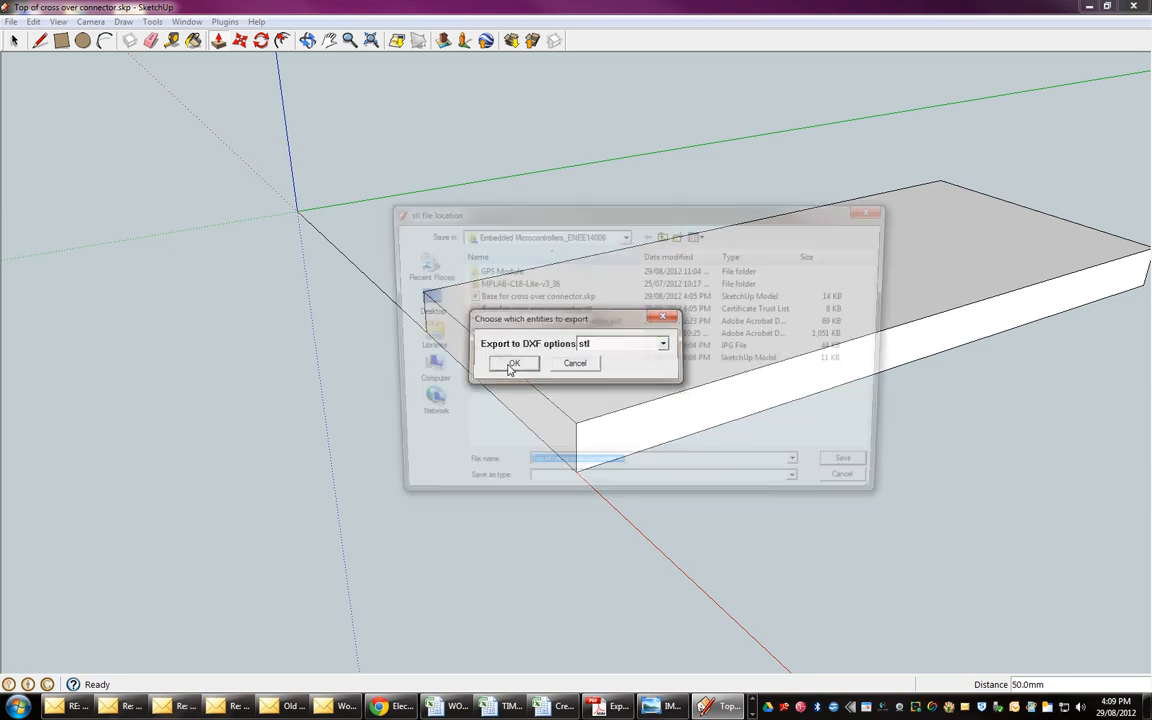
# - Save the lid STL (5 faces) in the project folder and close SketchUp
pyautogui.click(512, 364)
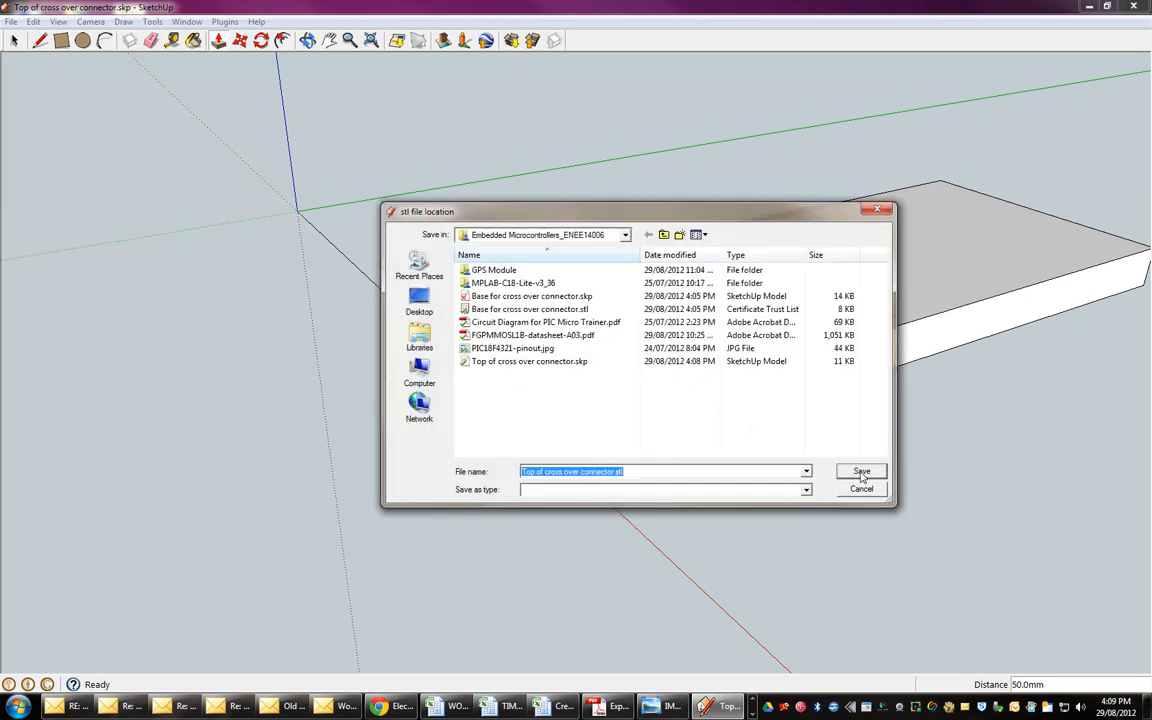
pyautogui.click(860, 472)
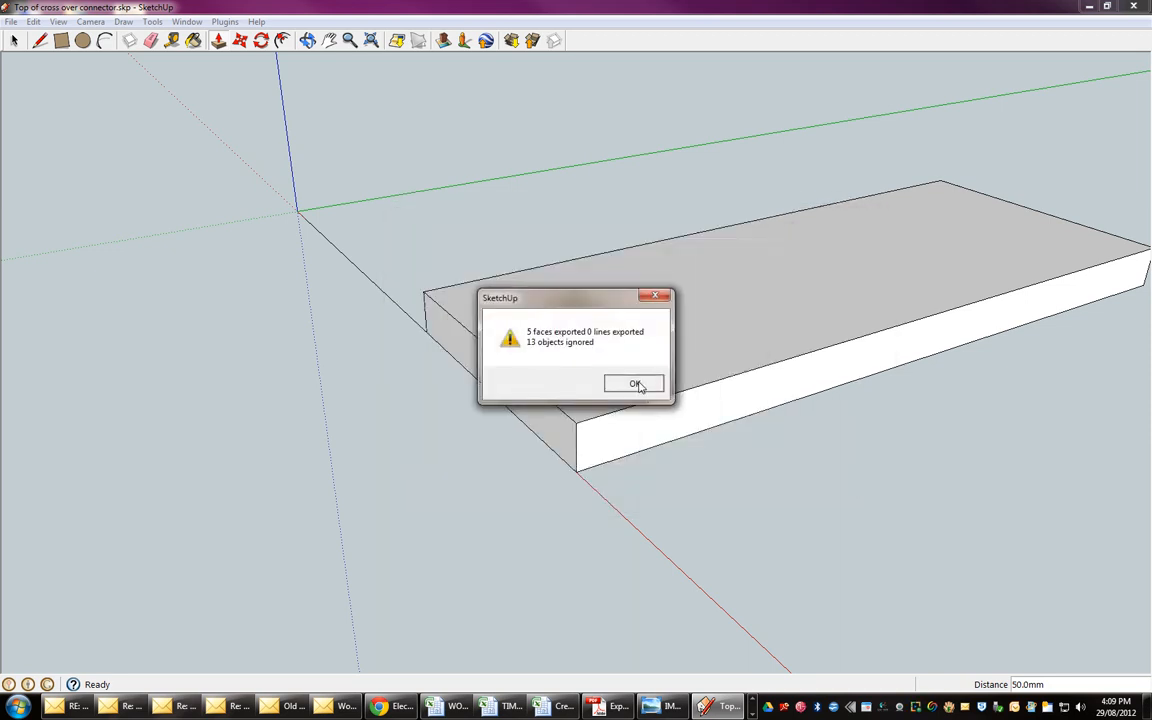
pyautogui.click(636, 384)
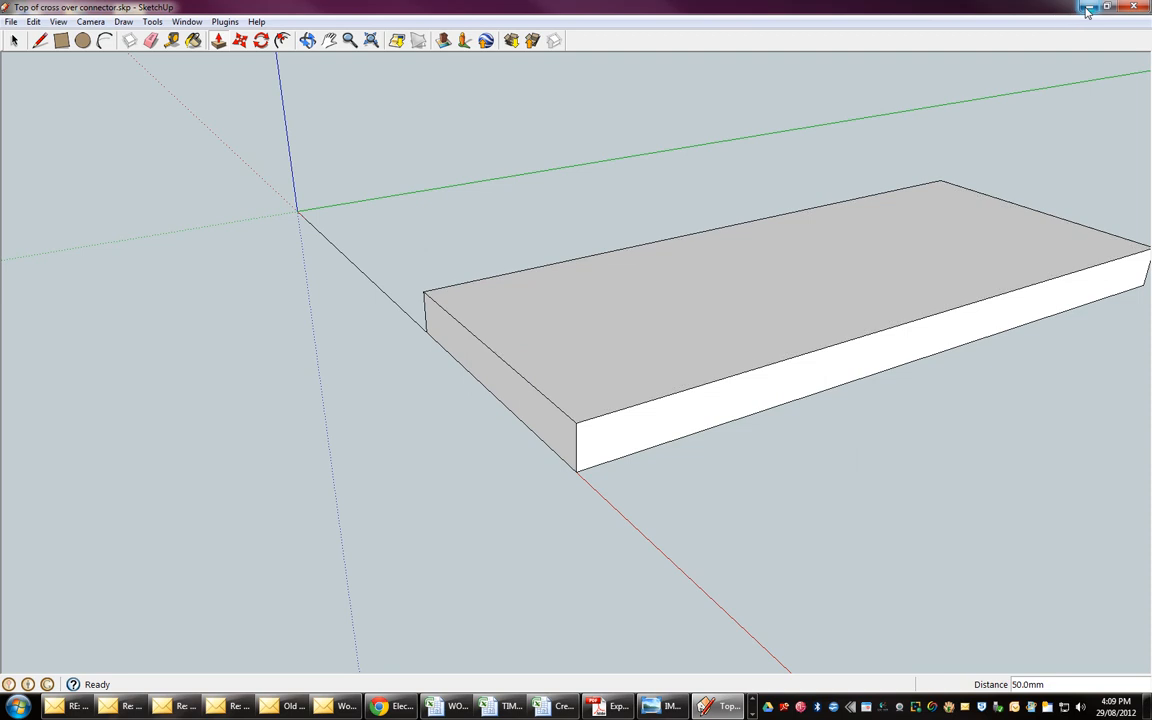
pyautogui.click(1088, 8)
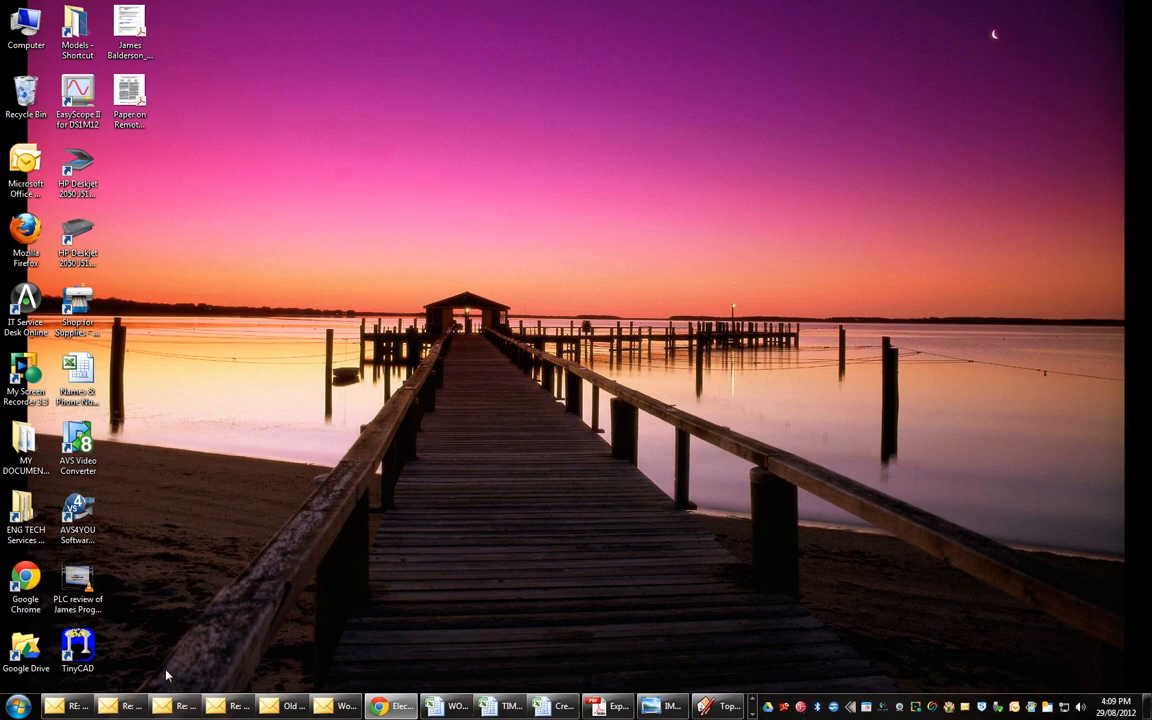
# - Open the Documents folder from the Start menu
pyautogui.click(16, 706)
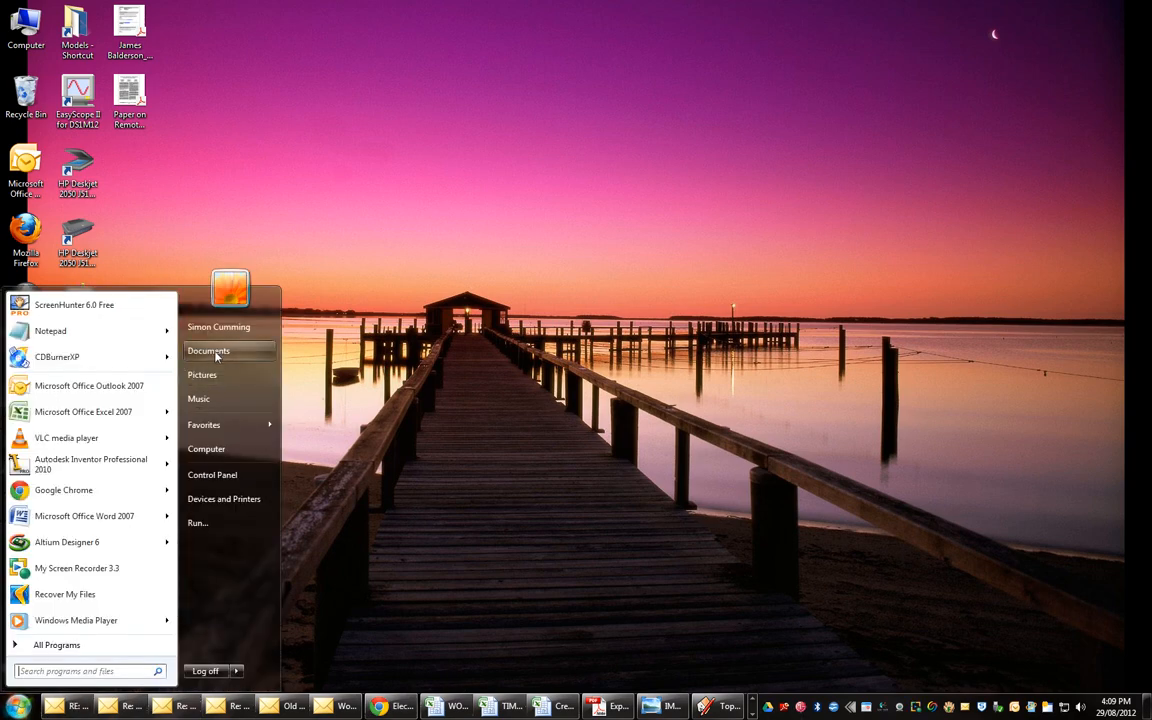
pyautogui.click(600, 400)
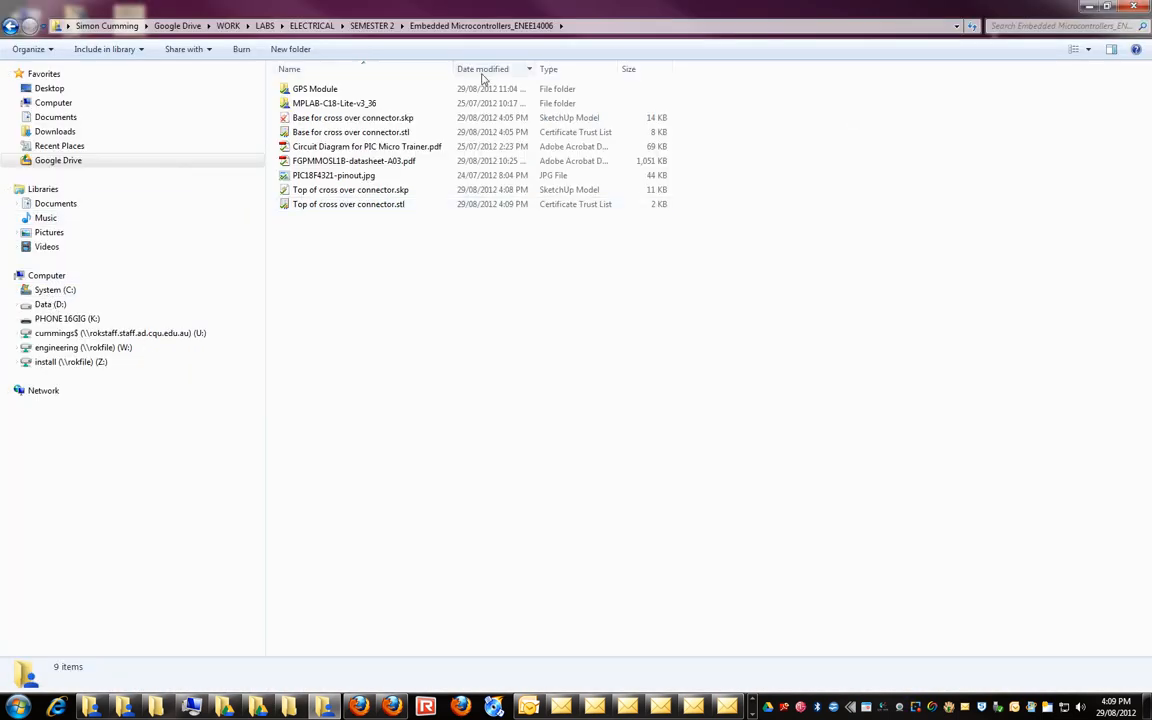
# - Sort the course folder by Type so the .skp and .stl files group together
pyautogui.click(548, 68)
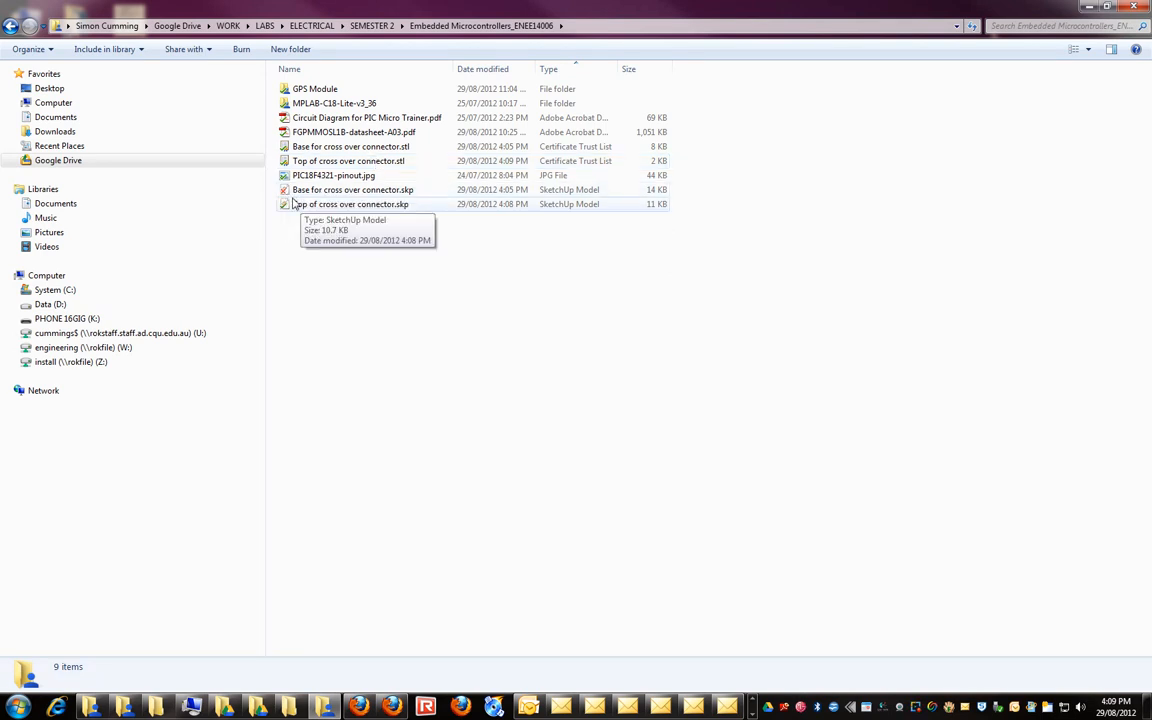
pyautogui.moveTo(352, 188)
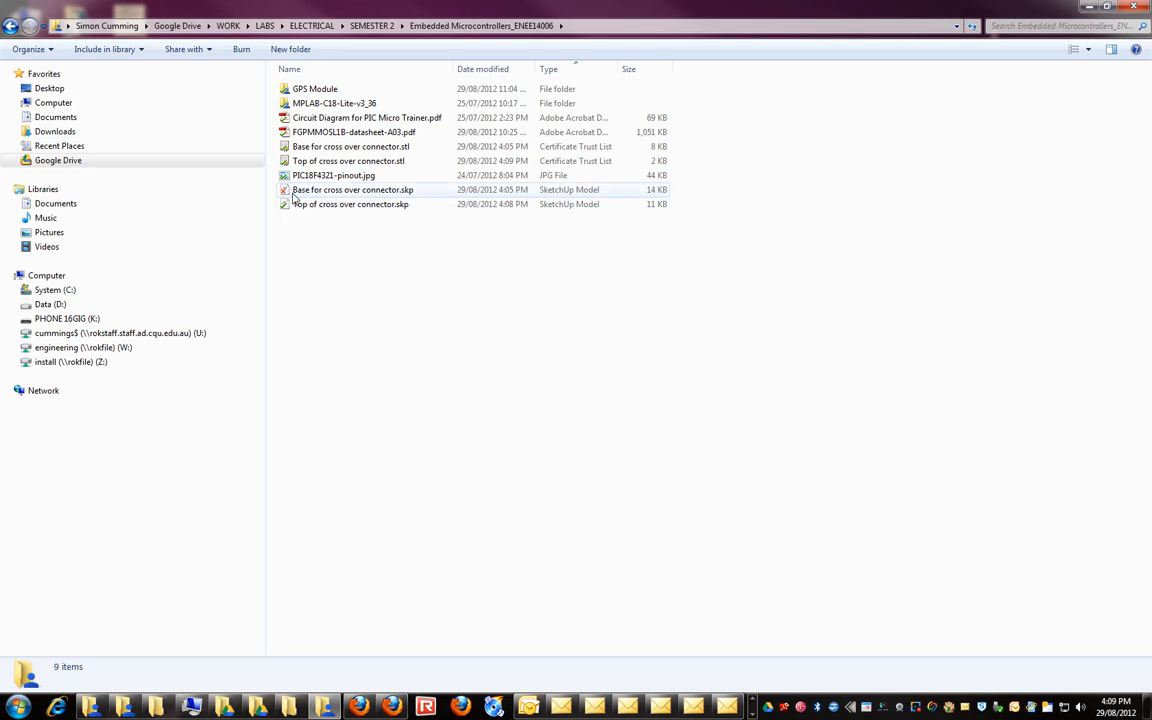
pyautogui.moveTo(352, 190)
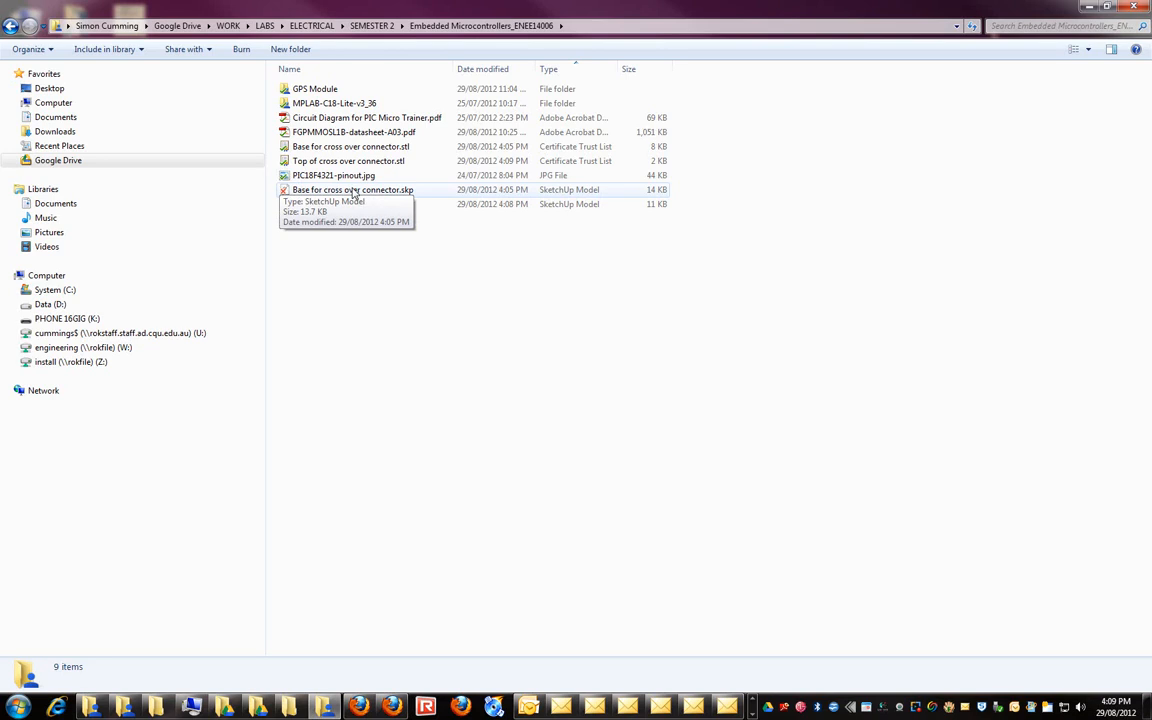
pyautogui.moveTo(350, 204)
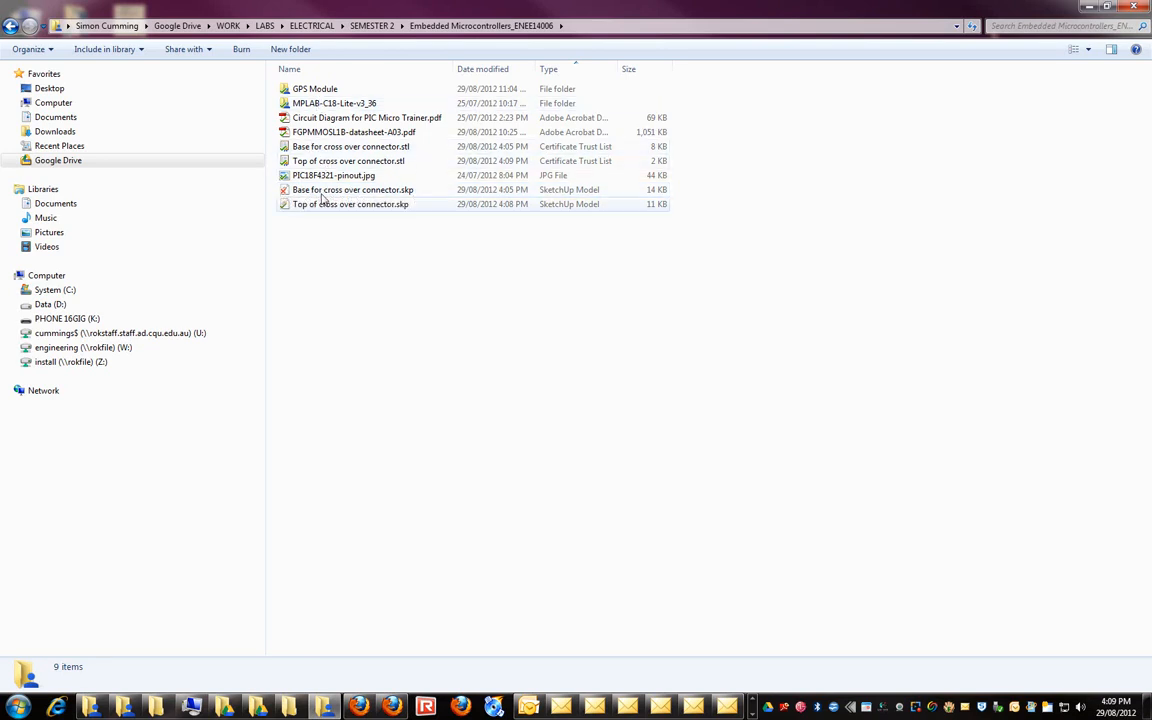
pyautogui.moveTo(322, 150)
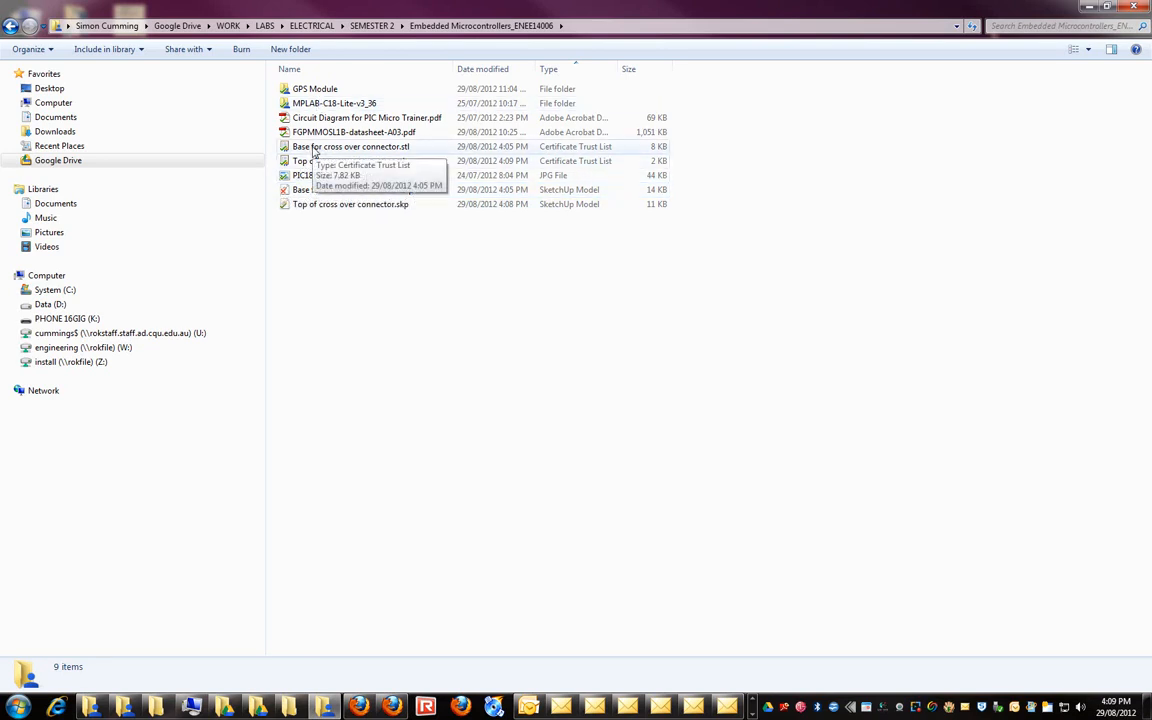